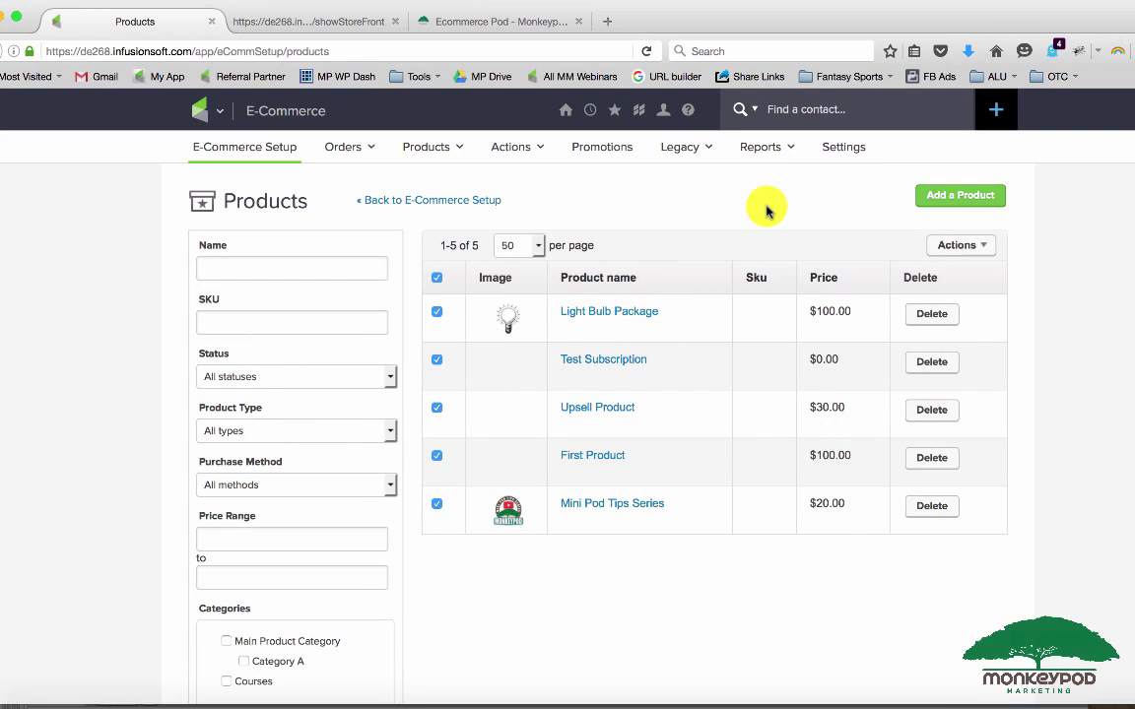
{"action": "mouse_move", "coordinate": [825, 183]}
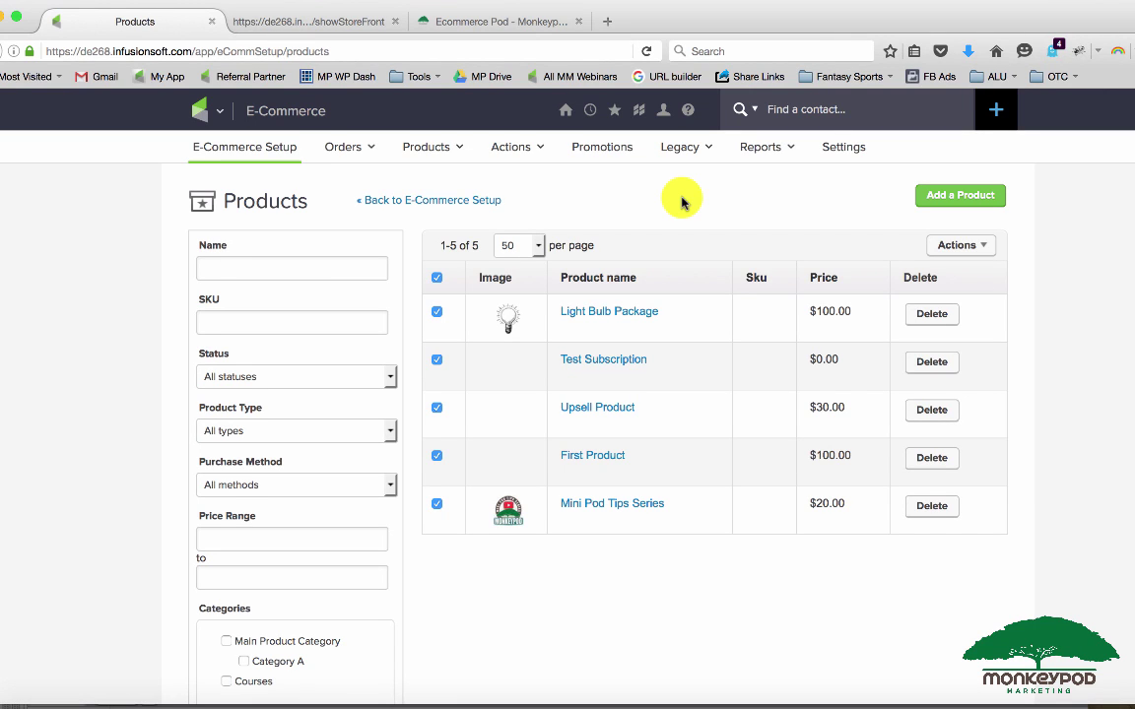
{"action": "mouse_move", "coordinate": [654, 276]}
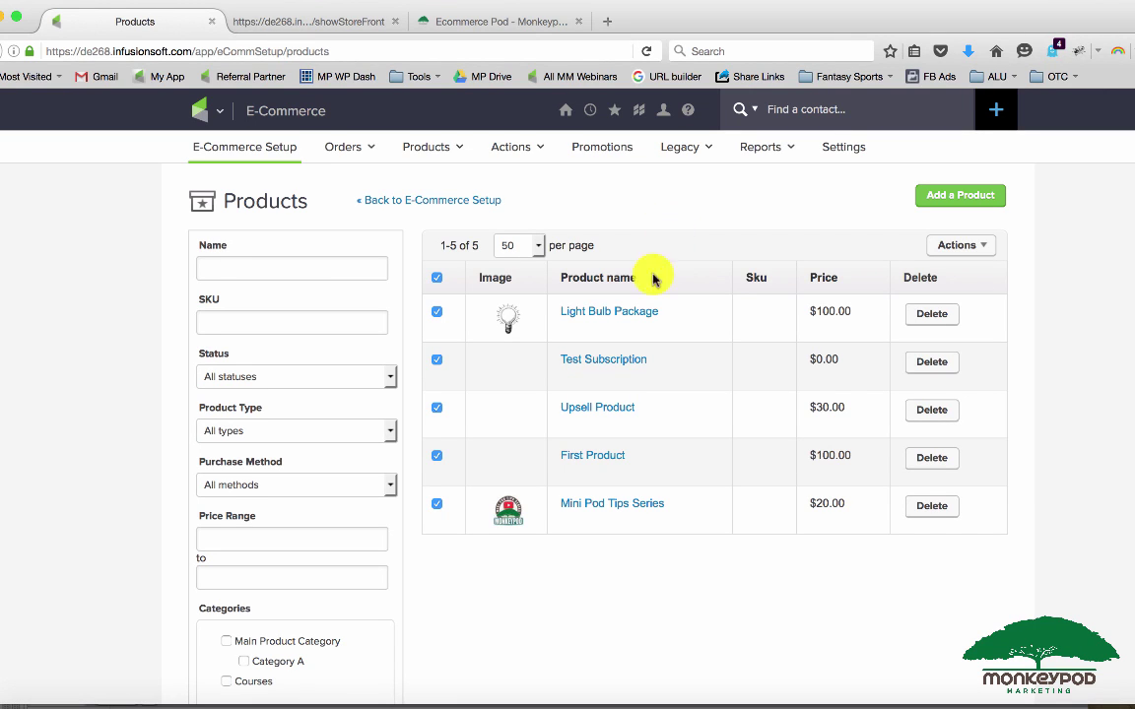
{"action": "mouse_move", "coordinate": [628, 317]}
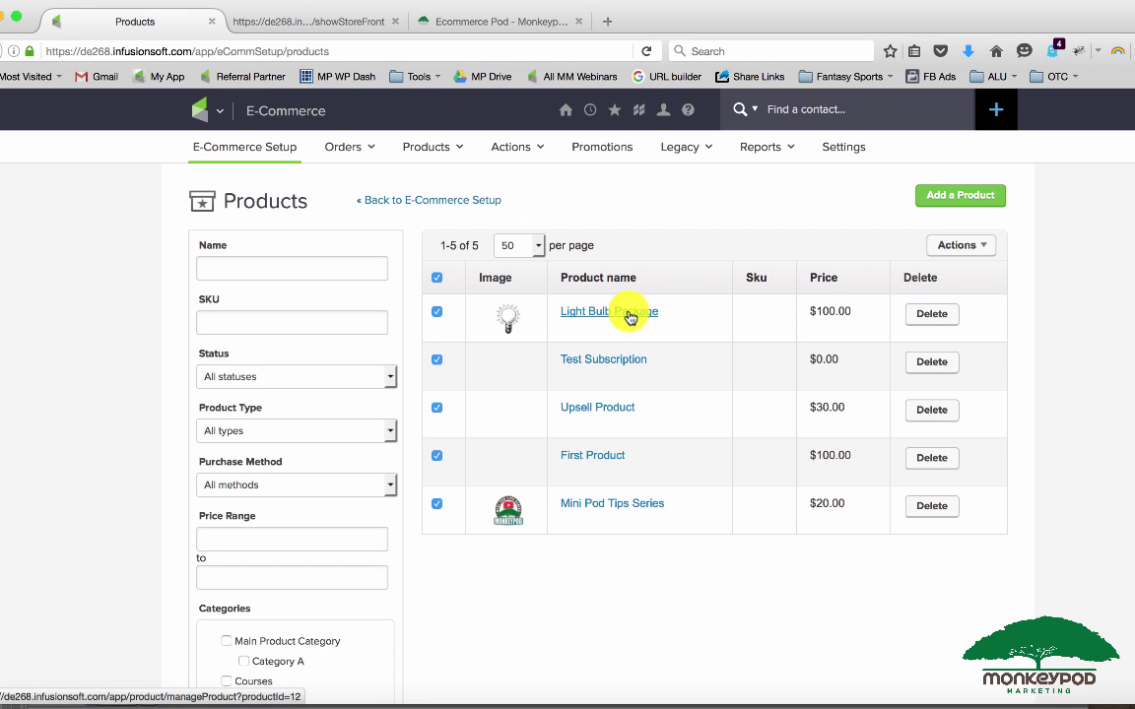
- Review the Light Bulb Package's subscription plans, product information and links, then view its storefront listing
{"action": "left_click", "coordinate": [608, 312]}
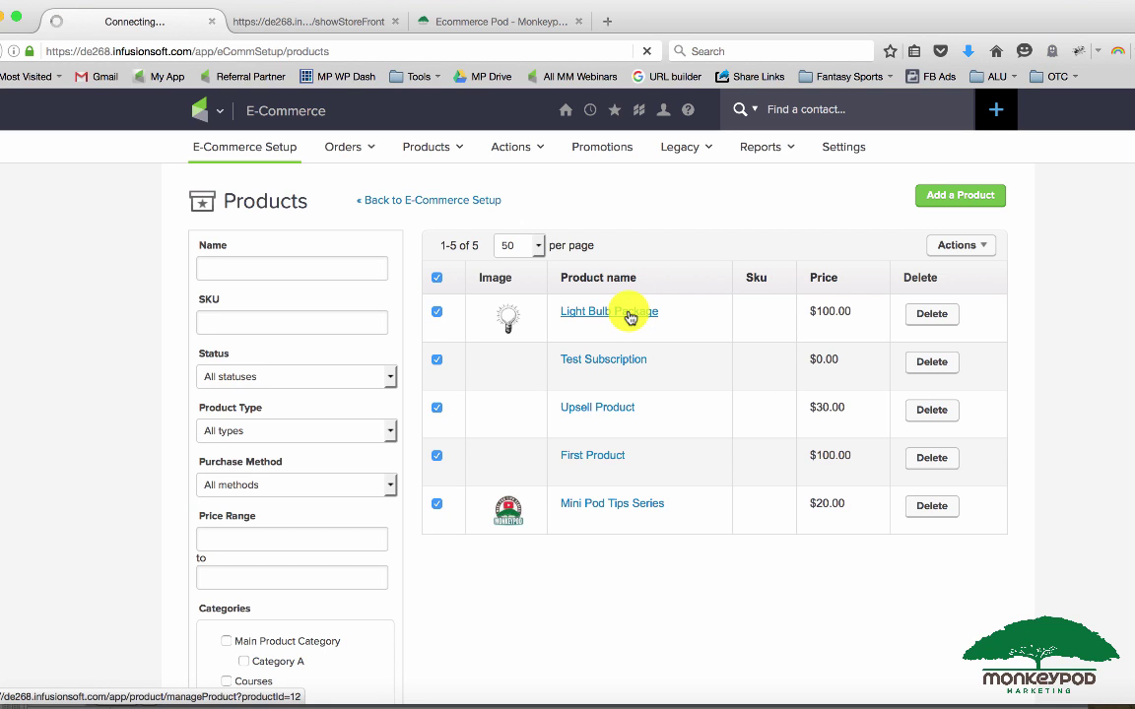
{"action": "left_click", "coordinate": [607, 311]}
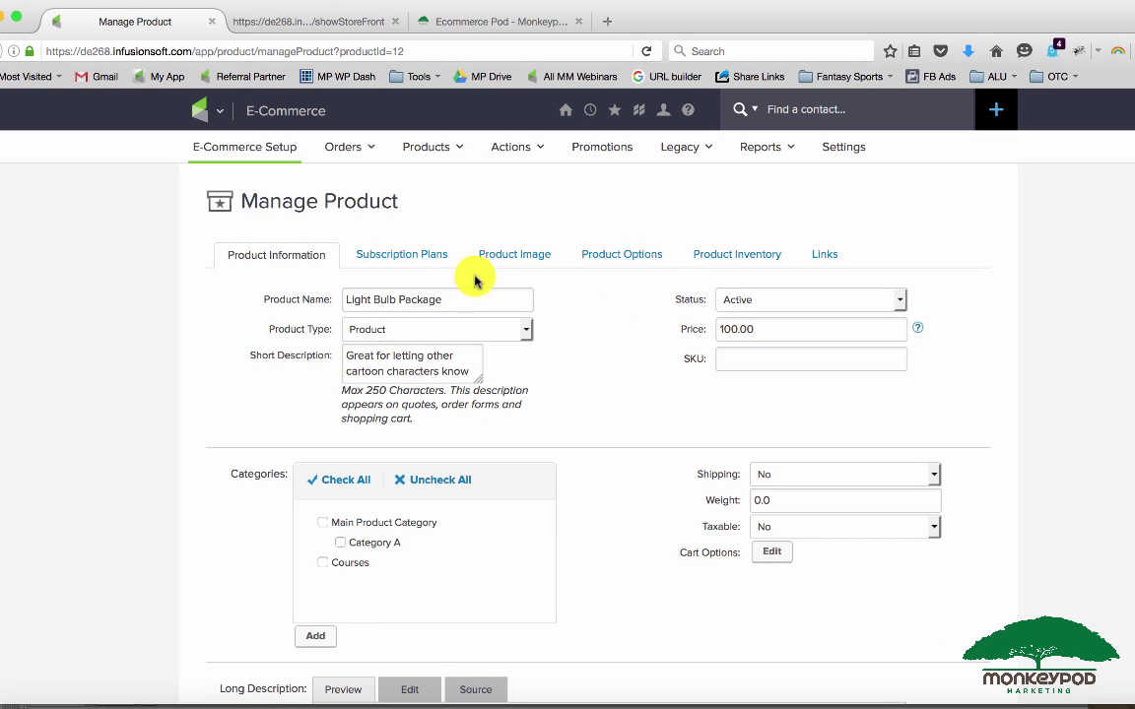
{"action": "mouse_move", "coordinate": [605, 313]}
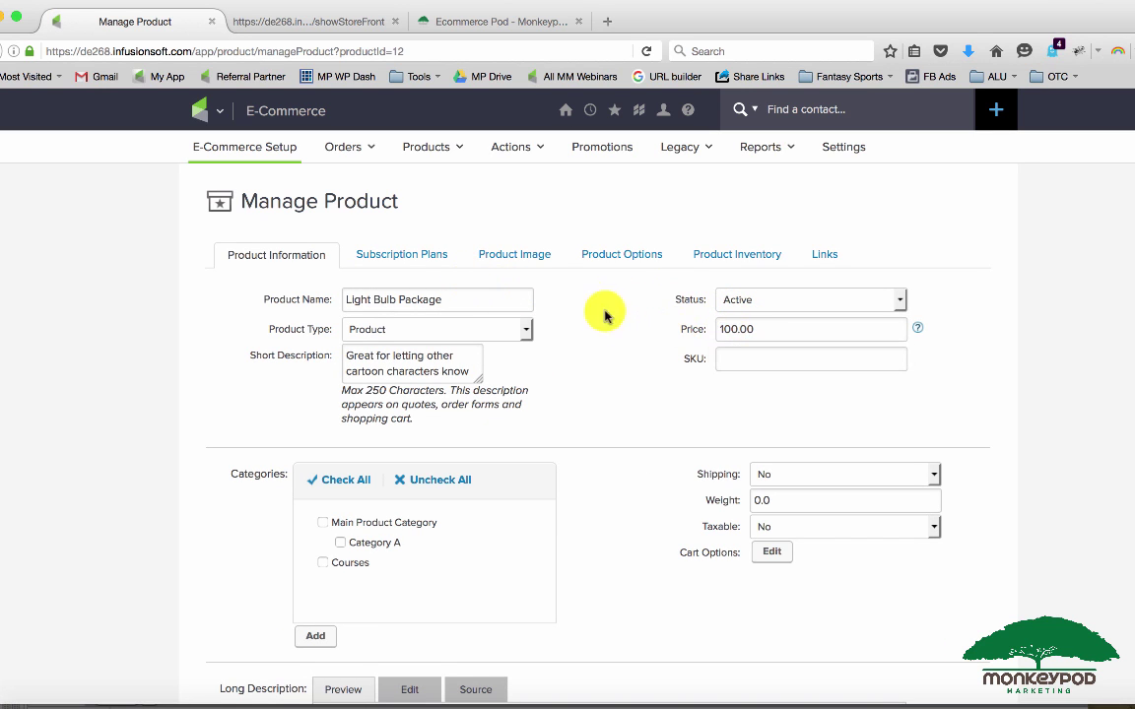
{"action": "left_click", "coordinate": [401, 254]}
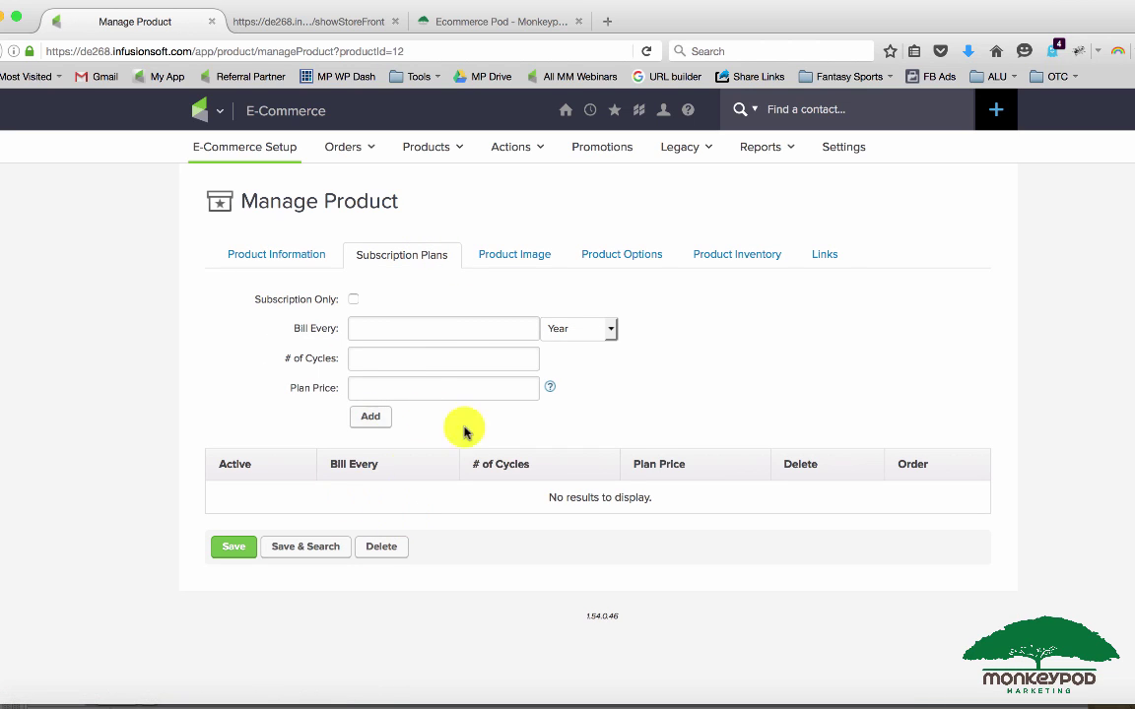
{"action": "mouse_move", "coordinate": [310, 261]}
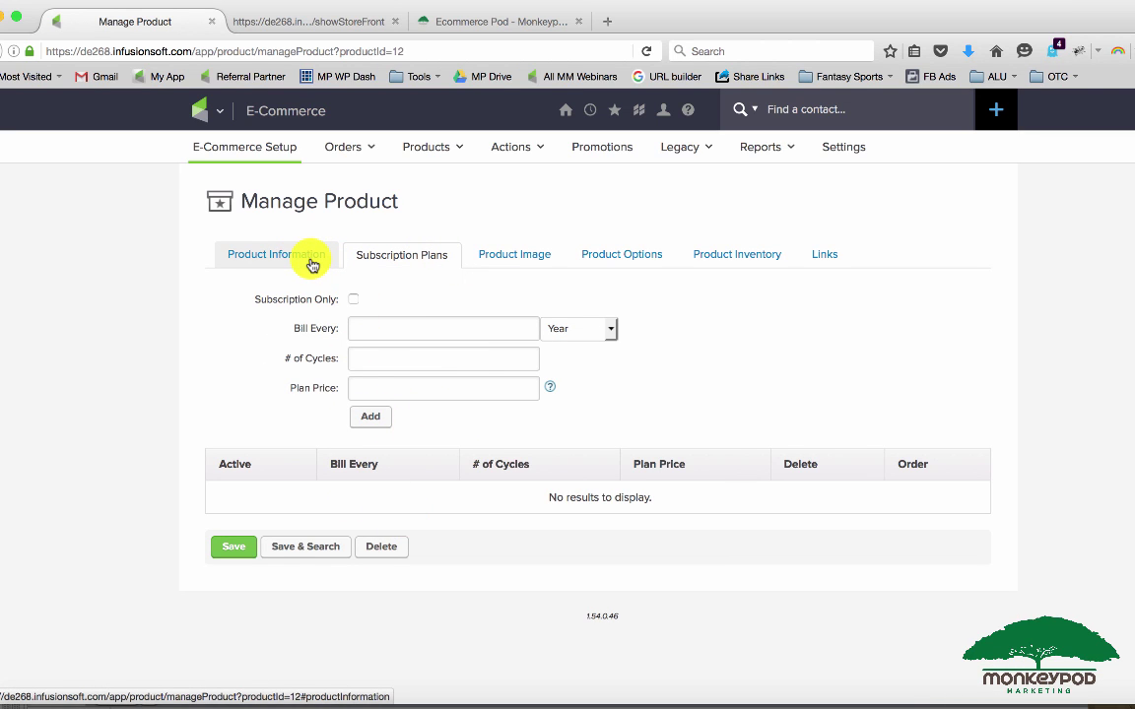
{"action": "left_click", "coordinate": [277, 254]}
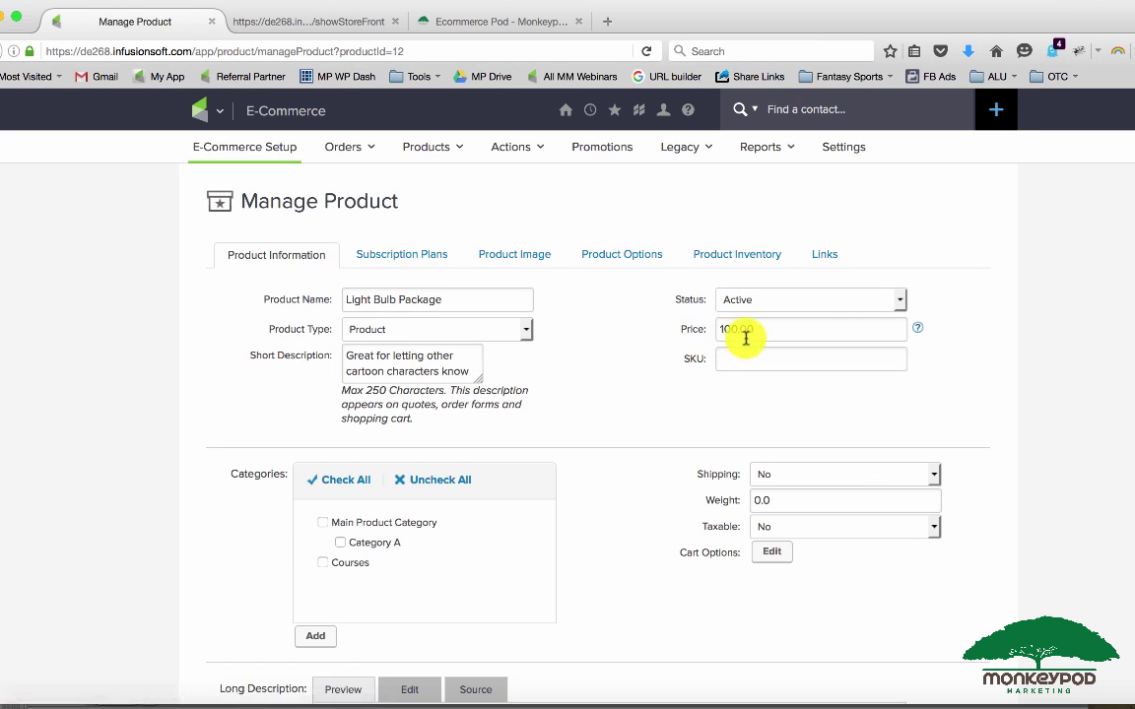
{"action": "left_click", "coordinate": [824, 255]}
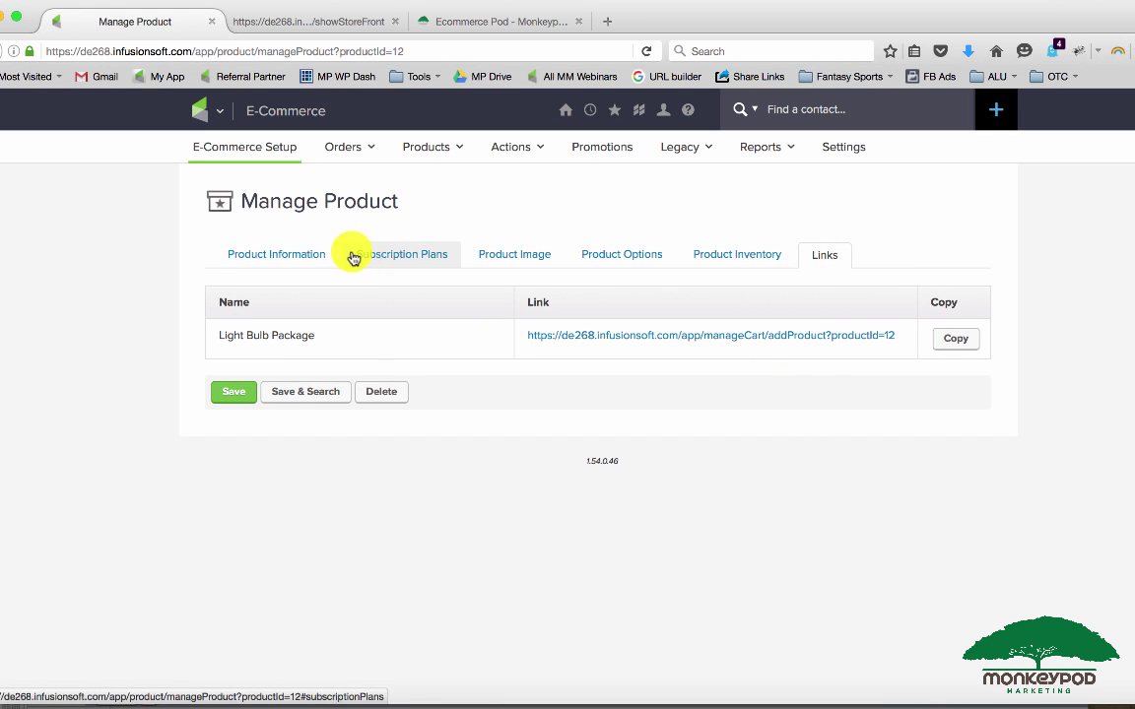
{"action": "left_click", "coordinate": [315, 21]}
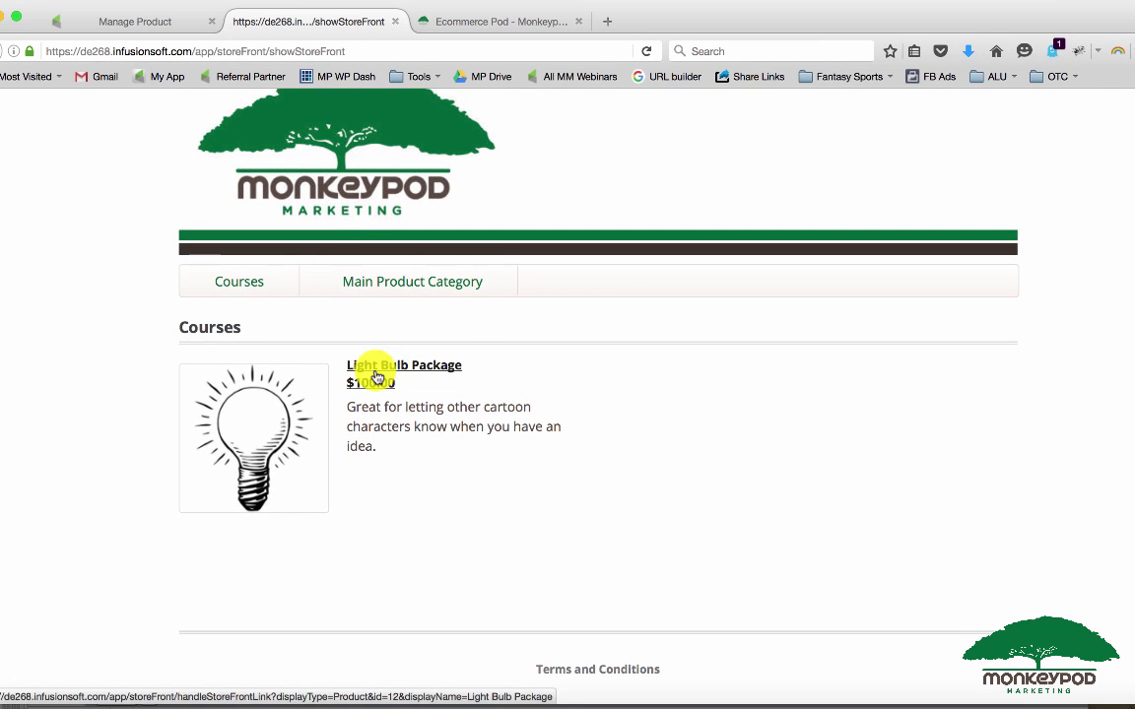
- Add one Light Bulb Package at $100.00 to the cart from its store page
{"action": "left_click", "coordinate": [403, 365]}
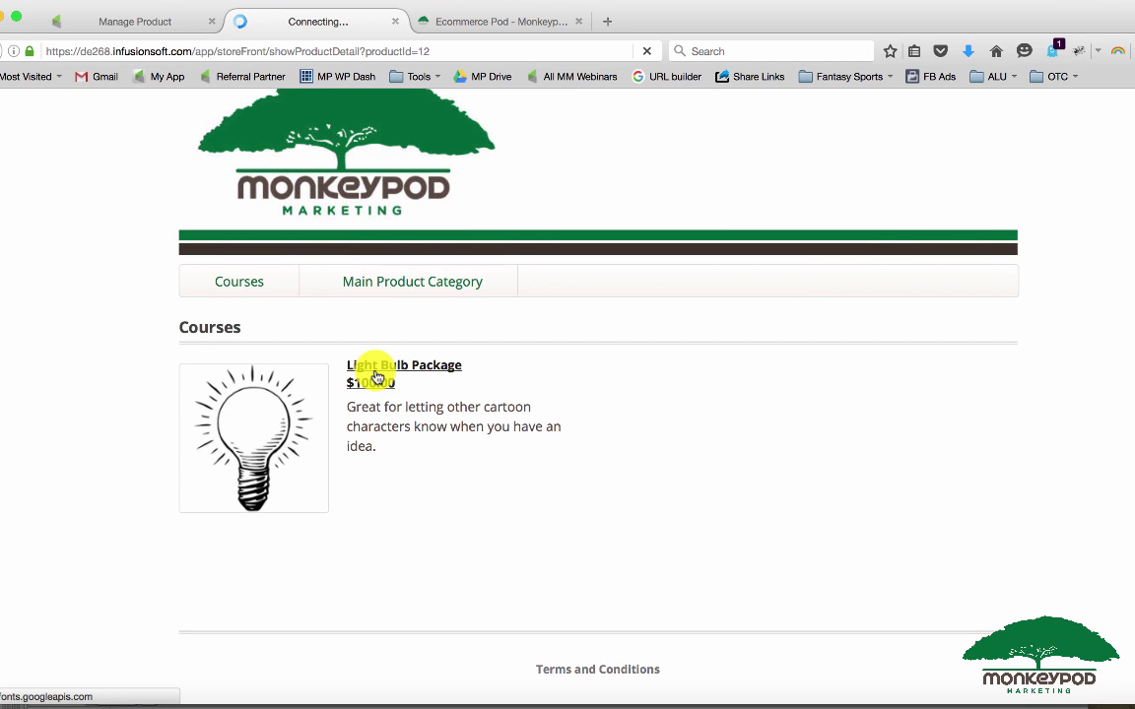
{"action": "left_click", "coordinate": [404, 365]}
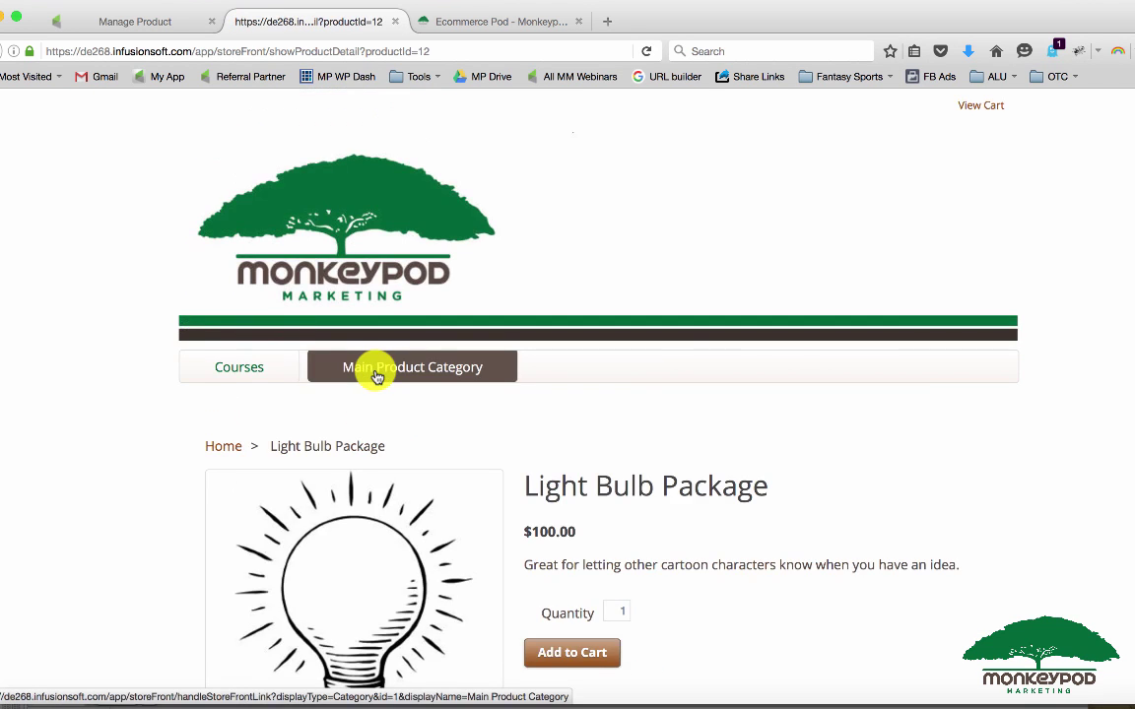
{"action": "scroll", "scroll_direction": "down", "scroll_amount": 3}
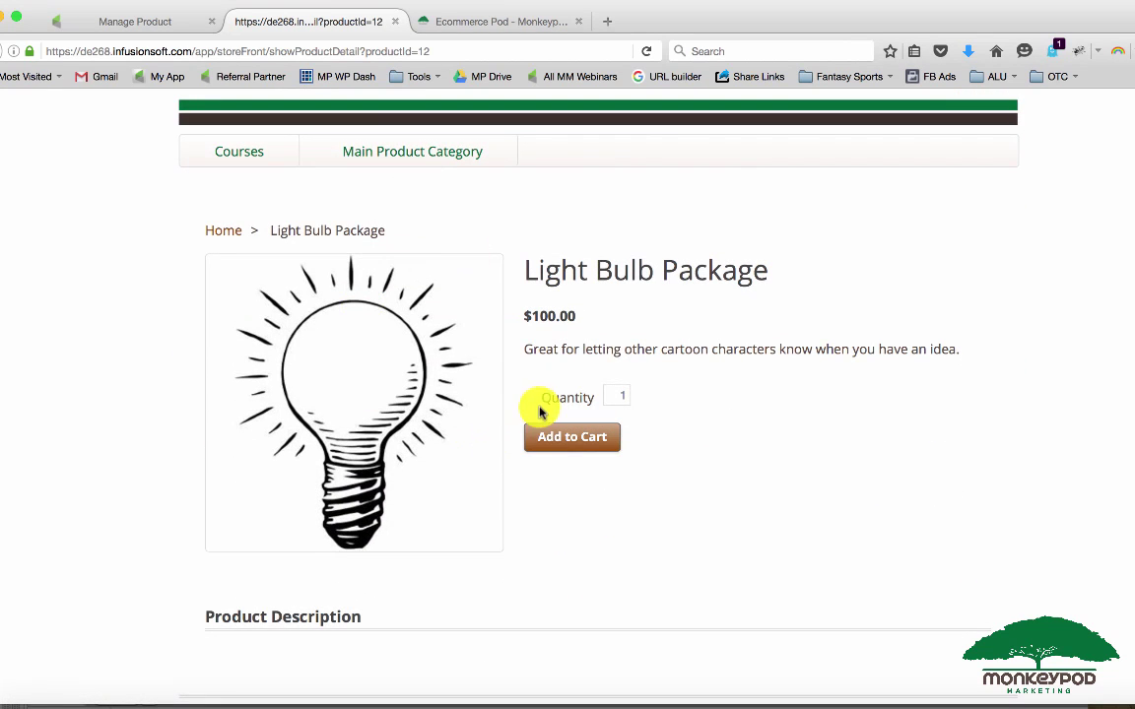
{"action": "mouse_move", "coordinate": [665, 416]}
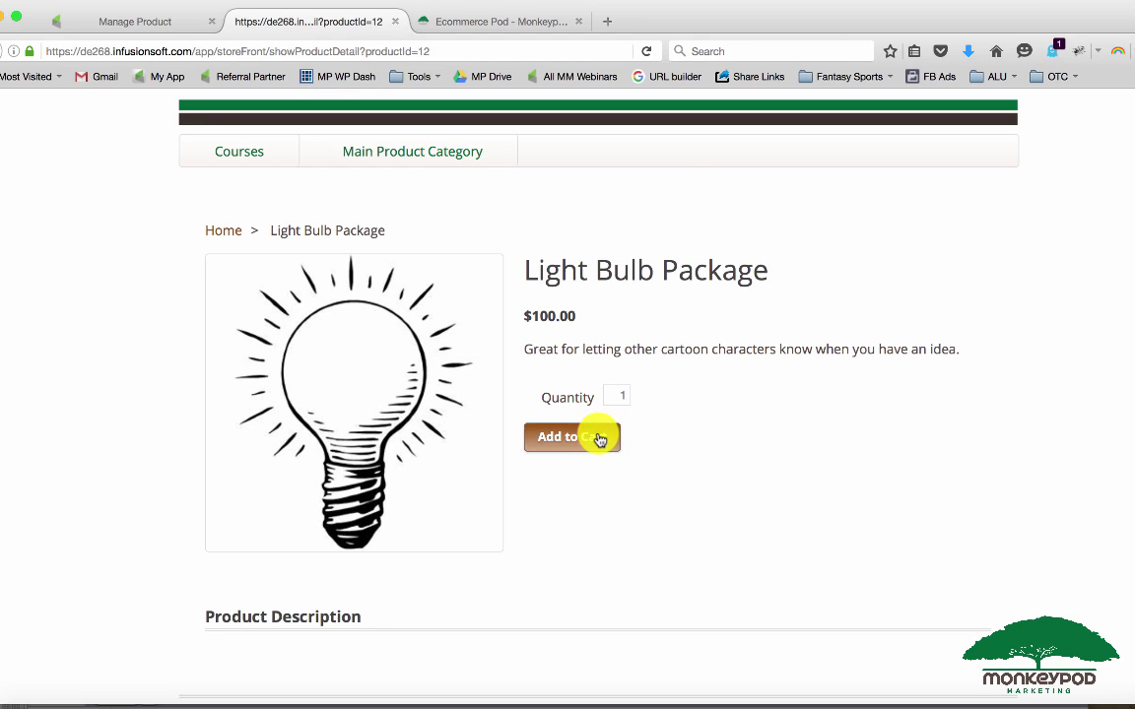
{"action": "left_click", "coordinate": [572, 437]}
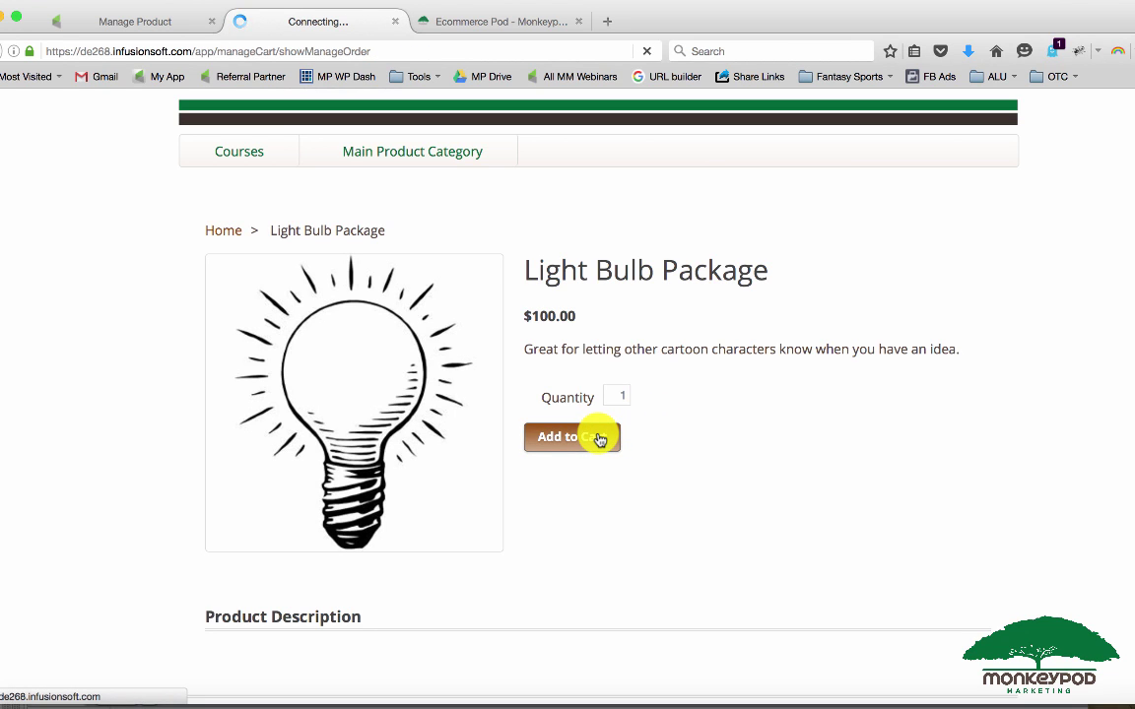
- Remove the Light Bulb Package from the cart, leaving $0.00, and return to the Courses listing
{"action": "left_click", "coordinate": [571, 437]}
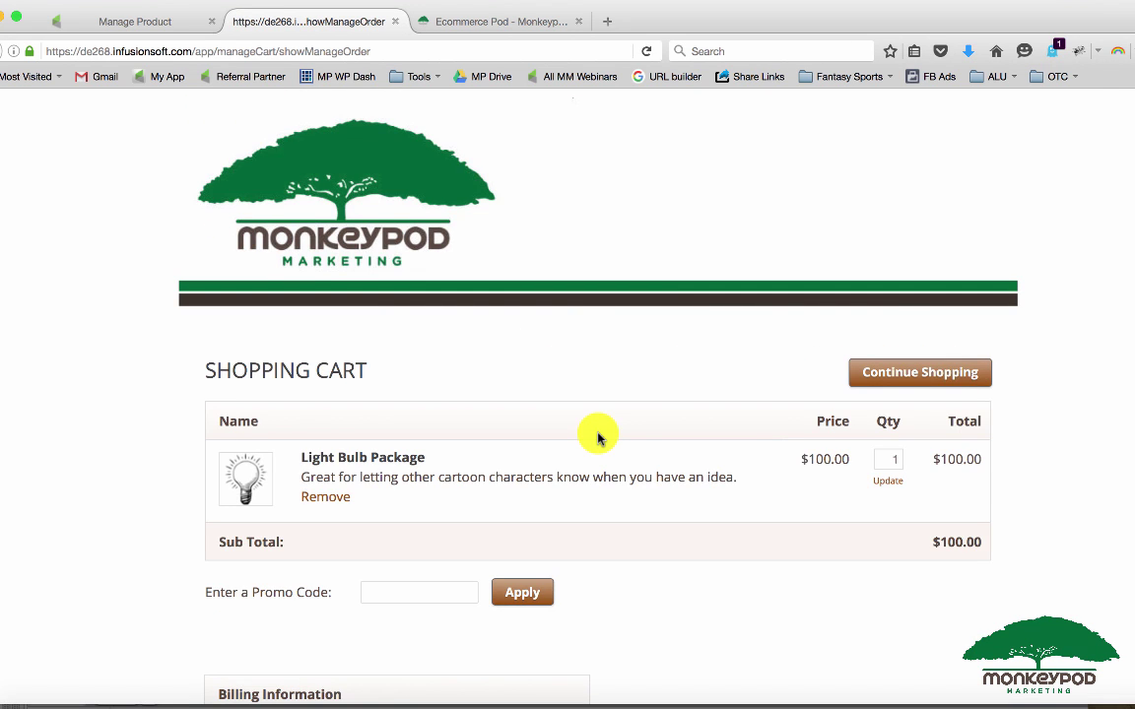
{"action": "scroll", "scroll_direction": "down", "scroll_amount": 3}
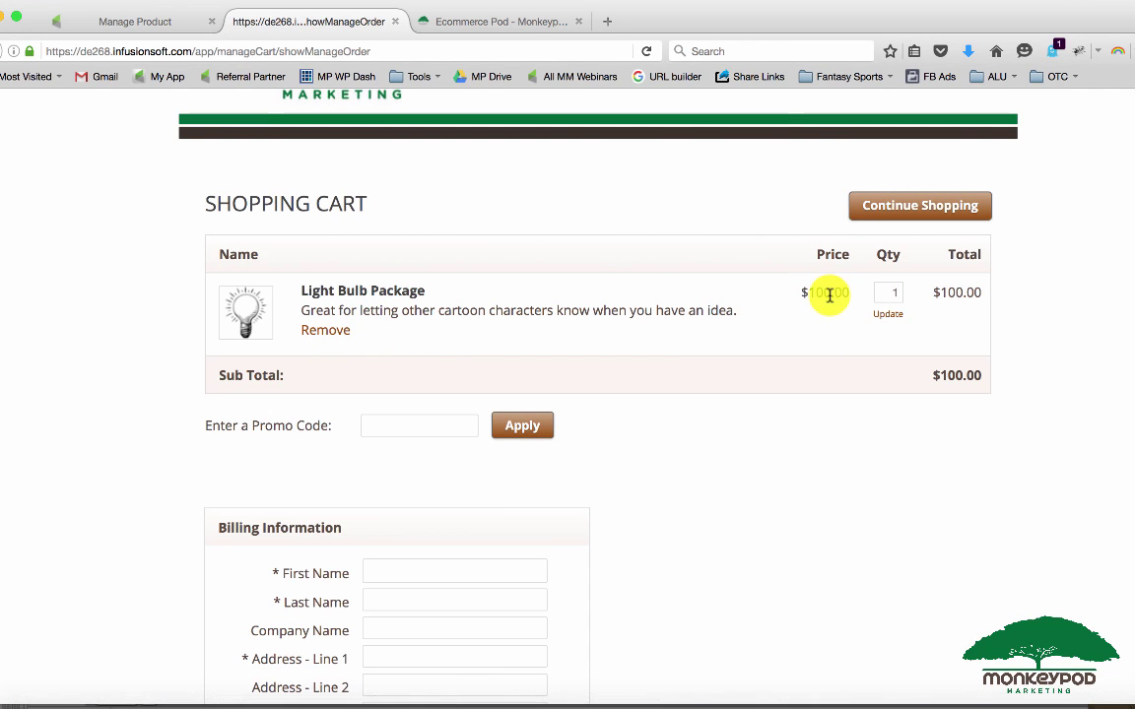
{"action": "left_click", "coordinate": [325, 330]}
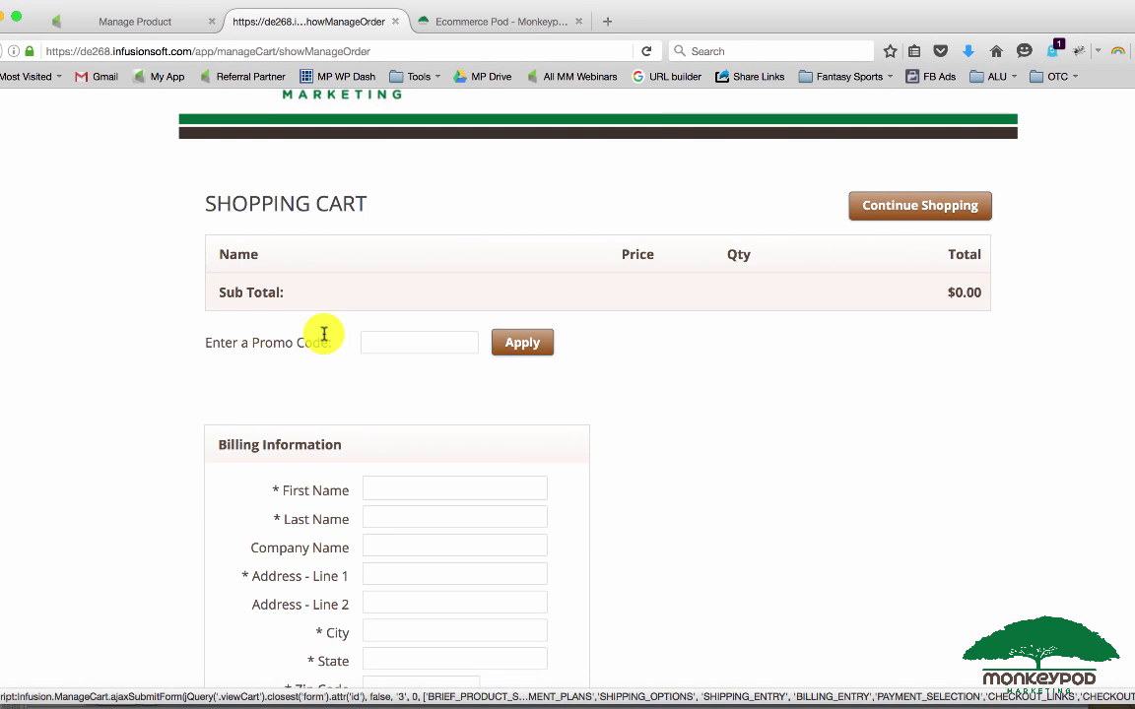
{"action": "mouse_move", "coordinate": [853, 274]}
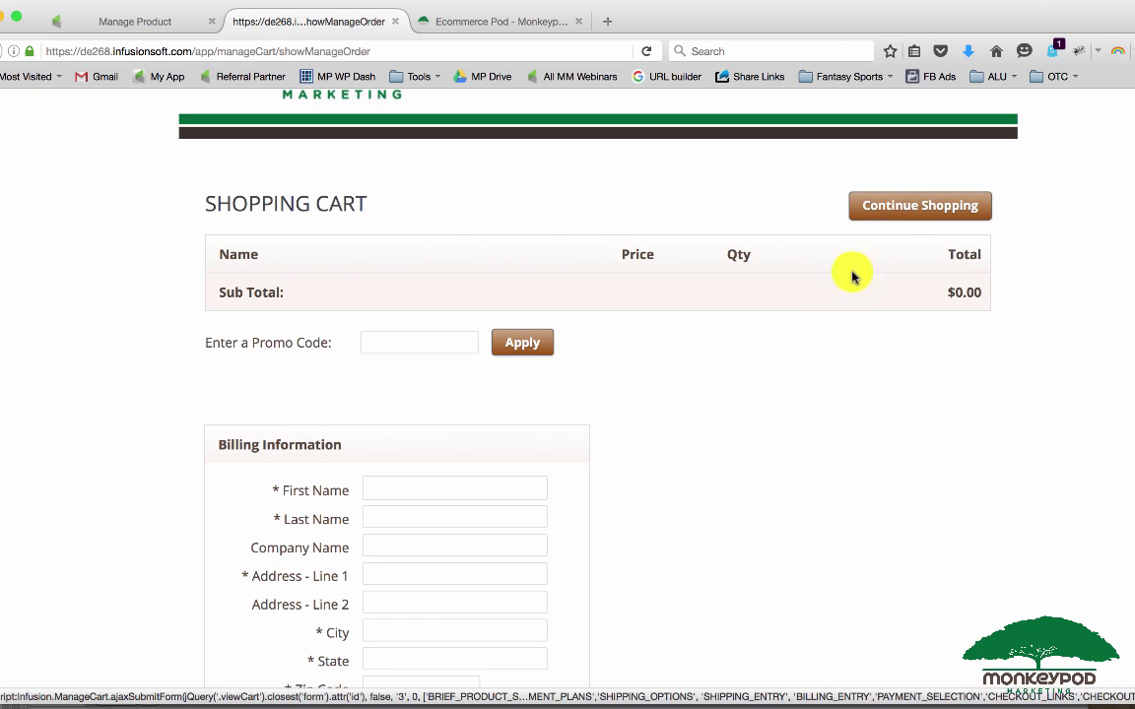
{"action": "left_click", "coordinate": [920, 206]}
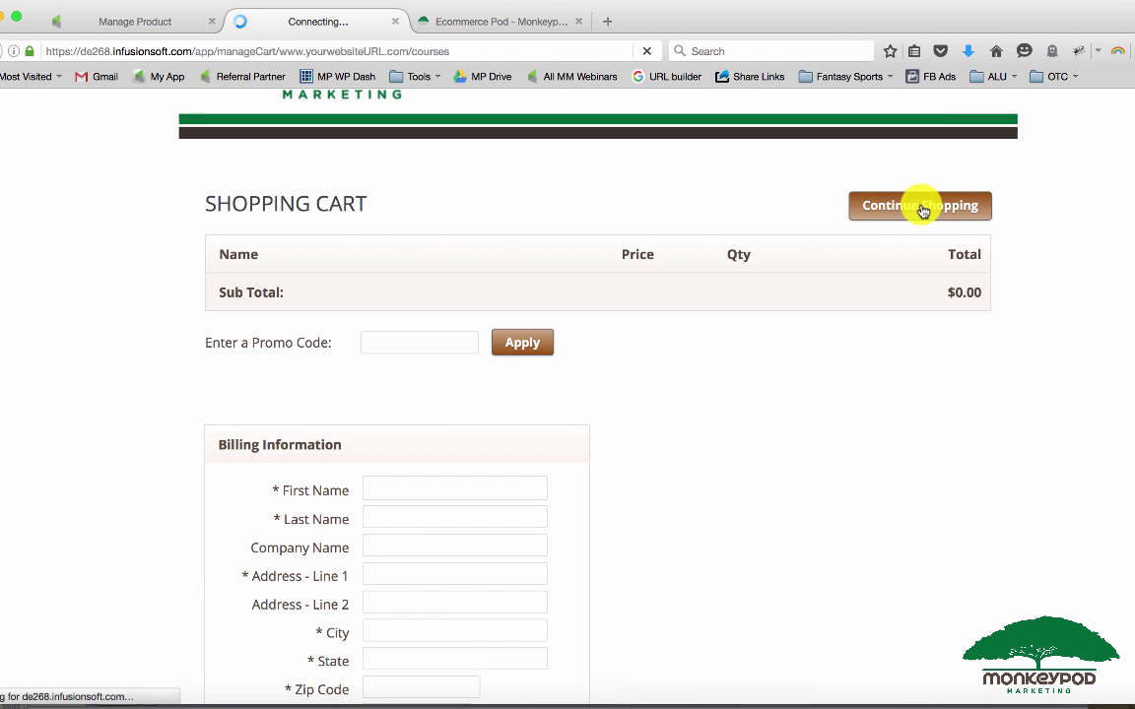
{"action": "left_click", "coordinate": [920, 205]}
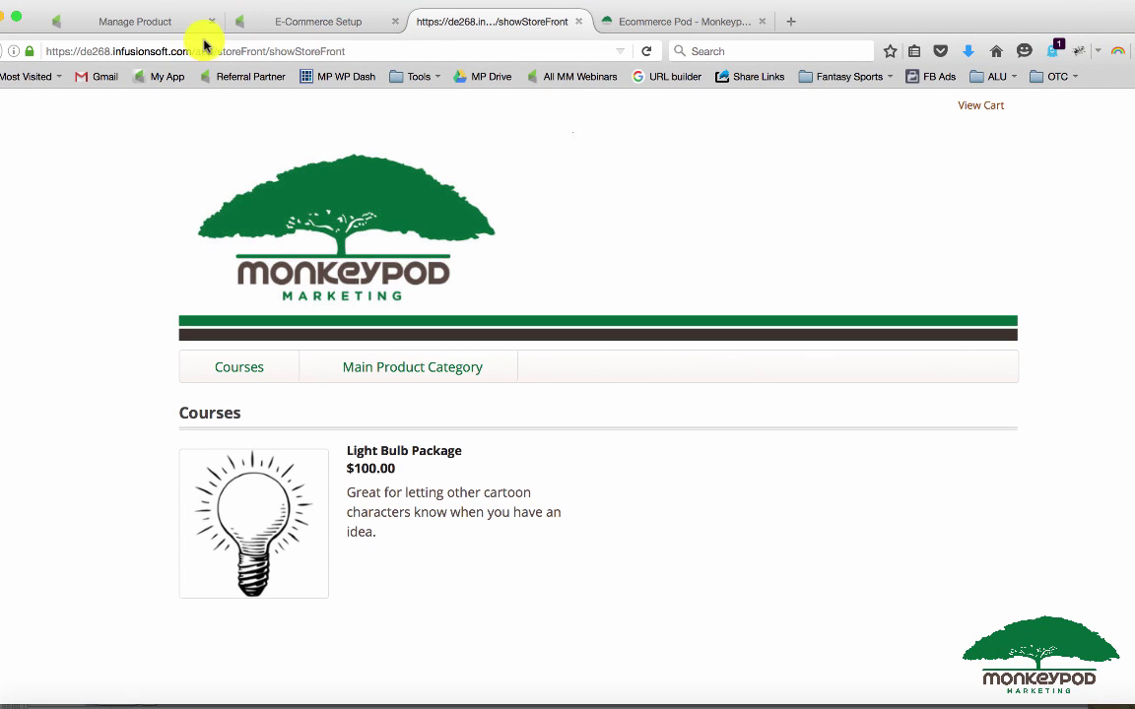
- Enter a Light Bulb Package subscription plan billed every 1 Month, 3 cycles, price 35
{"action": "left_click", "coordinate": [137, 21]}
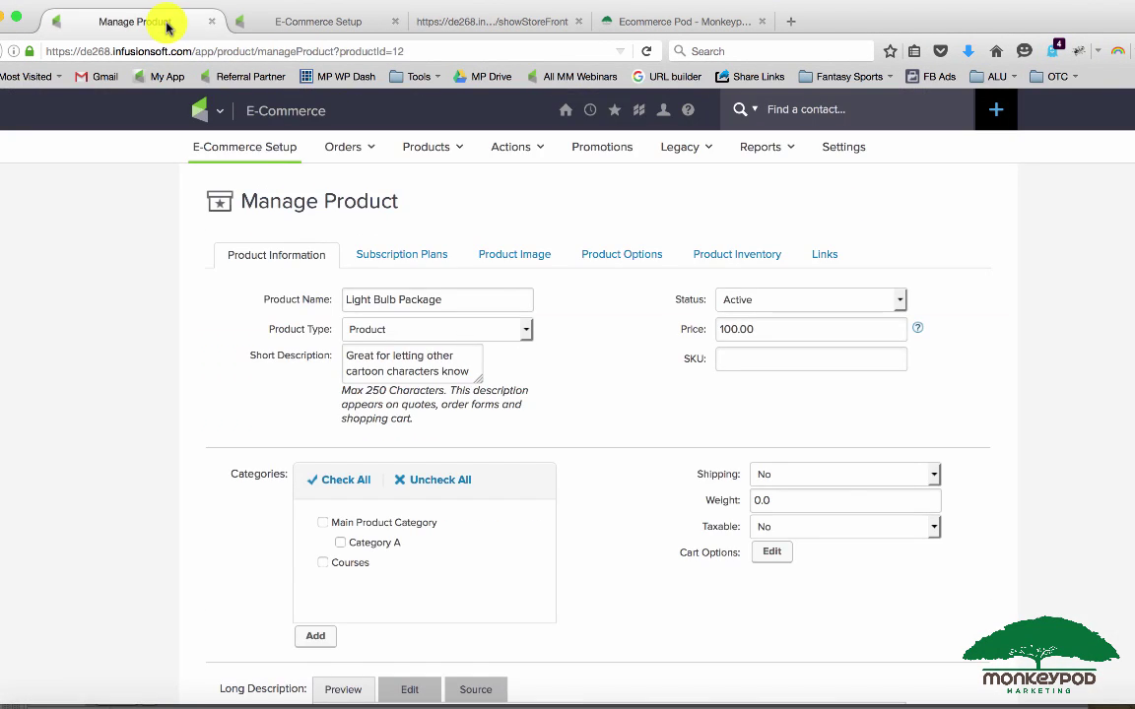
{"action": "left_click", "coordinate": [401, 254]}
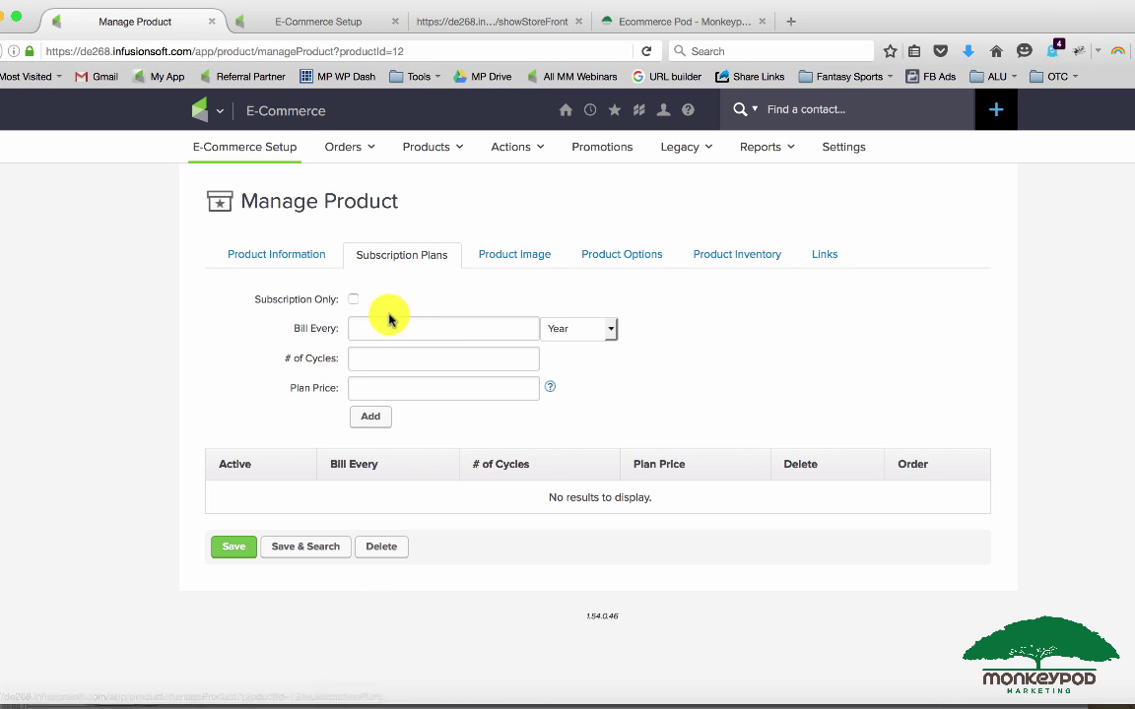
{"action": "type", "text": "1"}
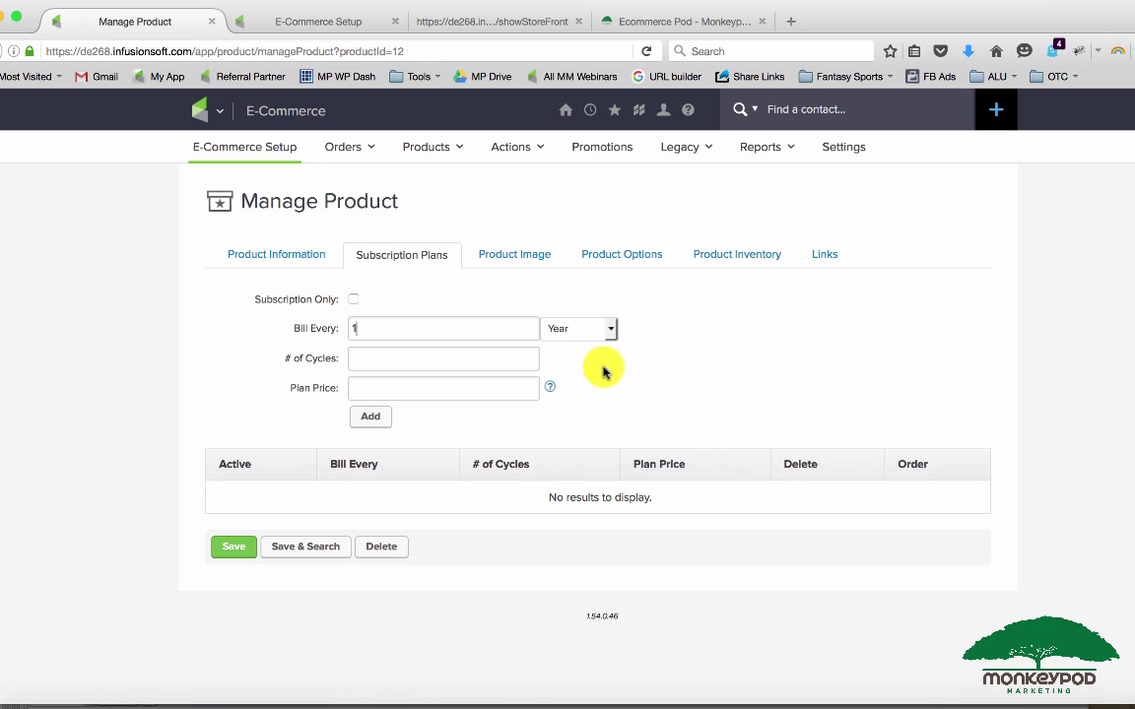
{"action": "left_click", "coordinate": [579, 328]}
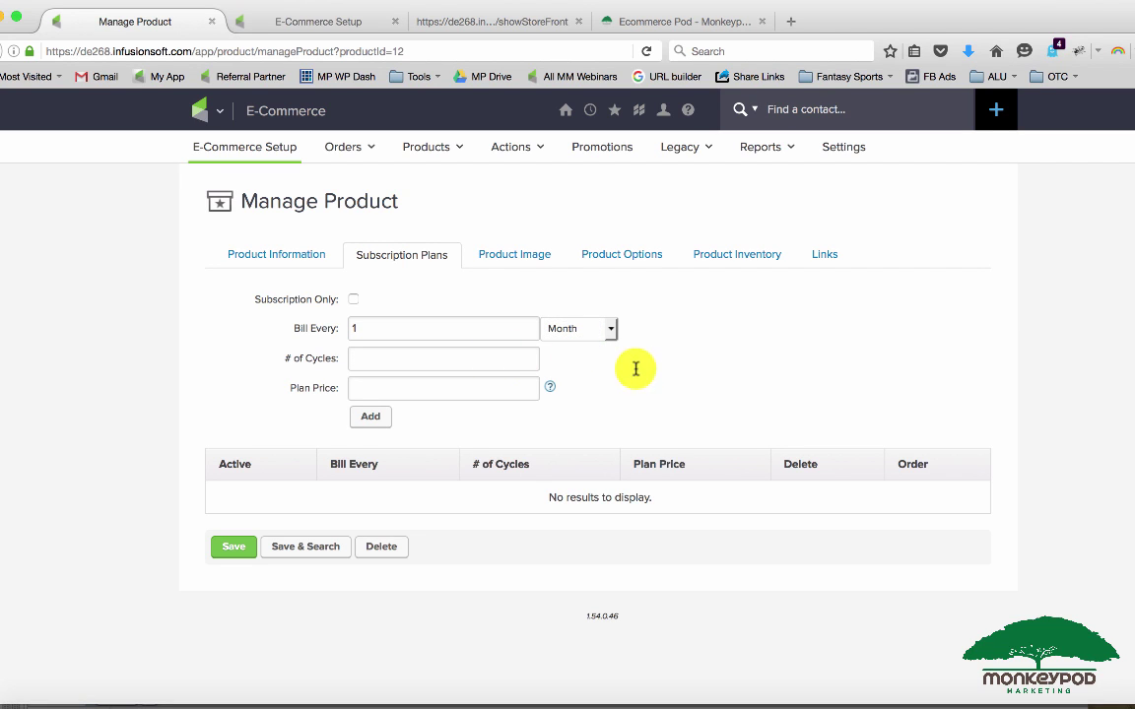
{"action": "type", "text": "3"}
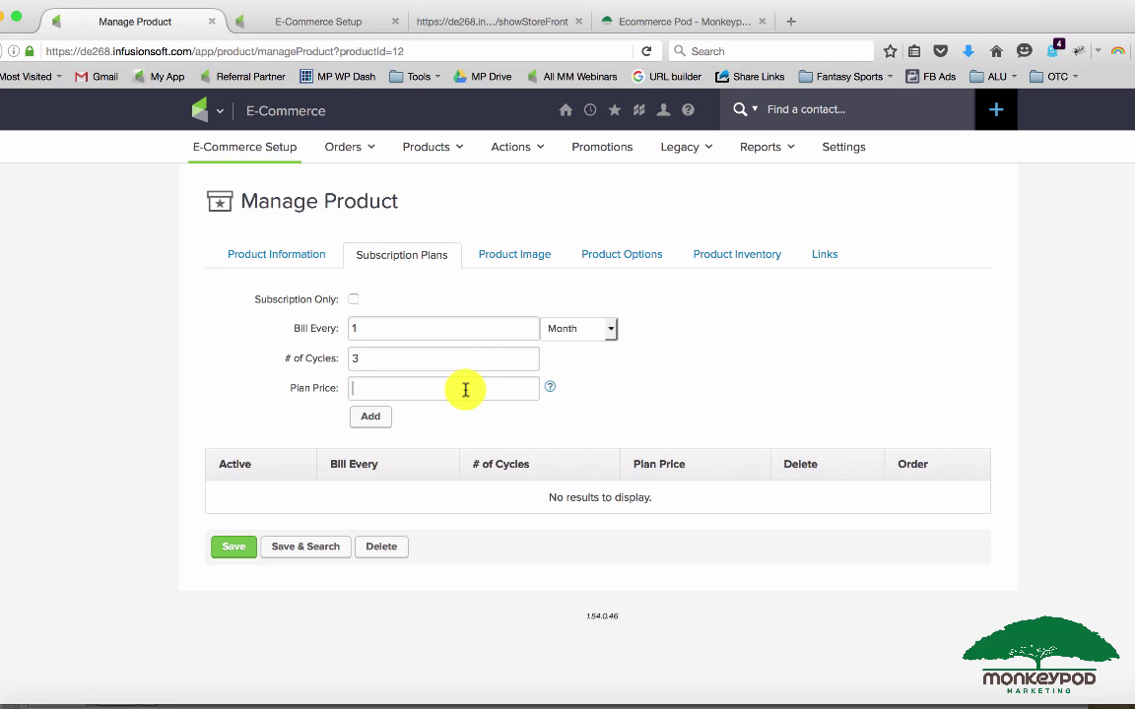
{"action": "type", "text": "3"}
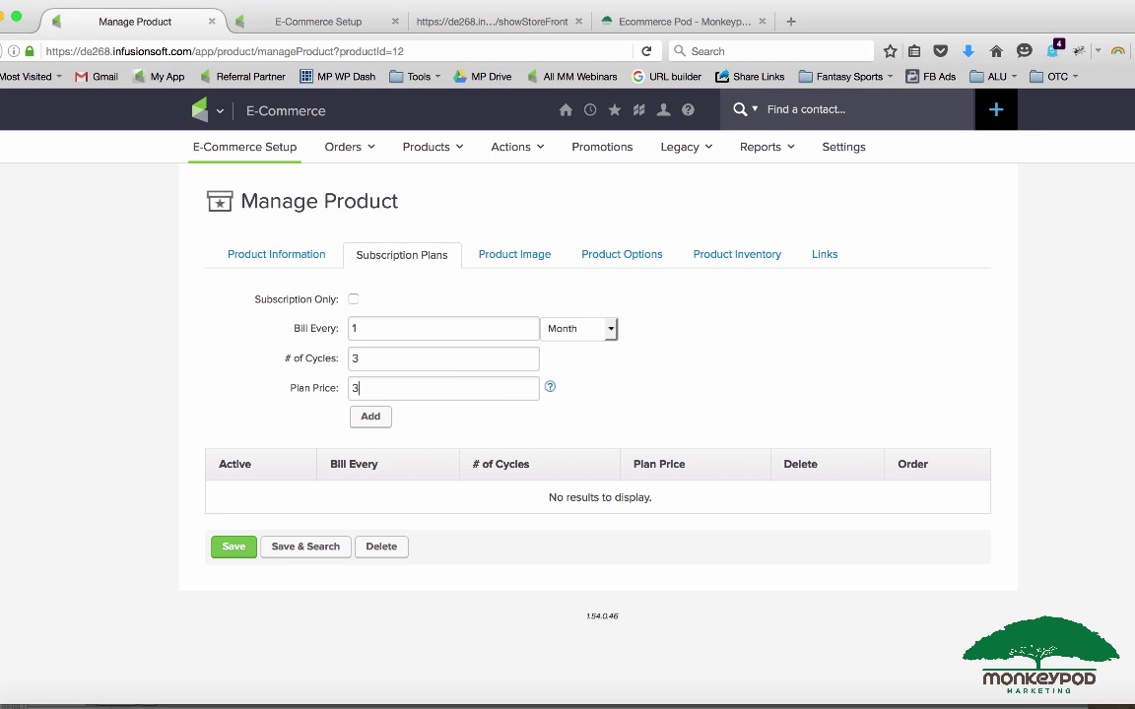
{"action": "type", "text": "3.3"}
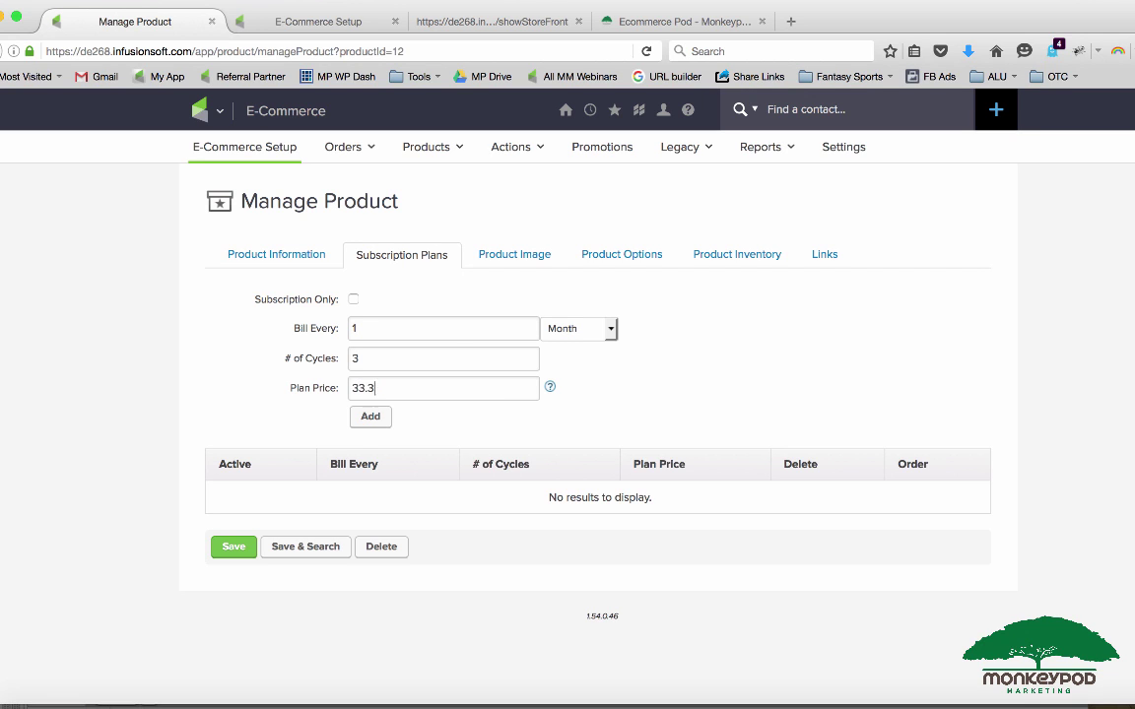
{"action": "type", "text": "35"}
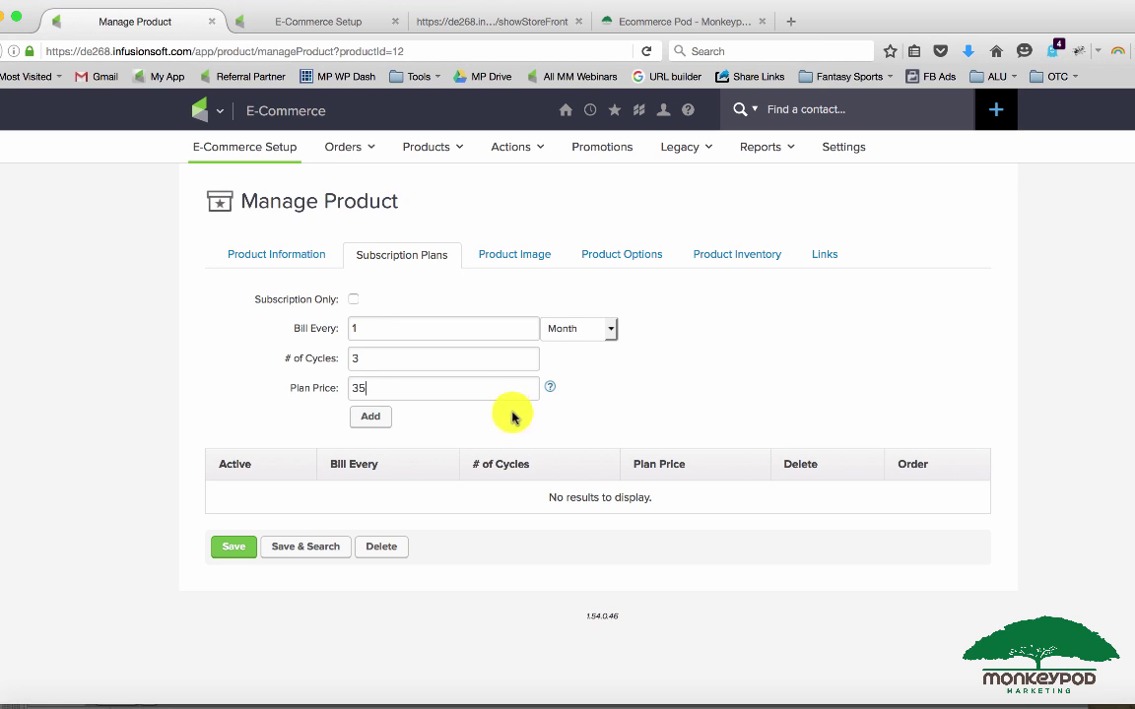
- Add the $35.00 monthly 3-cycle plan and check it against the Product Information tab
{"action": "left_click", "coordinate": [370, 416]}
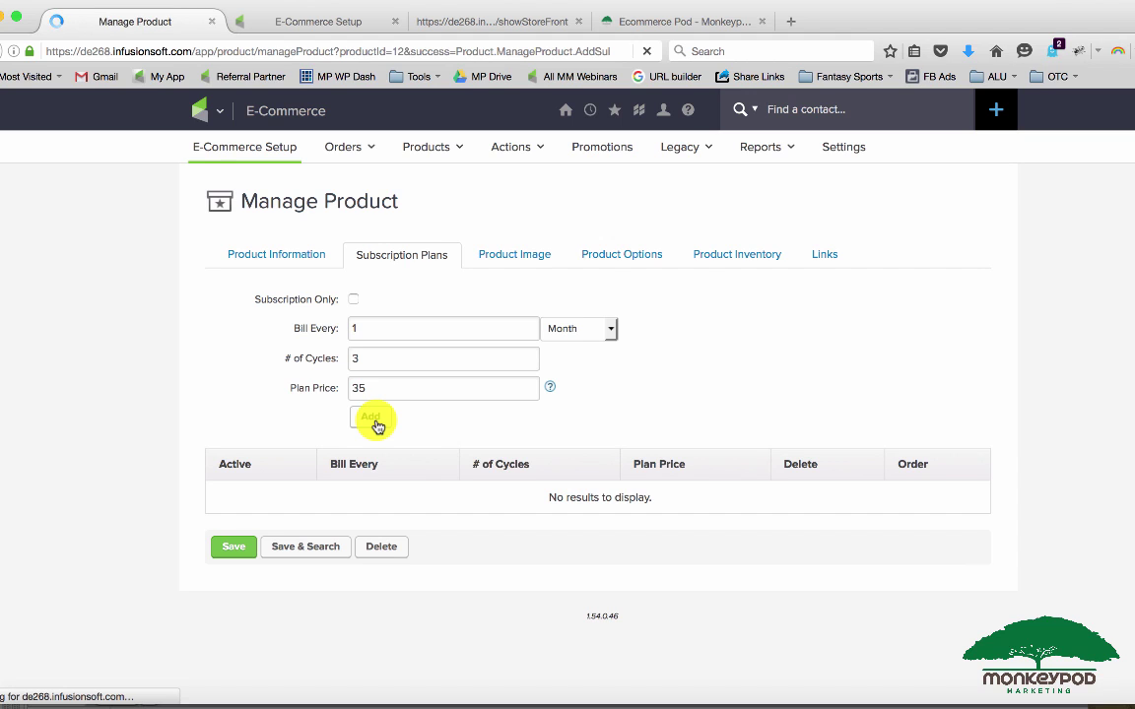
{"action": "left_click", "coordinate": [374, 418]}
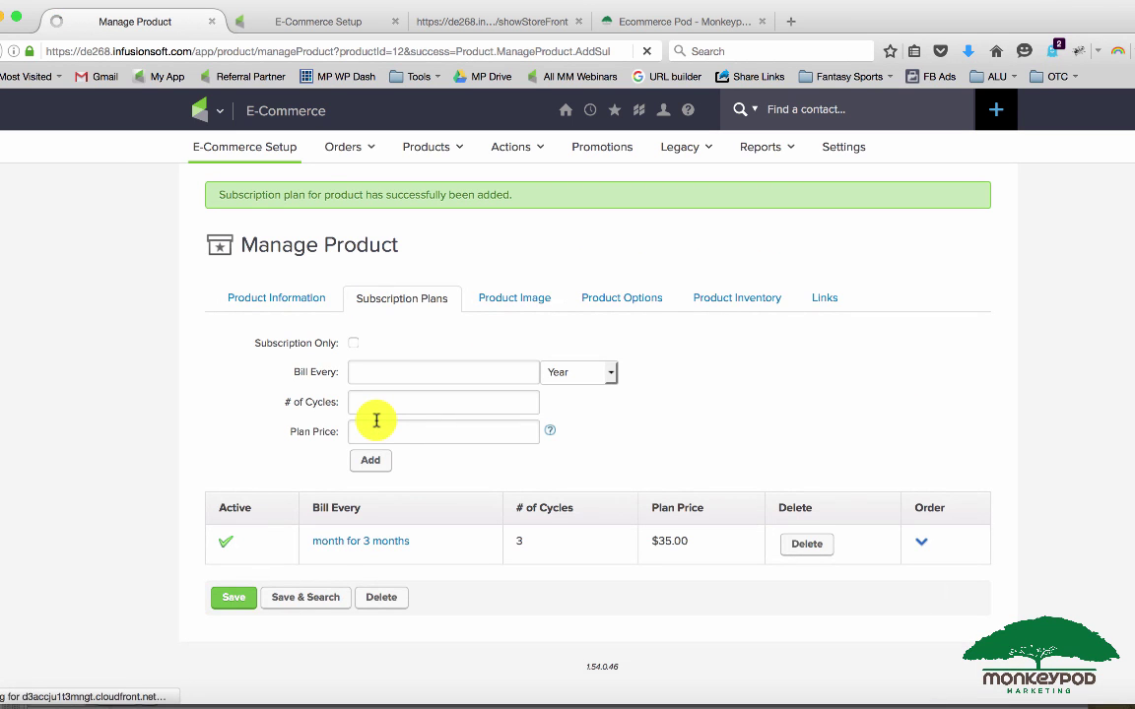
{"action": "mouse_move", "coordinate": [354, 349]}
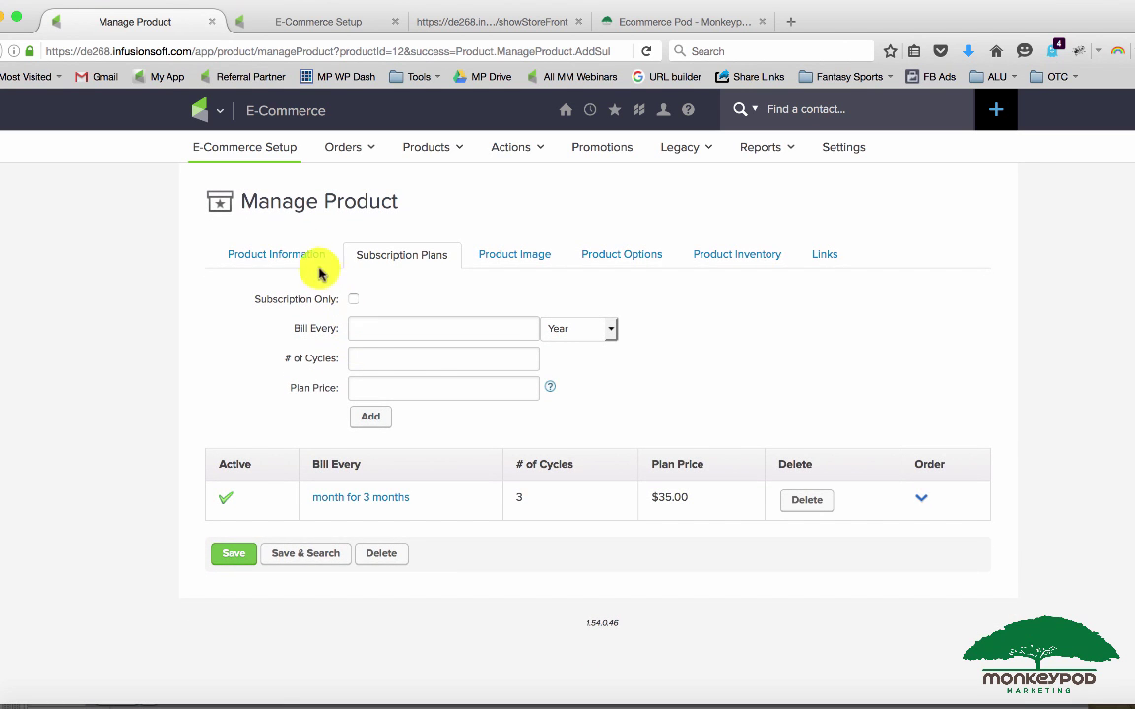
{"action": "left_click", "coordinate": [277, 254]}
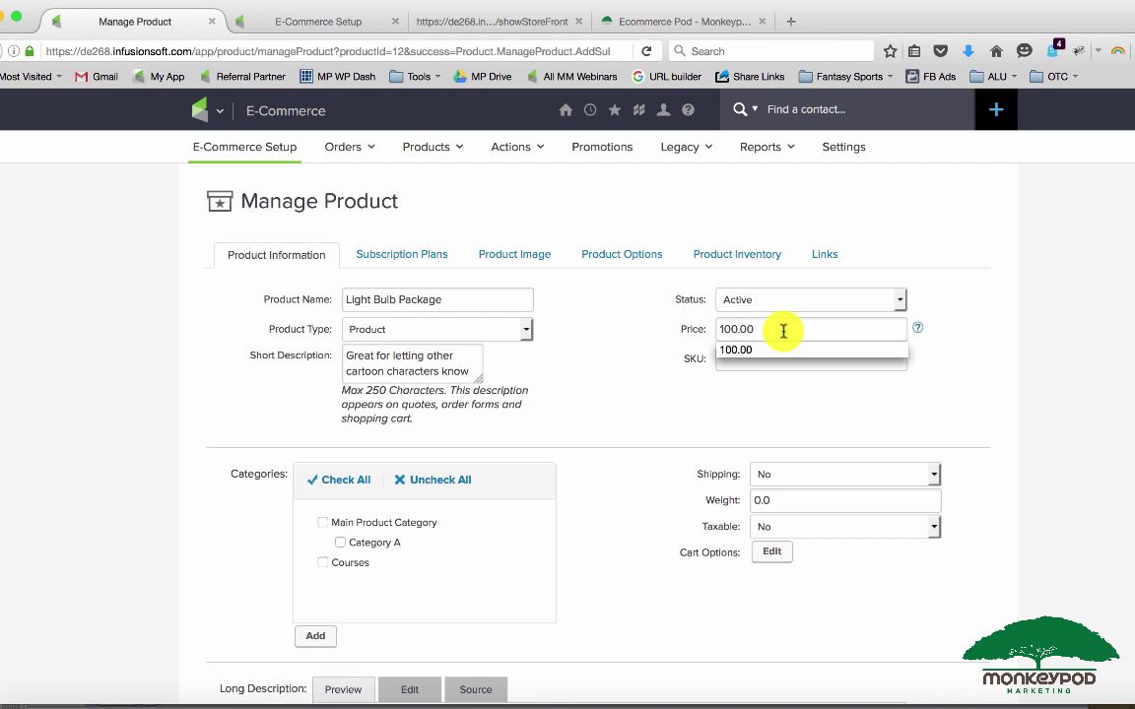
{"action": "left_click", "coordinate": [401, 255]}
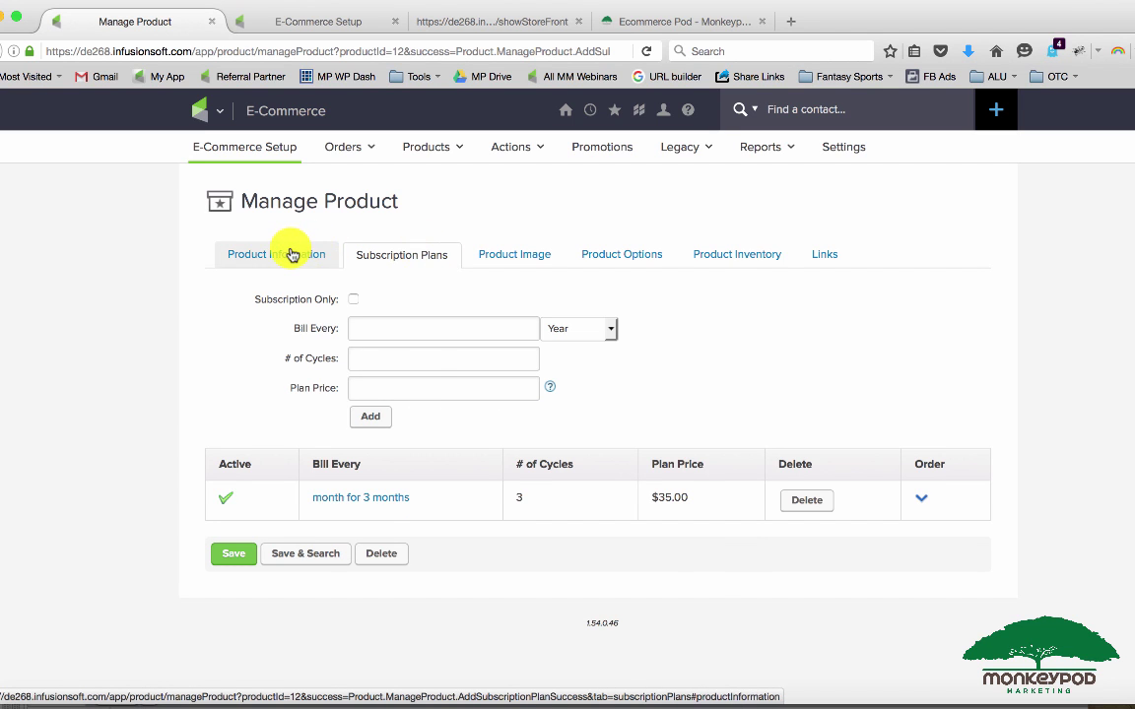
{"action": "left_click", "coordinate": [275, 254]}
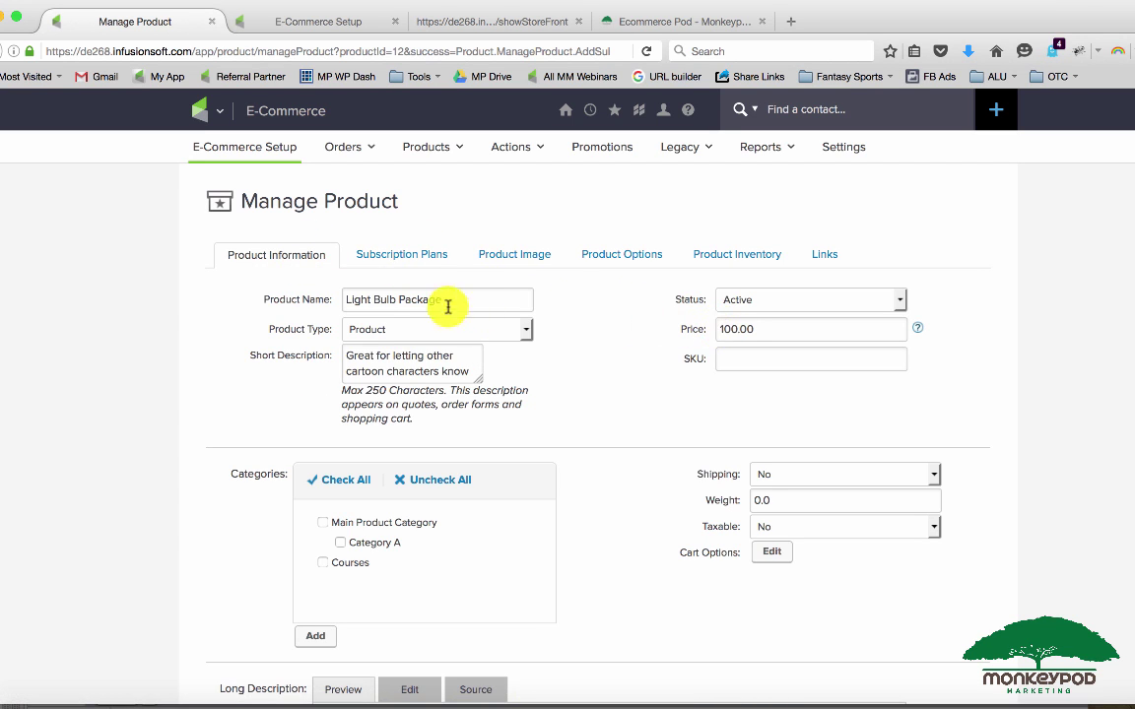
{"action": "left_click", "coordinate": [401, 254]}
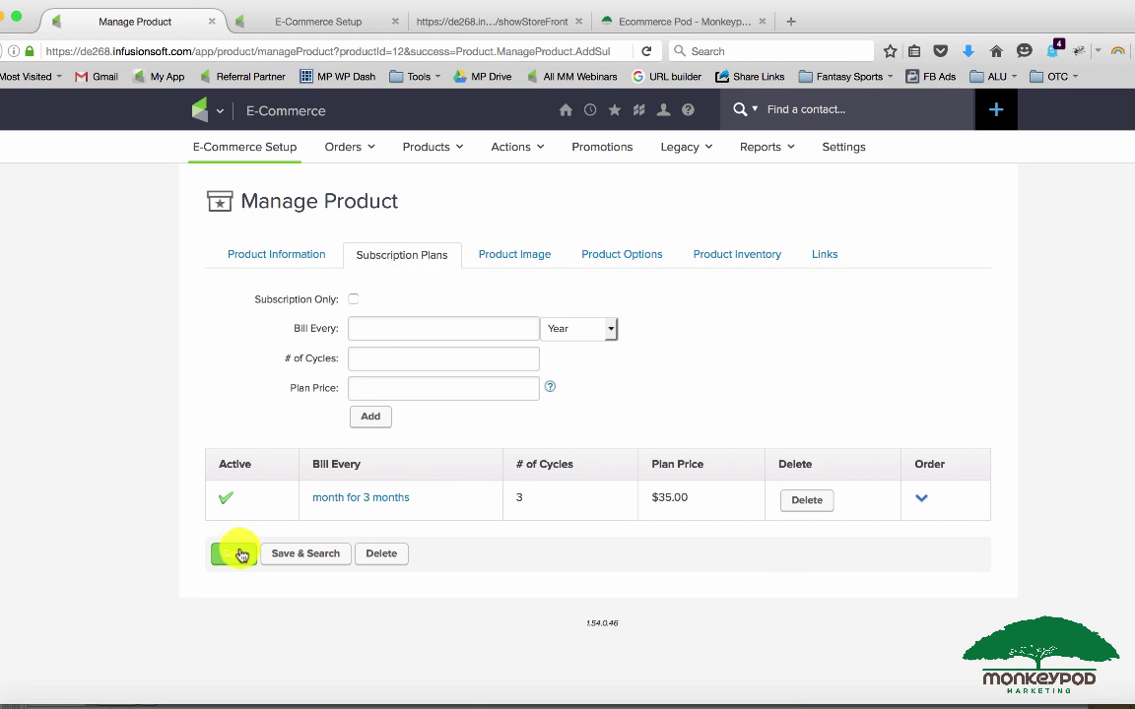
- Save the Light Bulb Package and confirm its links include the 3-month monthly cart link
{"action": "left_click", "coordinate": [236, 554]}
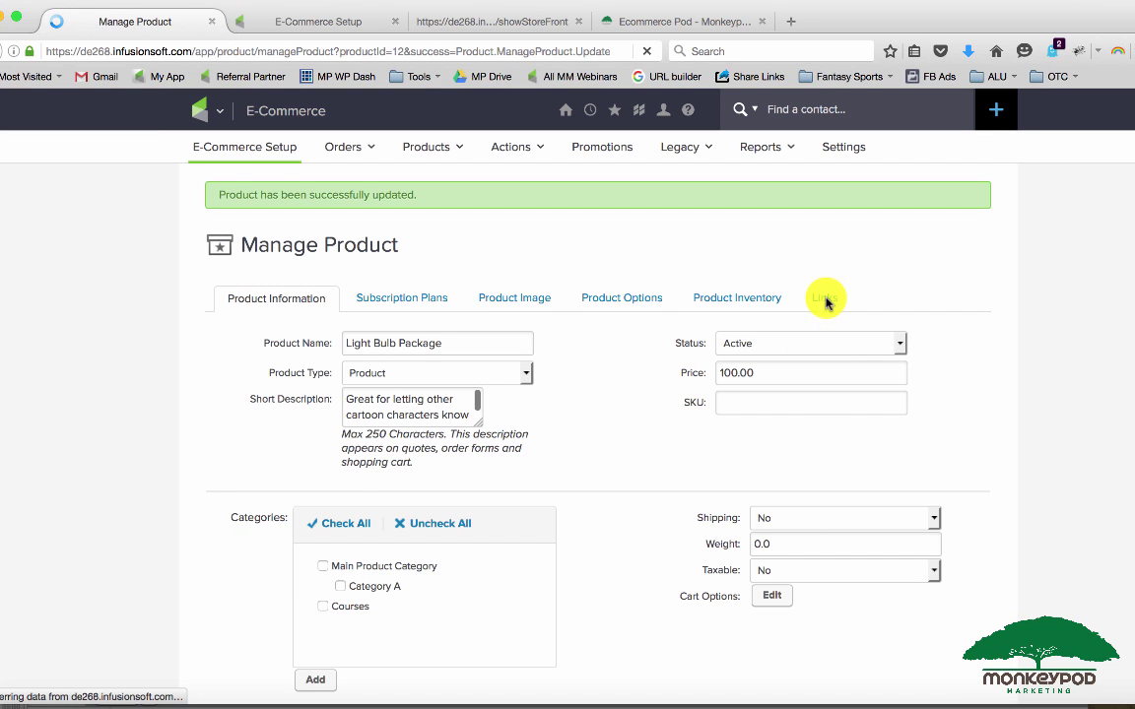
{"action": "left_click", "coordinate": [824, 298]}
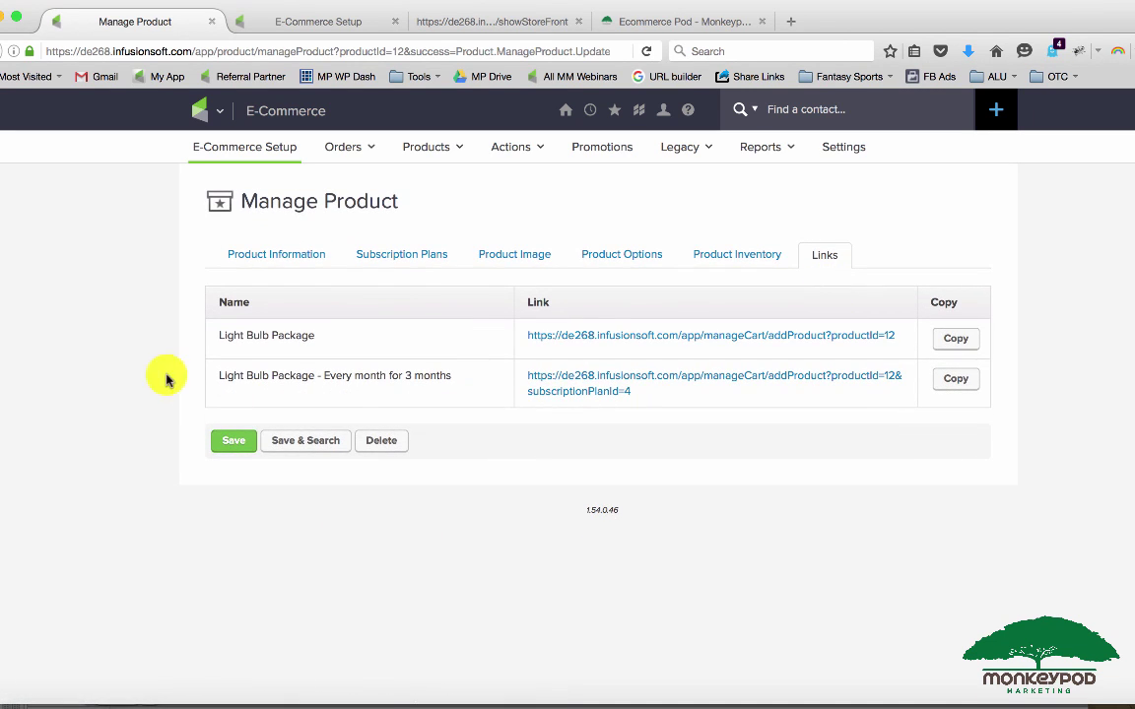
{"action": "mouse_move", "coordinate": [375, 376]}
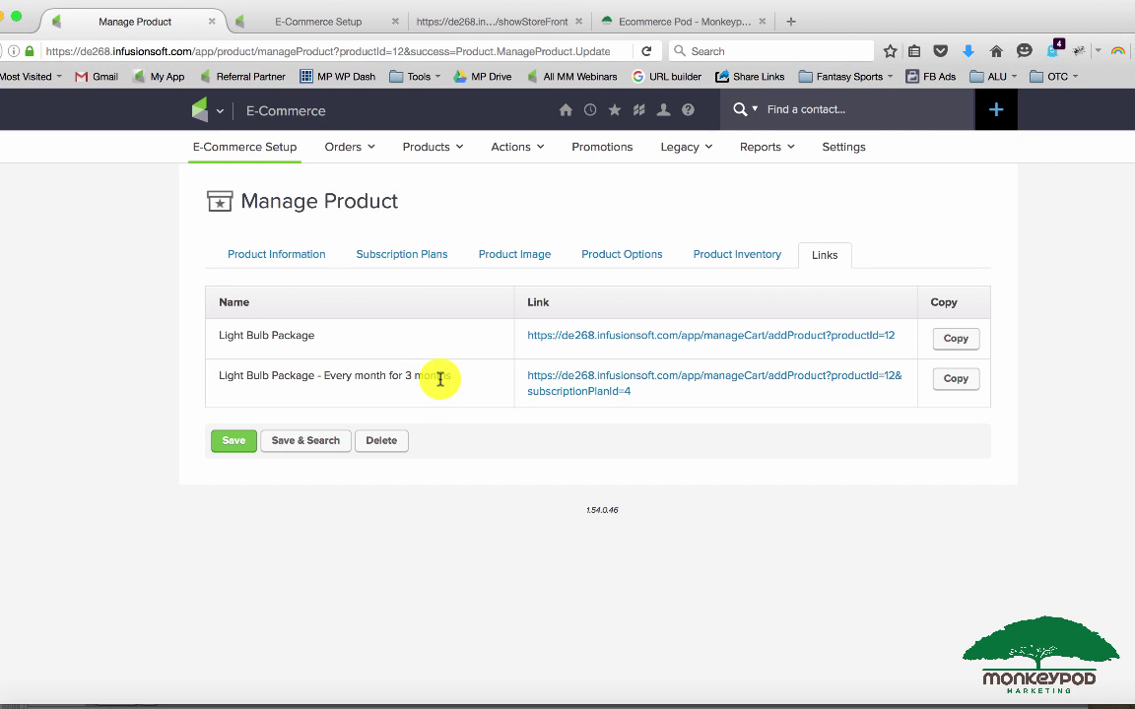
{"action": "left_click", "coordinate": [494, 21]}
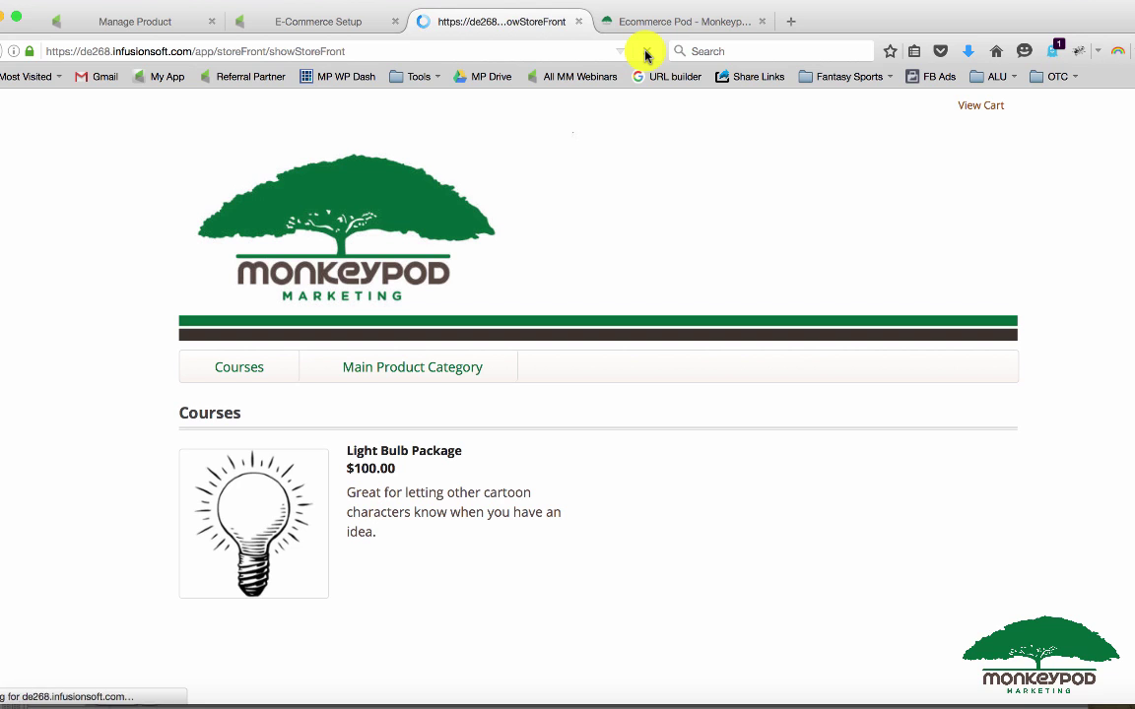
{"action": "mouse_move", "coordinate": [364, 461]}
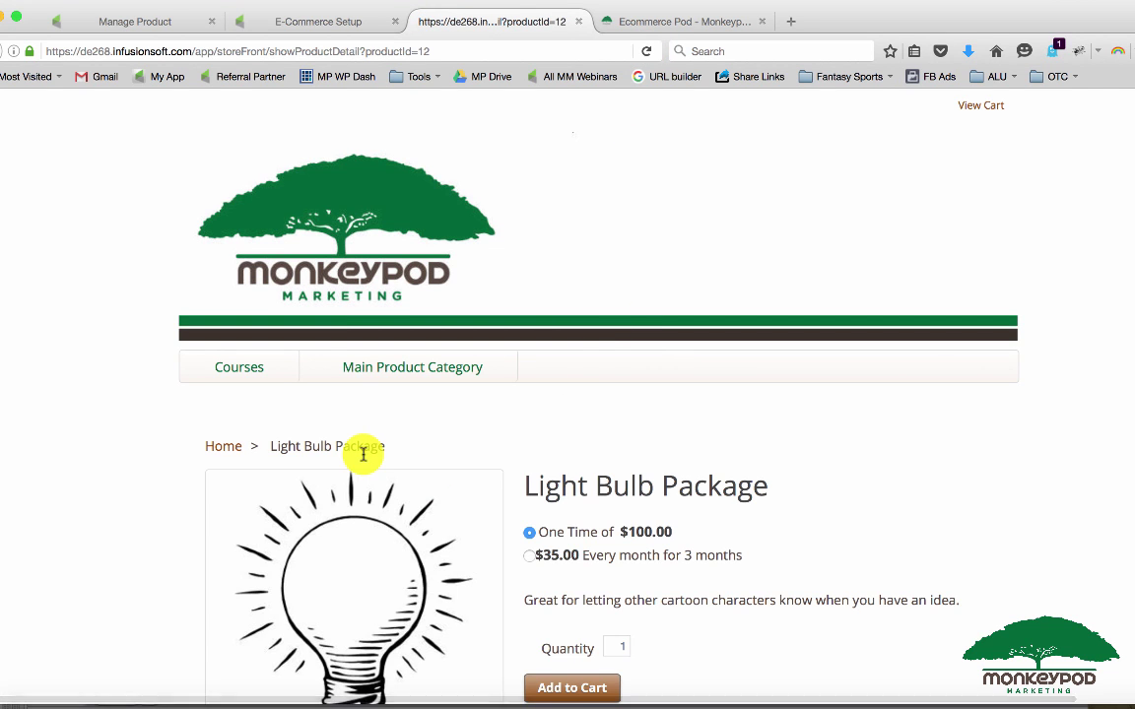
- Scroll the store page to see the $100.00 one-time and $35.00 monthly options
{"action": "scroll", "scroll_direction": "down", "scroll_amount": 3}
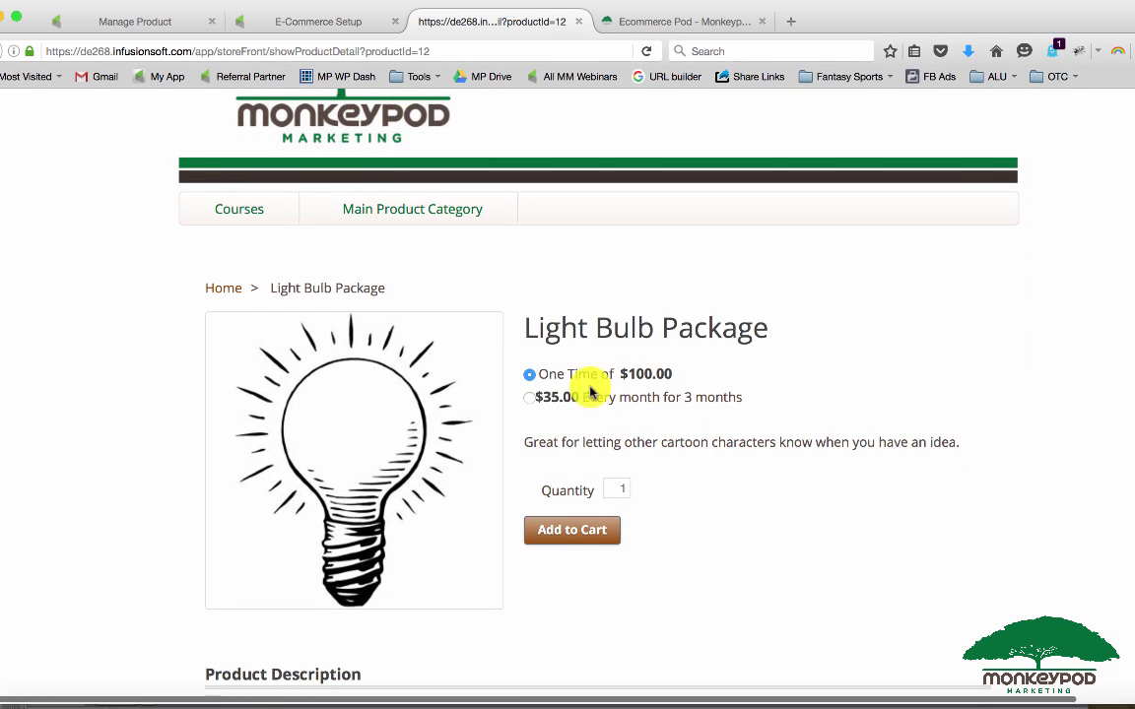
{"action": "mouse_move", "coordinate": [684, 406]}
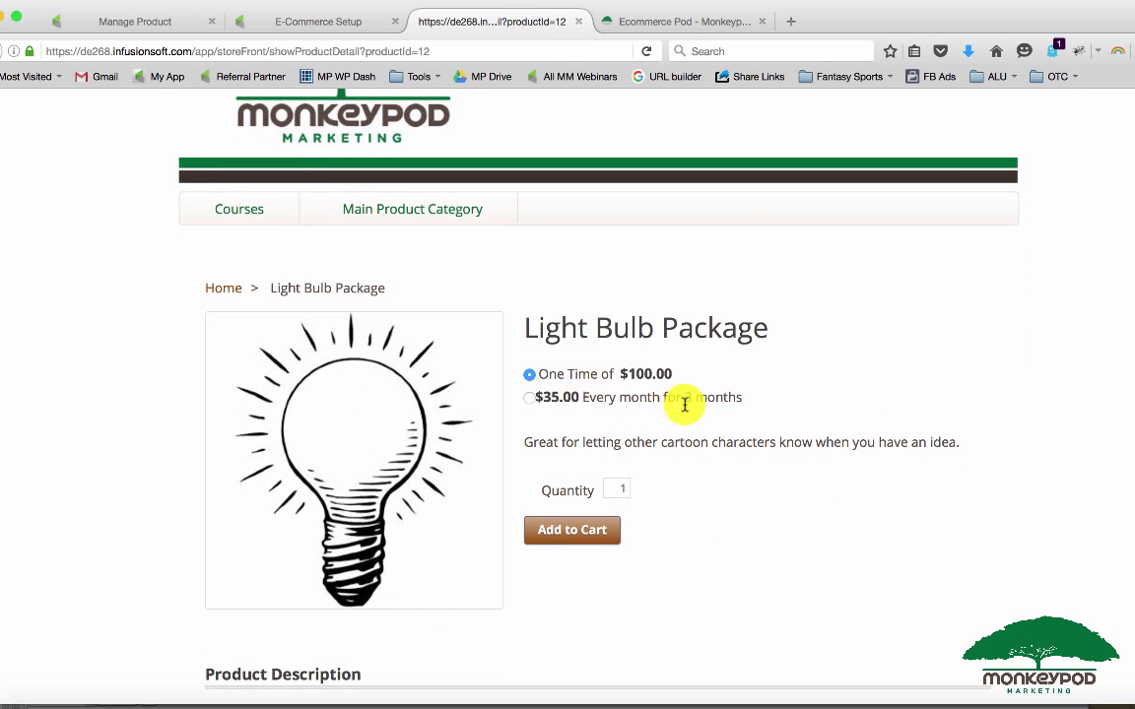
{"action": "mouse_move", "coordinate": [726, 412]}
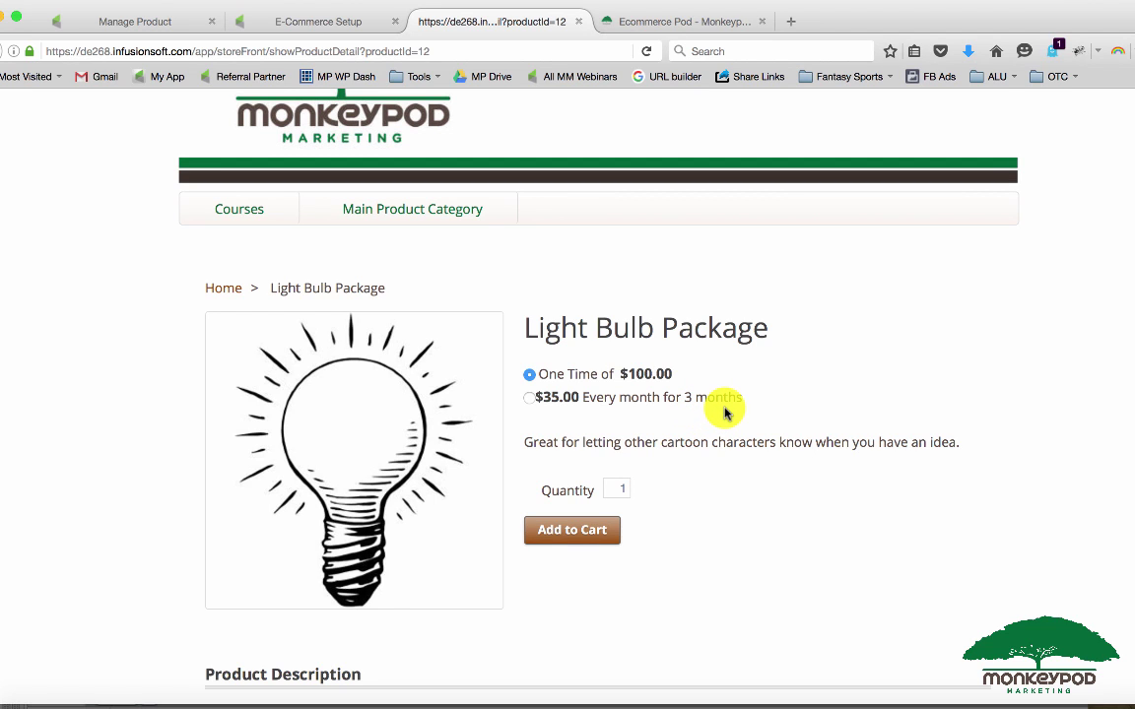
{"action": "mouse_move", "coordinate": [617, 397]}
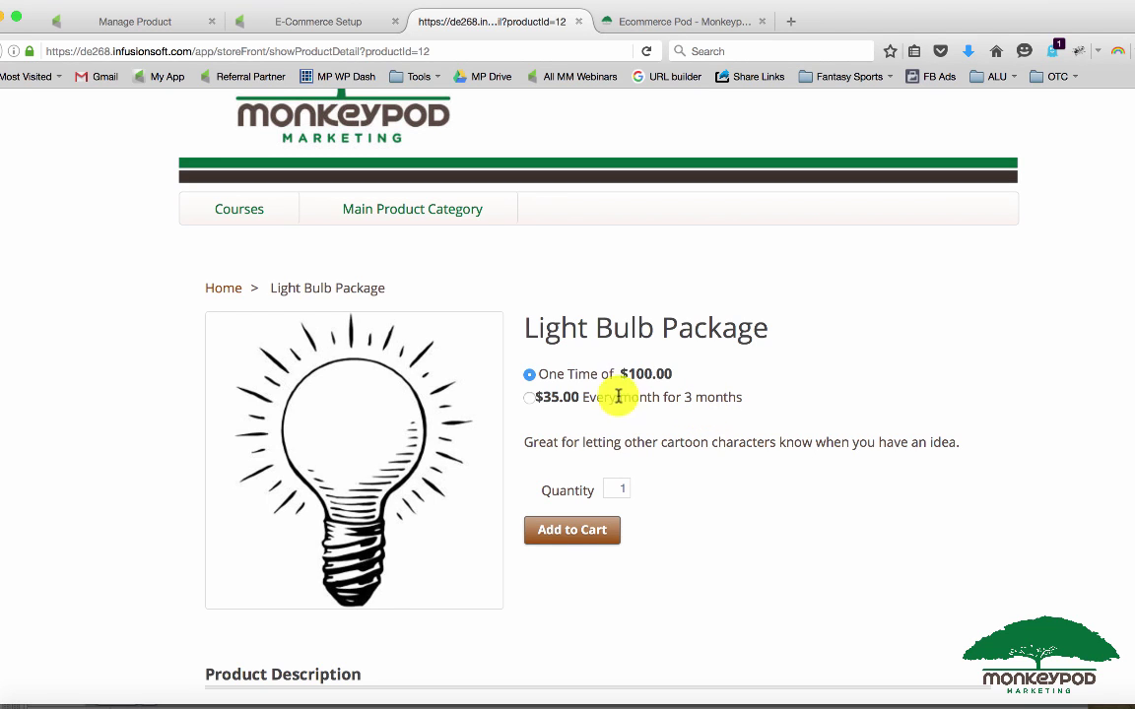
- Add the Light Bulb Package to the cart on the $35.00-per-month-for-3-months plan
{"action": "left_click", "coordinate": [528, 397]}
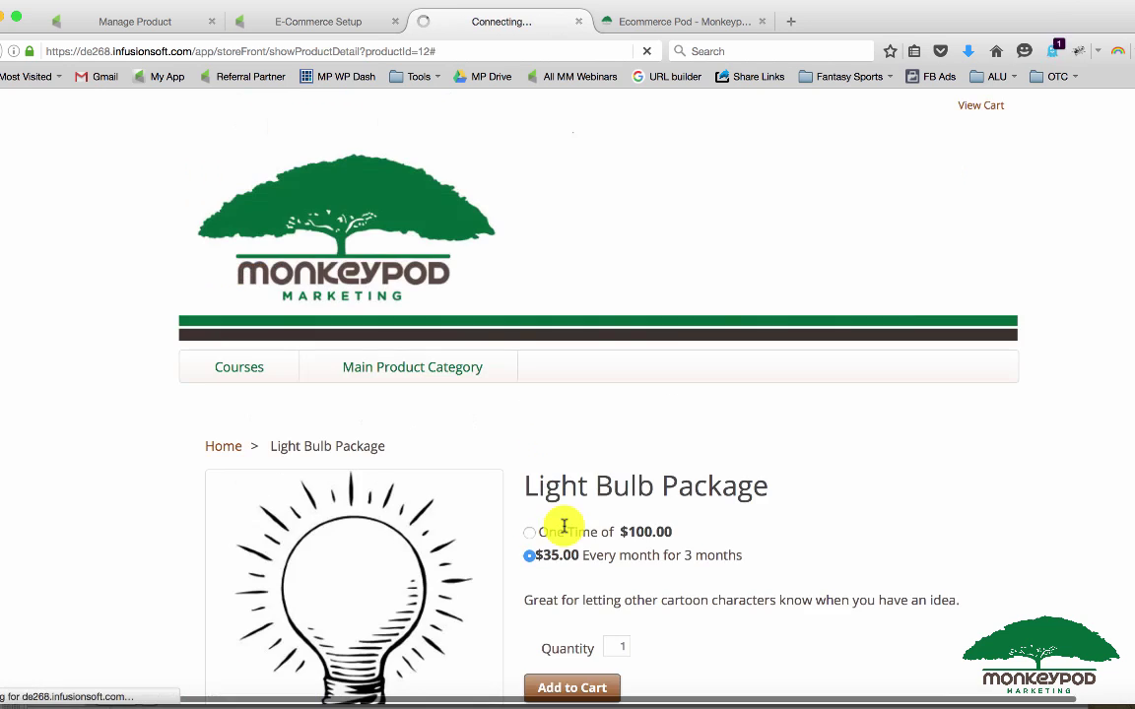
{"action": "left_click", "coordinate": [572, 686]}
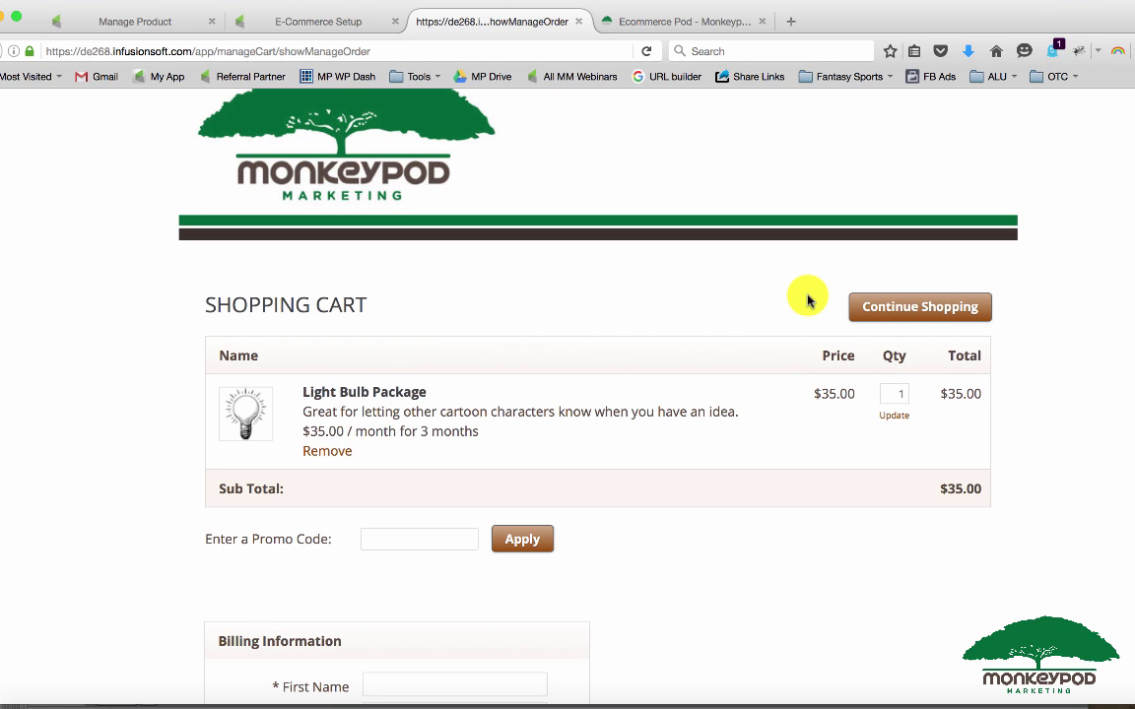
- Open the Order reports in E-Commerce Reports and scroll through Receivables and Monthly Payments
{"action": "left_click", "coordinate": [317, 22]}
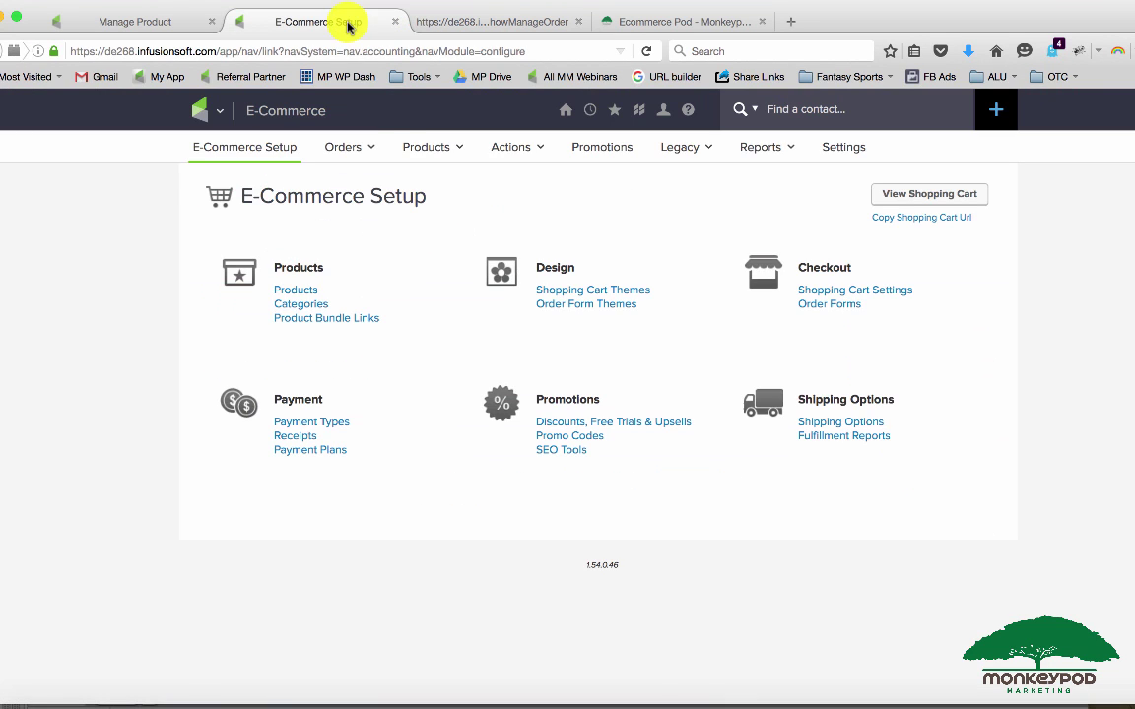
{"action": "left_click", "coordinate": [763, 147]}
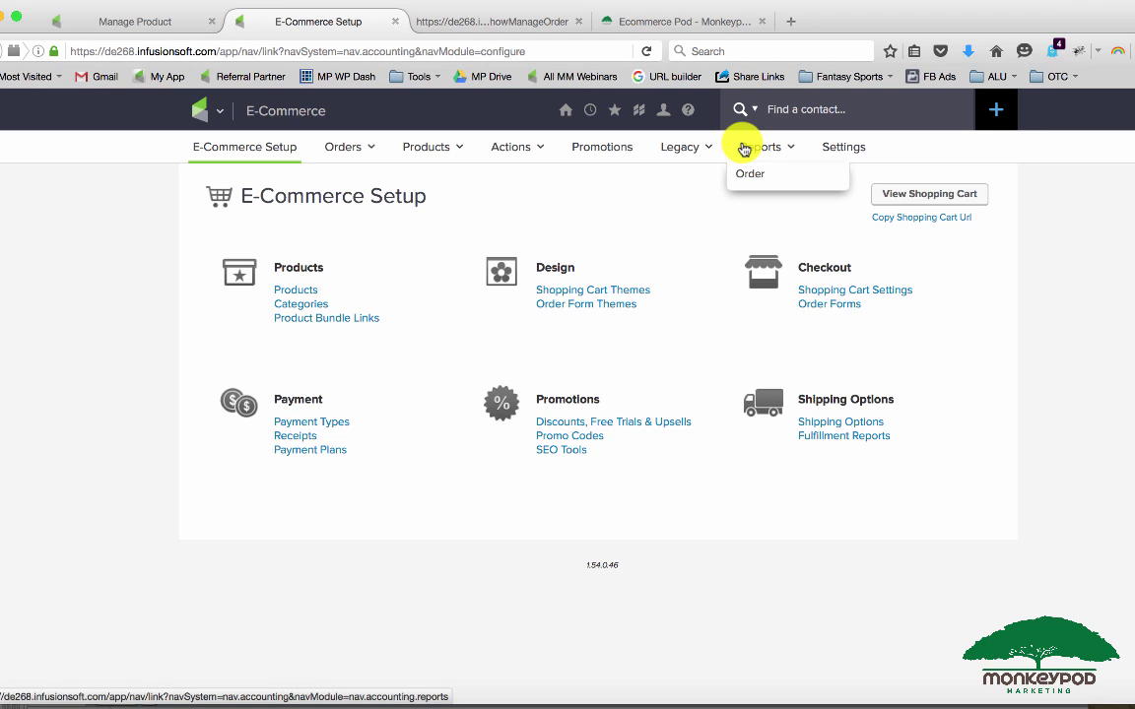
{"action": "left_click", "coordinate": [749, 174]}
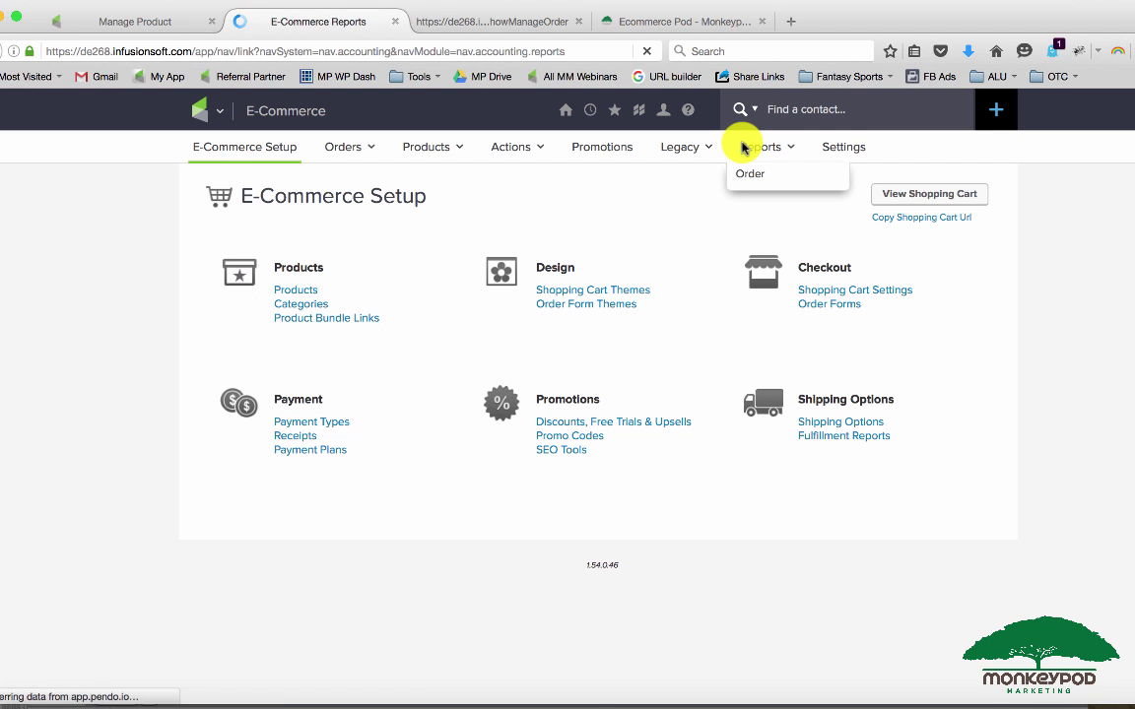
{"action": "left_click", "coordinate": [748, 174]}
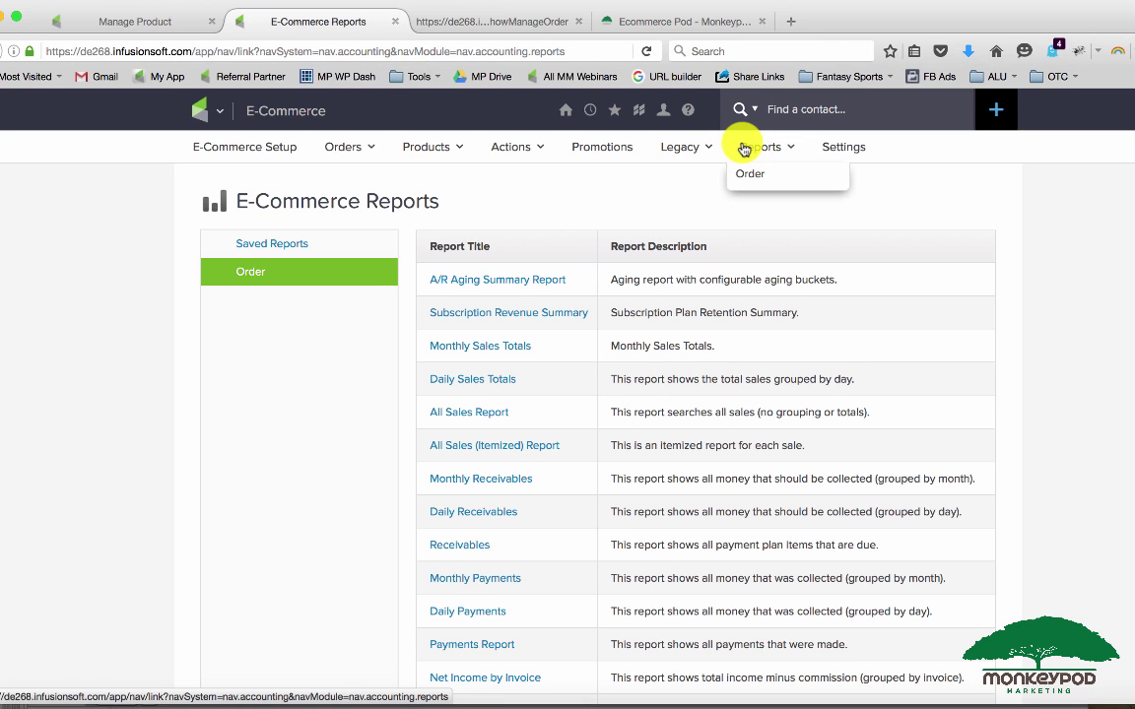
{"action": "left_click", "coordinate": [343, 147]}
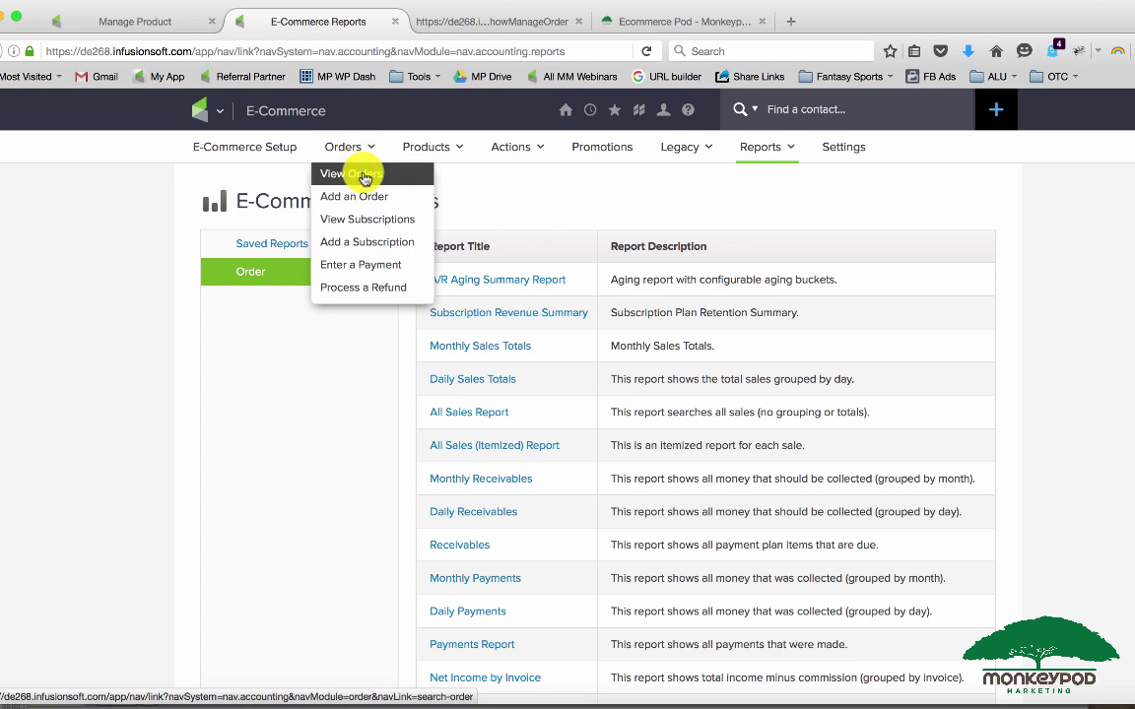
{"action": "mouse_move", "coordinate": [382, 218]}
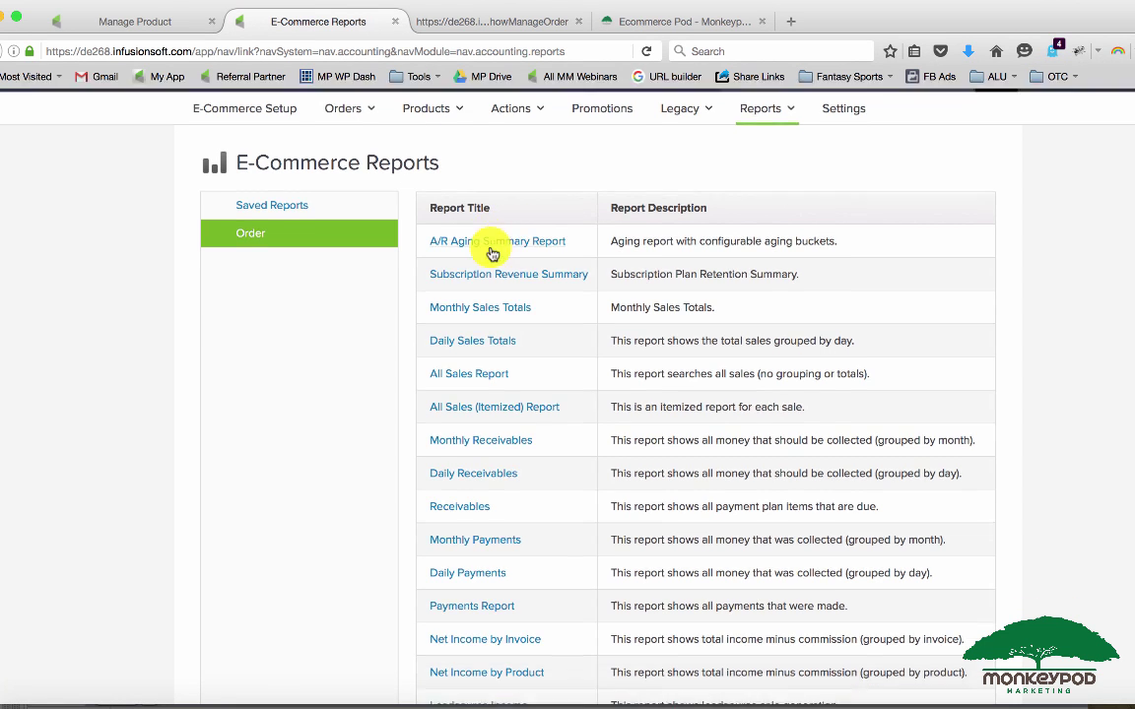
{"action": "scroll", "scroll_direction": "down", "scroll_amount": 3}
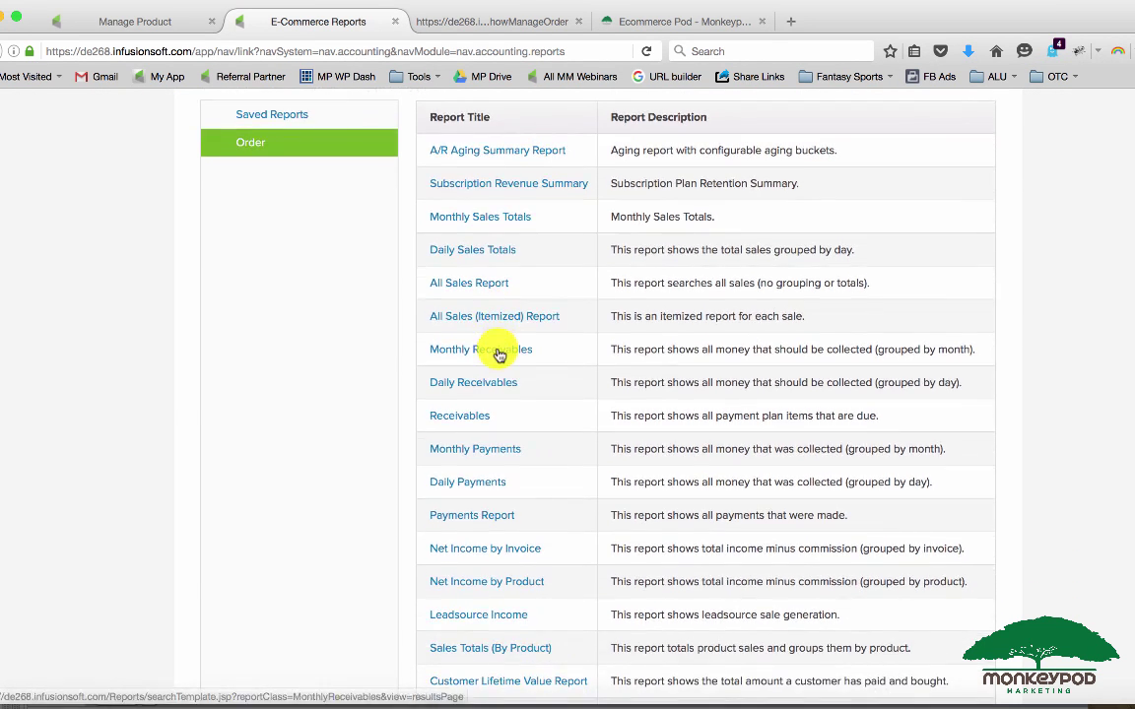
{"action": "scroll", "scroll_direction": "down", "scroll_amount": 3}
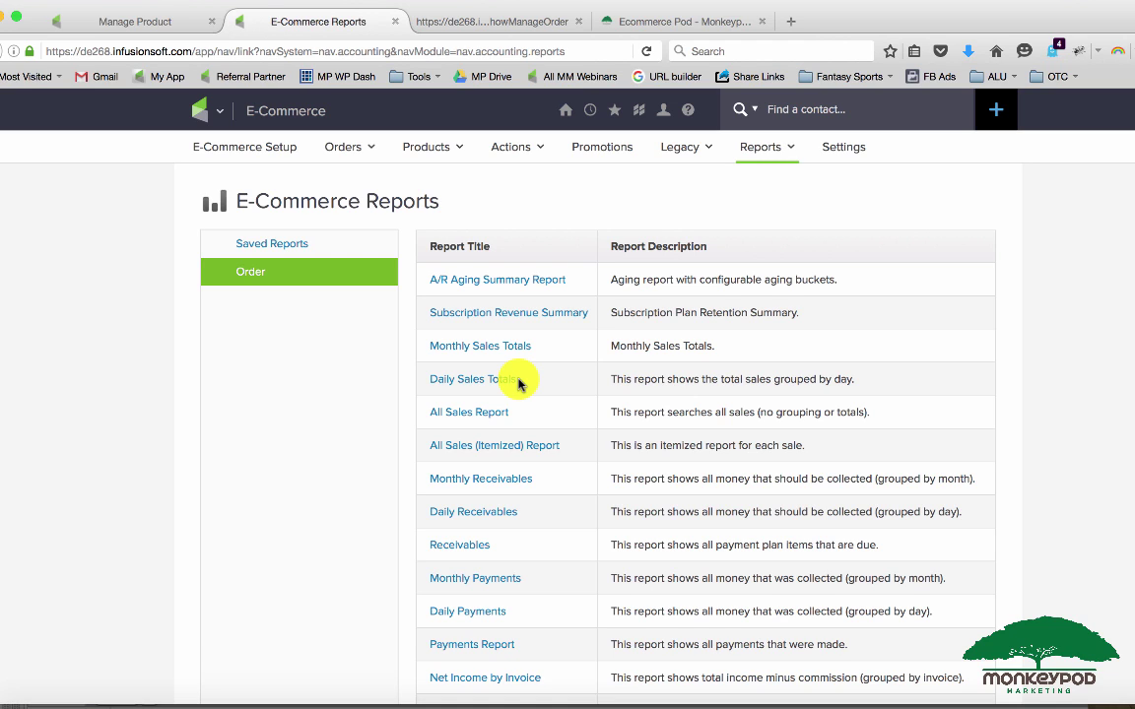
{"action": "mouse_move", "coordinate": [150, 18]}
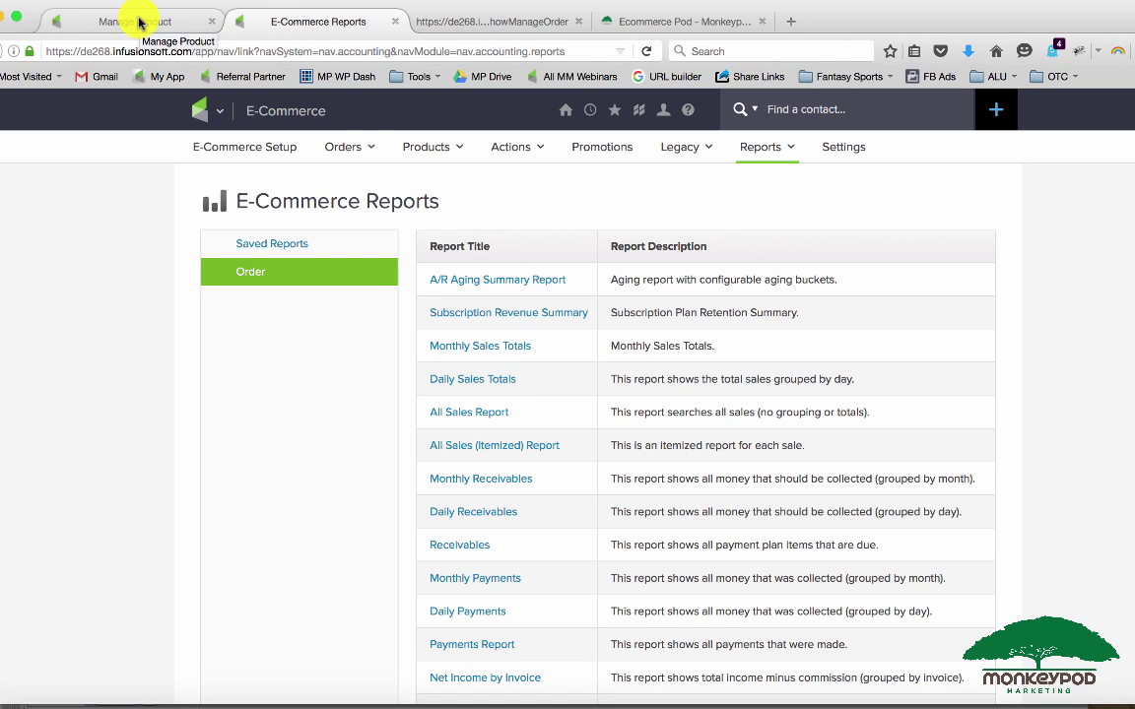
{"action": "left_click", "coordinate": [208, 111]}
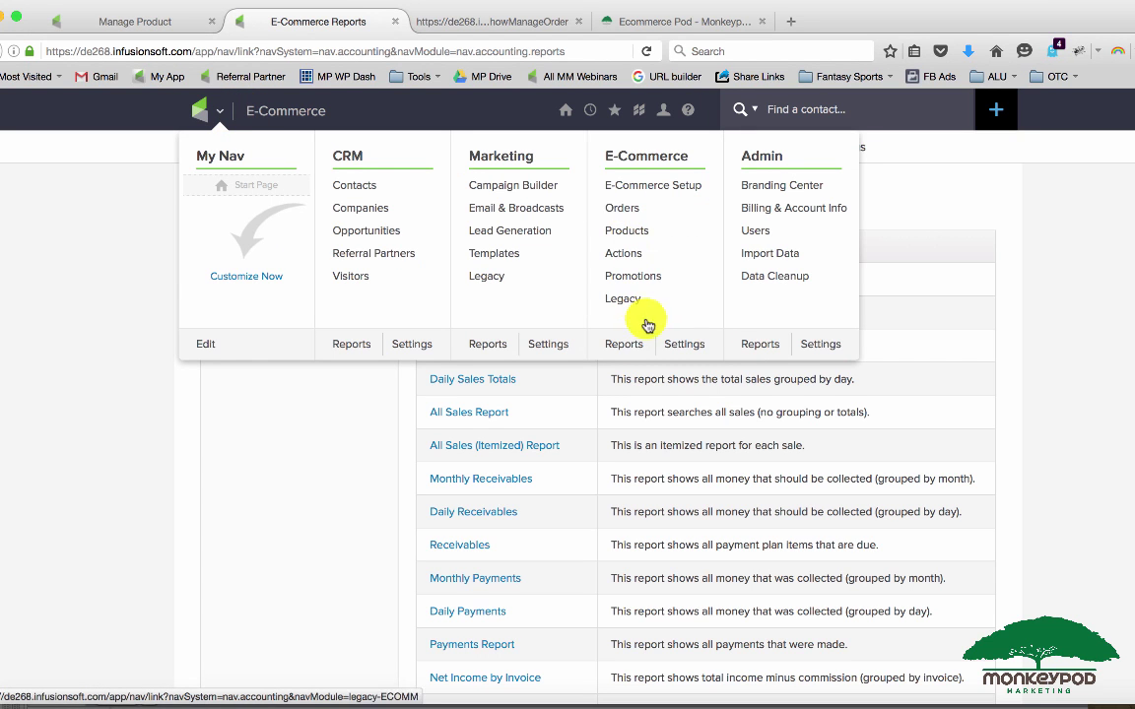
{"action": "mouse_move", "coordinate": [983, 314]}
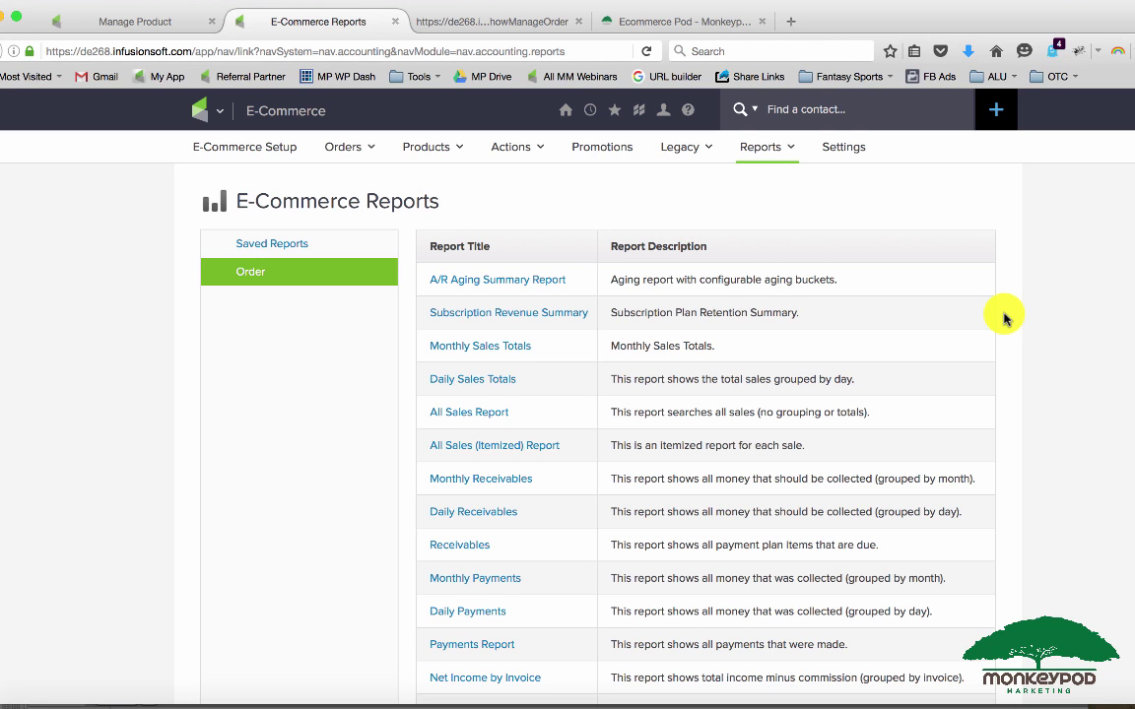
- Go from the cart and reports back to E-Commerce Setup and the online store
{"action": "left_click", "coordinate": [502, 22]}
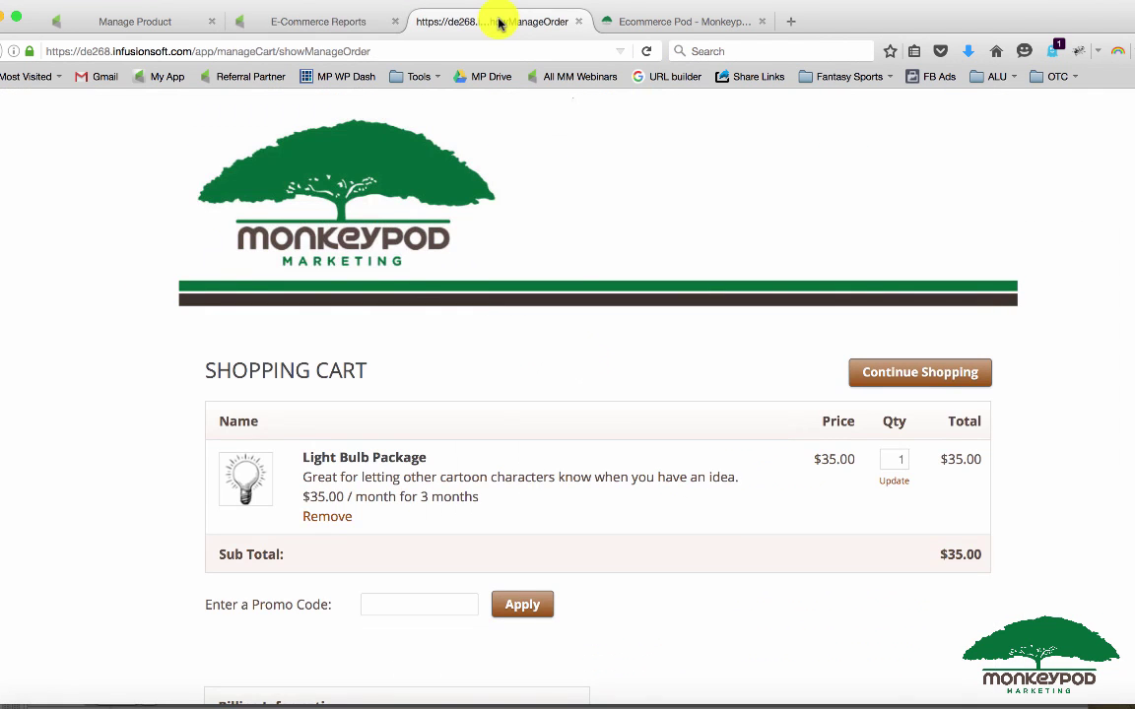
{"action": "mouse_move", "coordinate": [483, 129]}
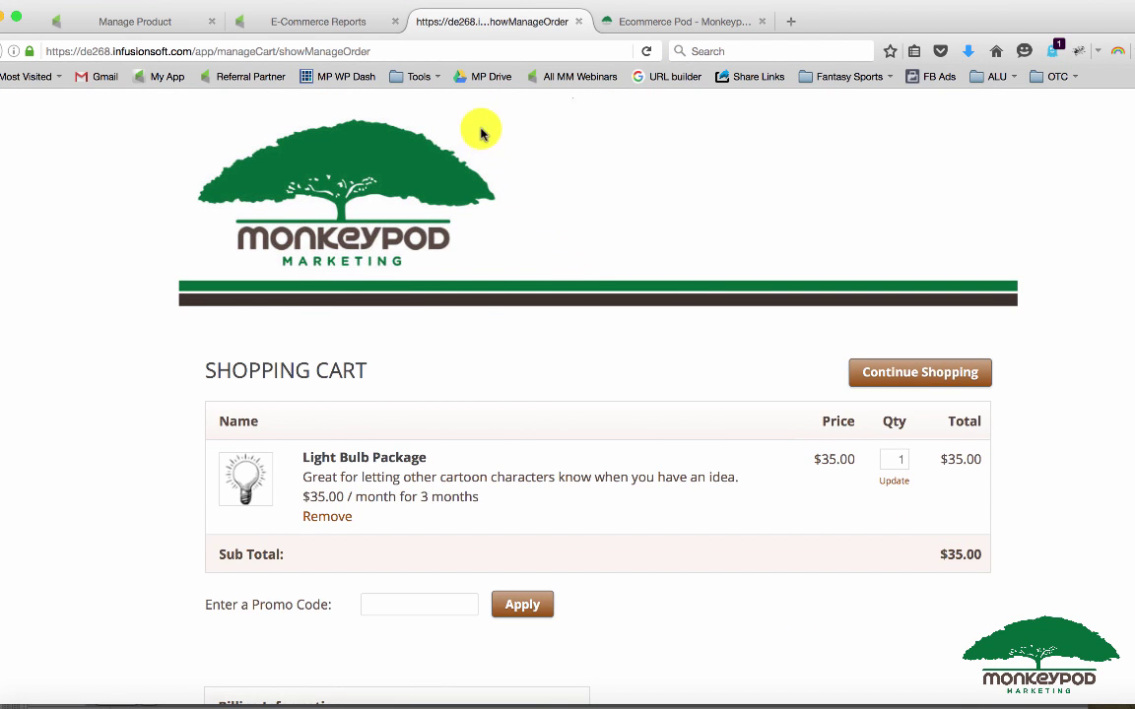
{"action": "left_click", "coordinate": [321, 21]}
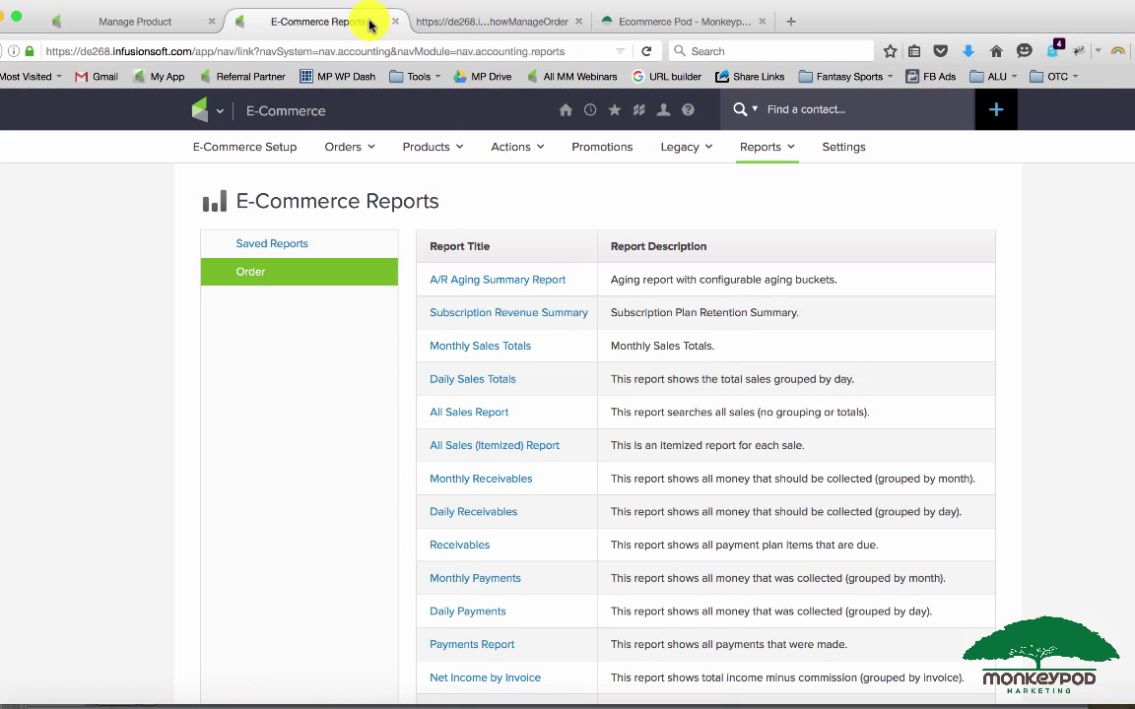
{"action": "left_click", "coordinate": [245, 147]}
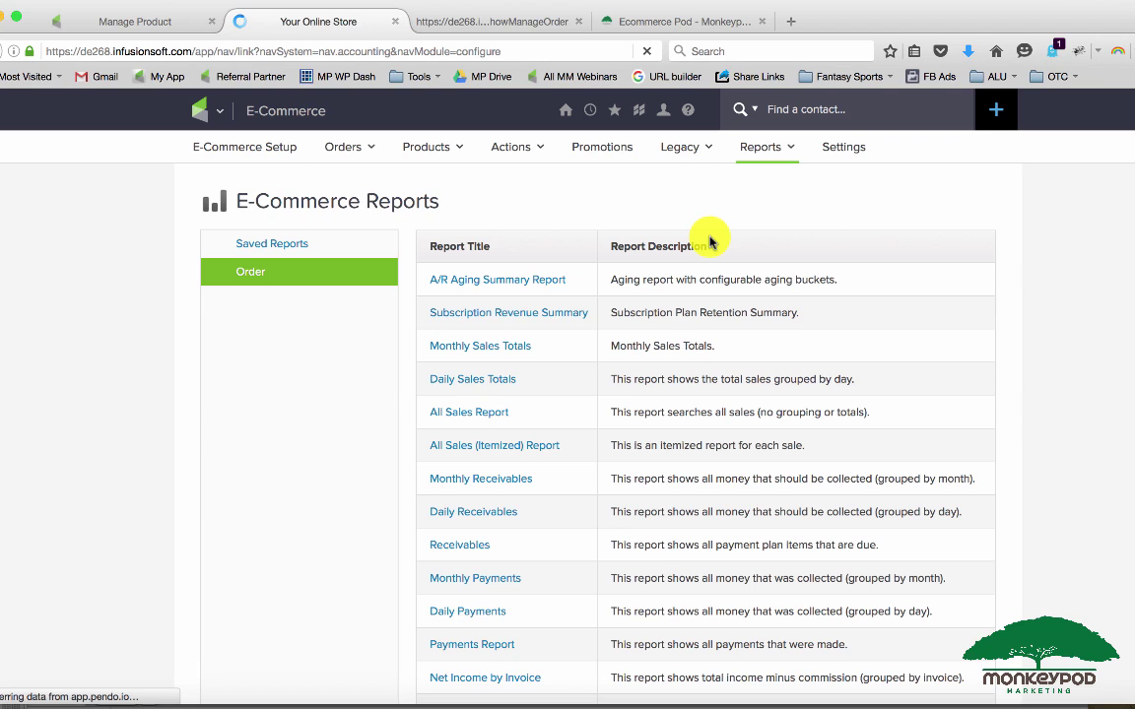
{"action": "left_click", "coordinate": [244, 146]}
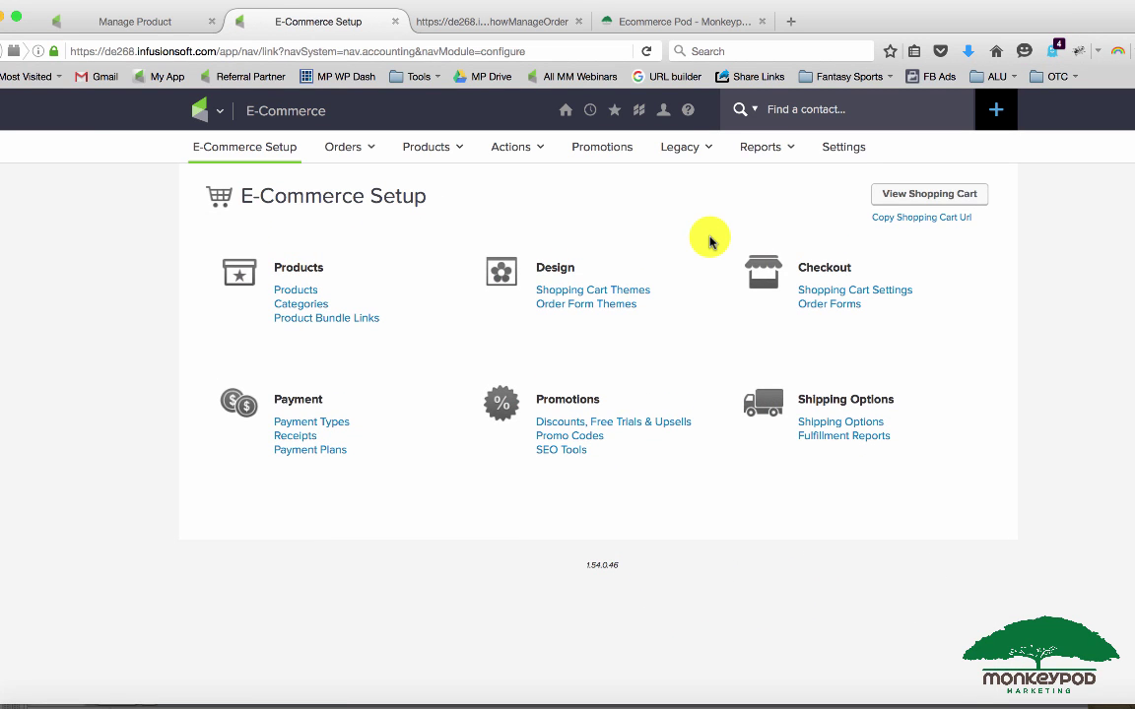
{"action": "mouse_move", "coordinate": [893, 194]}
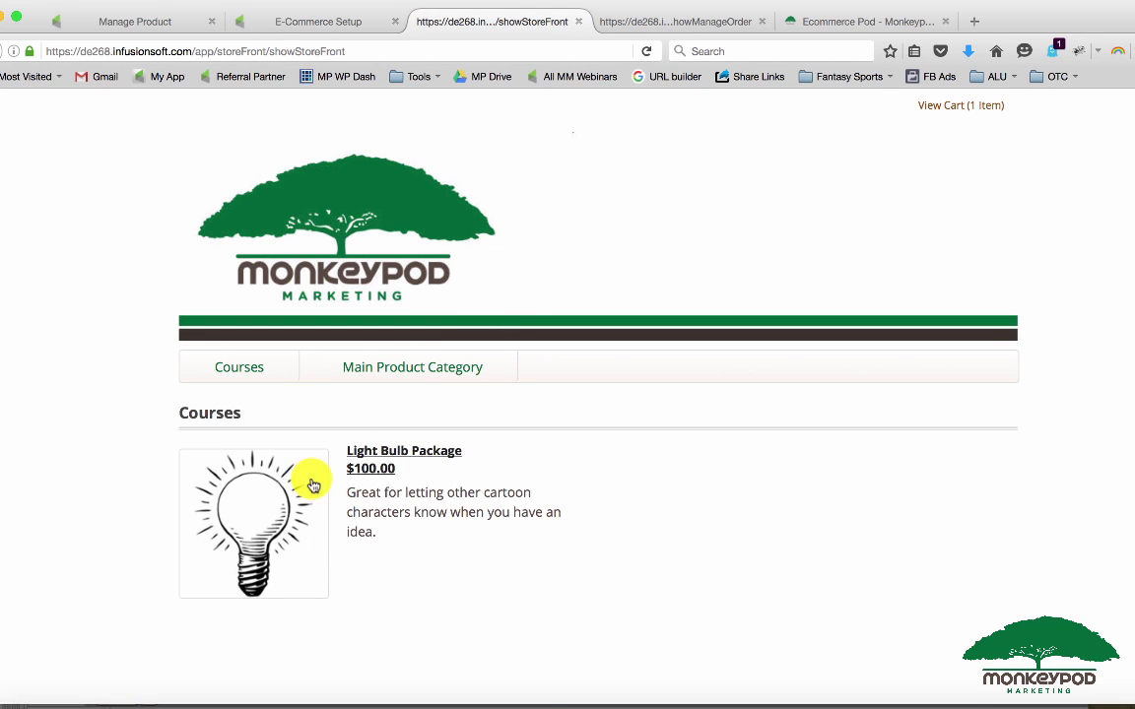
- Open the Light Bulb Package store page to review its $100.00 and $35.00 monthly options
{"action": "left_click", "coordinate": [403, 450]}
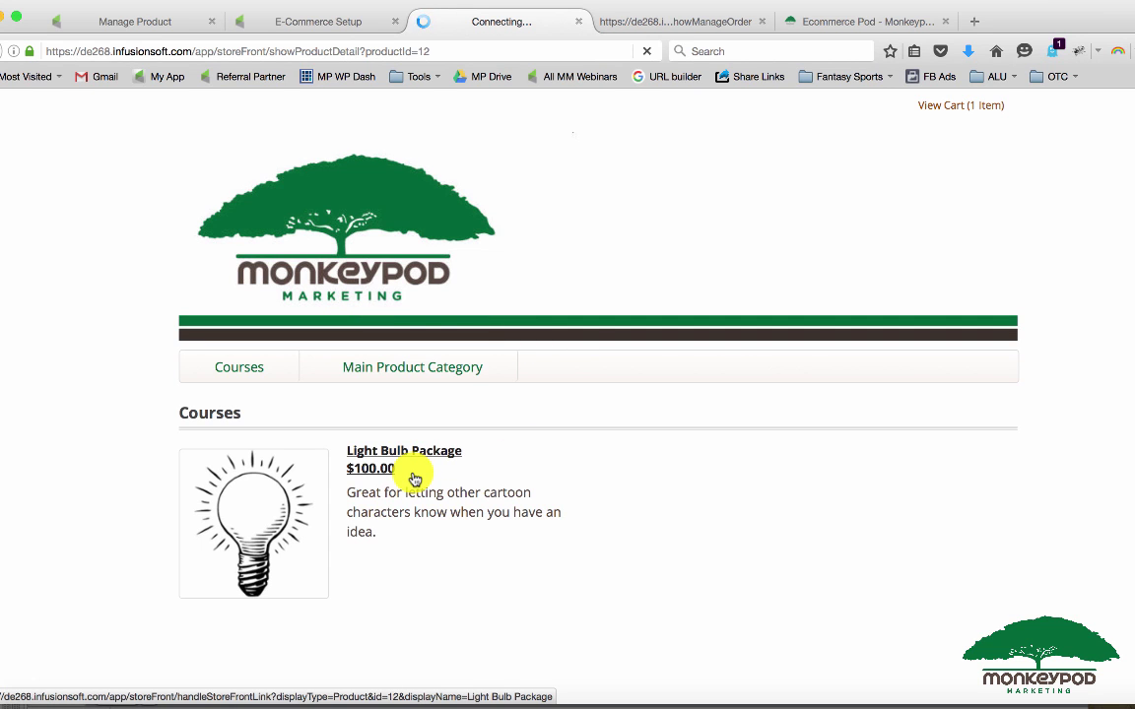
{"action": "left_click", "coordinate": [403, 450]}
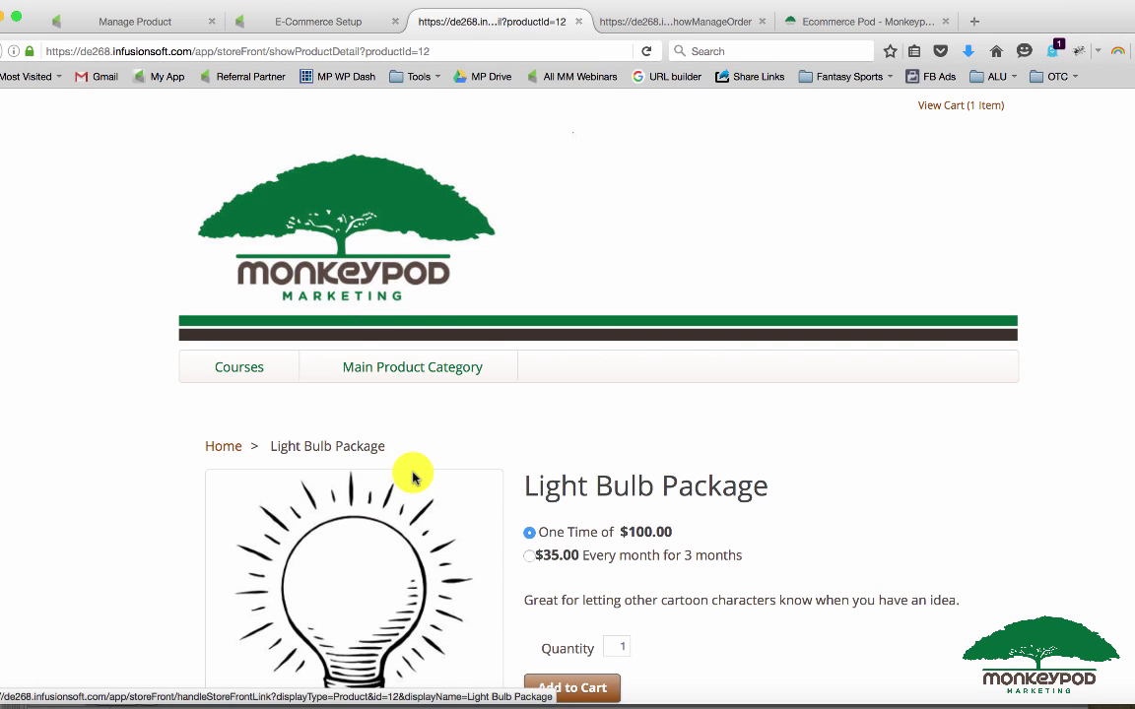
{"action": "mouse_move", "coordinate": [599, 498]}
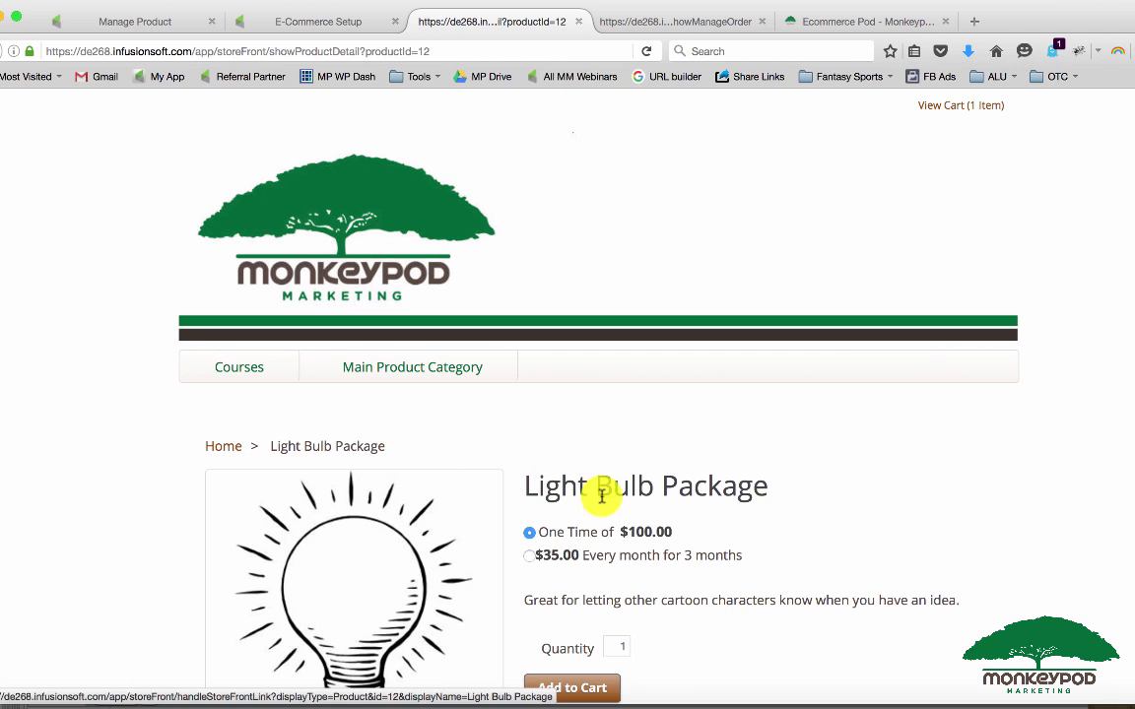
{"action": "scroll", "scroll_direction": "down", "scroll_amount": 3}
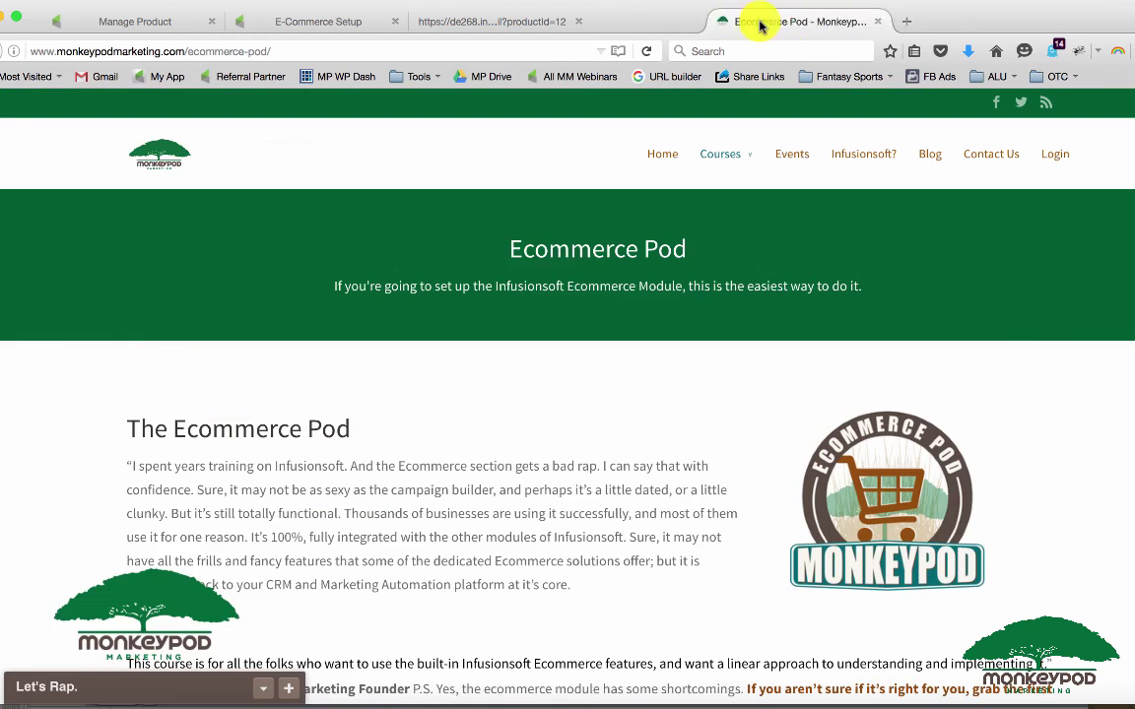
- From E-Commerce Setup's Order Forms, create and save a new order form named 'Light Bulb'
{"action": "left_click", "coordinate": [502, 22]}
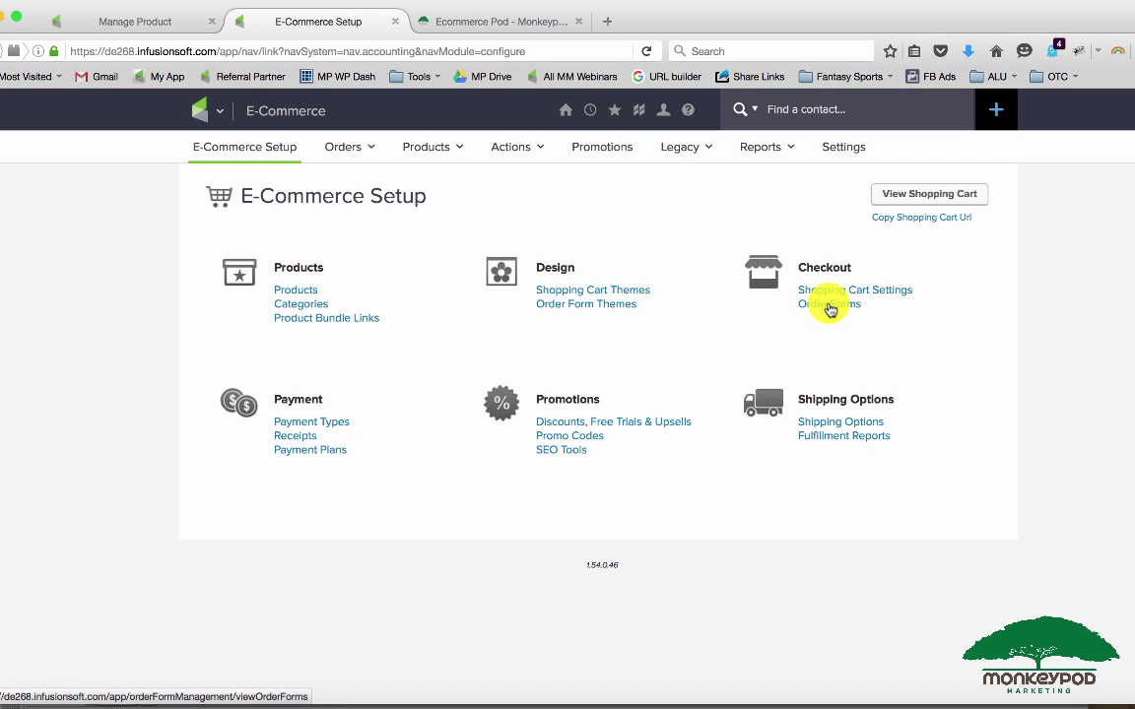
{"action": "left_click", "coordinate": [829, 304]}
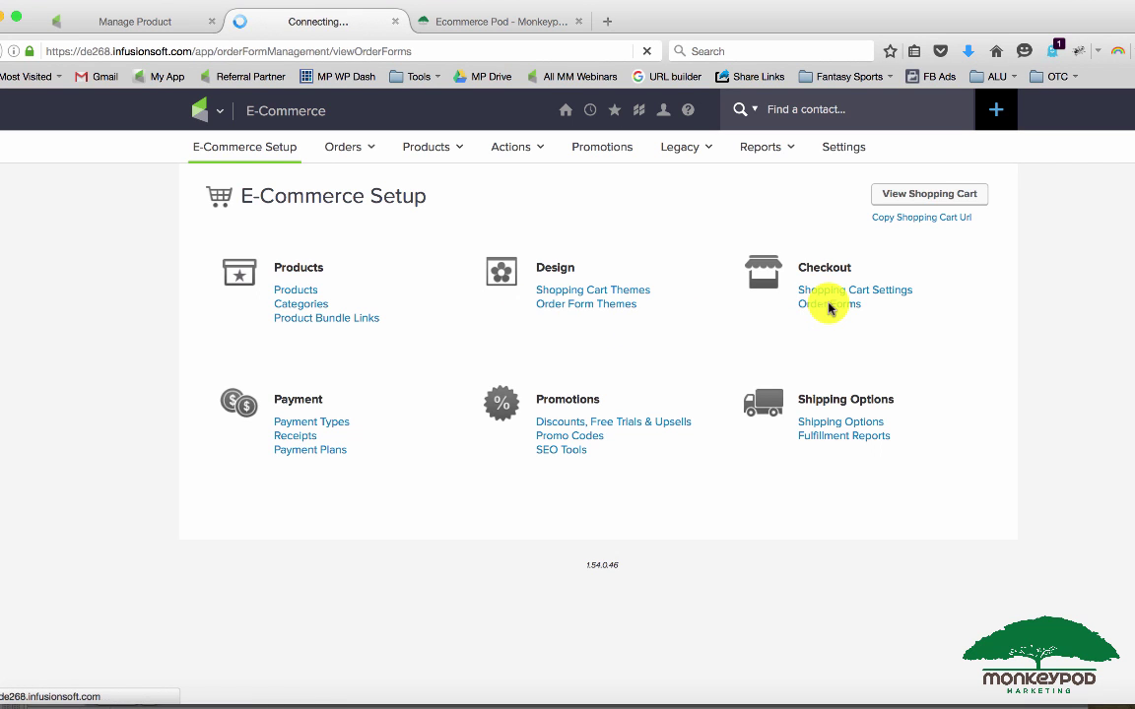
{"action": "left_click", "coordinate": [829, 303]}
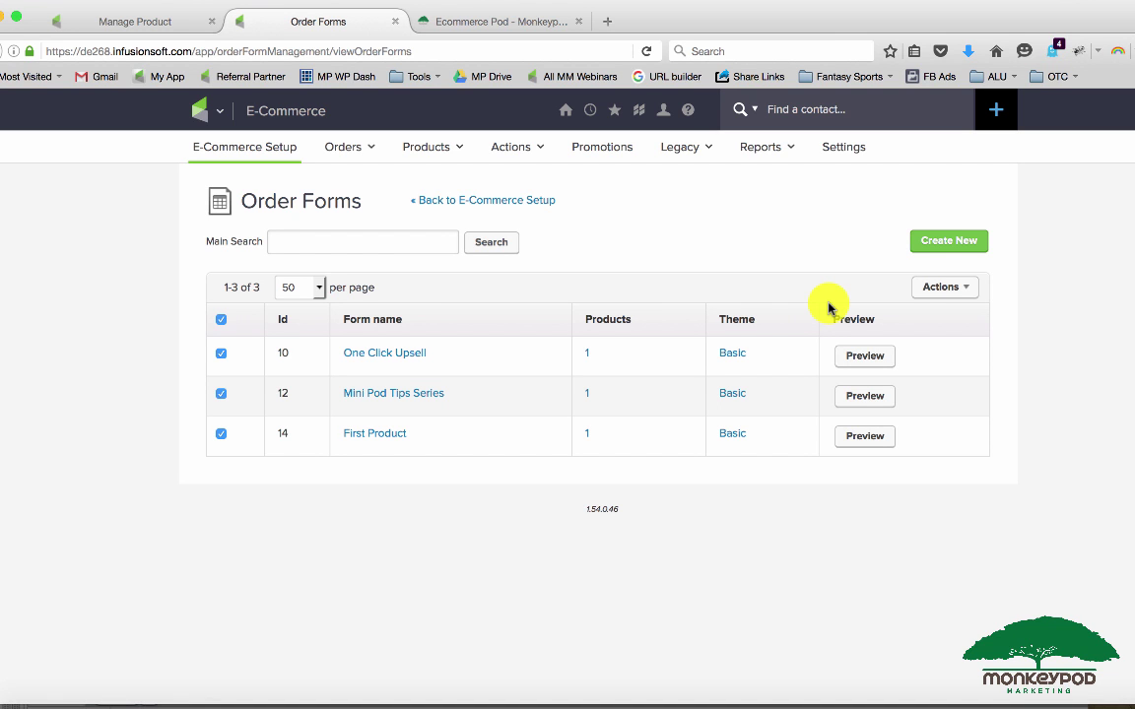
{"action": "left_click", "coordinate": [948, 241]}
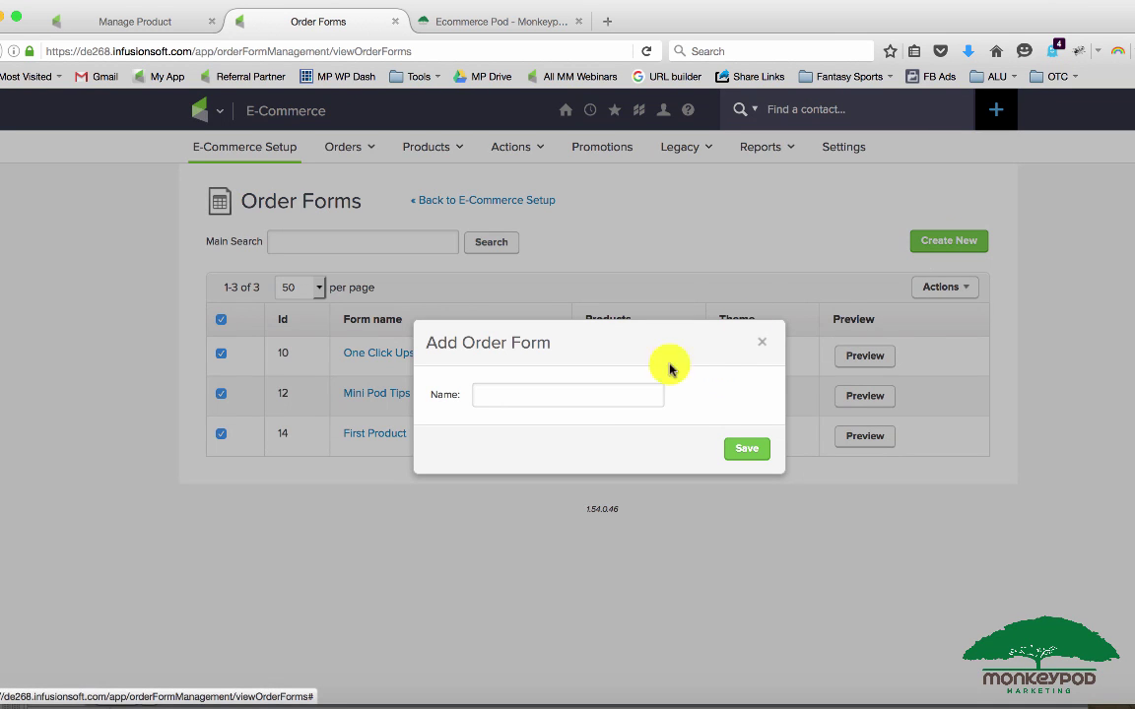
{"action": "type", "text": "Light Bu"}
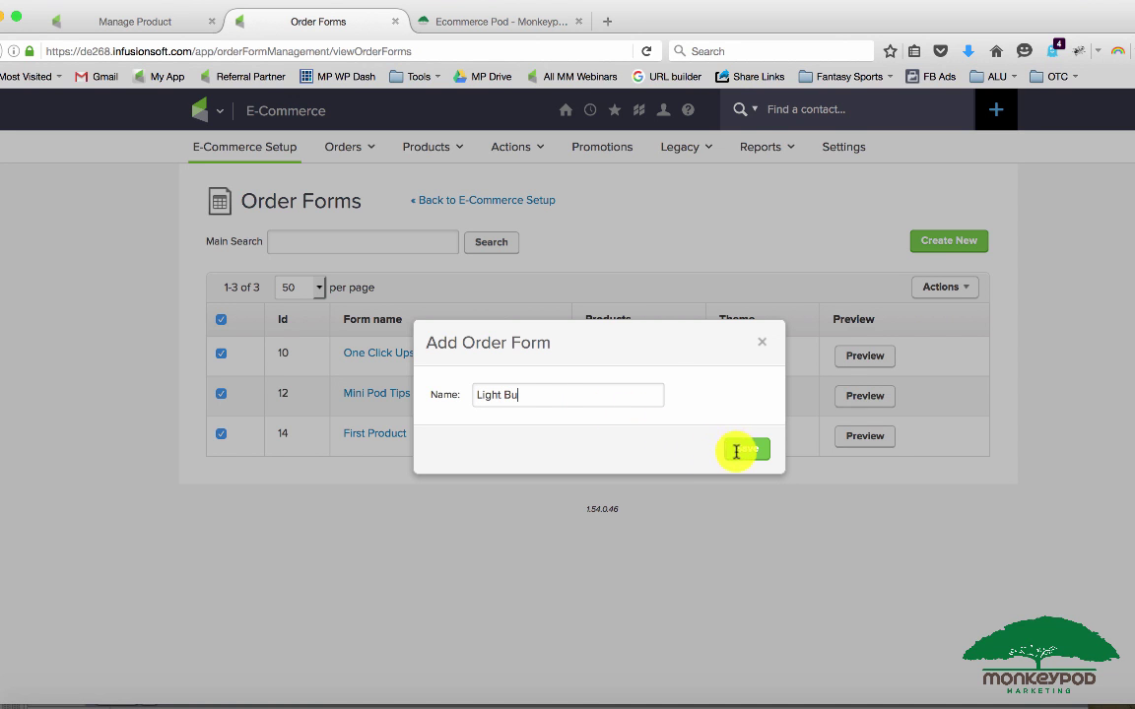
{"action": "left_click", "coordinate": [762, 449]}
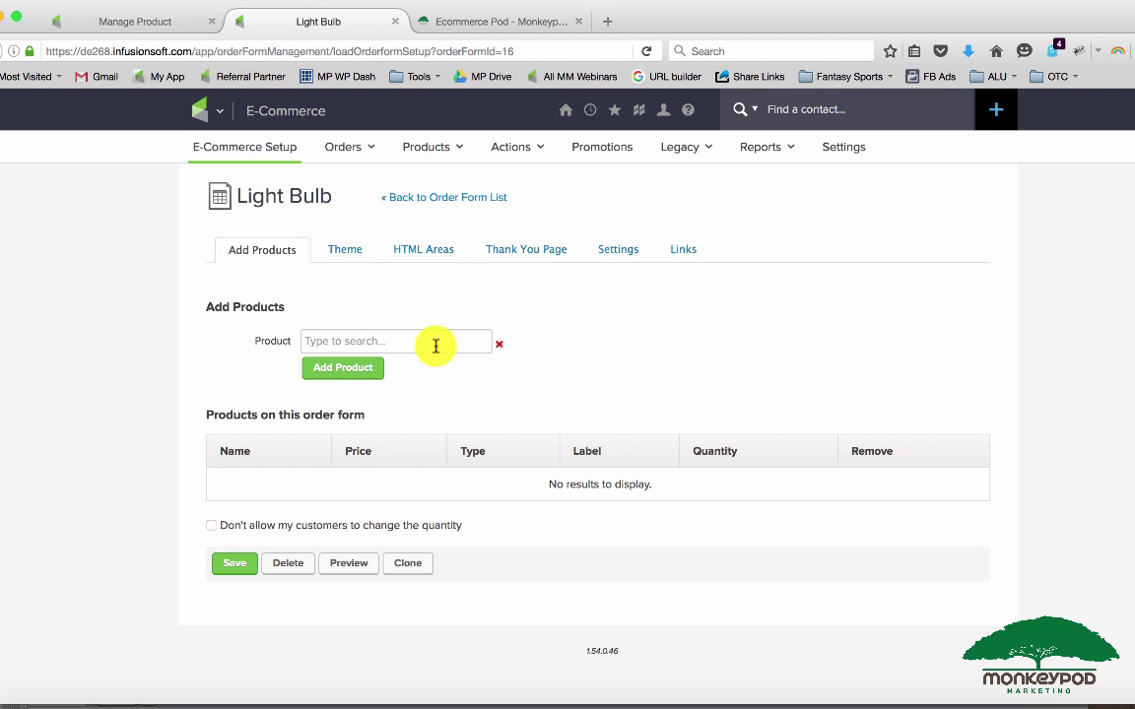
- Add Light Bulb Package at $35.00 on the month-for-3-months plan to the order form
{"action": "type", "text": "Light"}
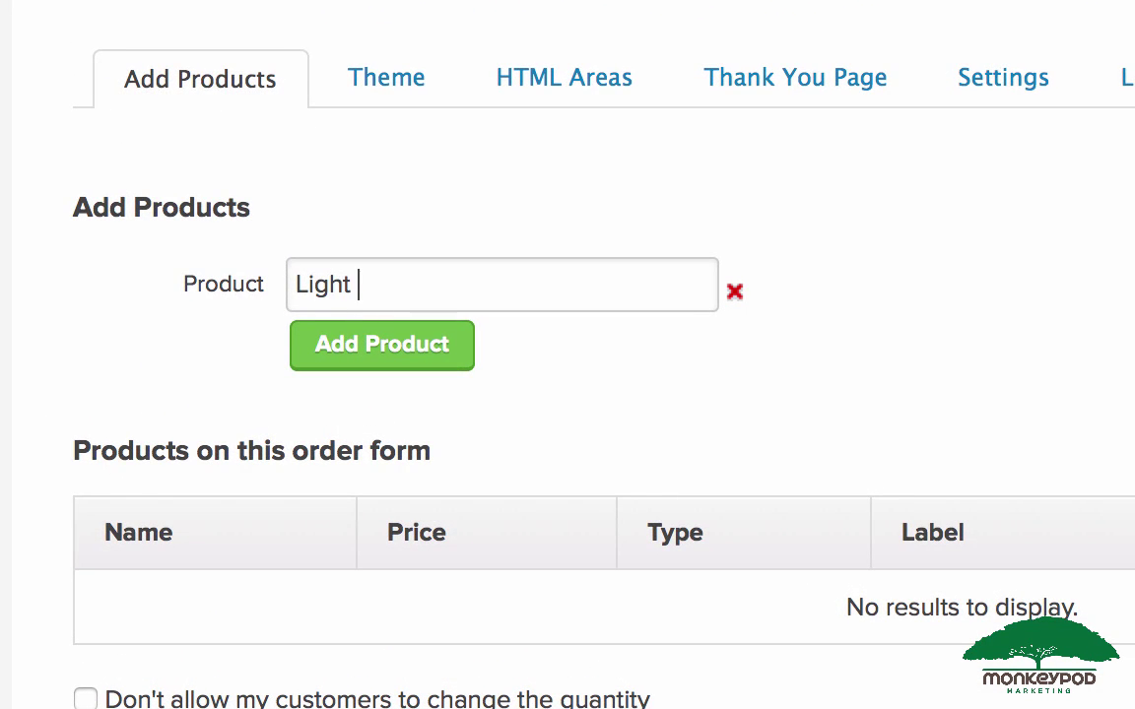
{"action": "type", "text": "Bulb Package"}
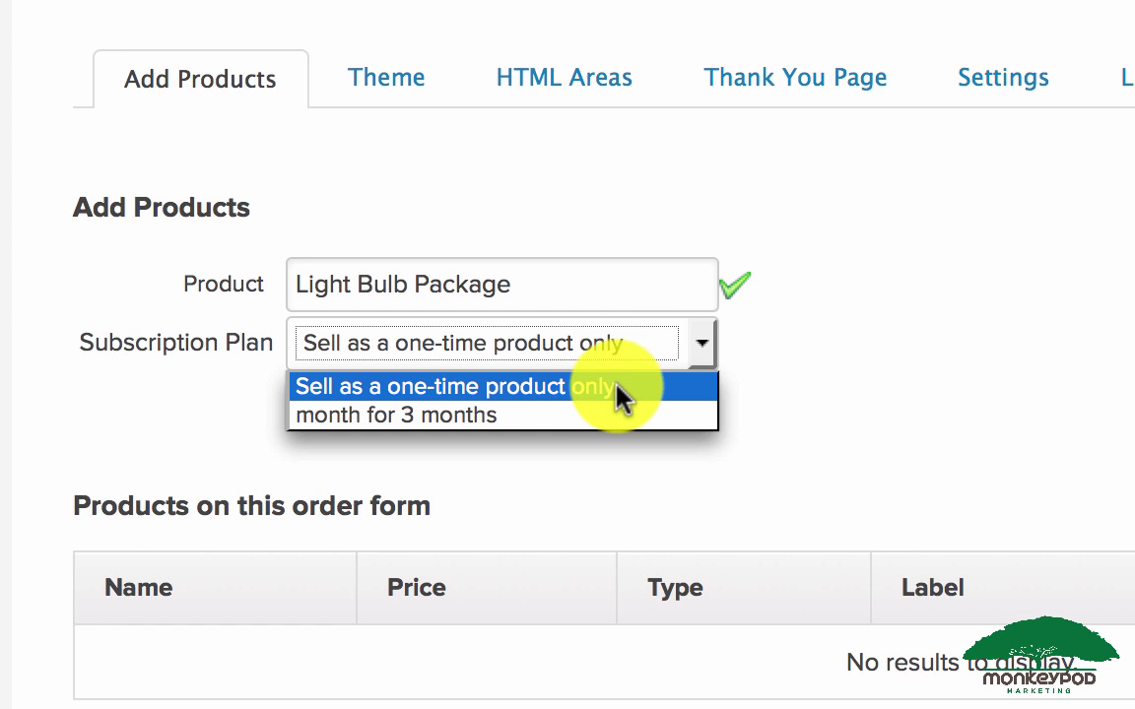
{"action": "mouse_move", "coordinate": [623, 422]}
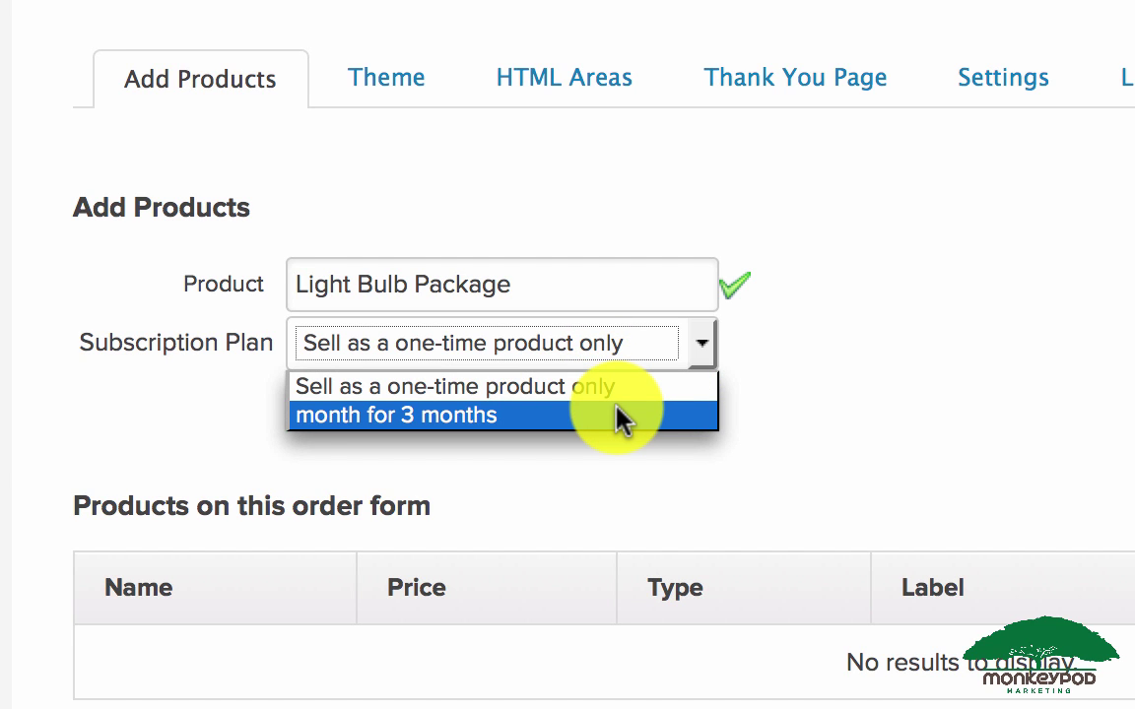
{"action": "left_click", "coordinate": [397, 415]}
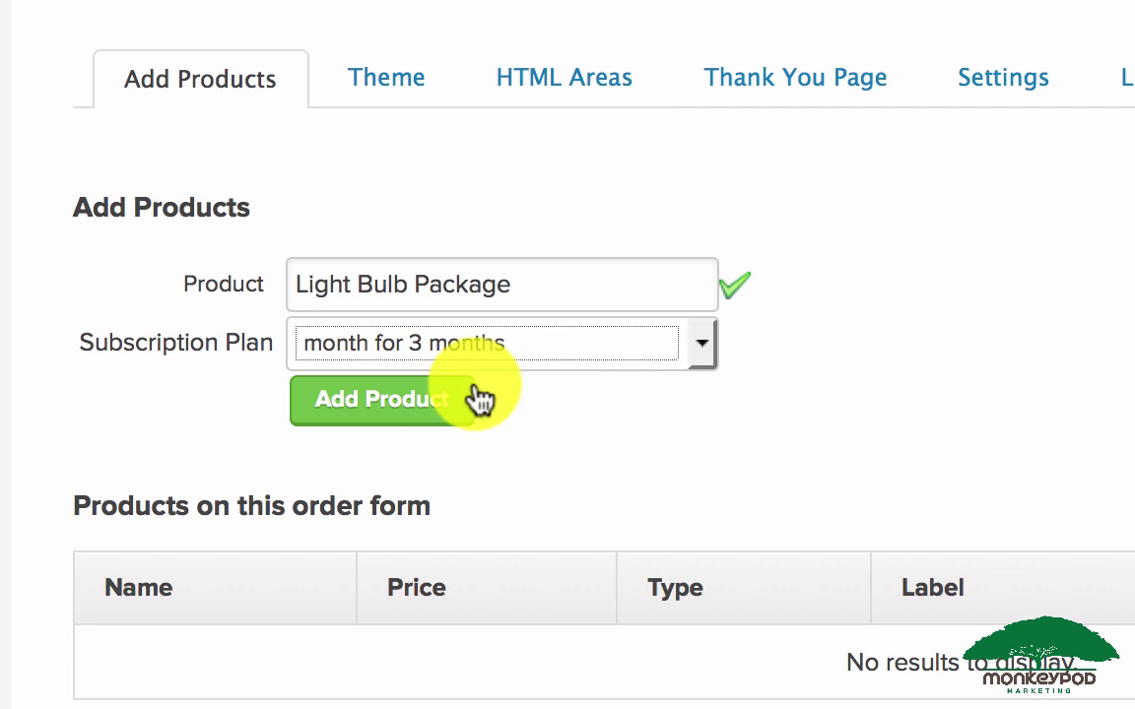
{"action": "left_click", "coordinate": [380, 399]}
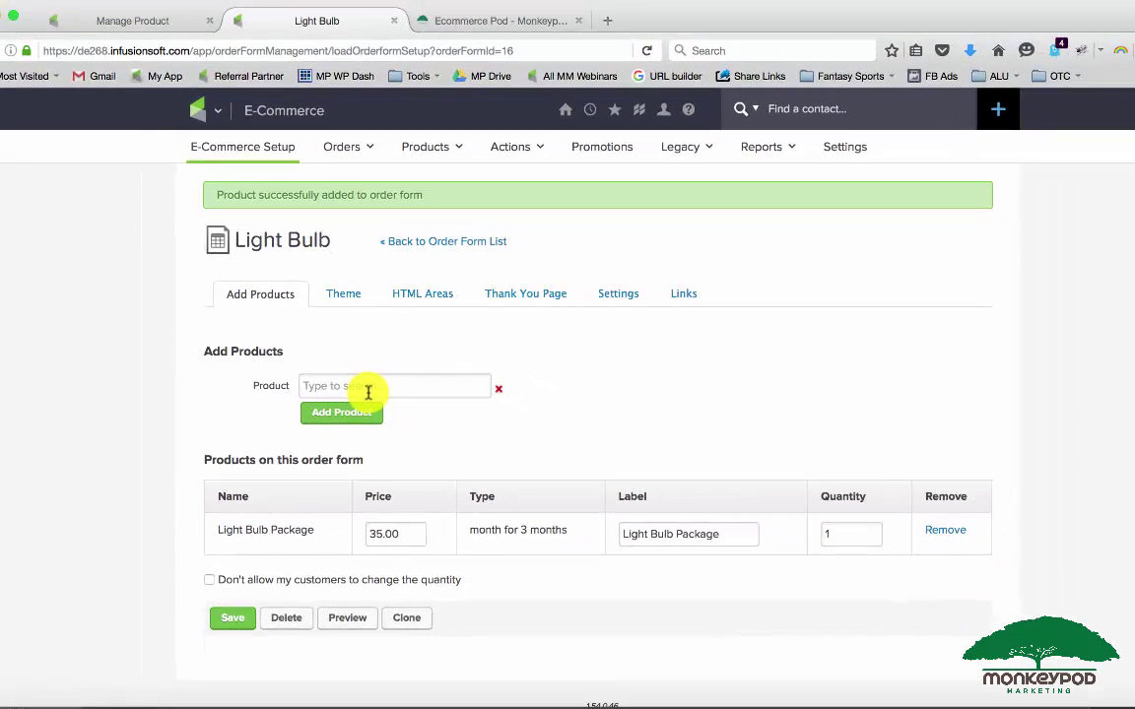
{"action": "left_click", "coordinate": [232, 619]}
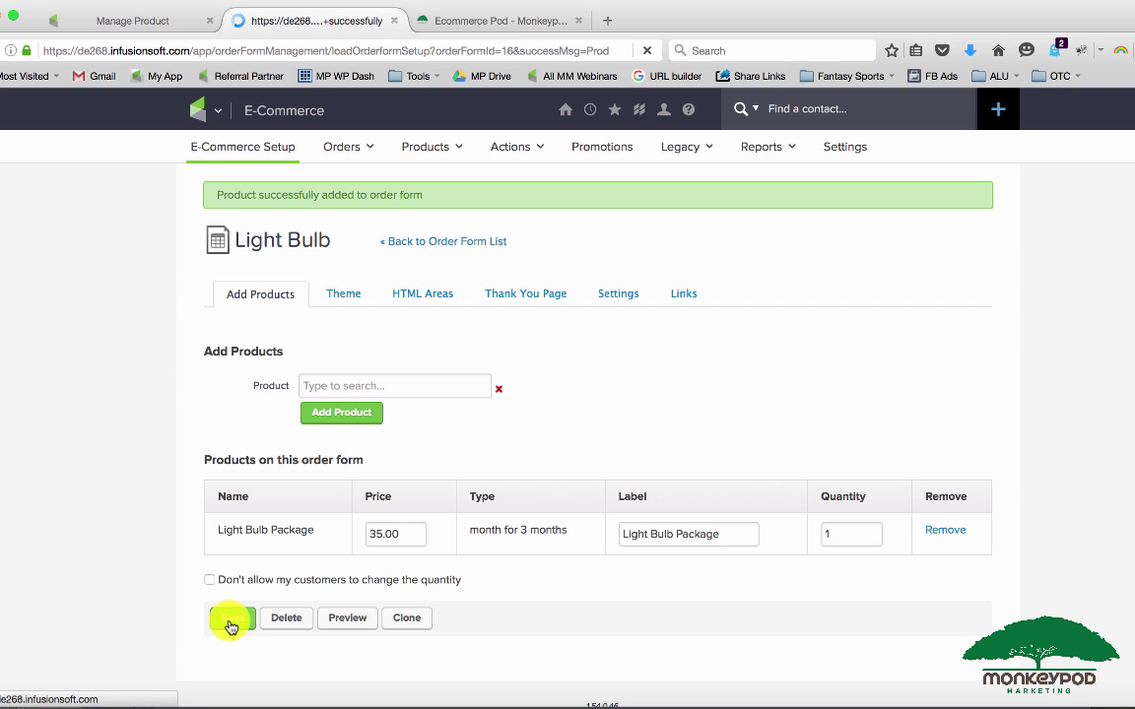
- Save the Light Bulb order form and view its order form and custom URLs
{"action": "left_click", "coordinate": [233, 618]}
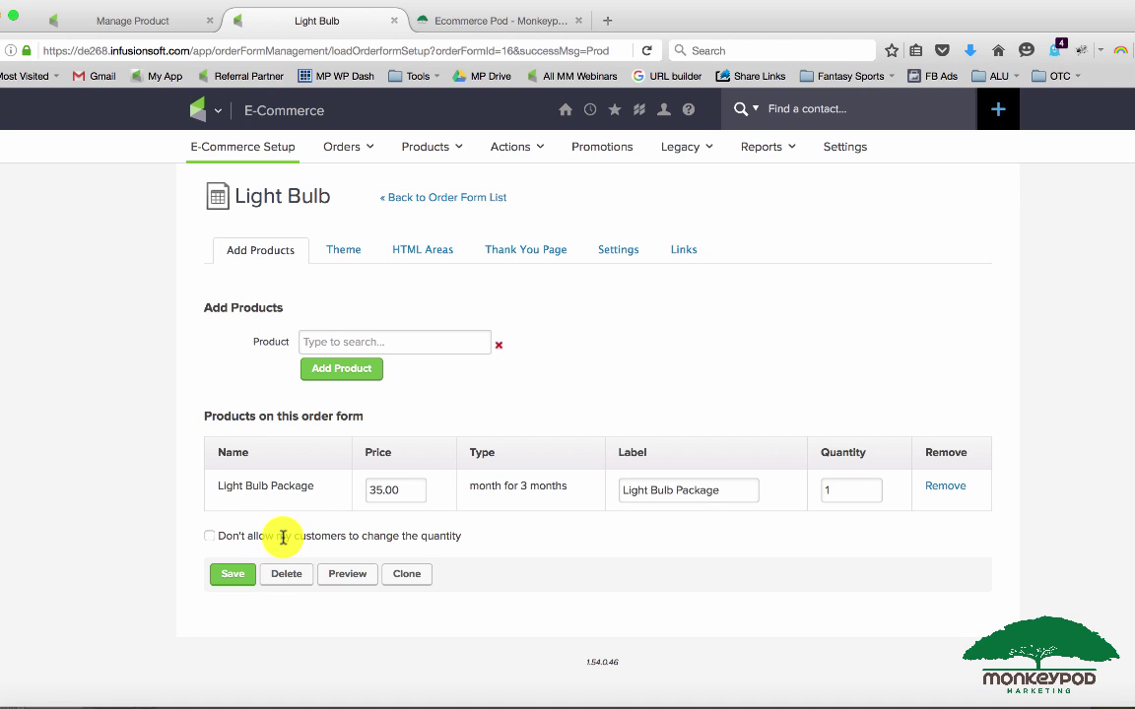
{"action": "mouse_move", "coordinate": [493, 485]}
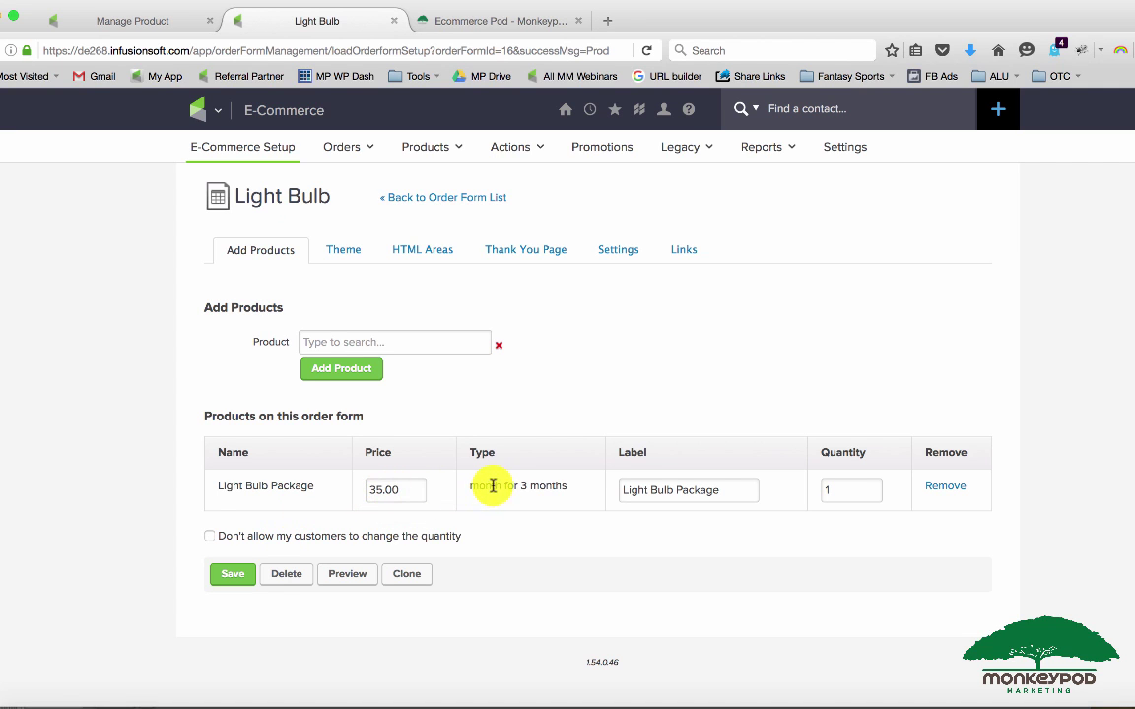
{"action": "mouse_move", "coordinate": [683, 259]}
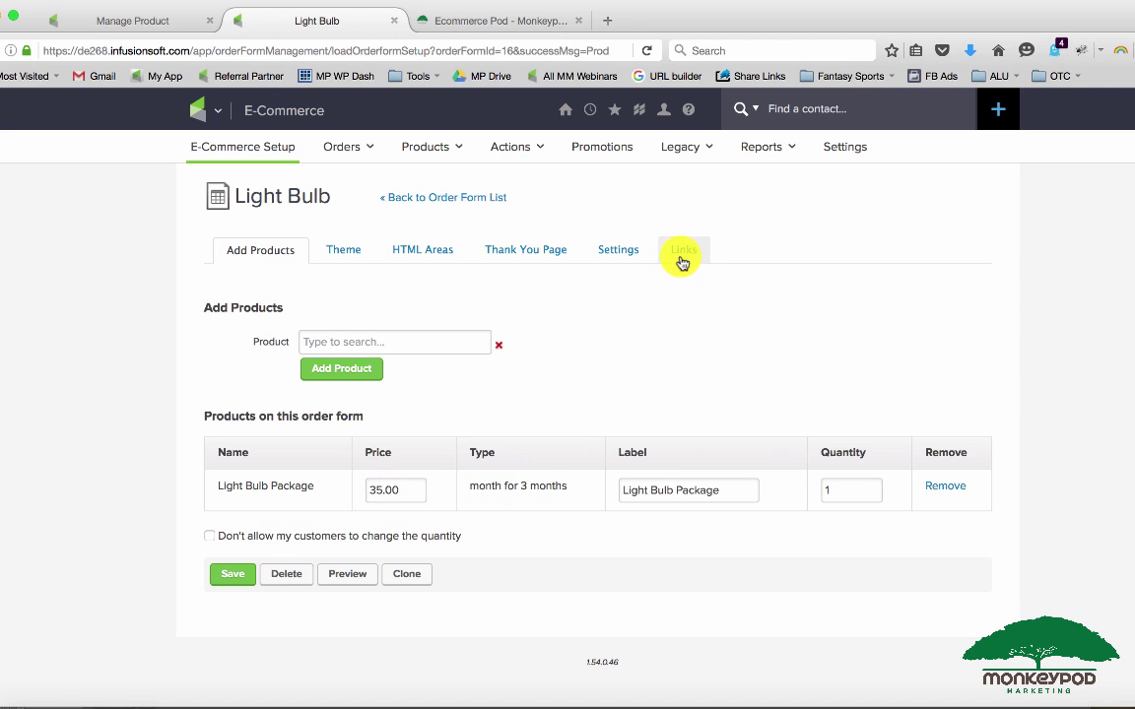
{"action": "left_click", "coordinate": [682, 249]}
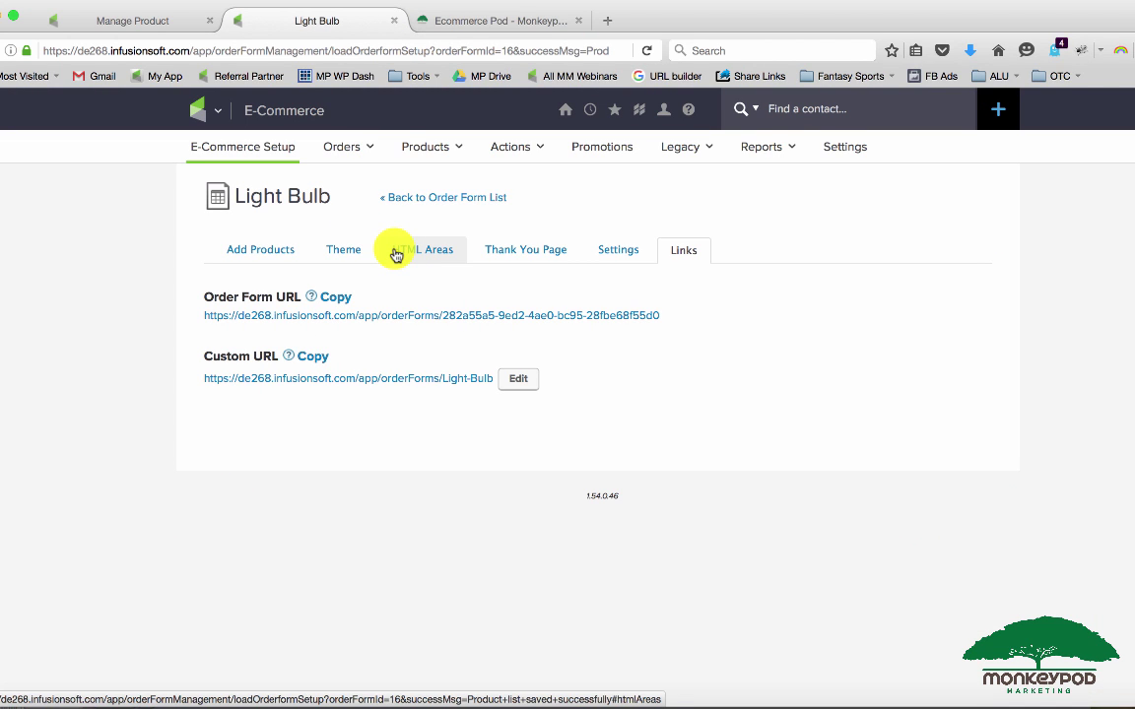
- Delete Light Bulb Package's month-for-3-months subscription plan and save the product
{"action": "left_click", "coordinate": [138, 21]}
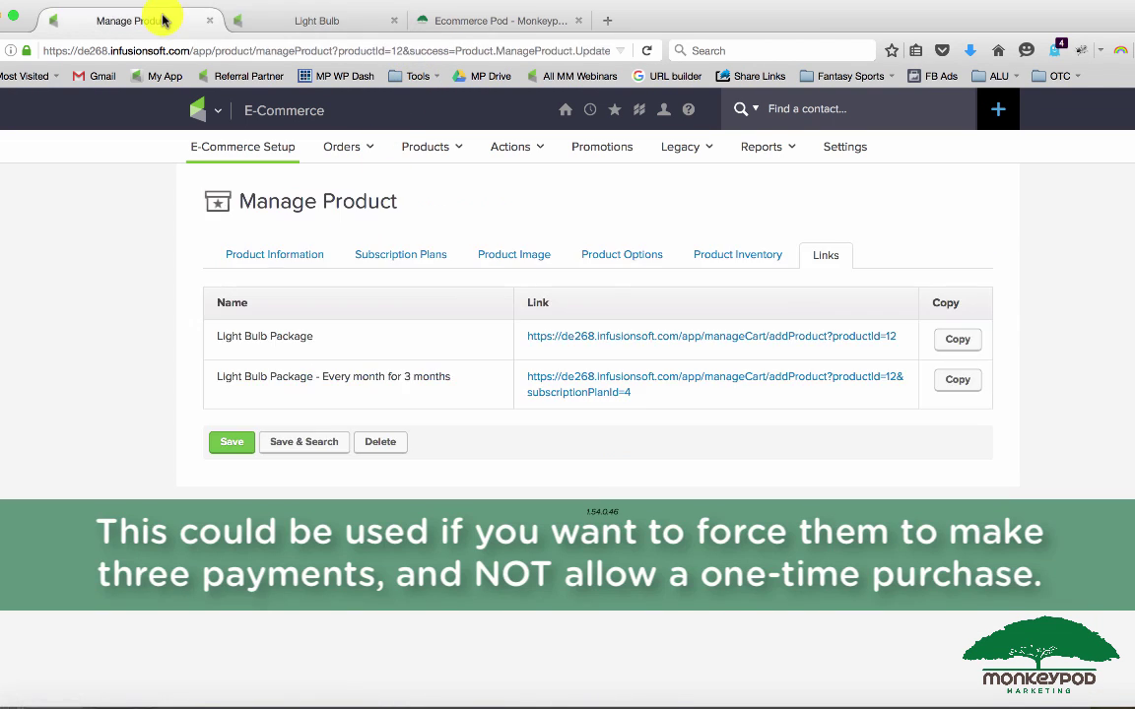
{"action": "left_click", "coordinate": [400, 255]}
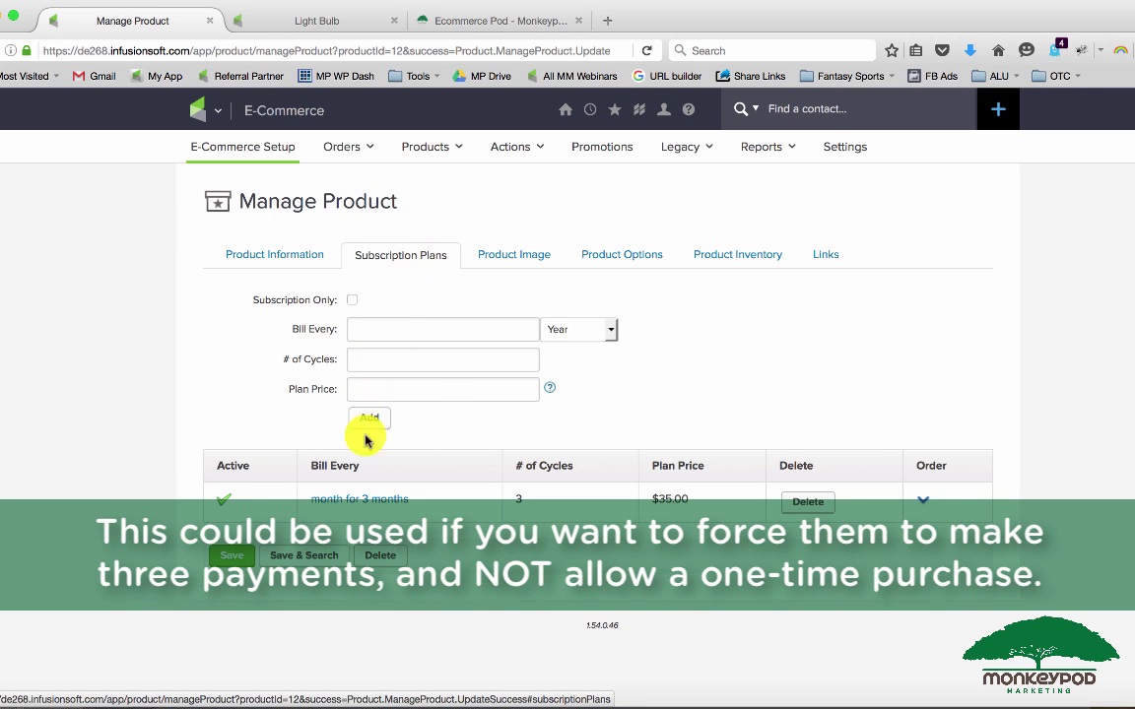
{"action": "left_click", "coordinate": [807, 501]}
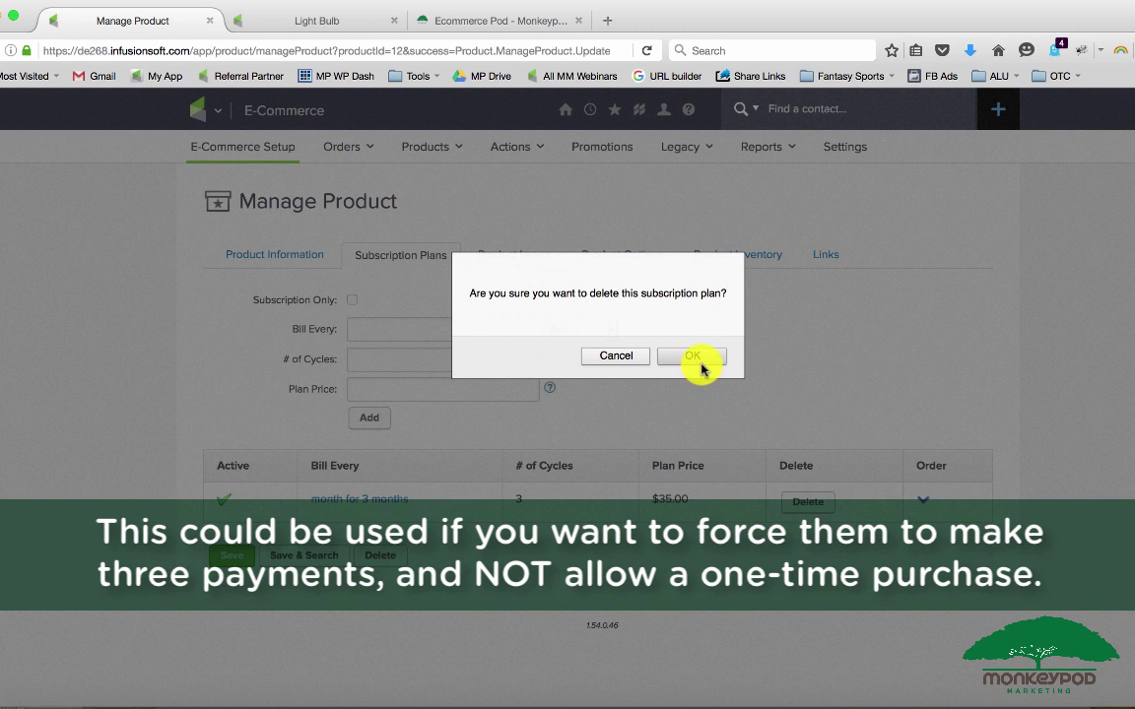
{"action": "left_click", "coordinate": [692, 356]}
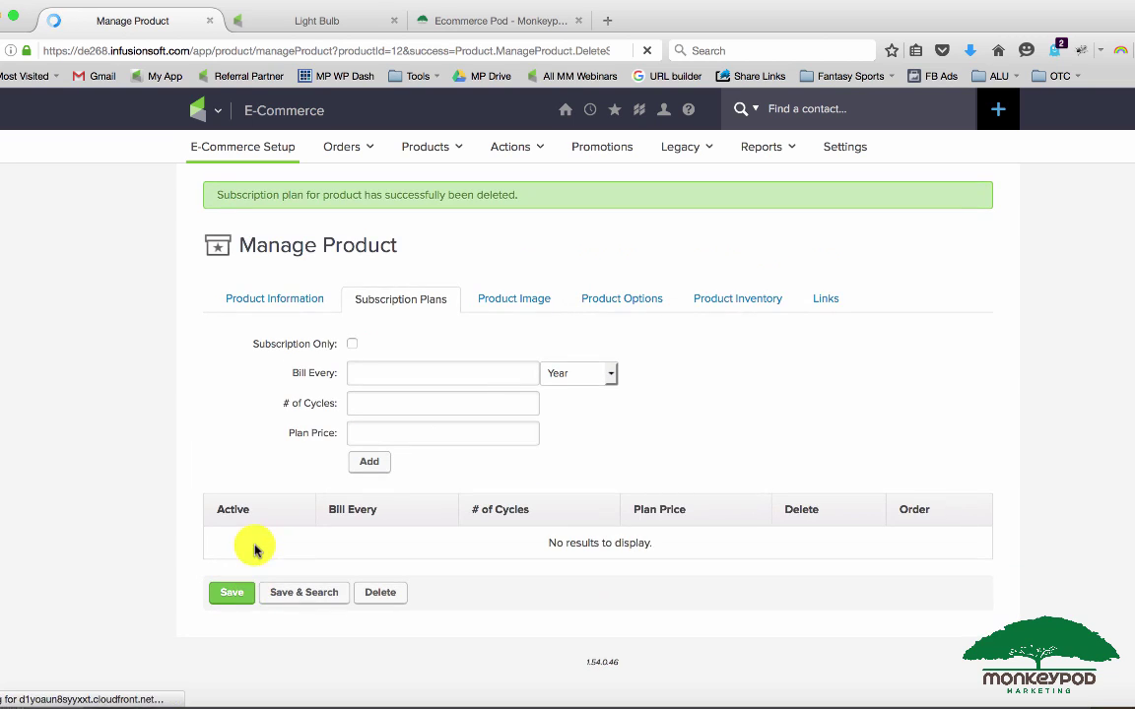
{"action": "left_click", "coordinate": [231, 593]}
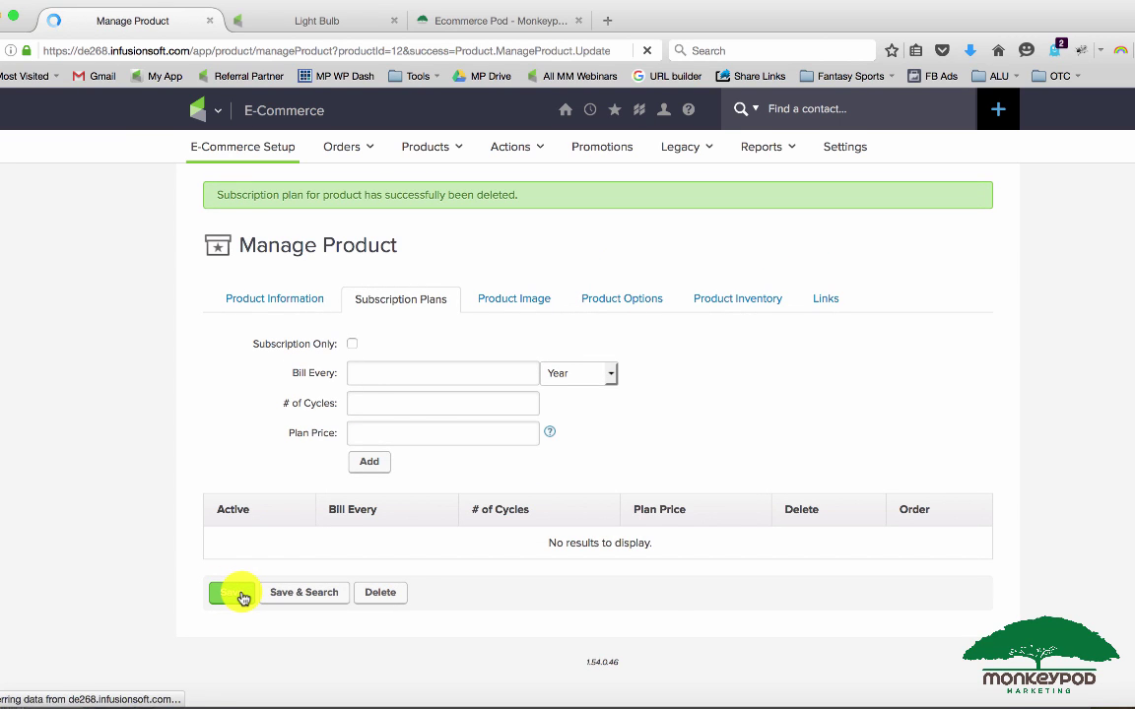
{"action": "left_click", "coordinate": [240, 593]}
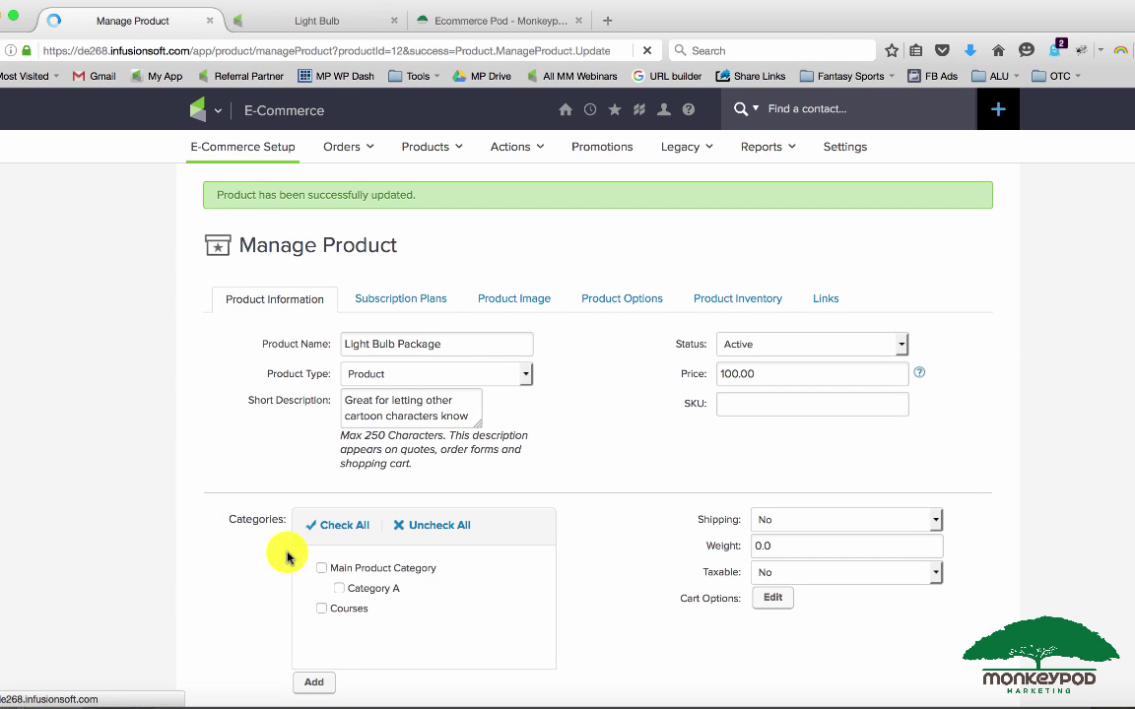
{"action": "left_click", "coordinate": [254, 146]}
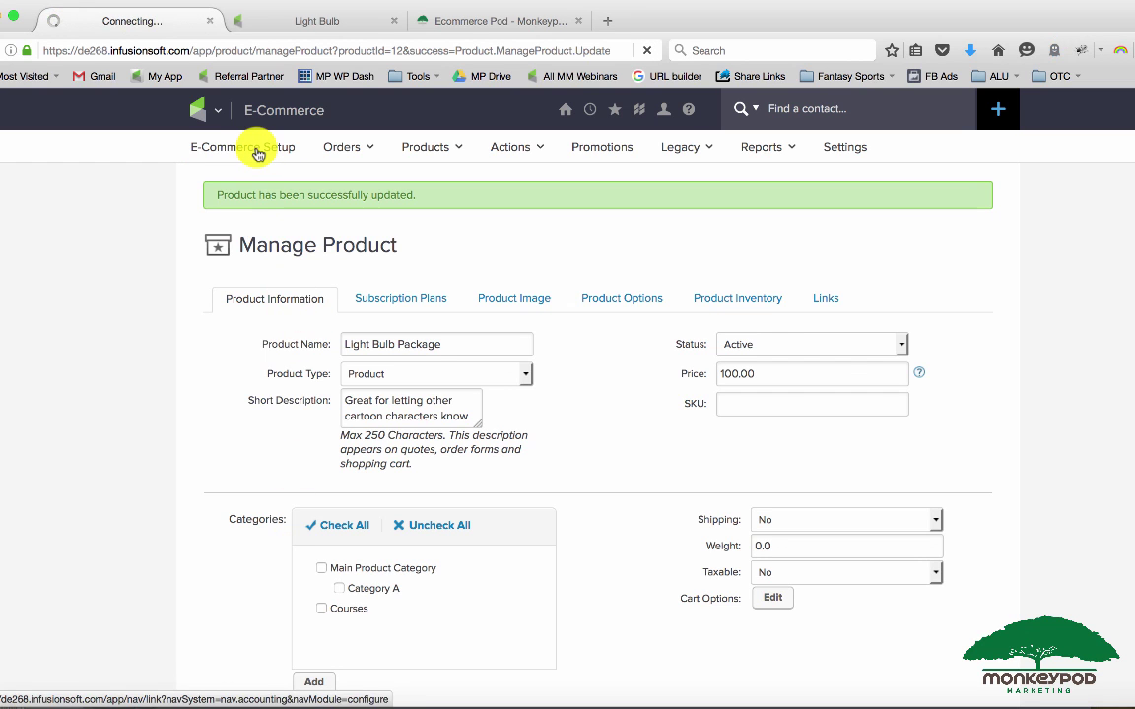
- Navigate to the E-Commerce Setup overview with Products, Design, Payment and Promotions
{"action": "left_click", "coordinate": [243, 147]}
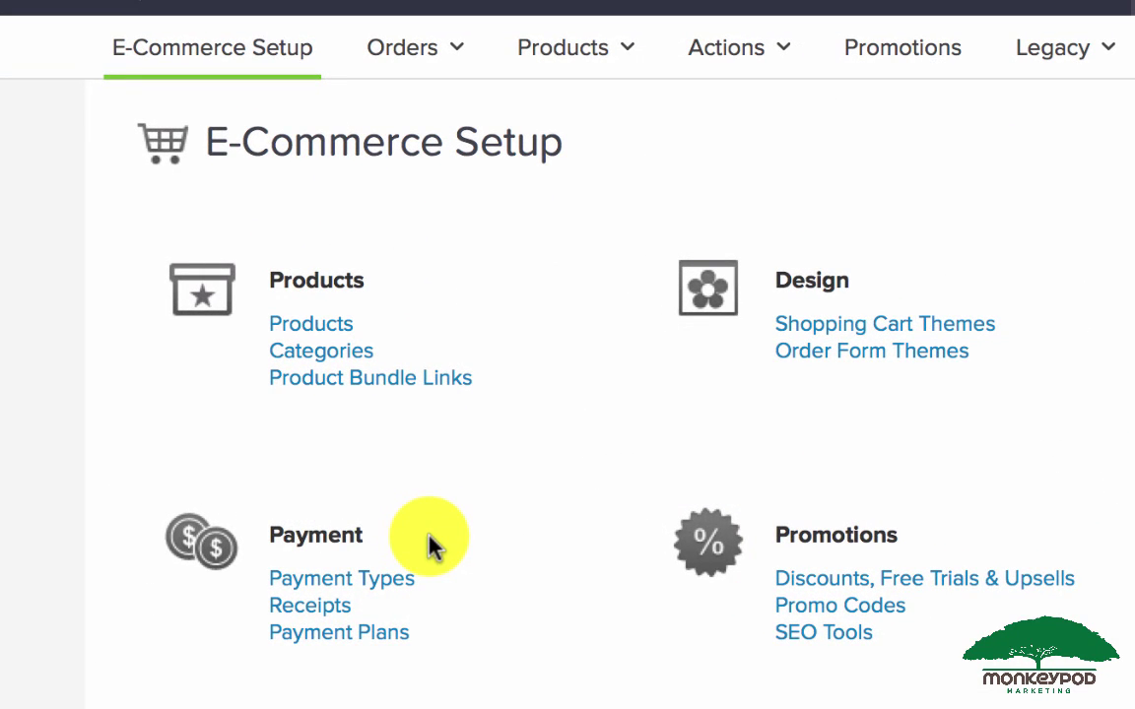
{"action": "double_click", "coordinate": [315, 535]}
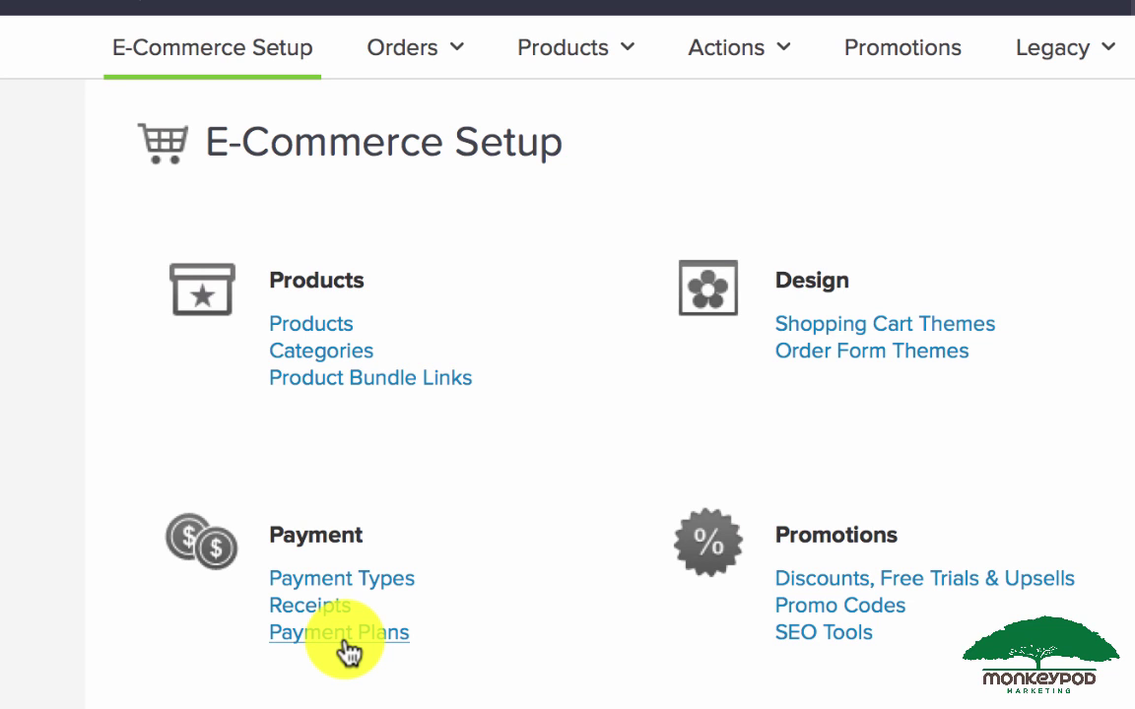
- Open Payment Plans, listing the 3 Pay and Upsell Payment Plans
{"action": "left_click", "coordinate": [338, 632]}
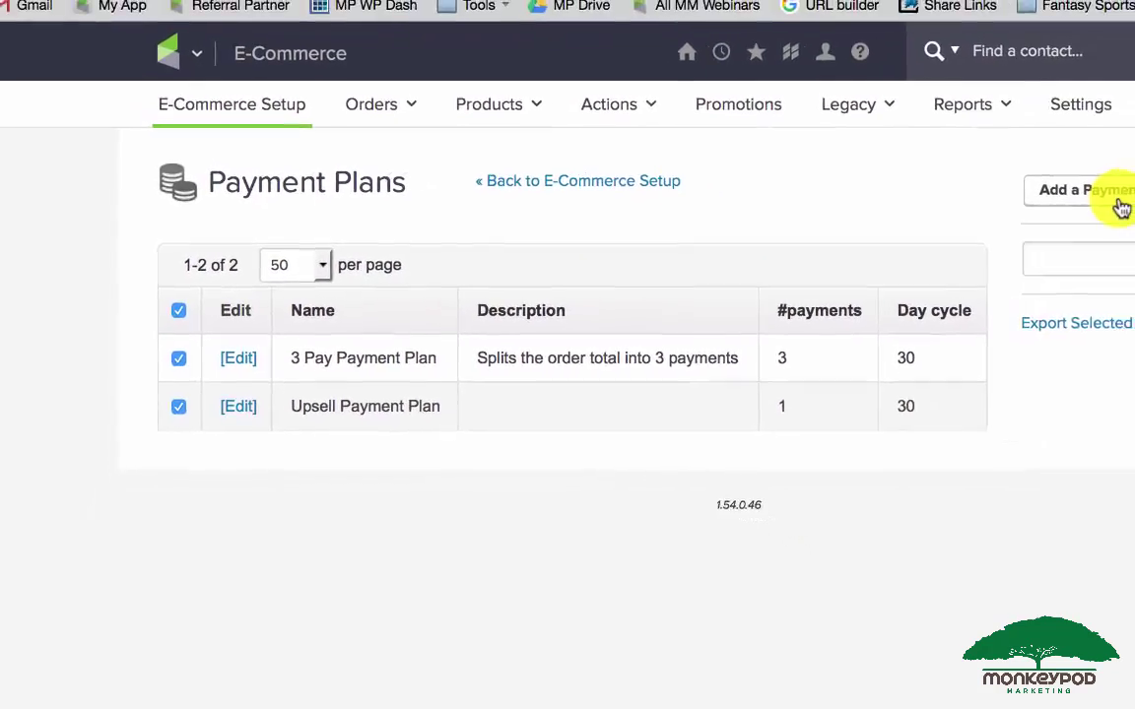
- Start a payment plan named 'Light Bulb Payment Plan', described 'Splits the payment across 3 orders.'
{"action": "left_click", "coordinate": [1081, 189]}
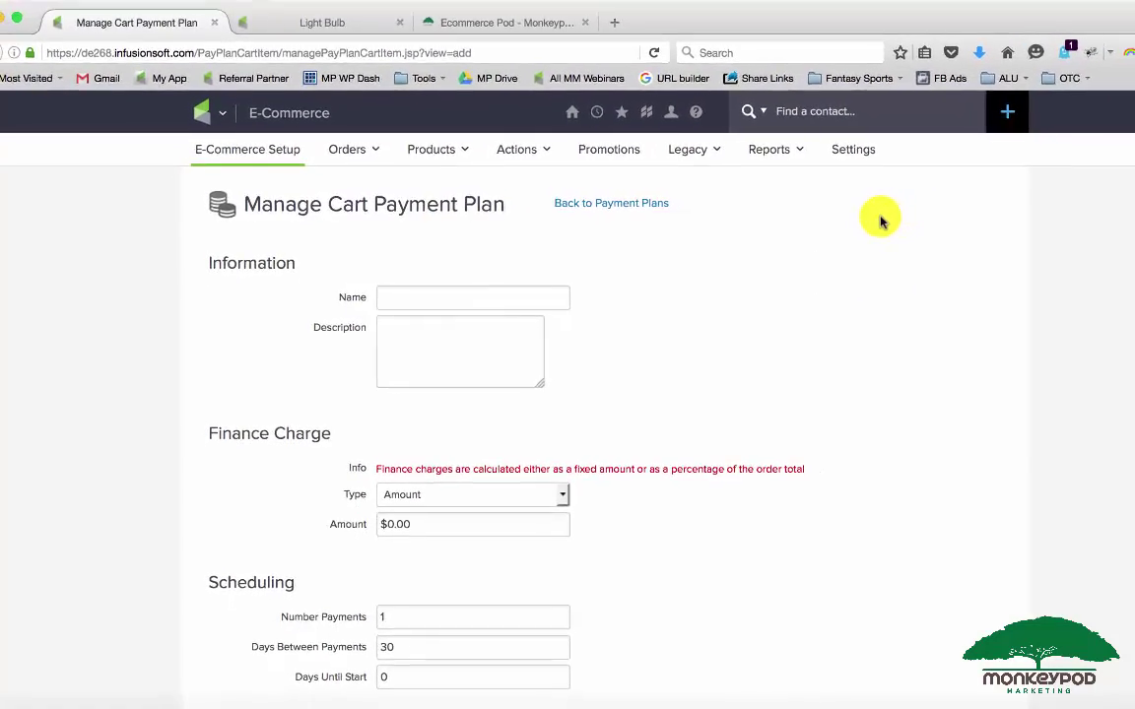
{"action": "scroll", "scroll_direction": "down", "scroll_amount": 3}
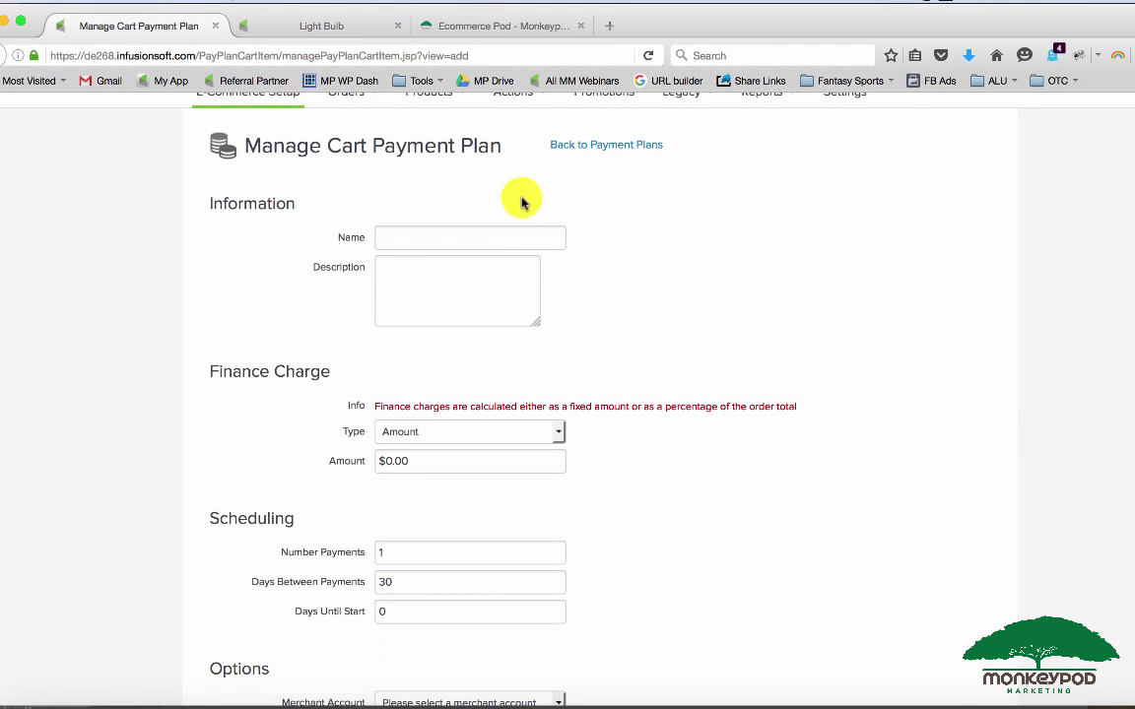
{"action": "left_click", "coordinate": [470, 237]}
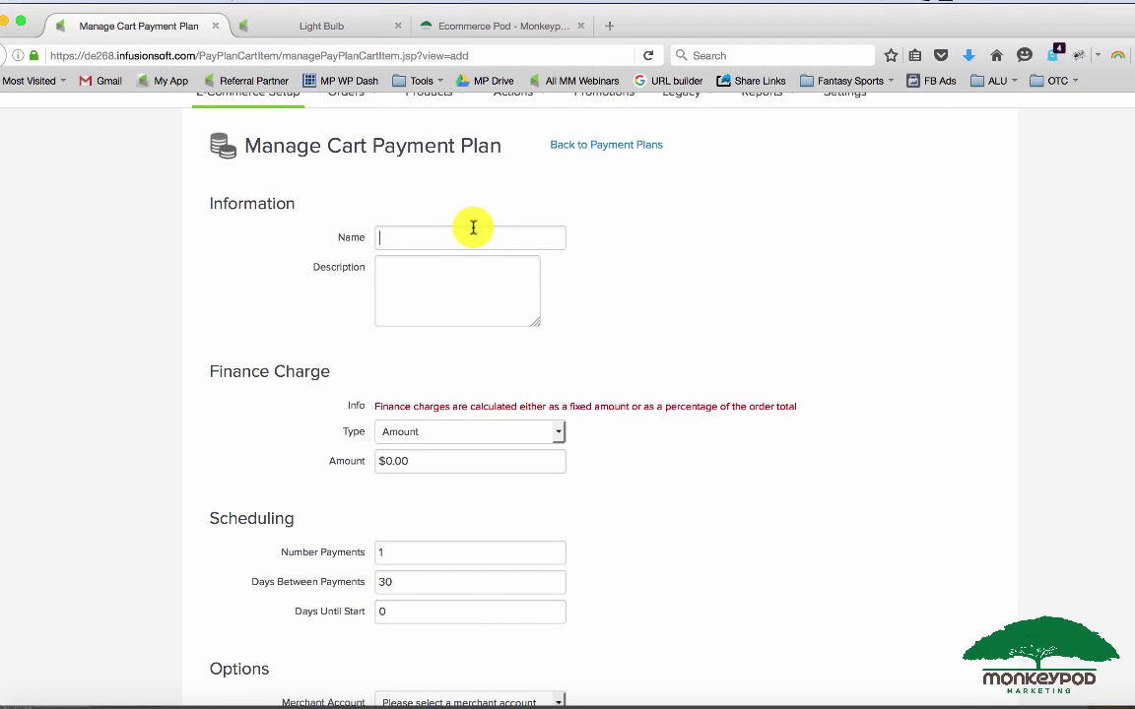
{"action": "type", "text": "Light BU"}
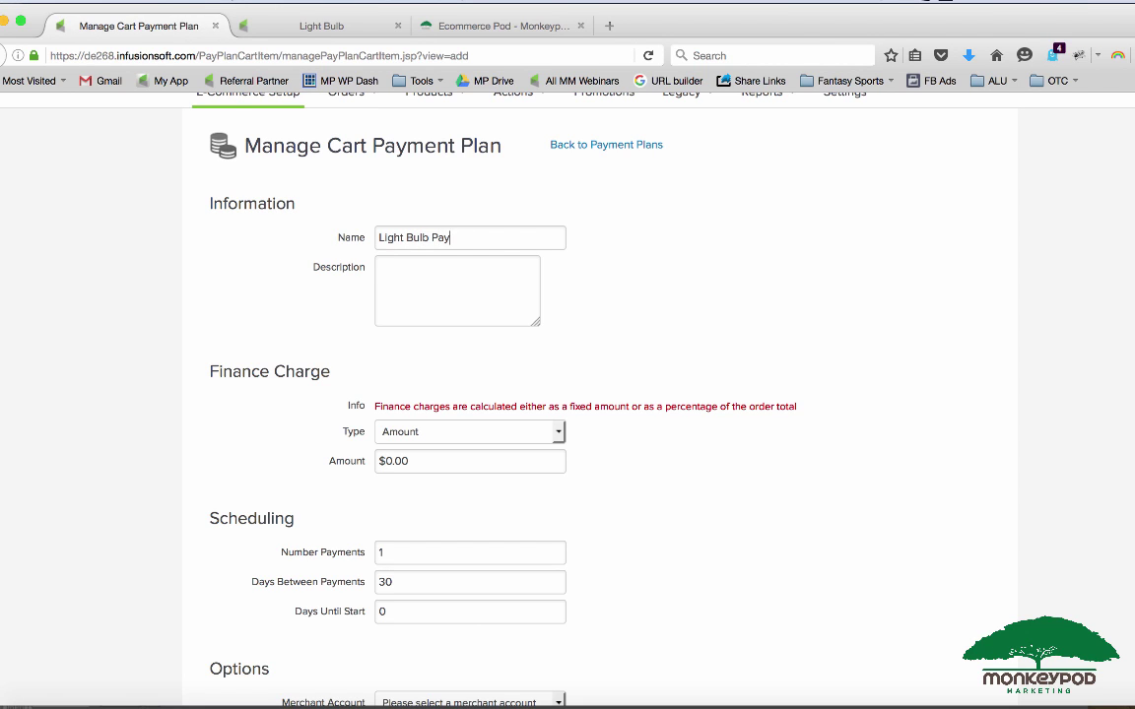
{"action": "left_click", "coordinate": [457, 286]}
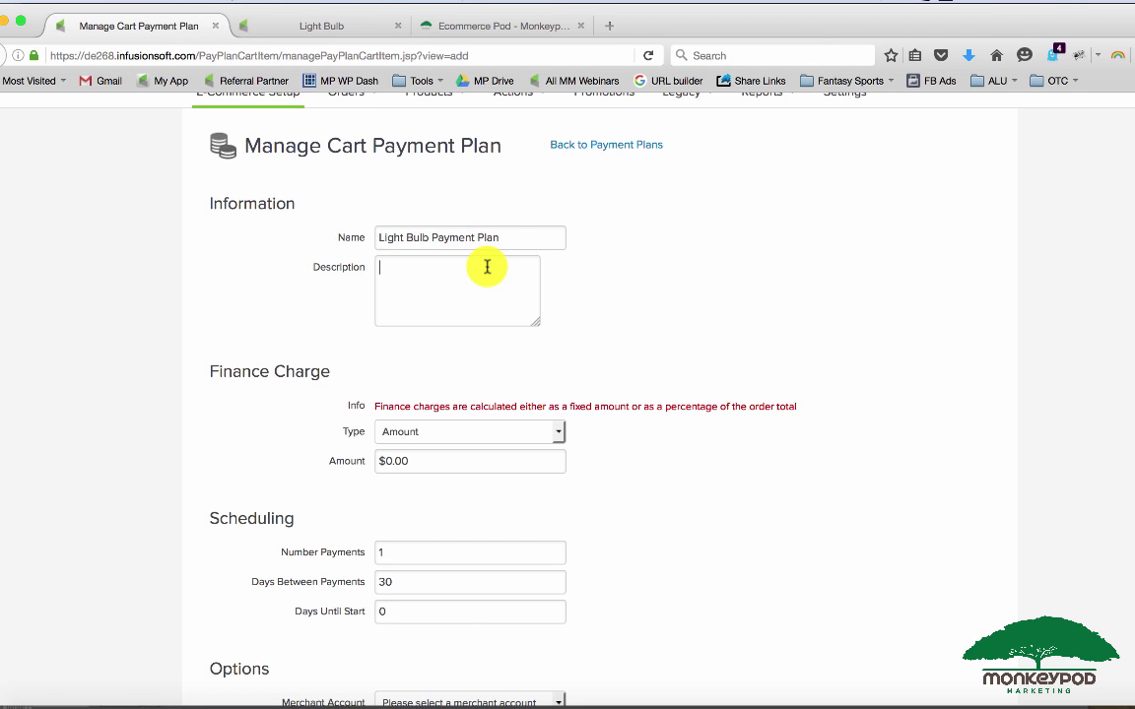
{"action": "type", "text": "Splits the"}
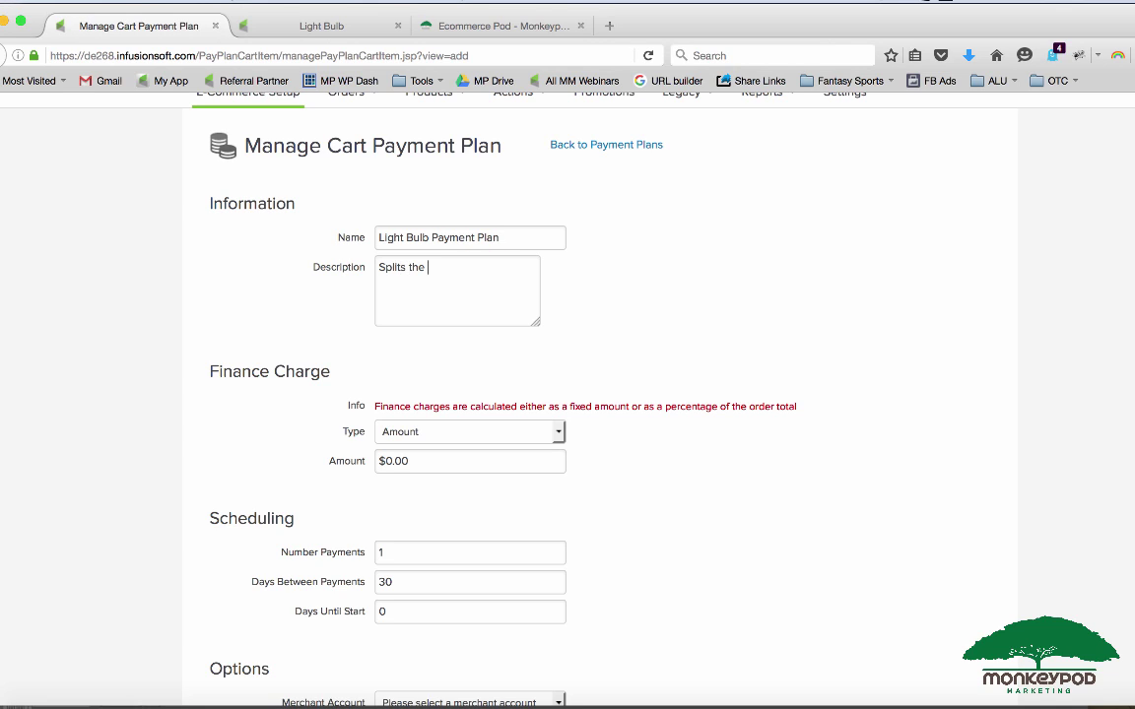
{"action": "type", "text": "payment across 3 orders"}
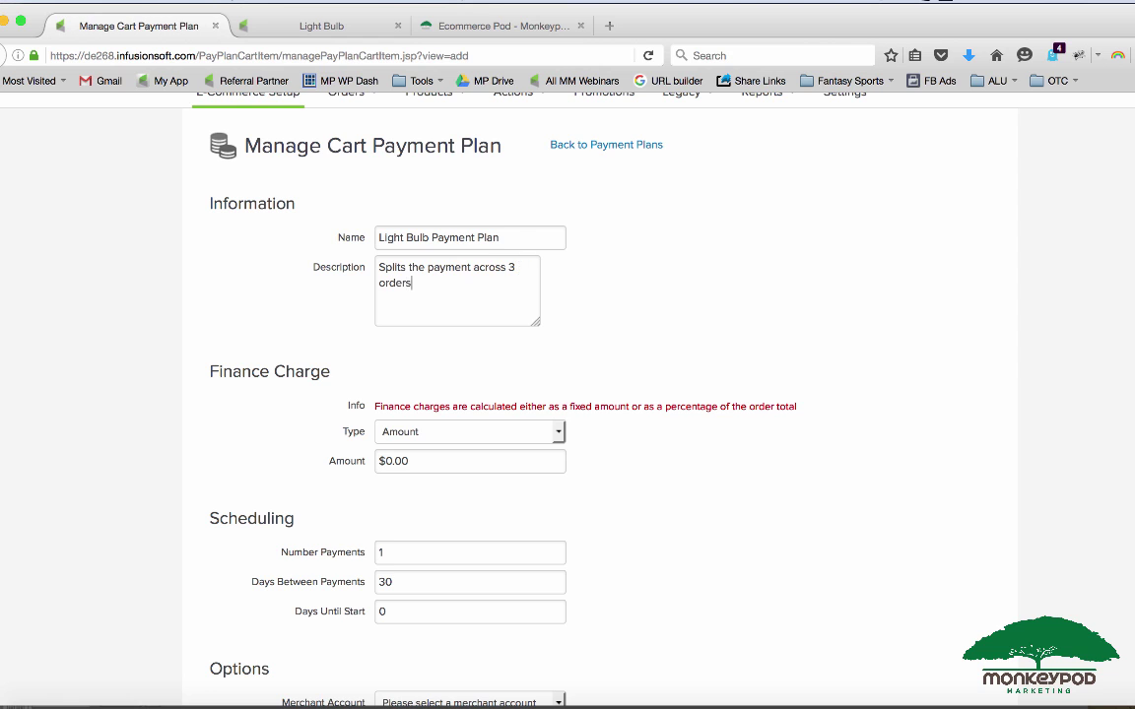
{"action": "scroll", "scroll_direction": "down", "scroll_amount": 3}
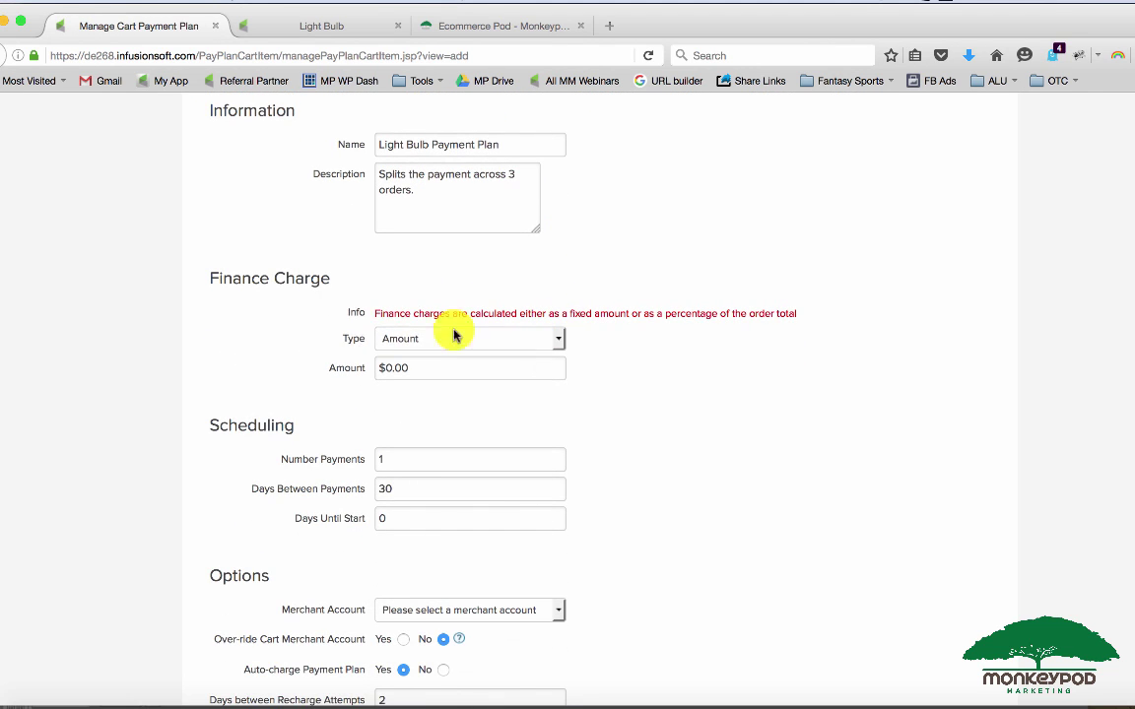
{"action": "mouse_move", "coordinate": [330, 304]}
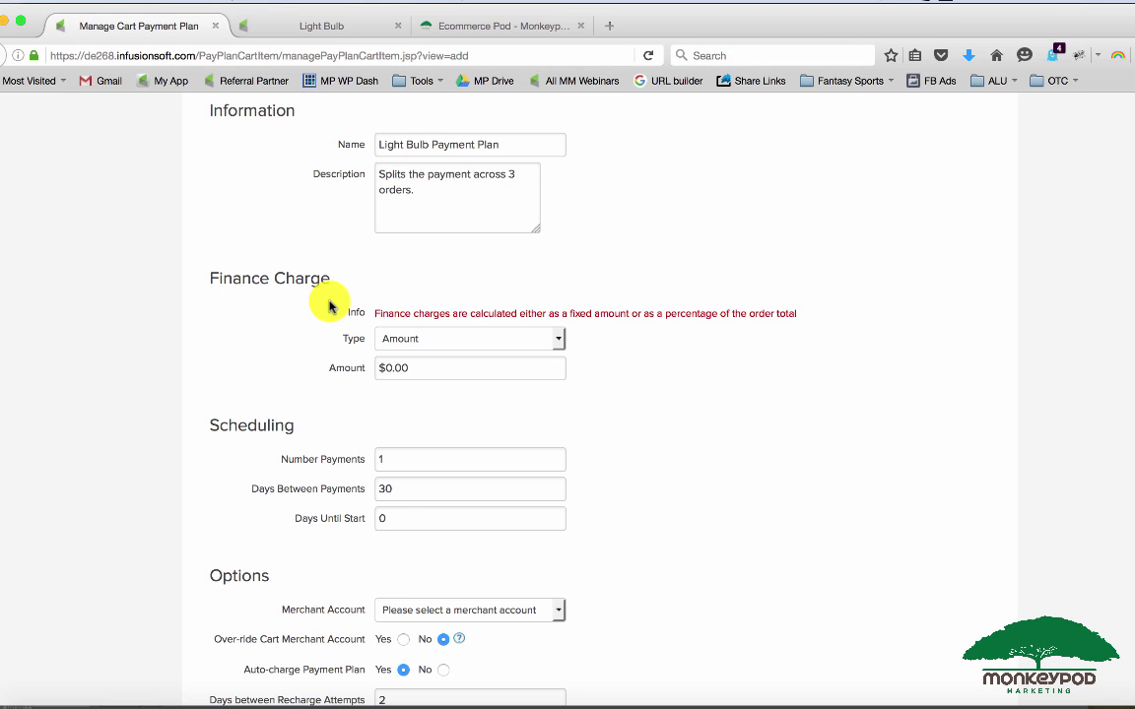
- Give the plan a fixed Amount finance charge of $10.00
{"action": "left_click", "coordinate": [469, 338]}
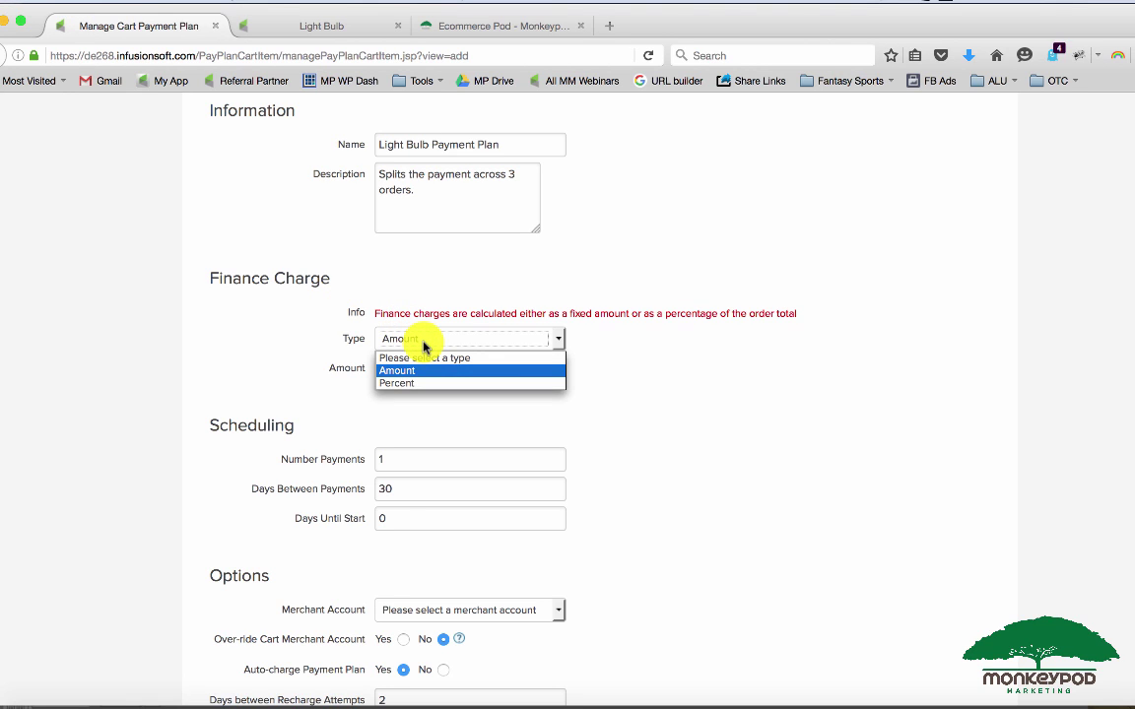
{"action": "left_click", "coordinate": [397, 370]}
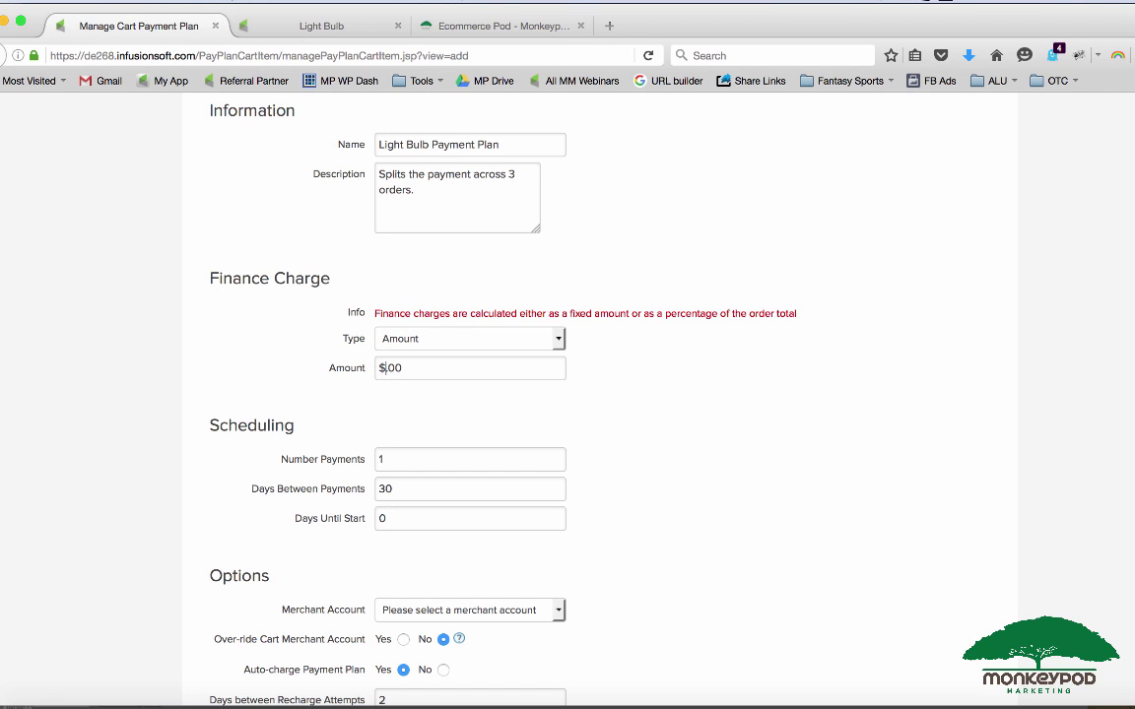
{"action": "type", "text": "10"}
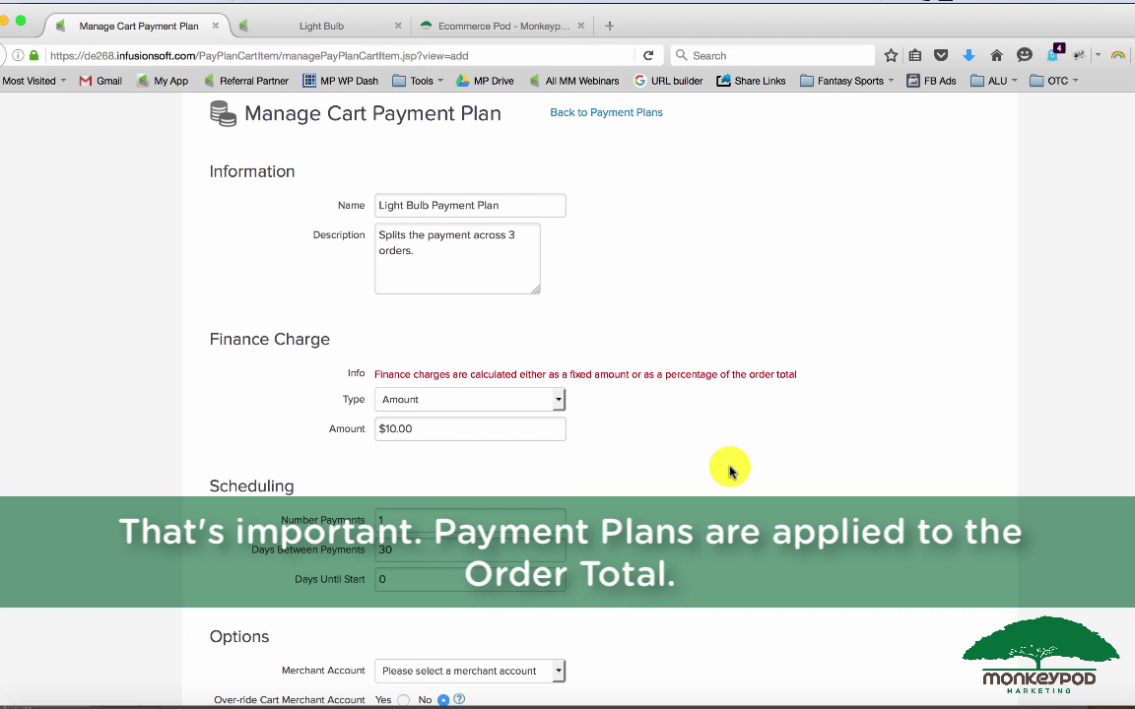
{"action": "mouse_move", "coordinate": [581, 450]}
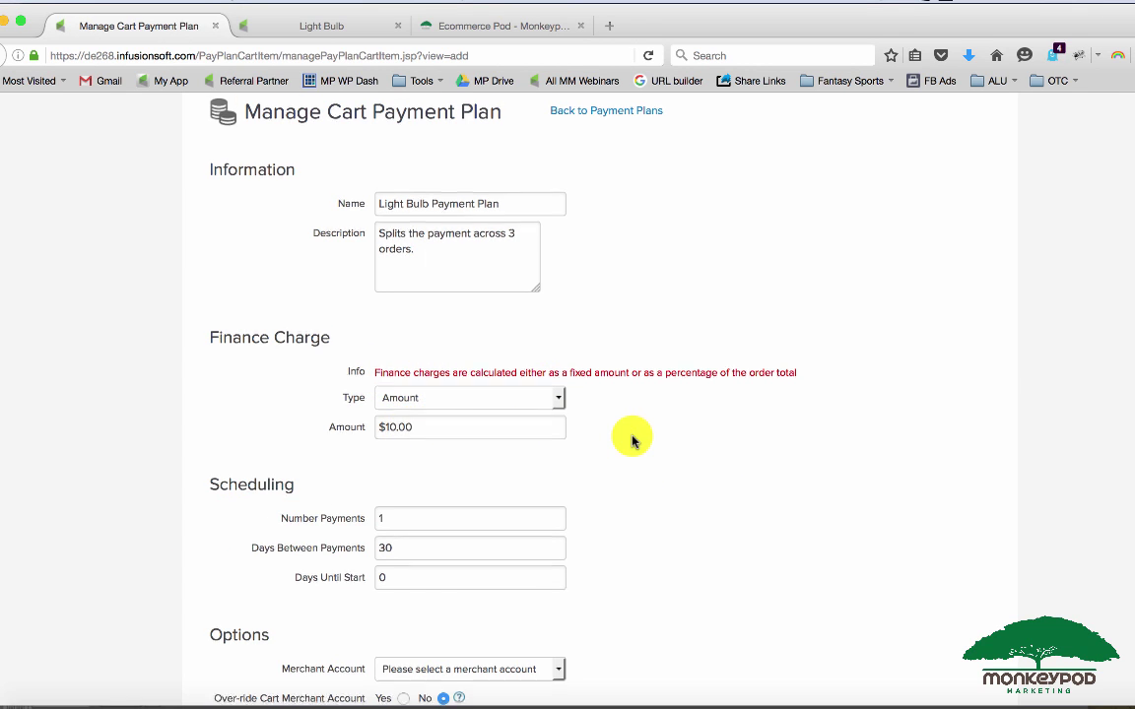
{"action": "scroll", "scroll_direction": "down", "scroll_amount": 3}
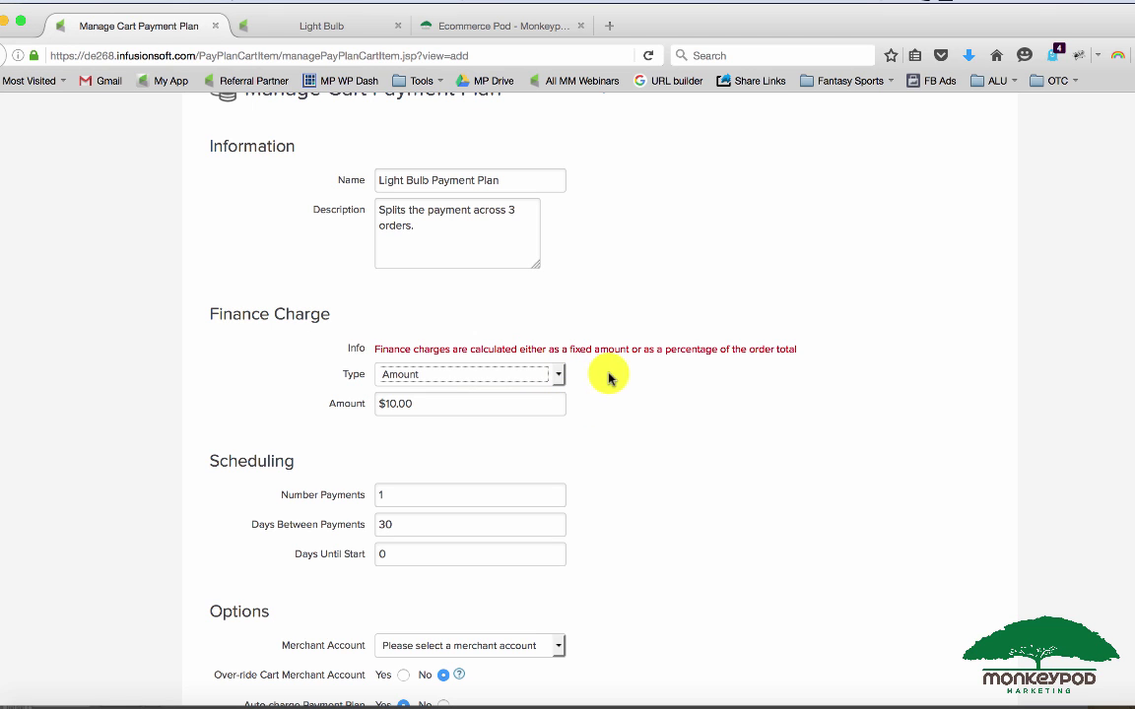
{"action": "mouse_move", "coordinate": [807, 353]}
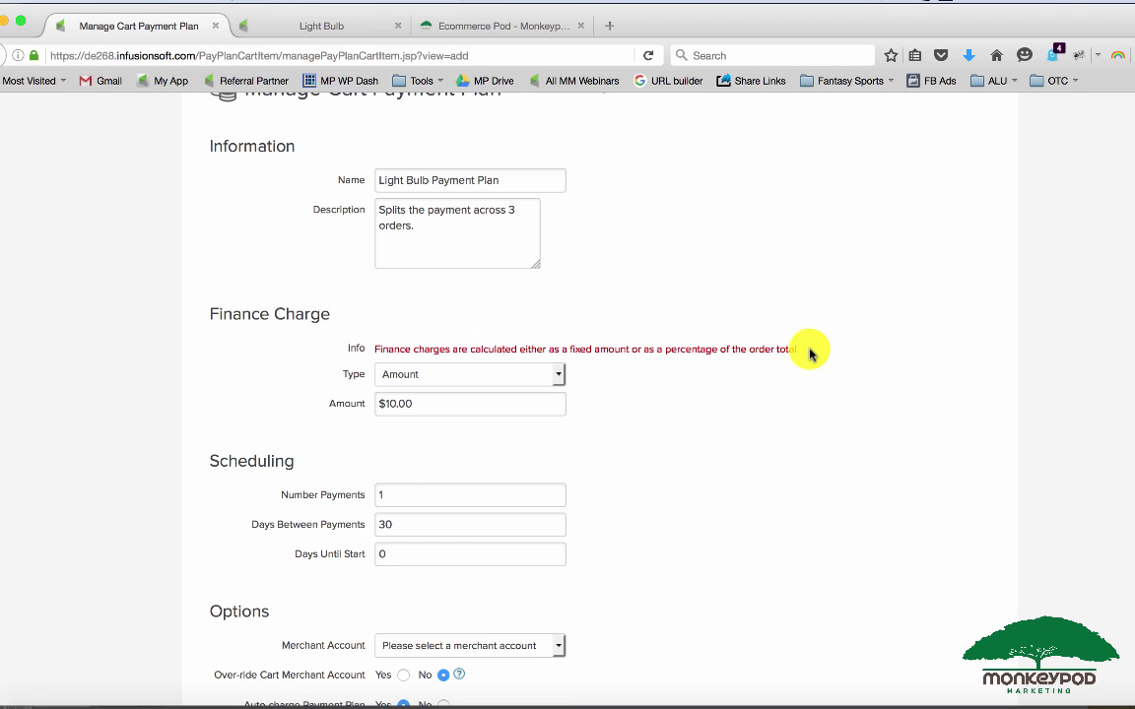
- Set 3 payments via Infusionsoft Payments with auto-charge kept at Yes
{"action": "scroll", "scroll_direction": "down", "scroll_amount": 3}
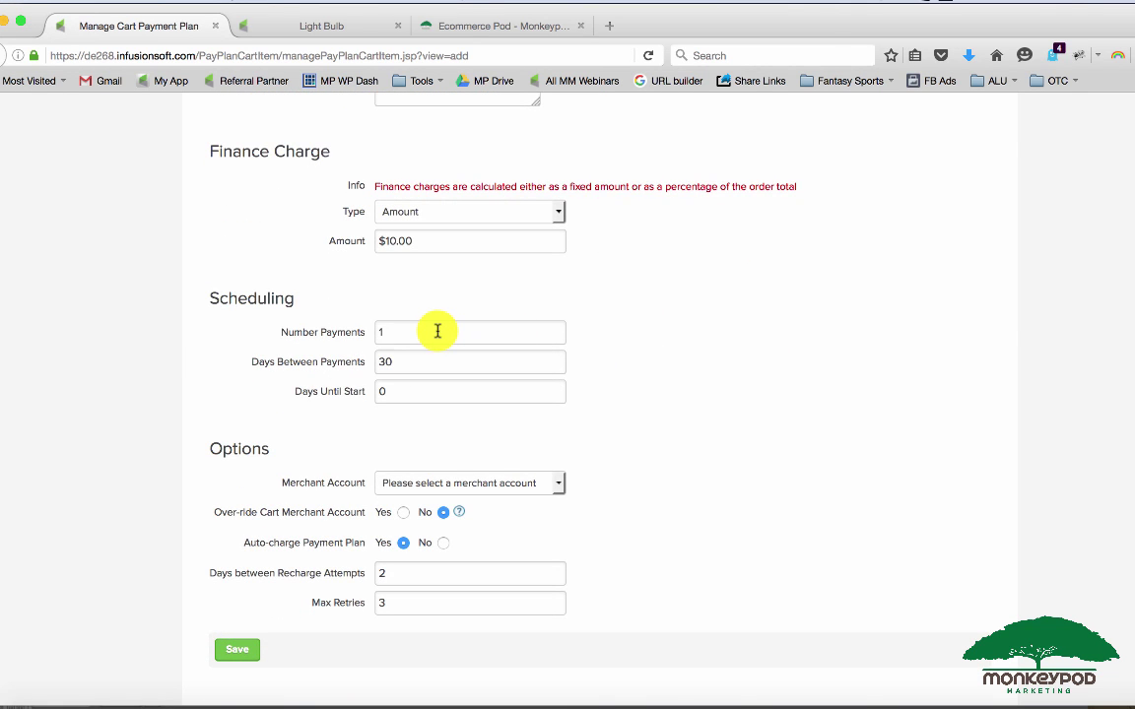
{"action": "type", "text": "3"}
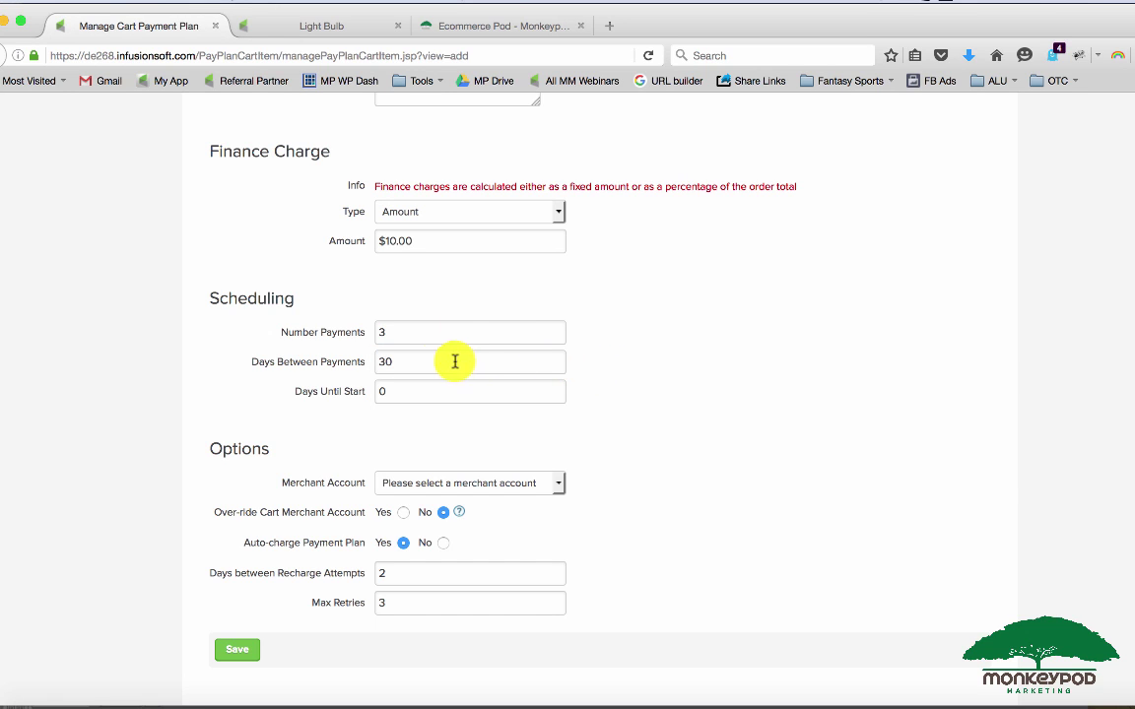
{"action": "mouse_move", "coordinate": [424, 401]}
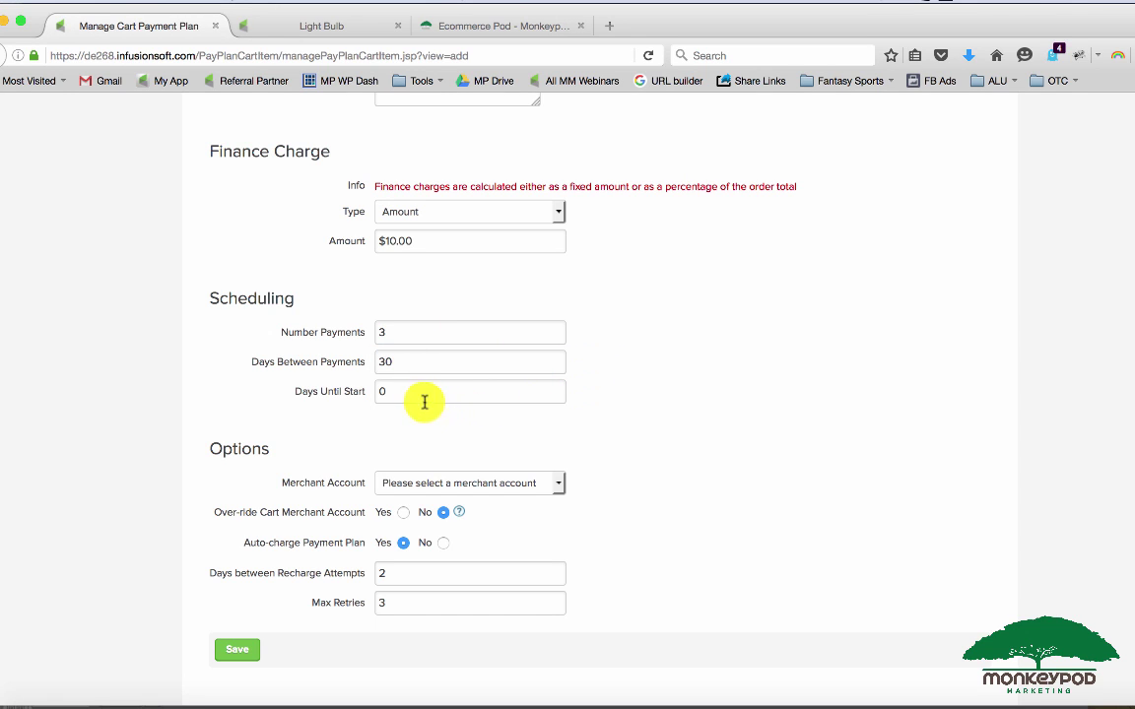
{"action": "left_click", "coordinate": [418, 391]}
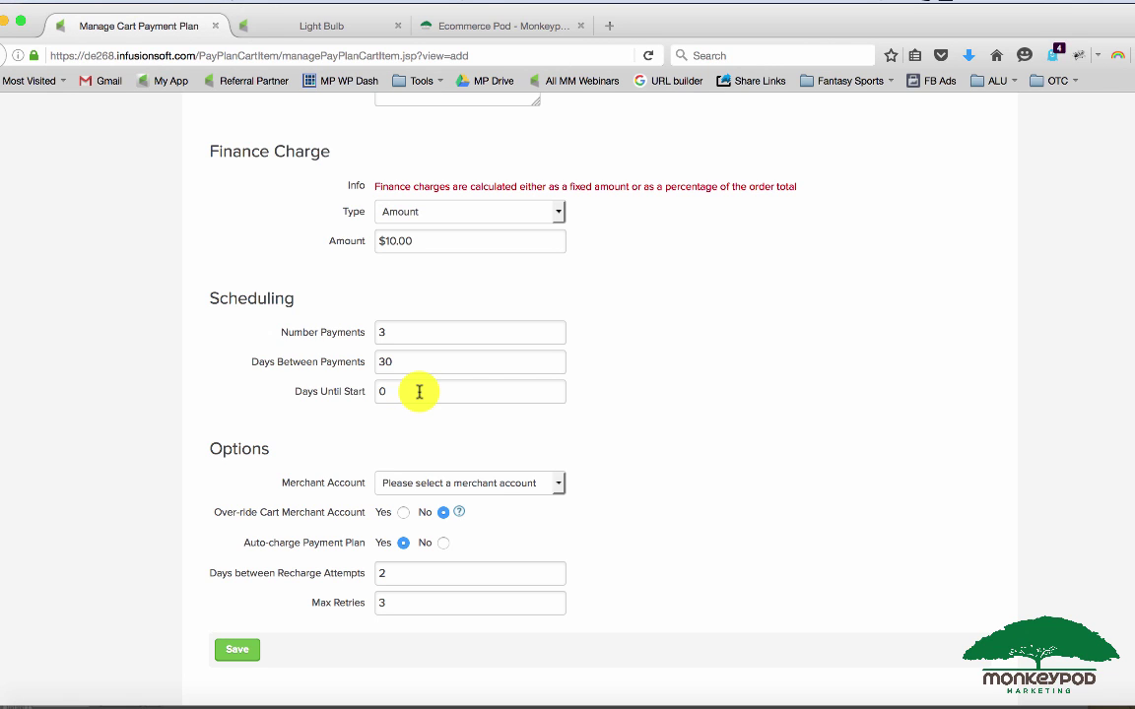
{"action": "scroll", "scroll_direction": "down", "scroll_amount": 3}
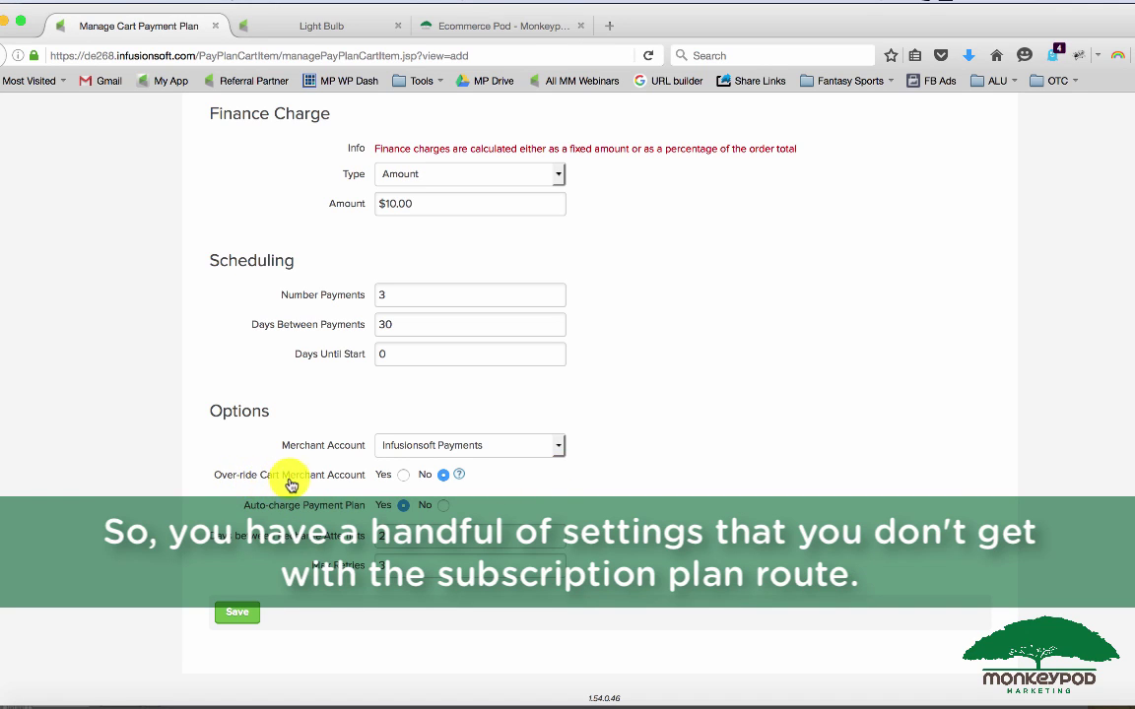
{"action": "mouse_move", "coordinate": [297, 482]}
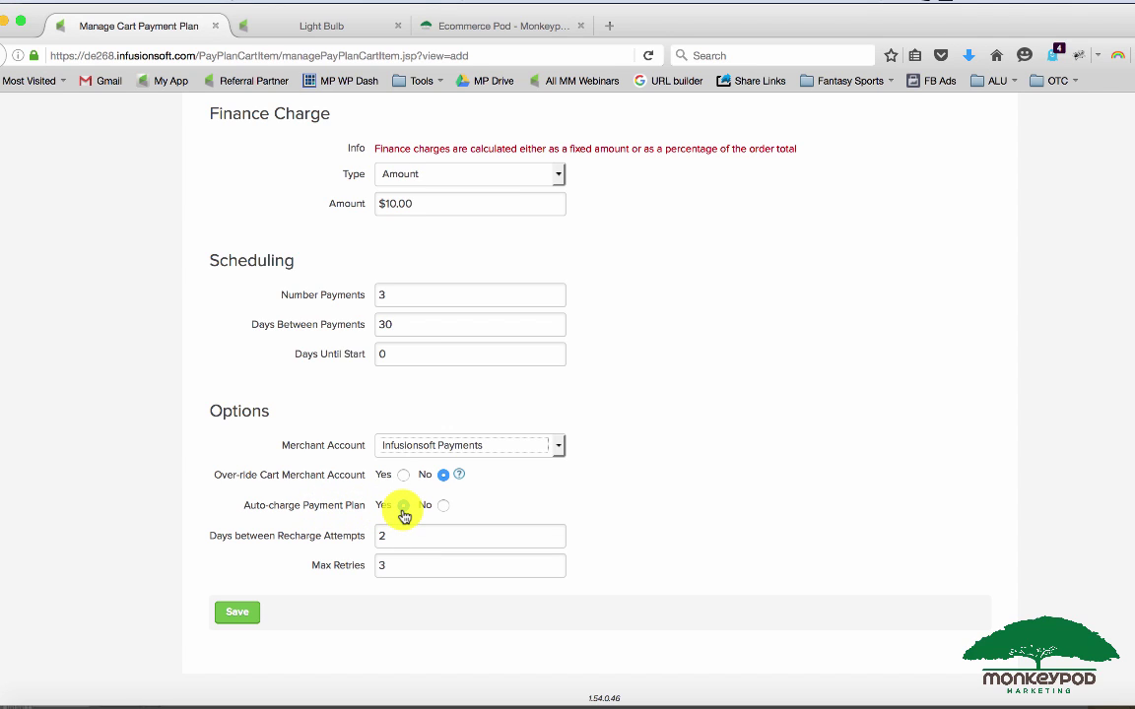
{"action": "left_click", "coordinate": [403, 505]}
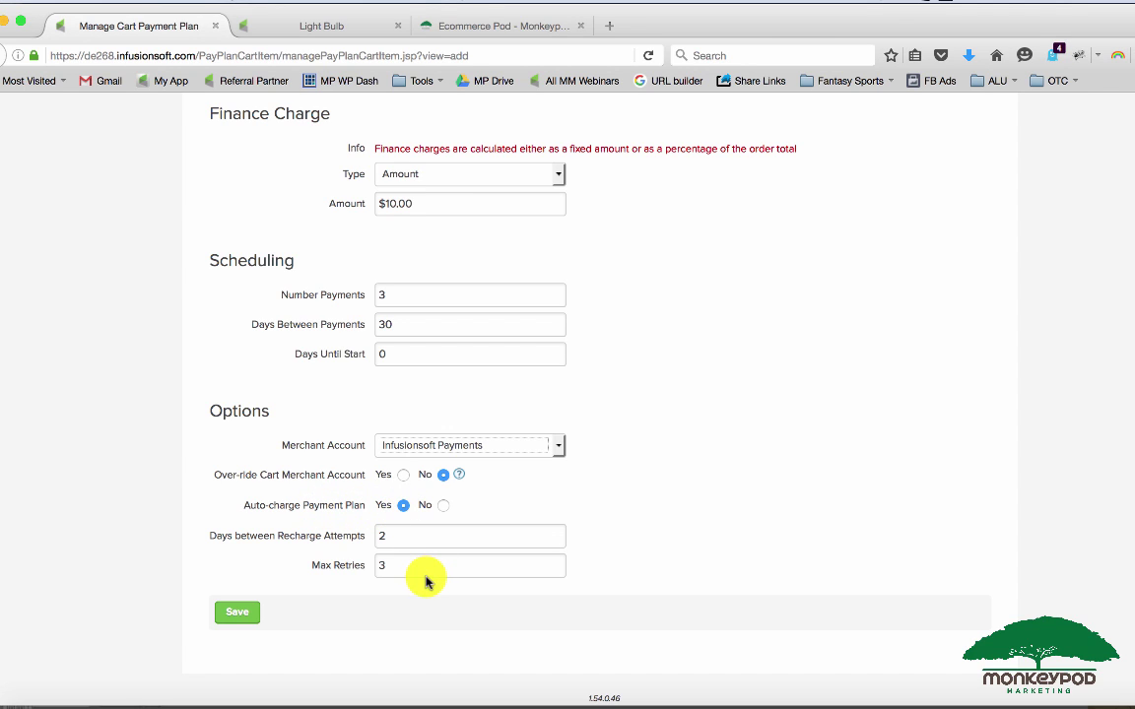
{"action": "mouse_move", "coordinate": [292, 544]}
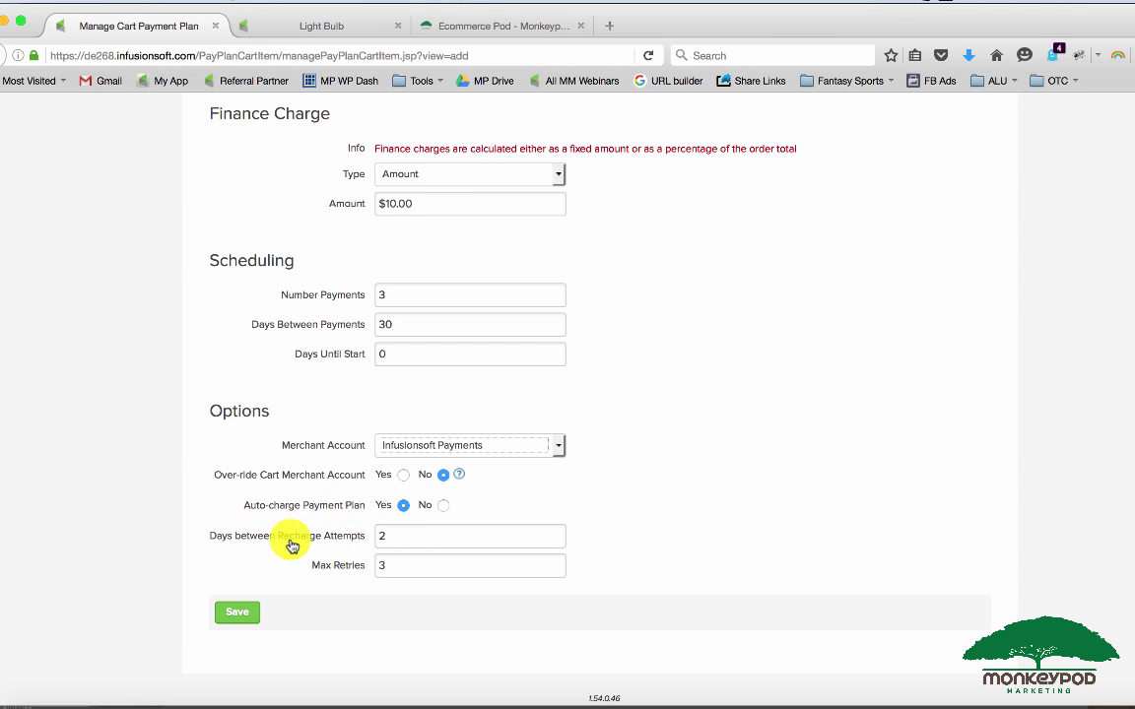
{"action": "mouse_move", "coordinate": [350, 571]}
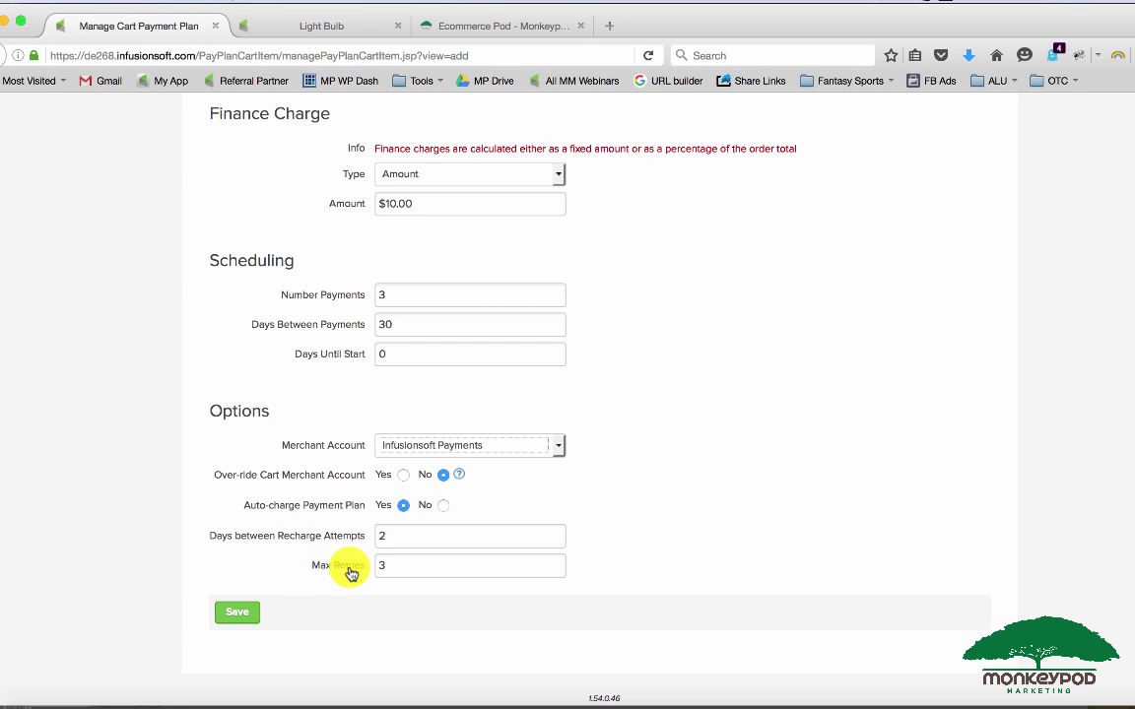
- Save the Light Bulb Payment Plan and show the Add Criteria types list
{"action": "left_click", "coordinate": [236, 612]}
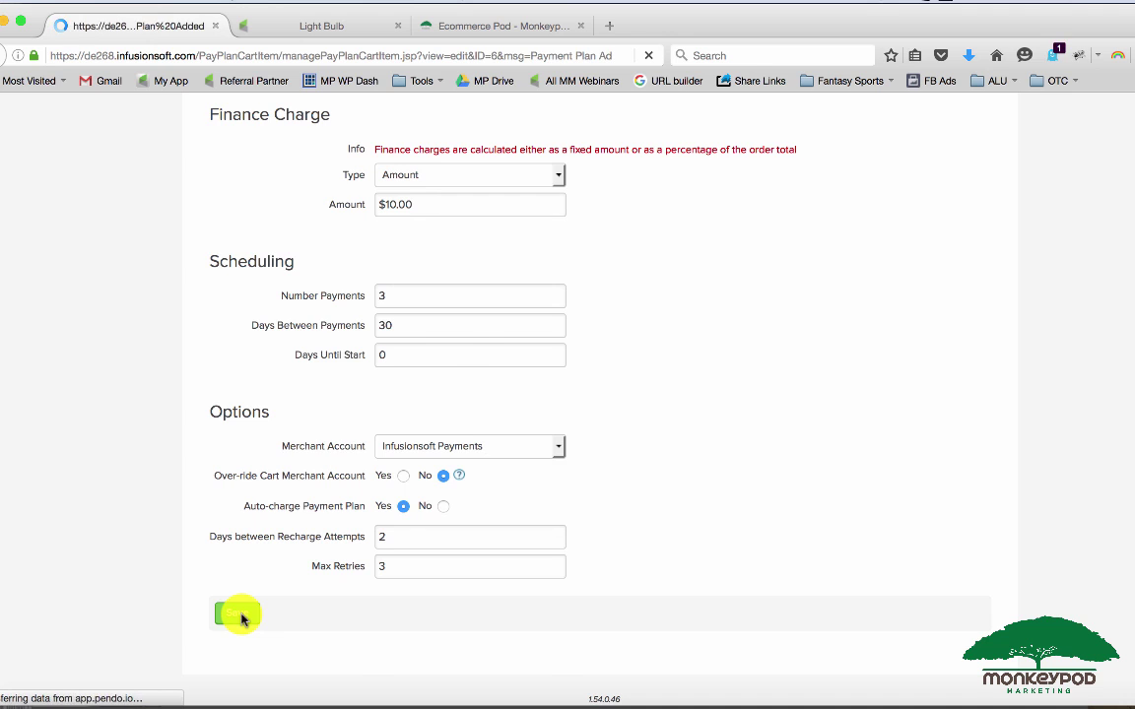
{"action": "left_click", "coordinate": [226, 614]}
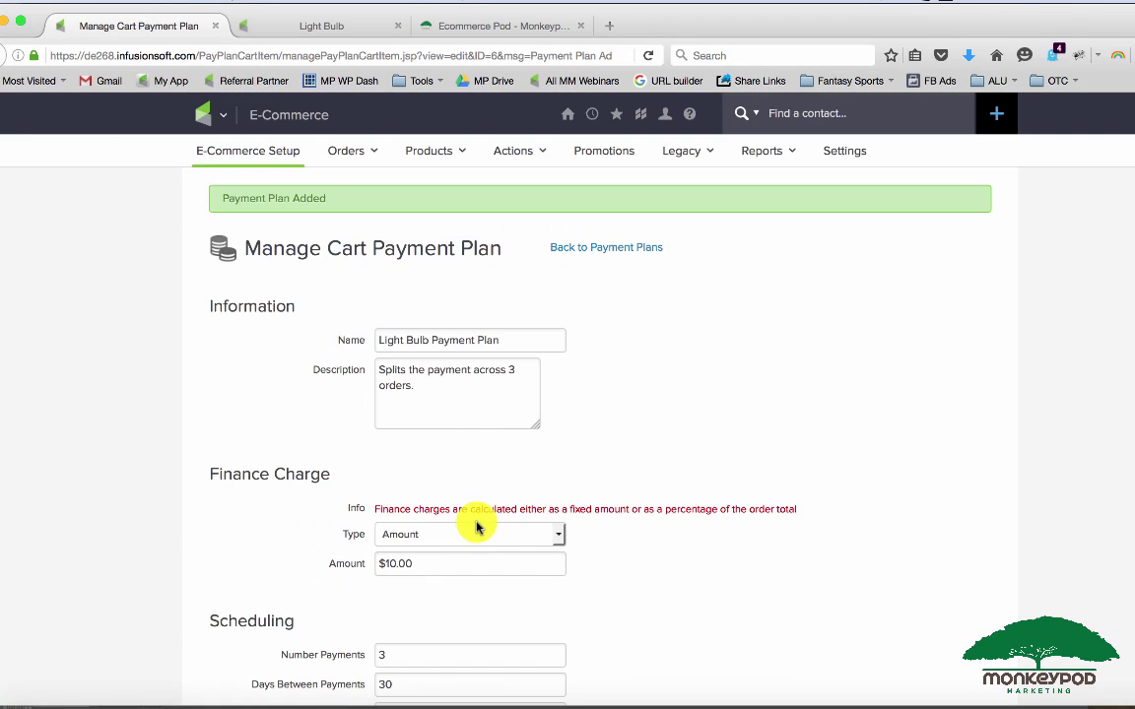
{"action": "scroll", "scroll_direction": "down", "scroll_amount": 3}
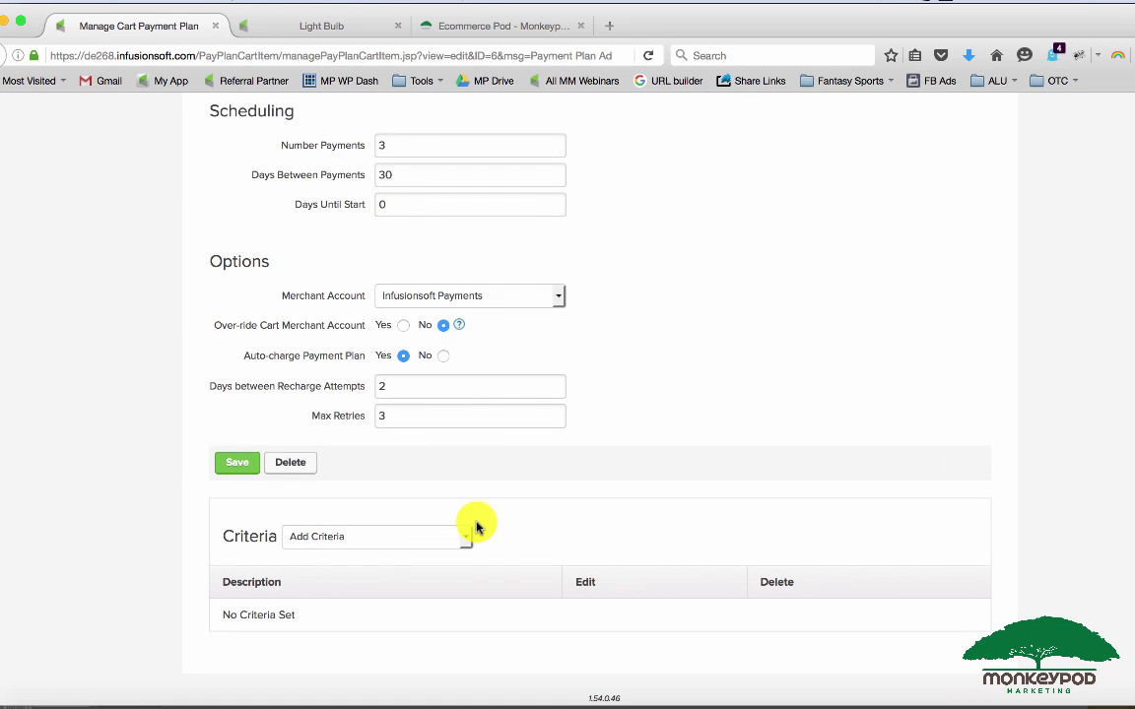
{"action": "mouse_move", "coordinate": [308, 547]}
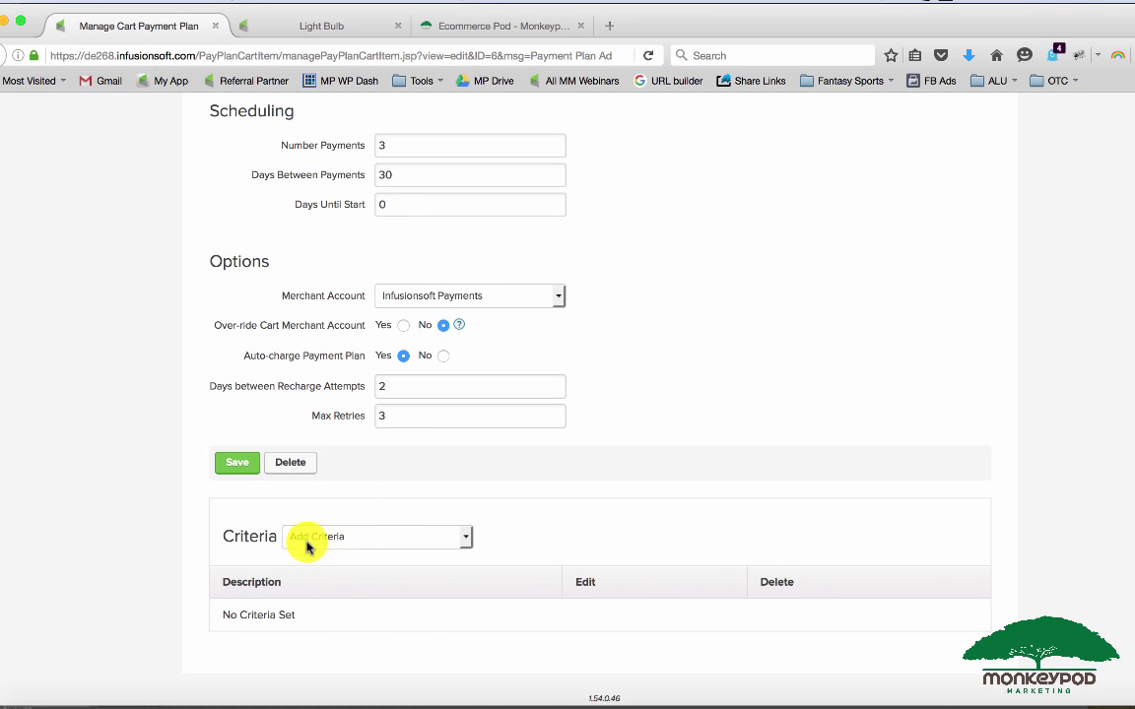
{"action": "left_click", "coordinate": [377, 537]}
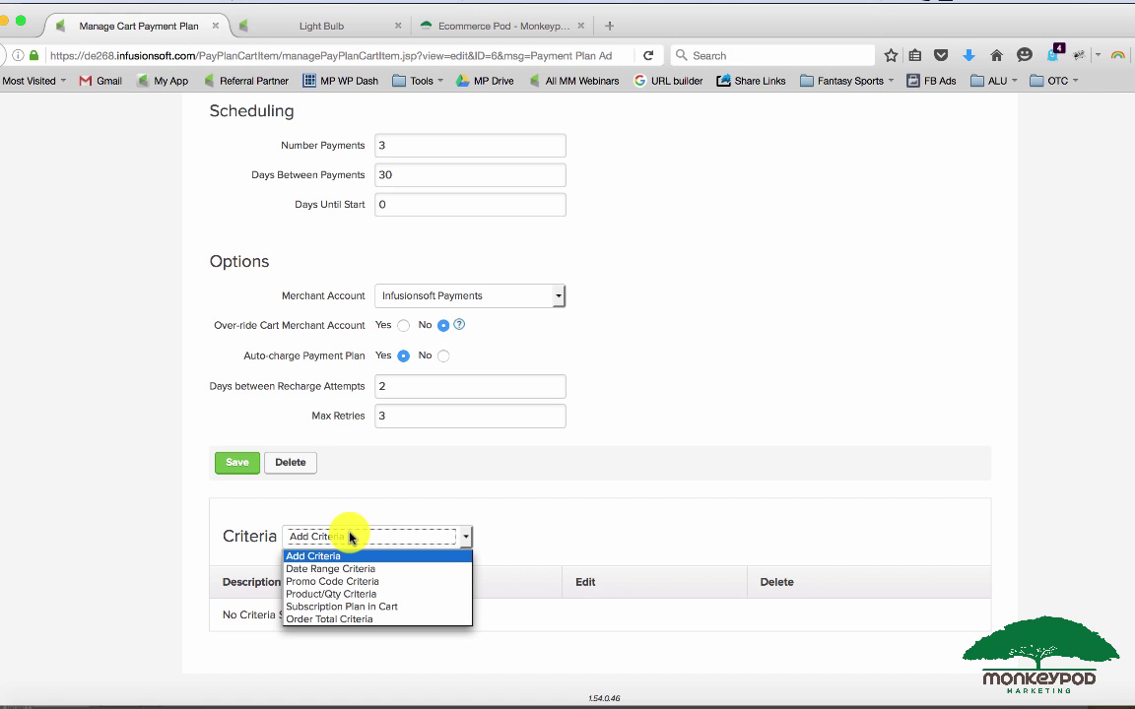
{"action": "mouse_move", "coordinate": [379, 568]}
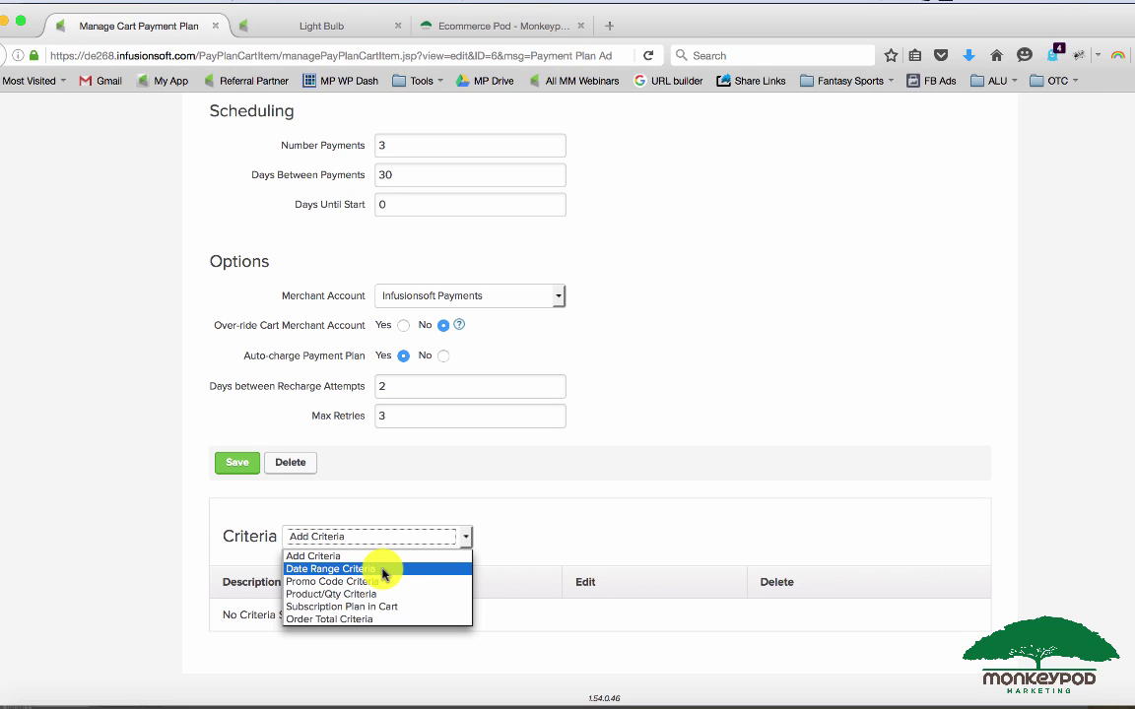
{"action": "mouse_move", "coordinate": [371, 618]}
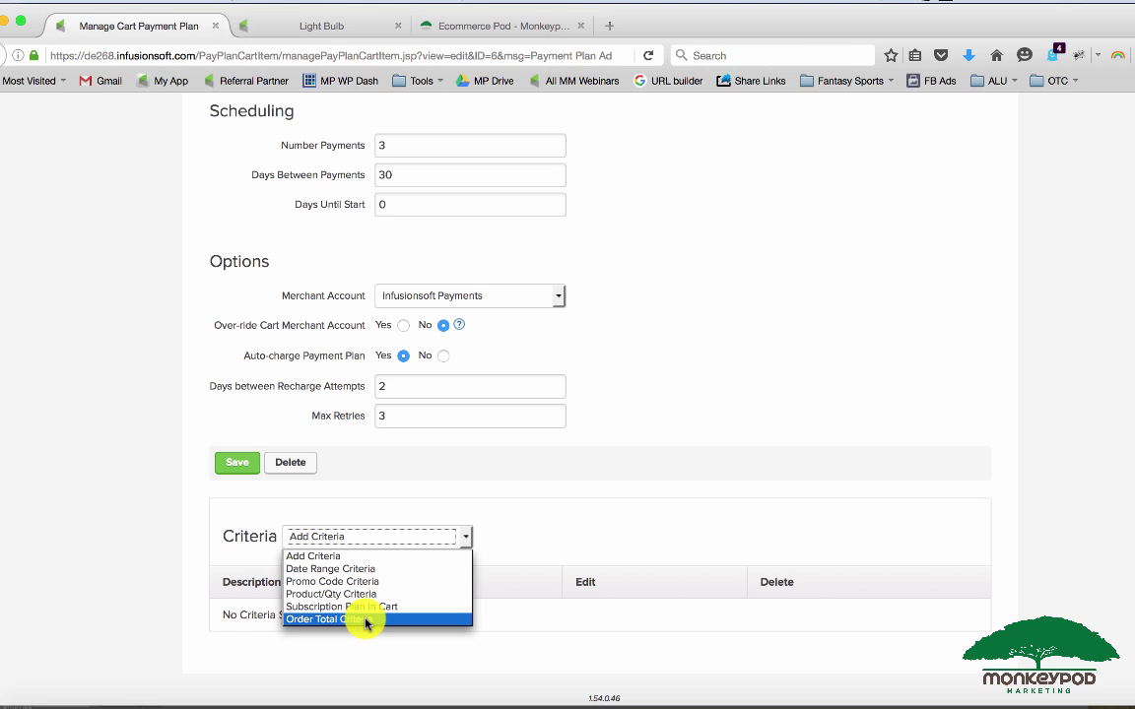
- Add and save a Product/Qty criterion requiring 1 to 100 Light Bulb Packages
{"action": "left_click", "coordinate": [331, 594]}
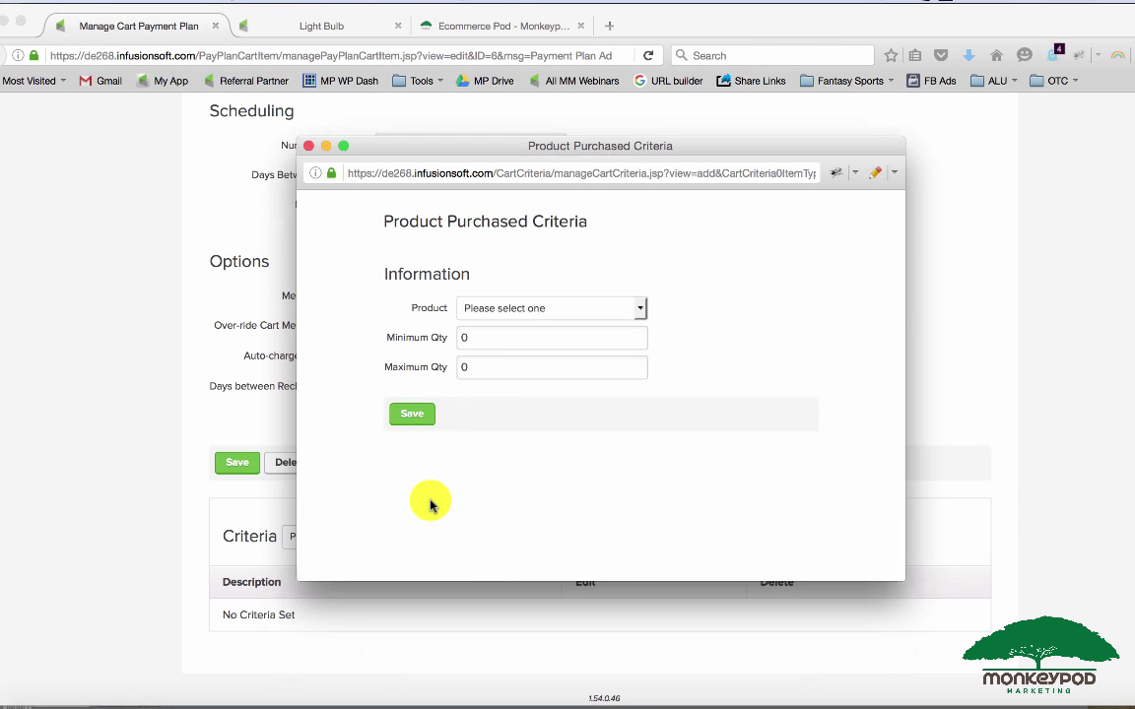
{"action": "left_click", "coordinate": [550, 307]}
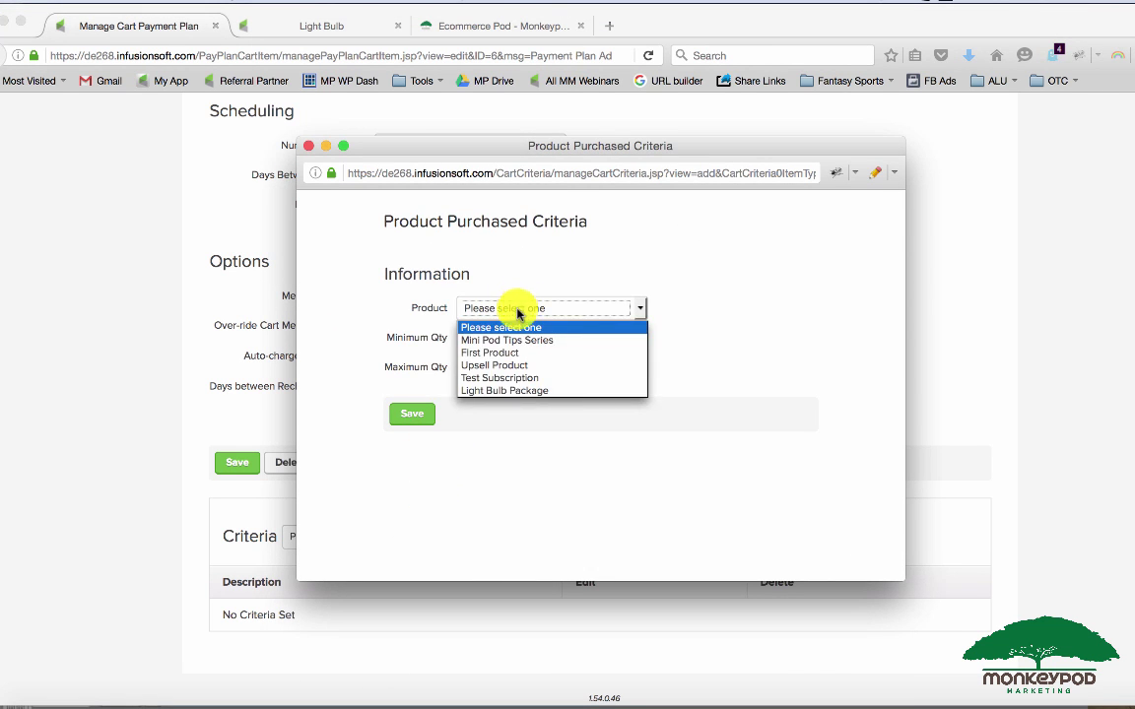
{"action": "left_click", "coordinate": [503, 390]}
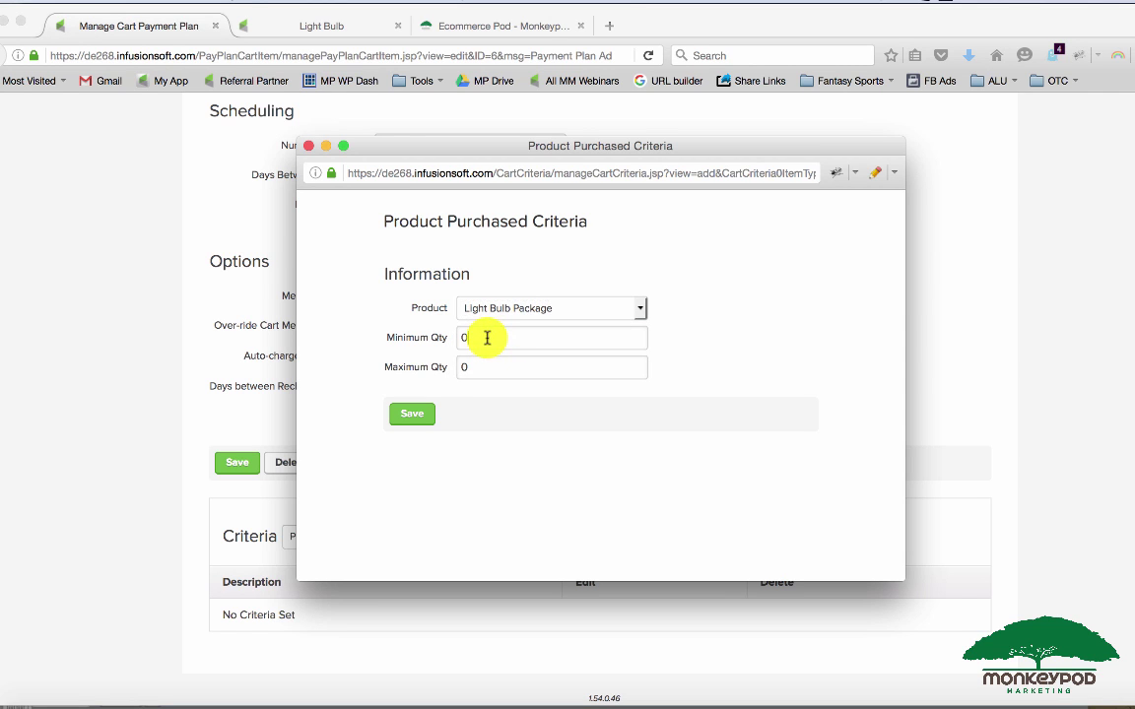
{"action": "type", "text": "1"}
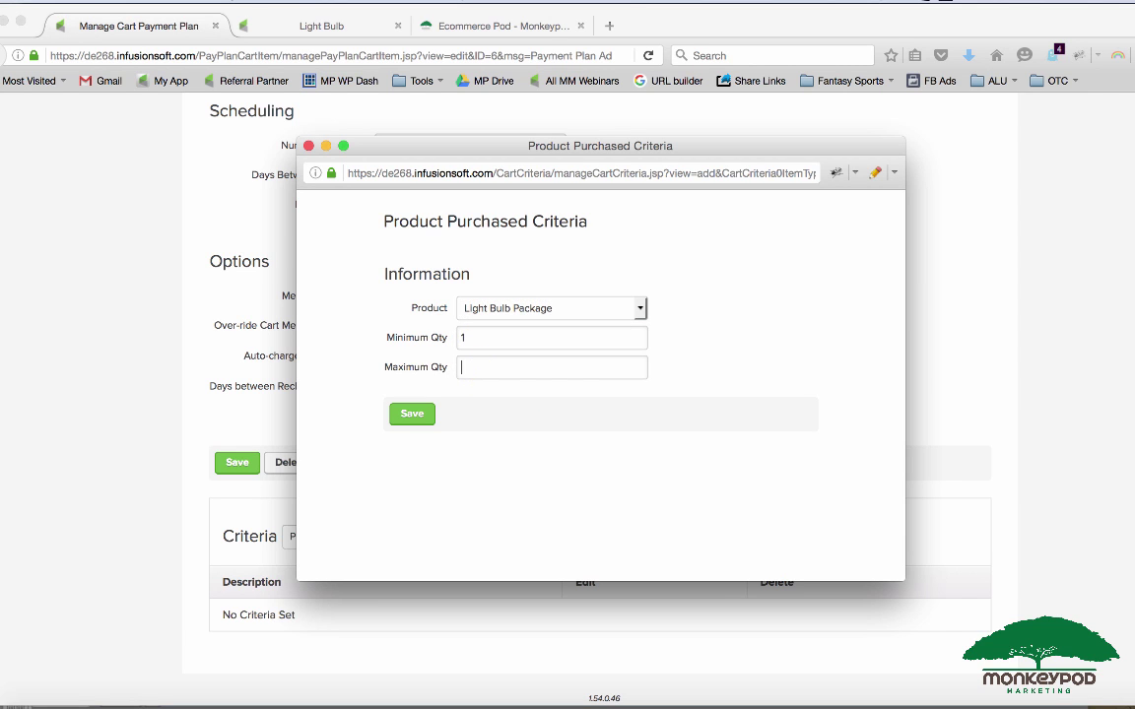
{"action": "left_click", "coordinate": [412, 413]}
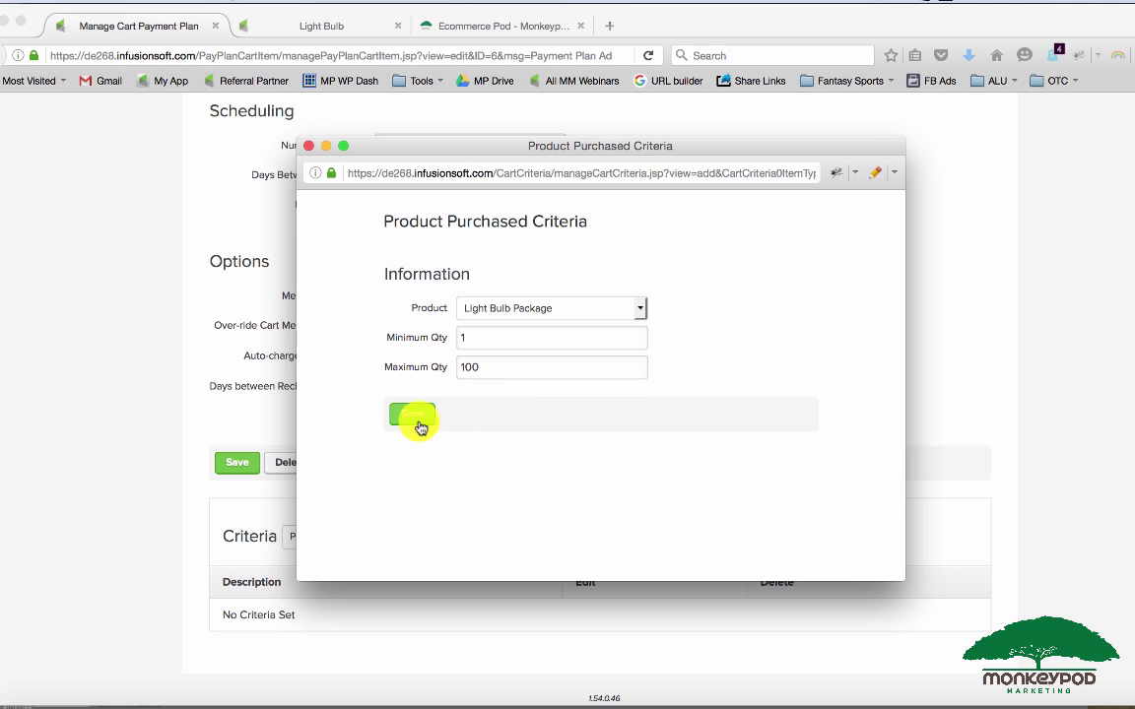
{"action": "left_click", "coordinate": [409, 417]}
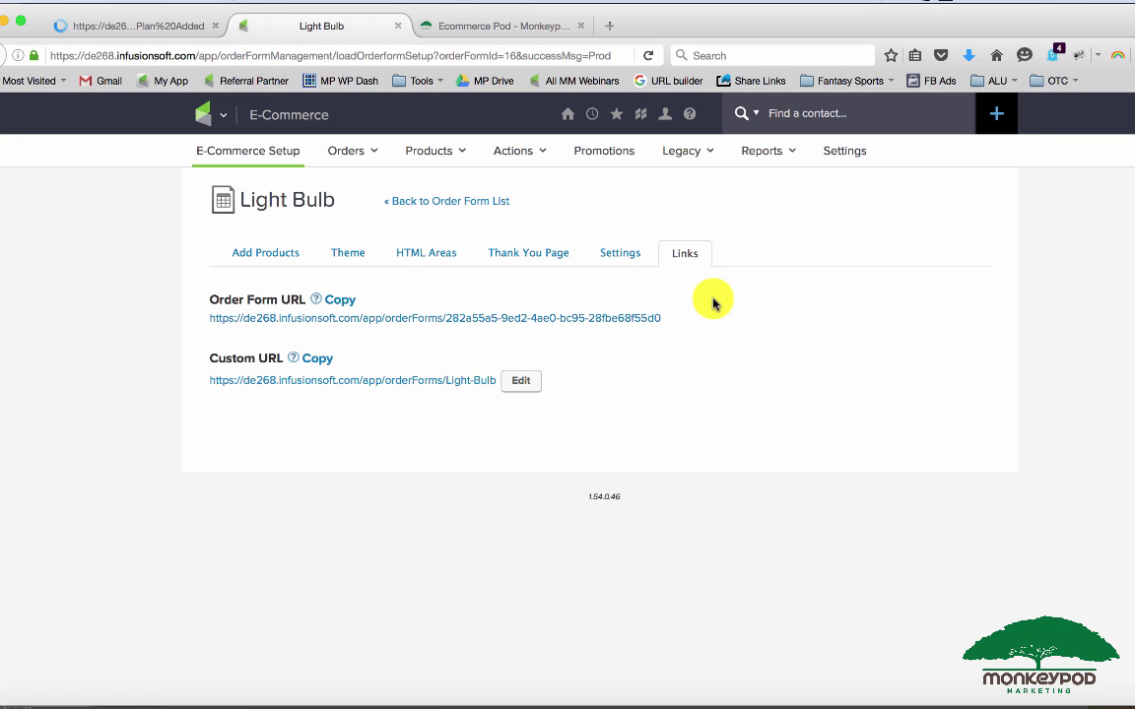
- Check the plan's Light Bulb criterion, then open the live storefront from E-Commerce Setup
{"action": "left_click", "coordinate": [248, 151]}
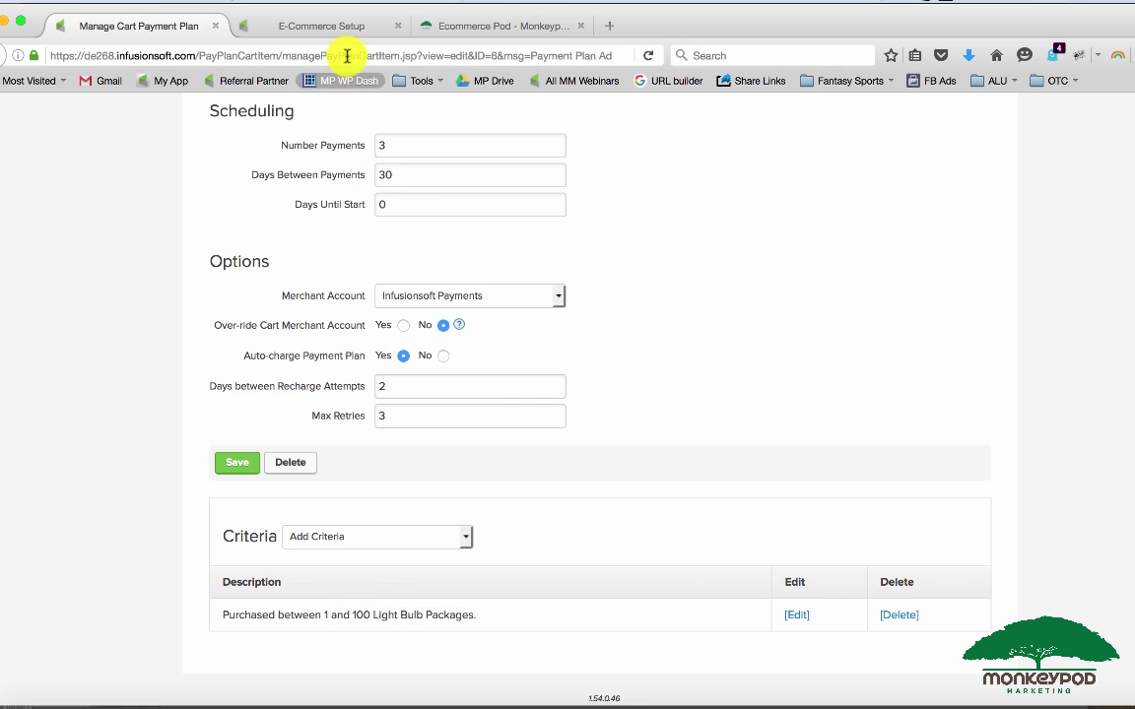
{"action": "left_click", "coordinate": [325, 25]}
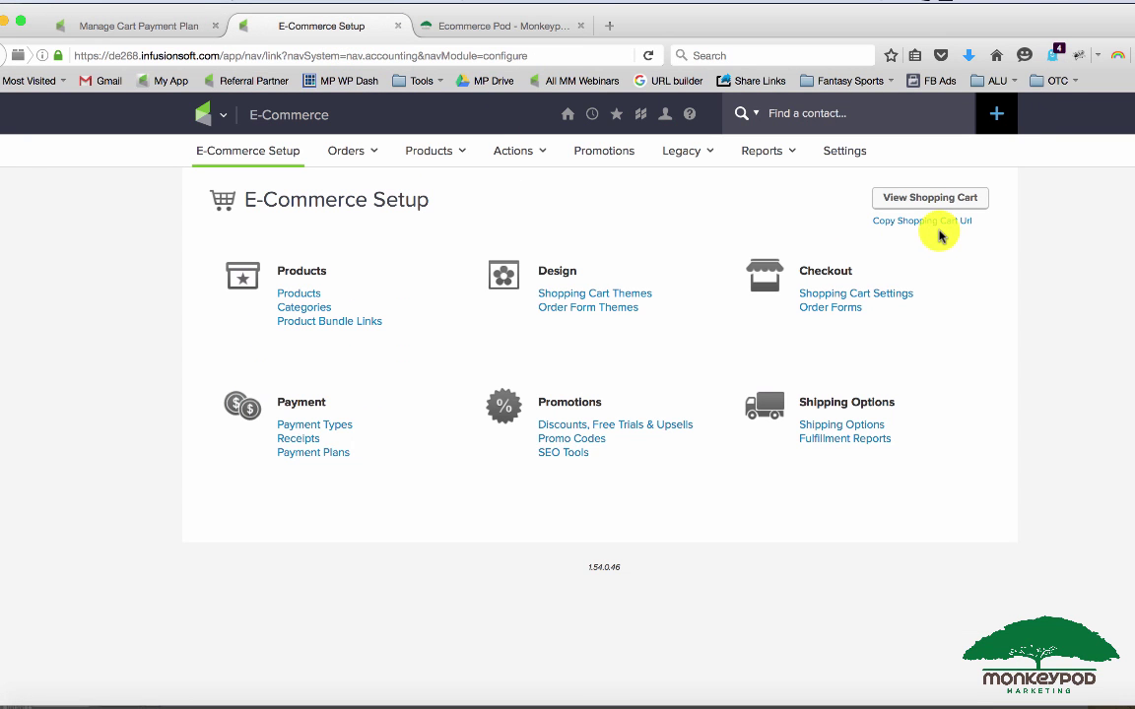
{"action": "left_click", "coordinate": [929, 197]}
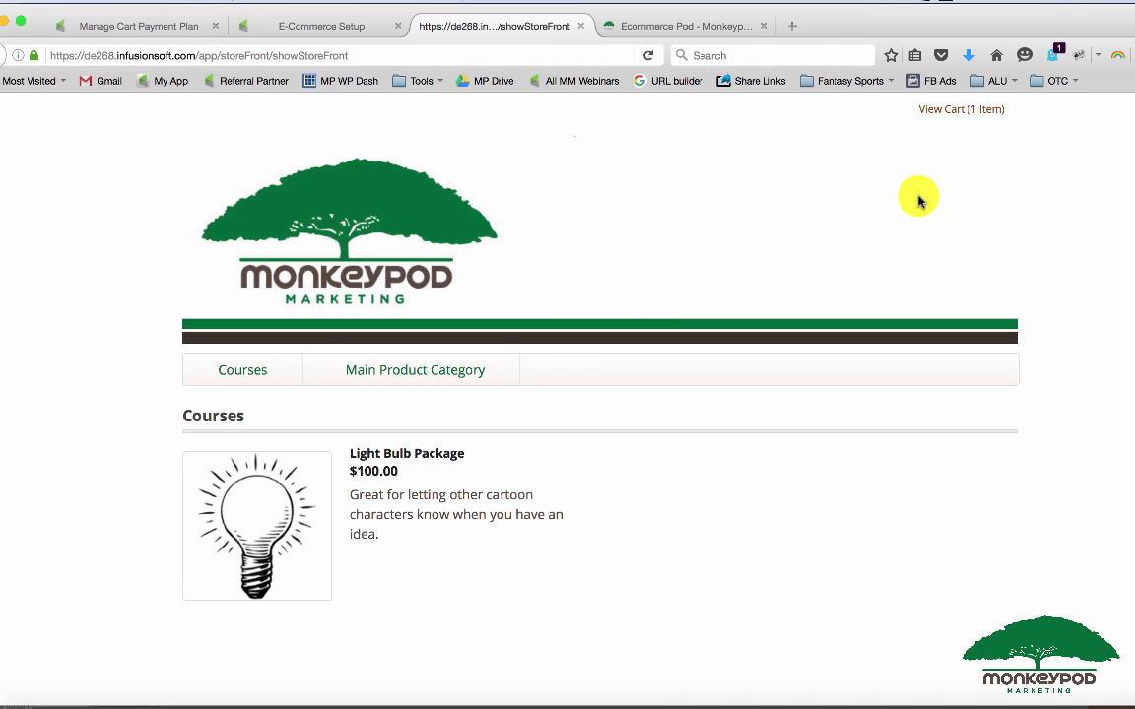
- Open the Light Bulb Package product page and add it to the cart
{"action": "left_click", "coordinate": [391, 453]}
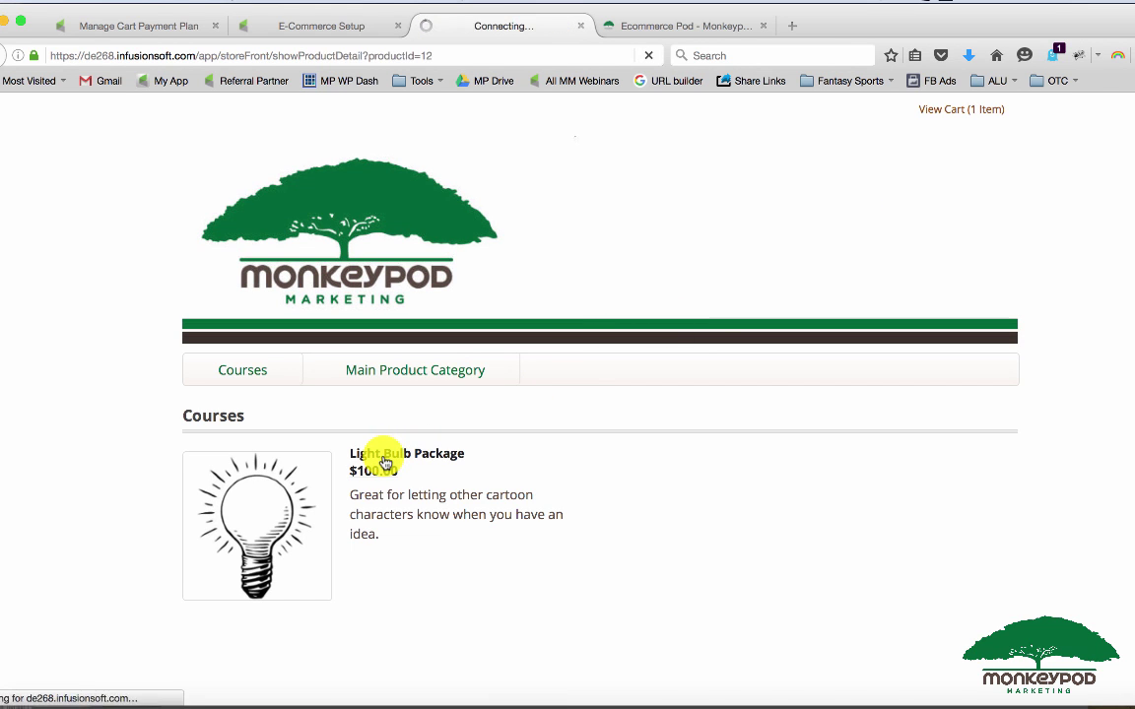
{"action": "left_click", "coordinate": [408, 453]}
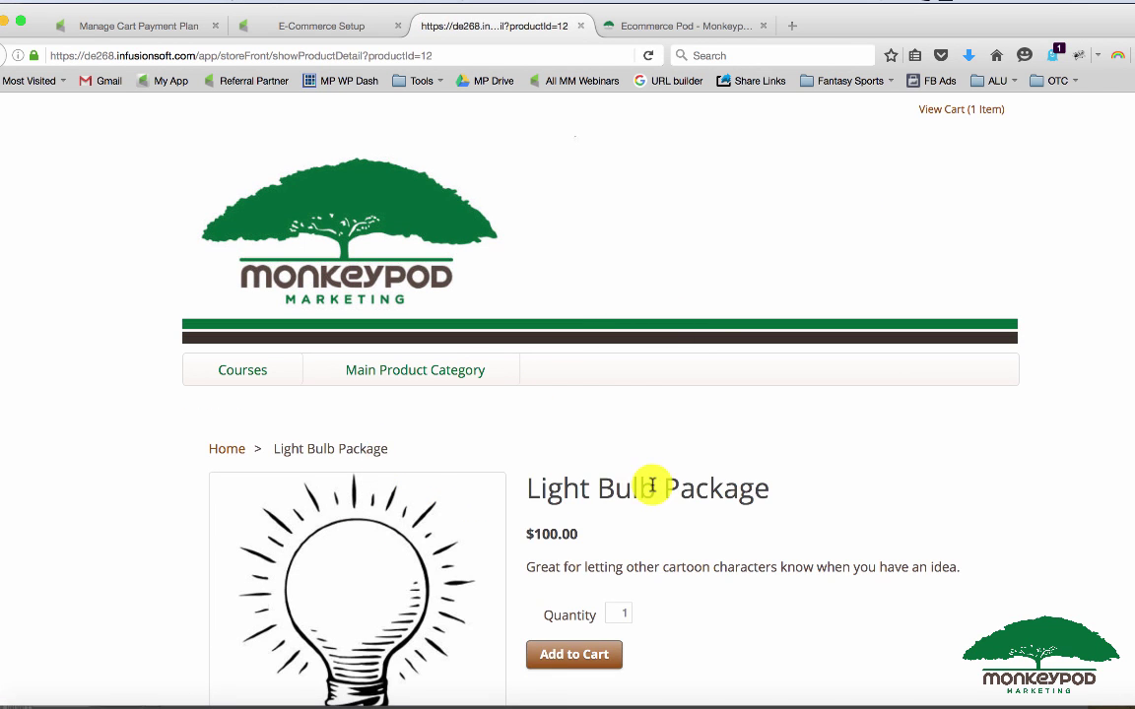
{"action": "scroll", "scroll_direction": "down", "scroll_amount": 3}
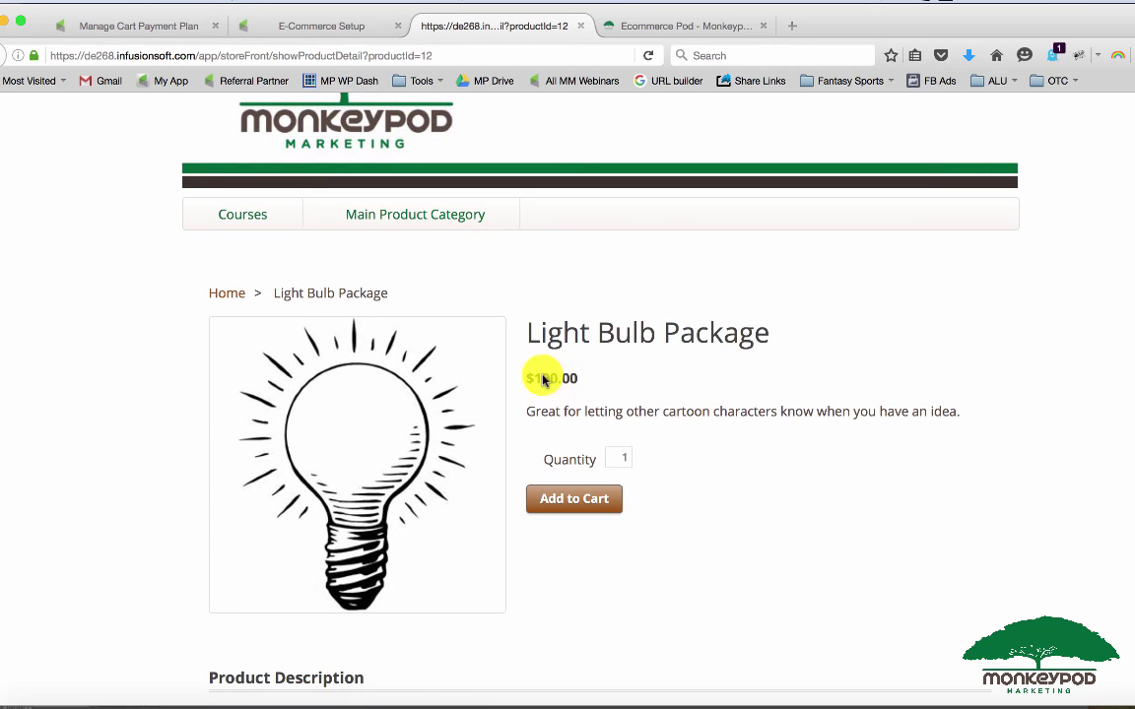
{"action": "left_click", "coordinate": [574, 498]}
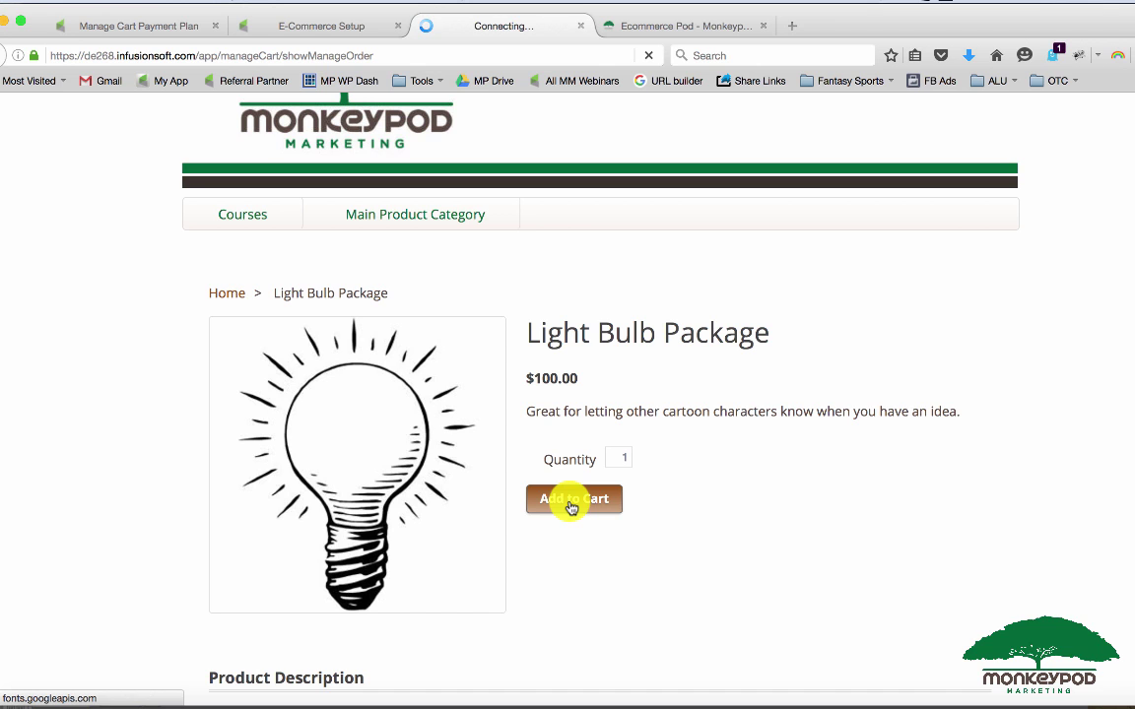
{"action": "left_click", "coordinate": [574, 499]}
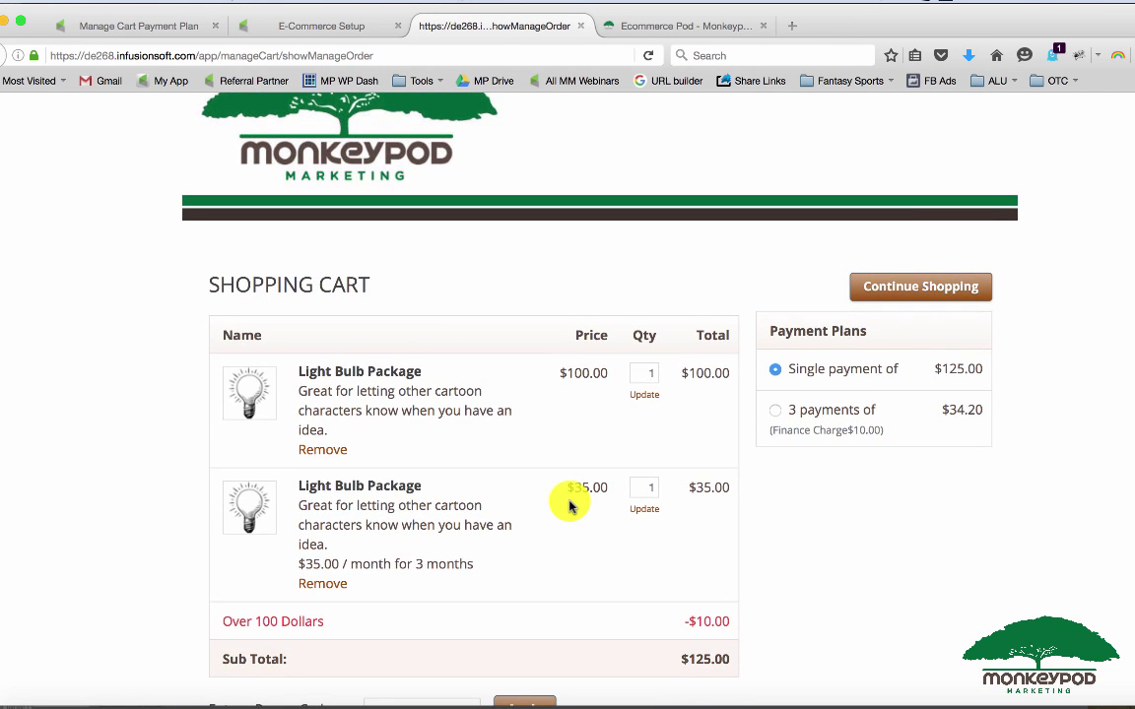
- Select the 3-payments plan, adding a $10.00 finance charge for a $110.00 subtotal
{"action": "scroll", "scroll_direction": "down", "scroll_amount": 3}
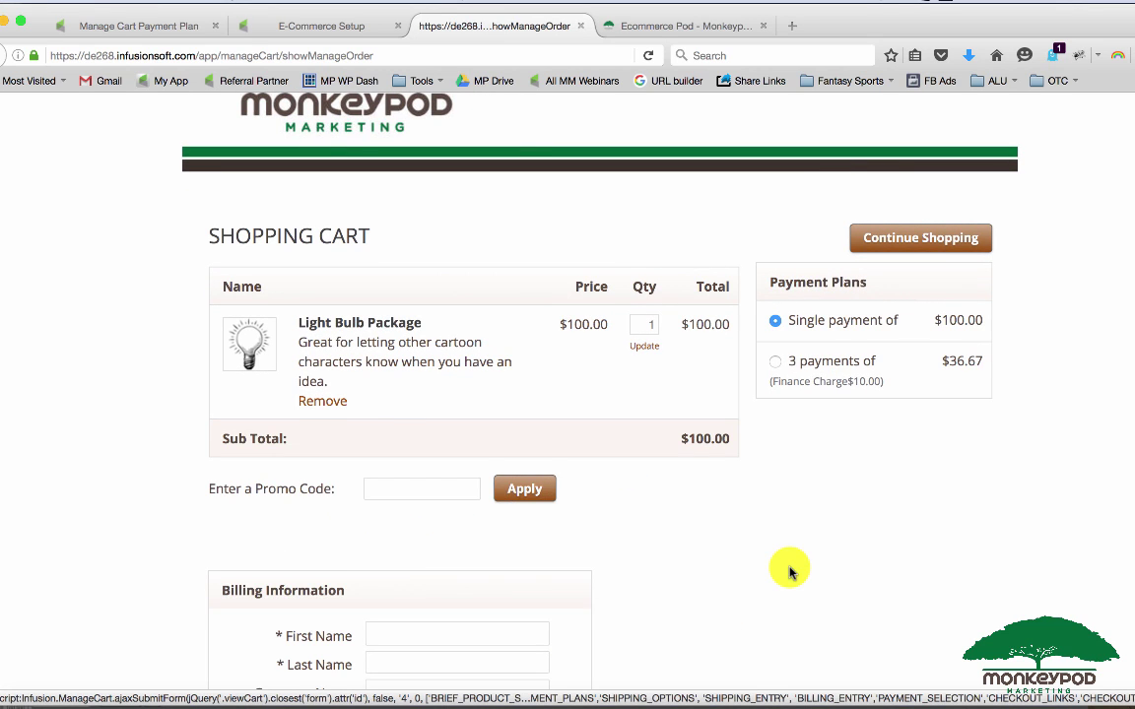
{"action": "scroll", "scroll_direction": "down", "scroll_amount": 3}
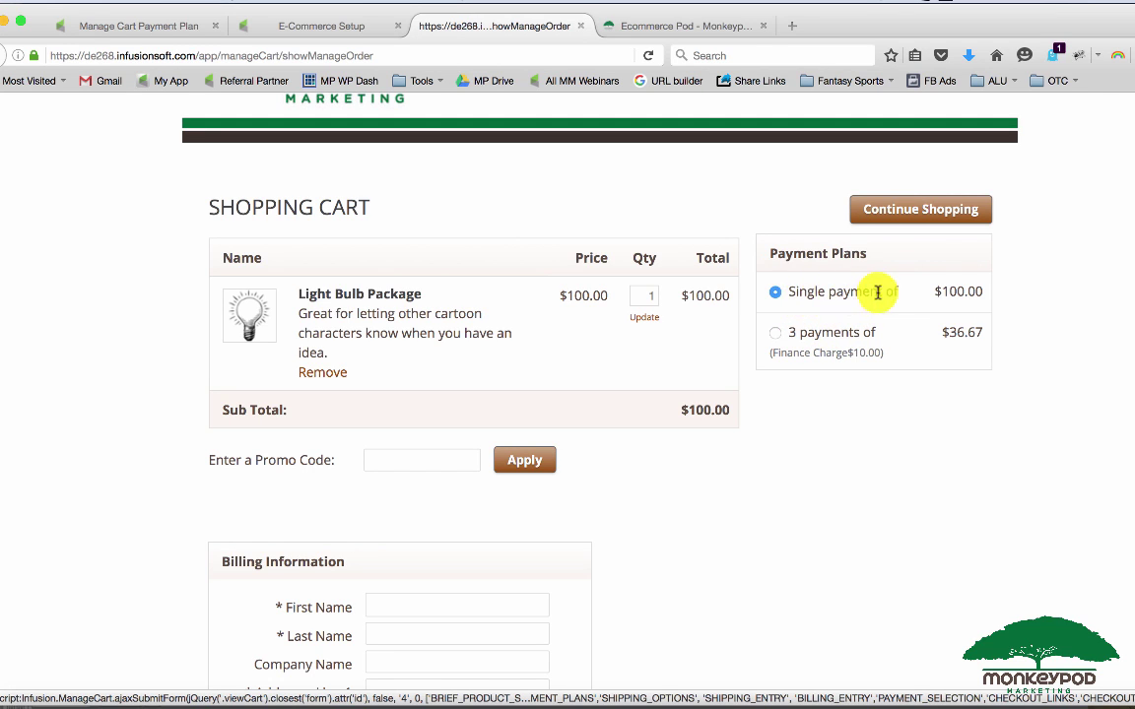
{"action": "mouse_move", "coordinate": [775, 342]}
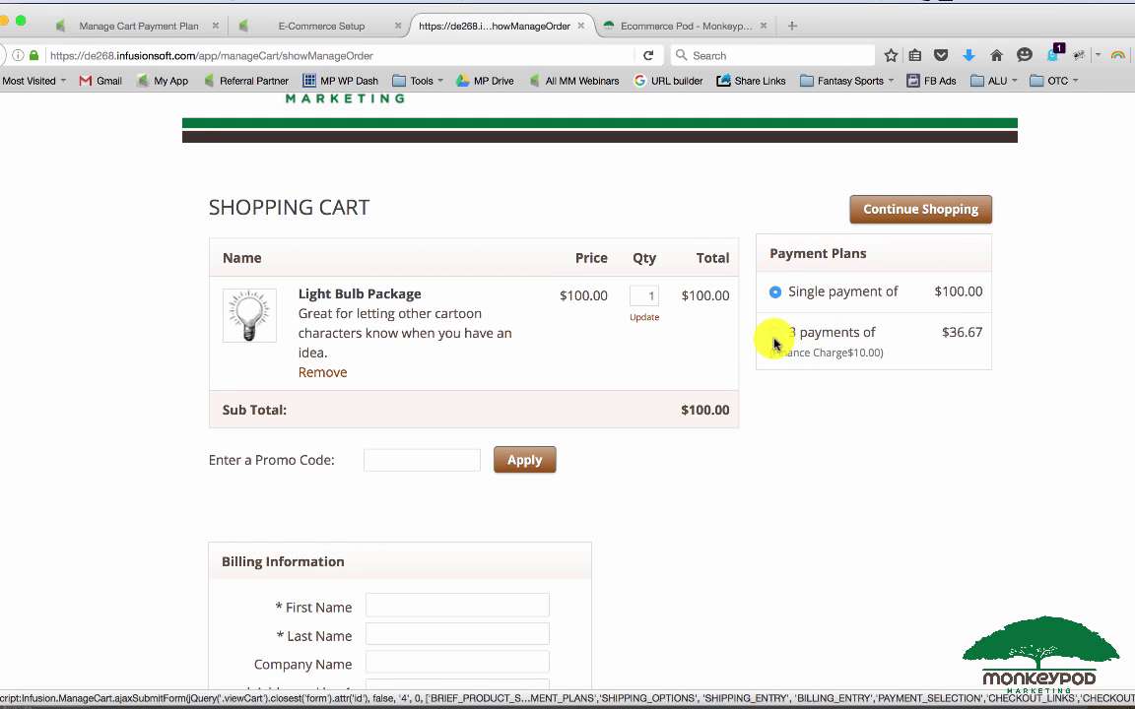
{"action": "left_click", "coordinate": [774, 332]}
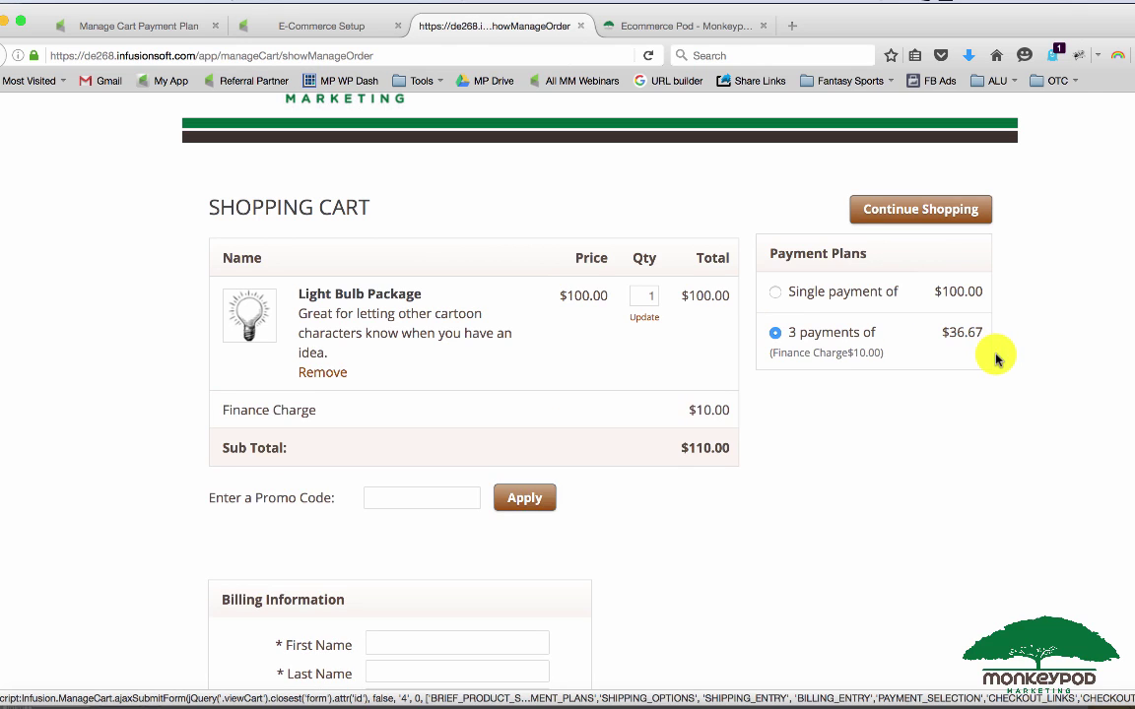
{"action": "mouse_move", "coordinate": [873, 351]}
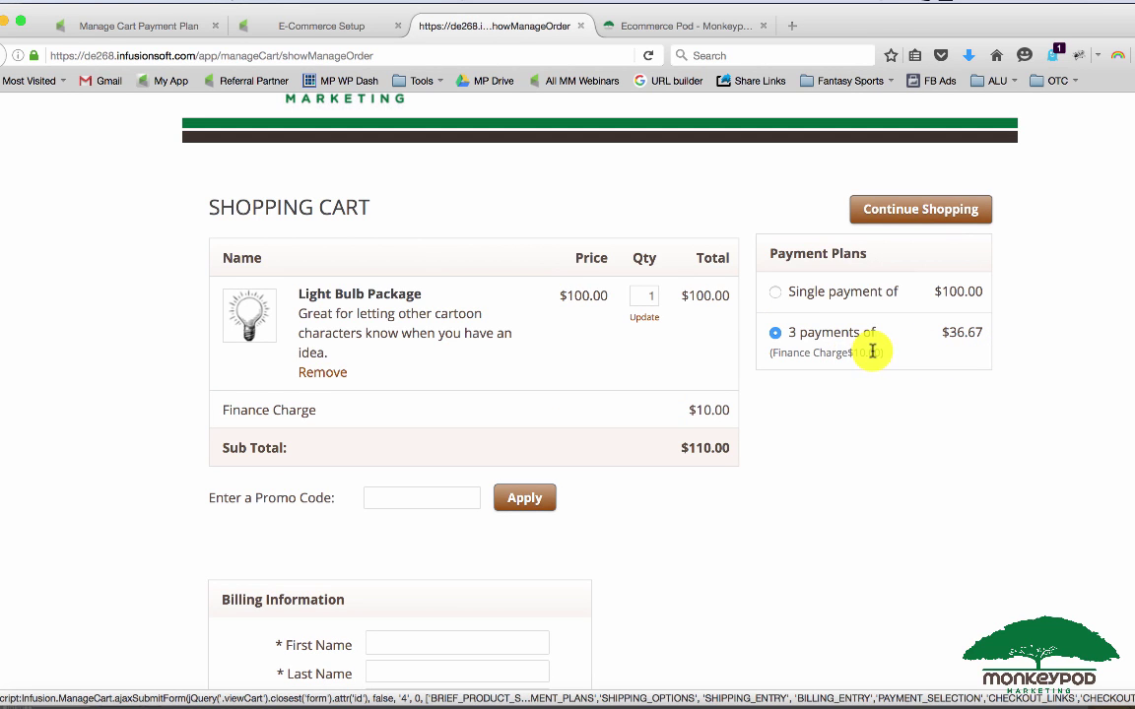
{"action": "scroll", "scroll_direction": "down", "scroll_amount": 3}
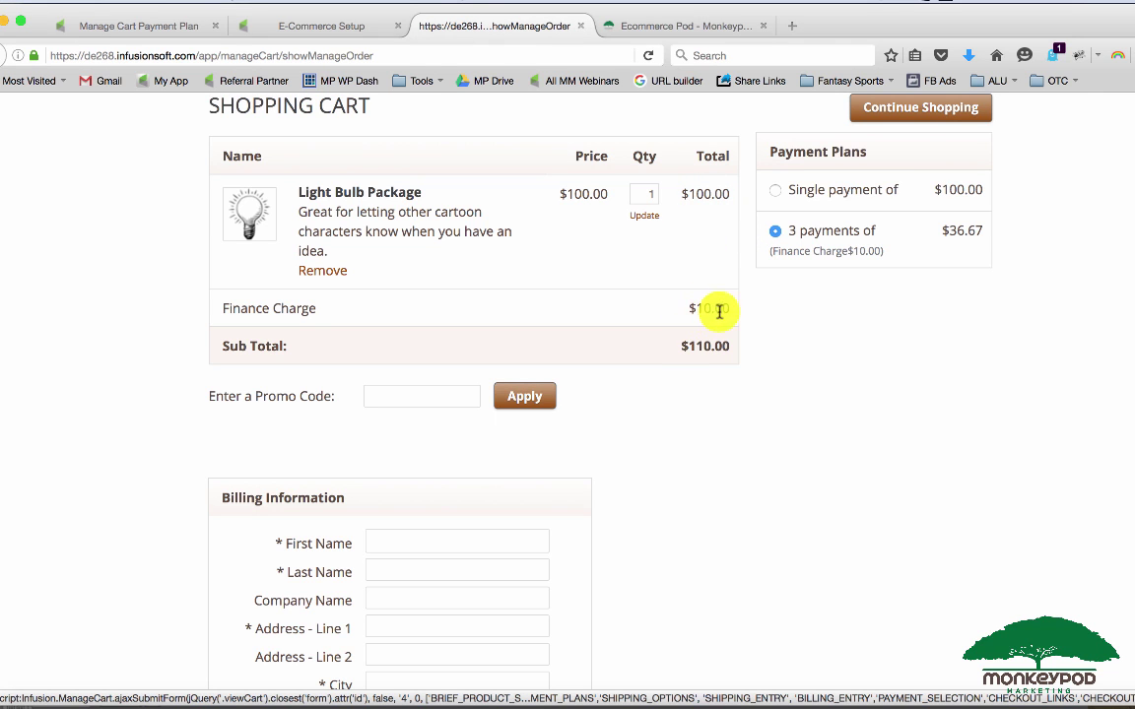
{"action": "scroll", "scroll_direction": "down", "scroll_amount": 3}
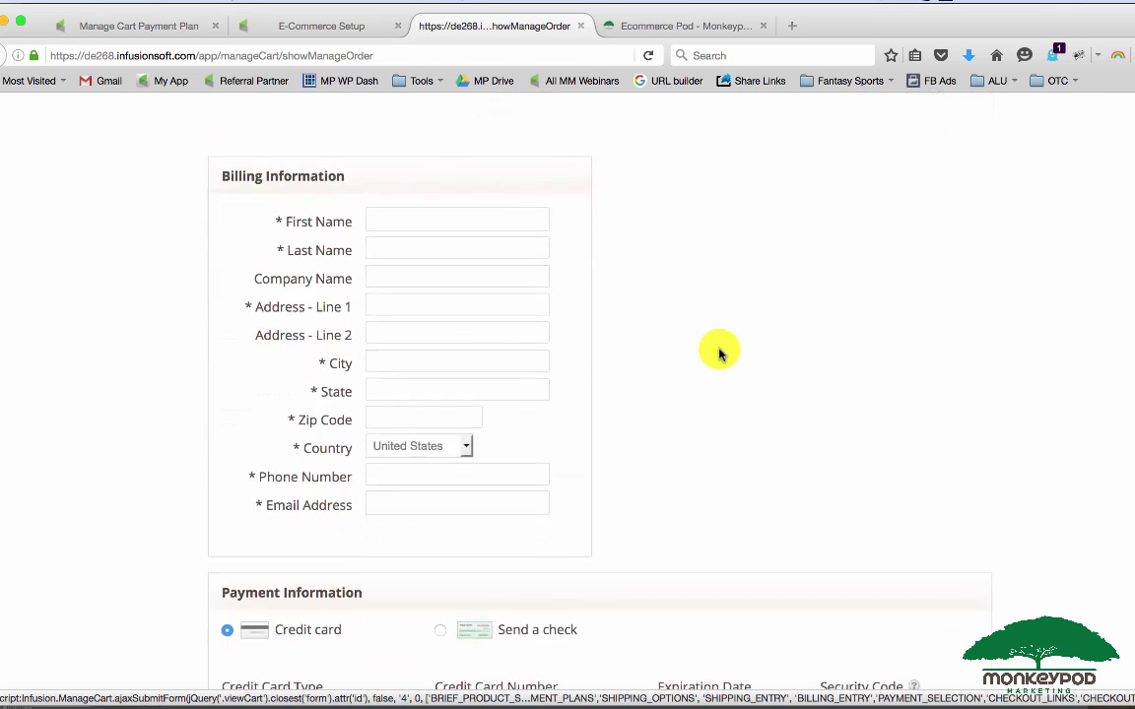
{"action": "scroll", "scroll_direction": "down", "scroll_amount": 3}
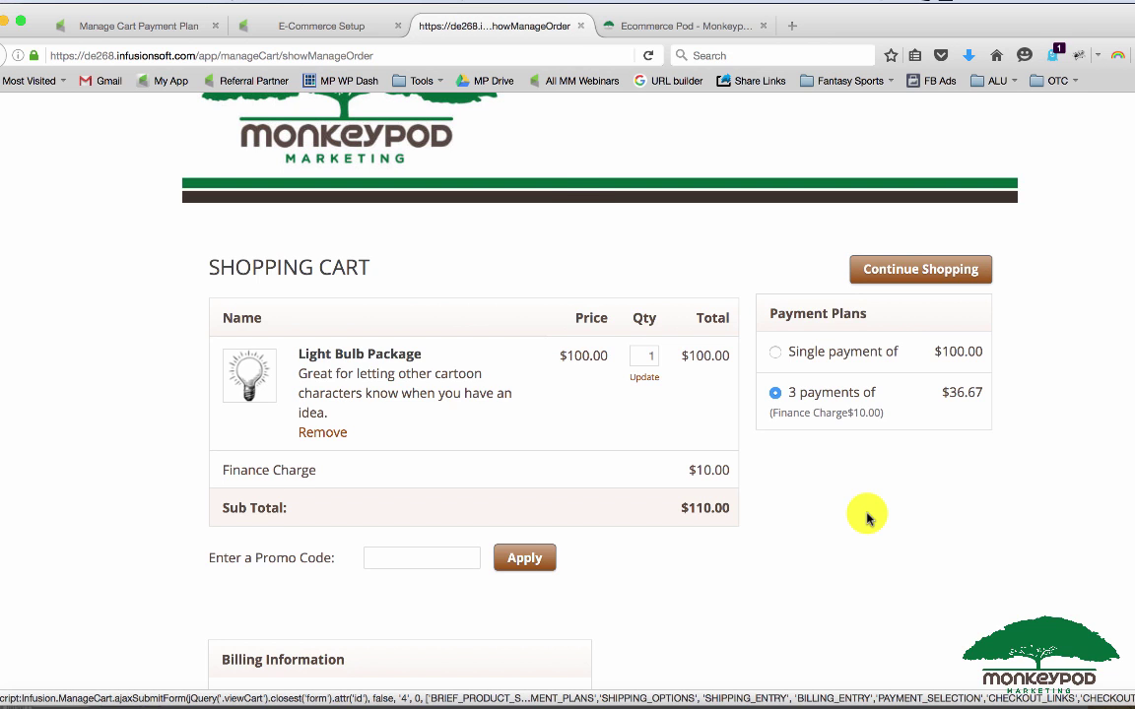
{"action": "left_click", "coordinate": [318, 26]}
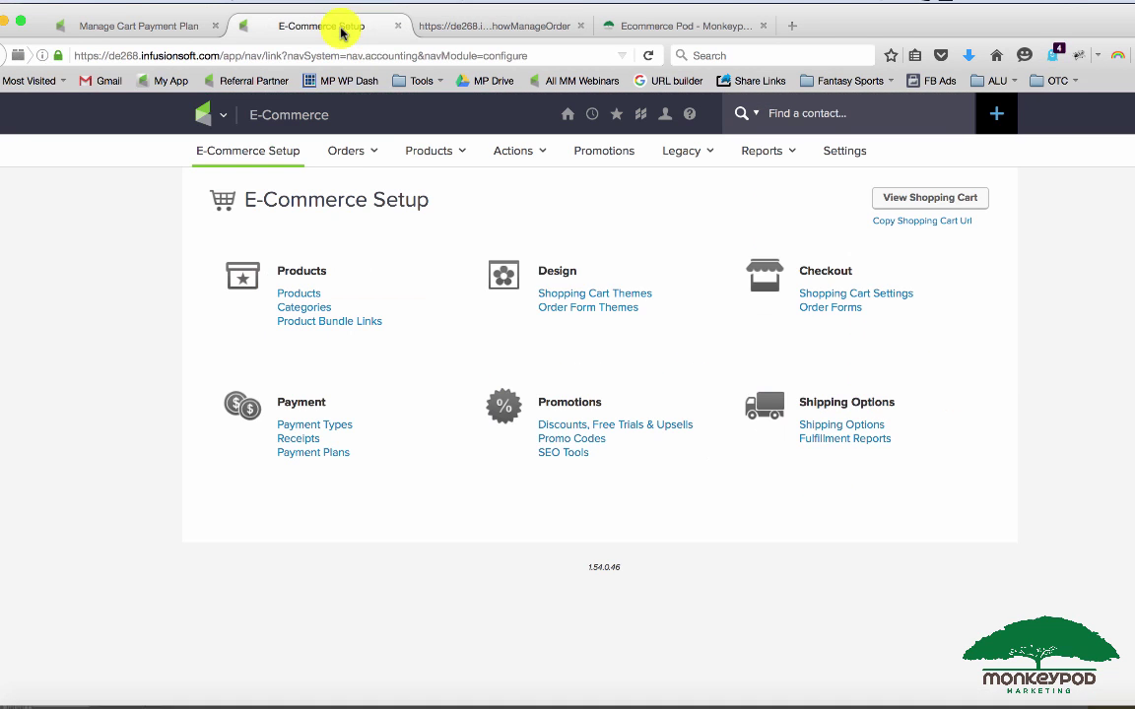
{"action": "left_click", "coordinate": [760, 151]}
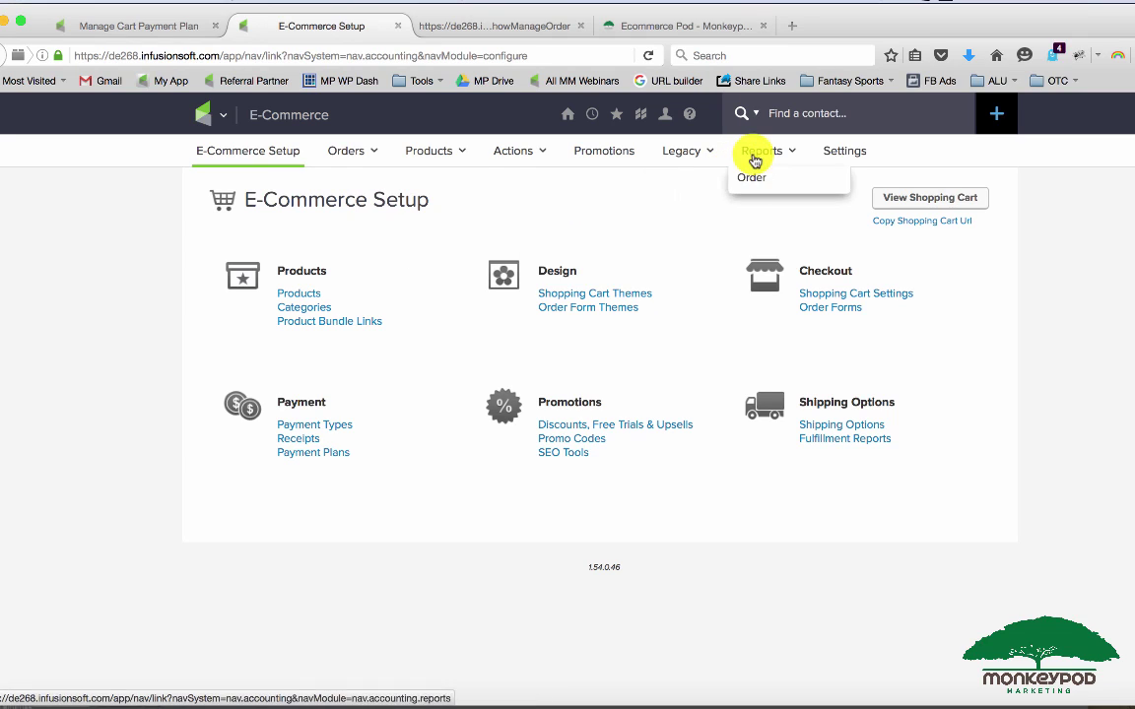
{"action": "left_click", "coordinate": [345, 150]}
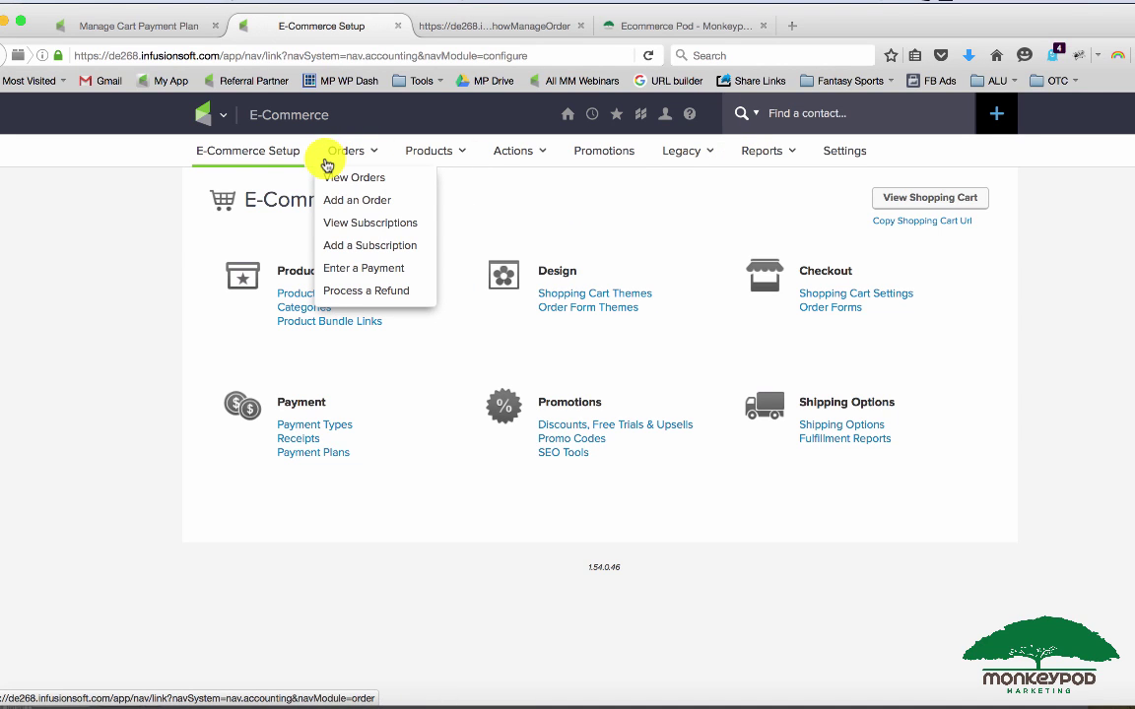
{"action": "mouse_move", "coordinate": [386, 246]}
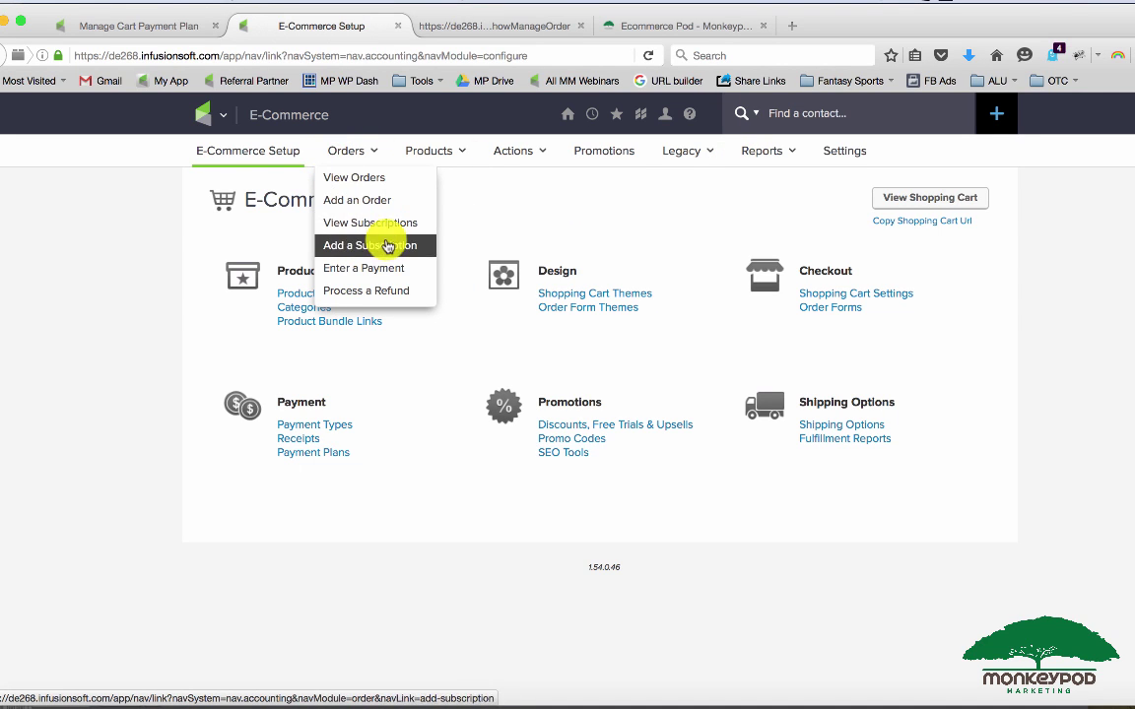
{"action": "mouse_move", "coordinate": [386, 230]}
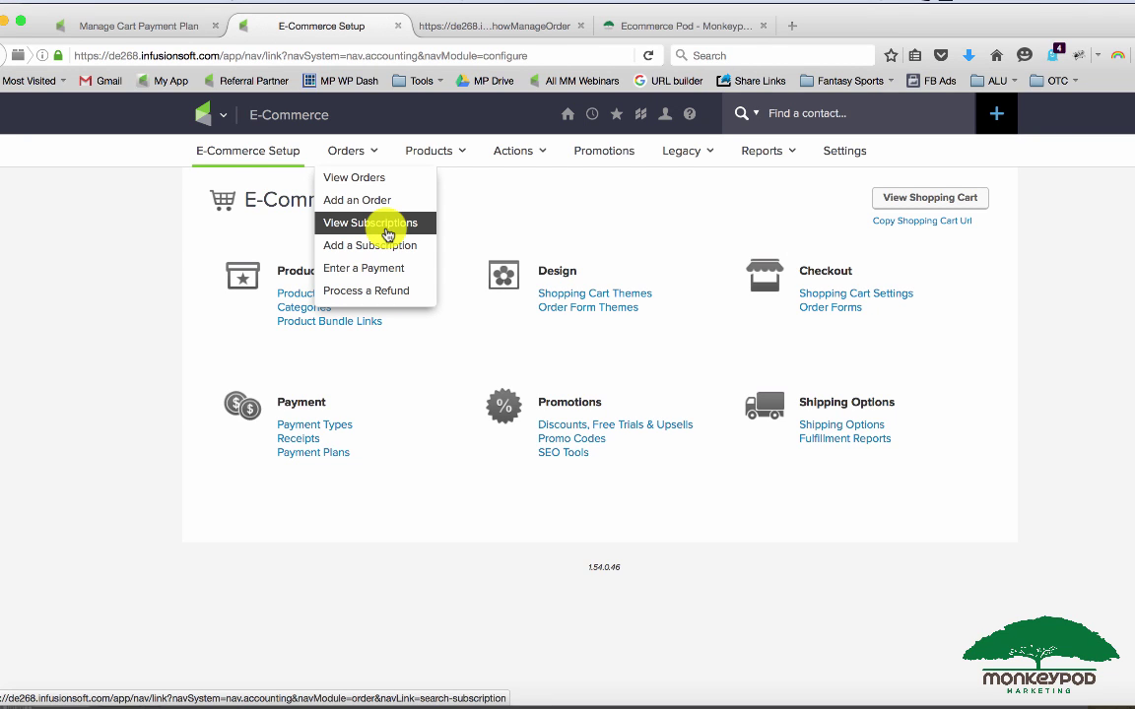
{"action": "mouse_move", "coordinate": [377, 186]}
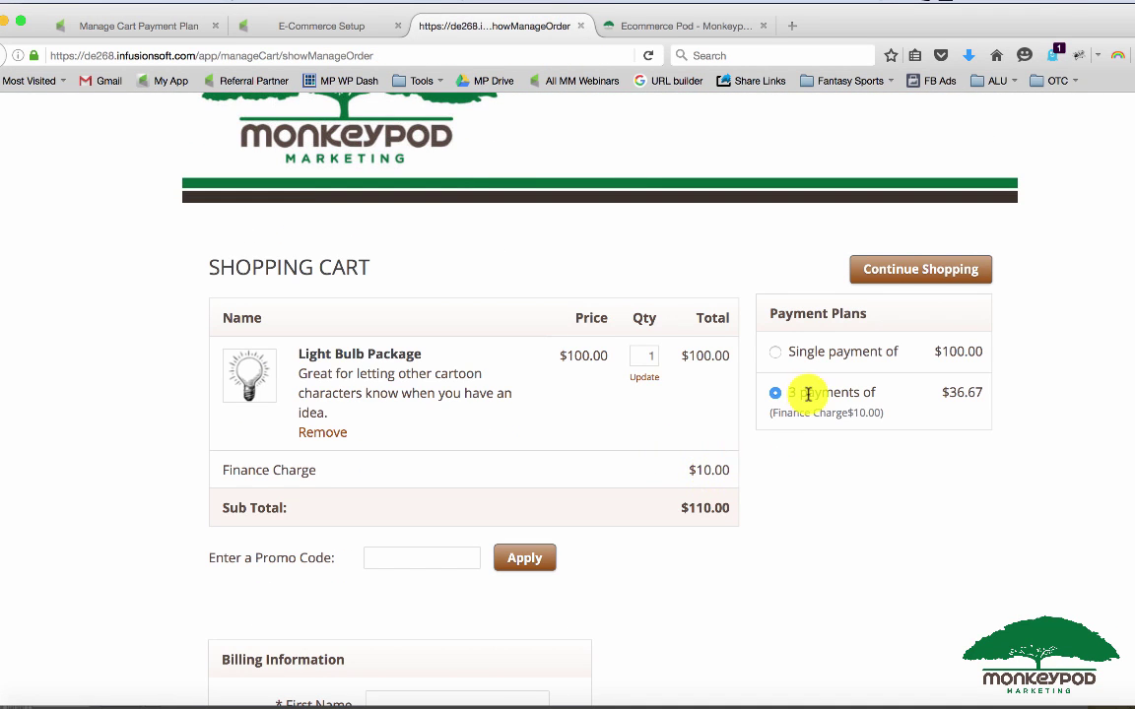
{"action": "left_click", "coordinate": [325, 25]}
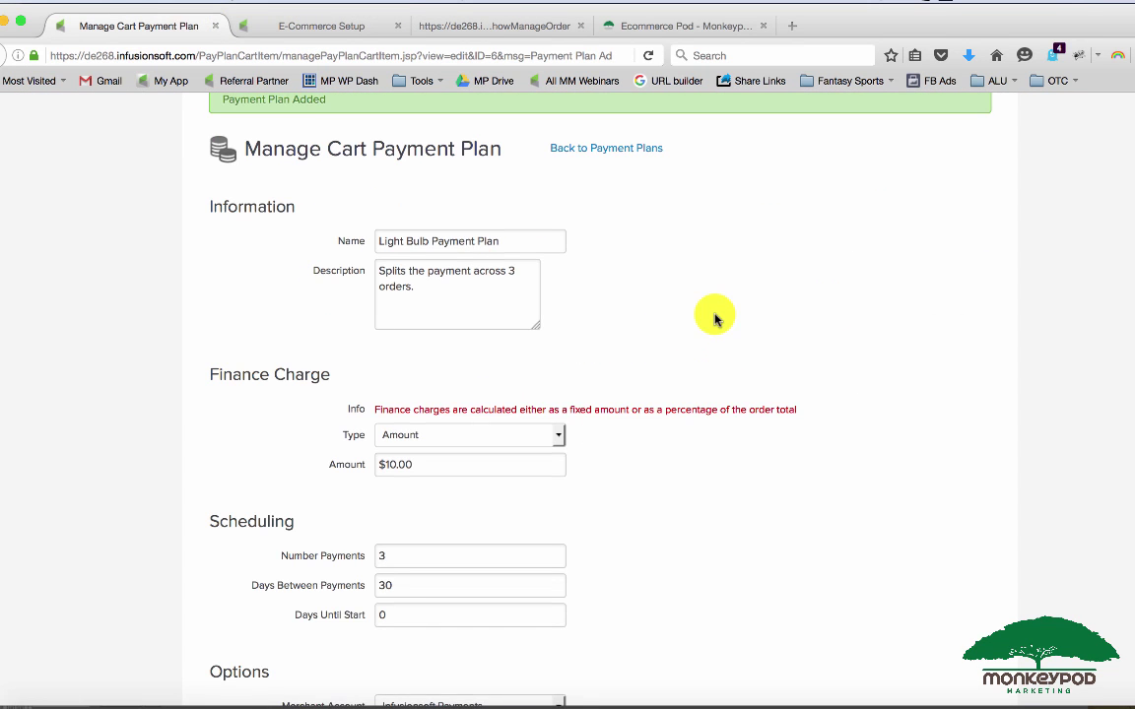
{"action": "scroll", "scroll_direction": "down", "scroll_amount": 3}
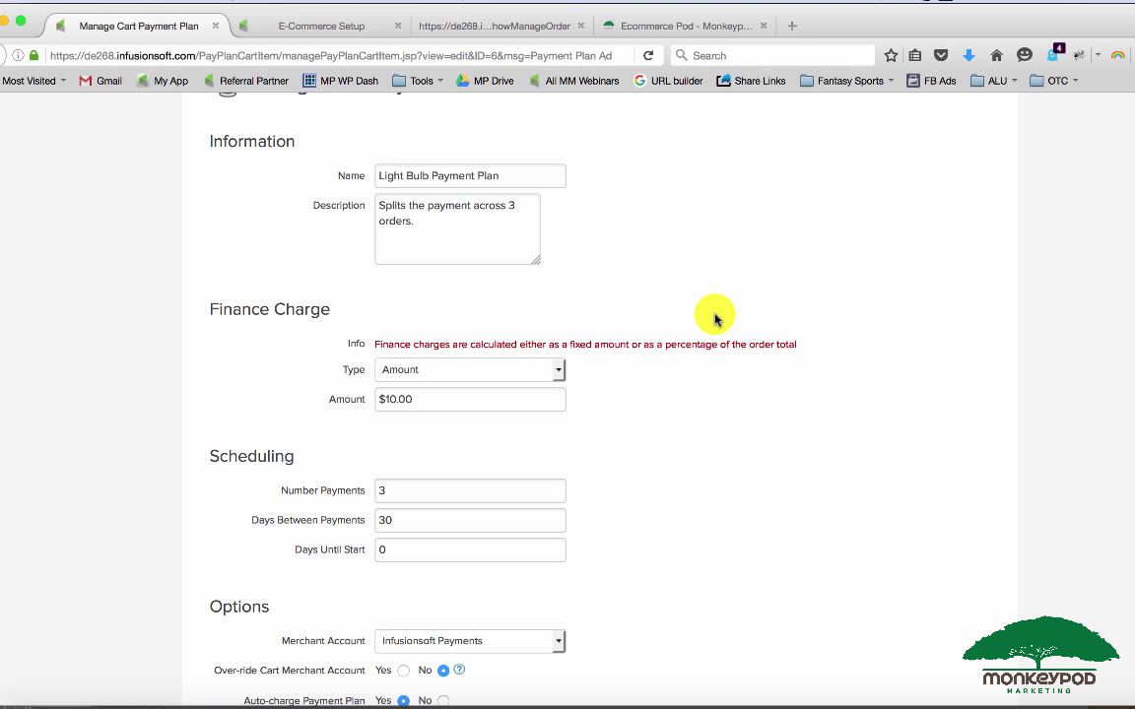
{"action": "mouse_move", "coordinate": [772, 396]}
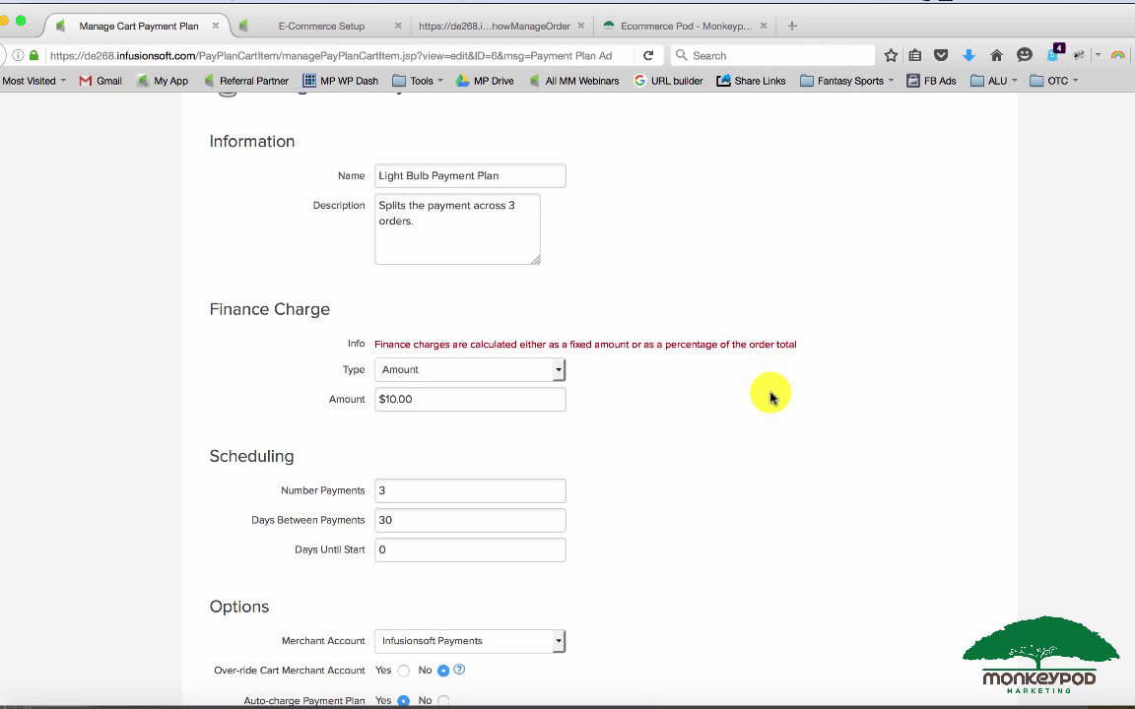
{"action": "scroll", "scroll_direction": "down", "scroll_amount": 3}
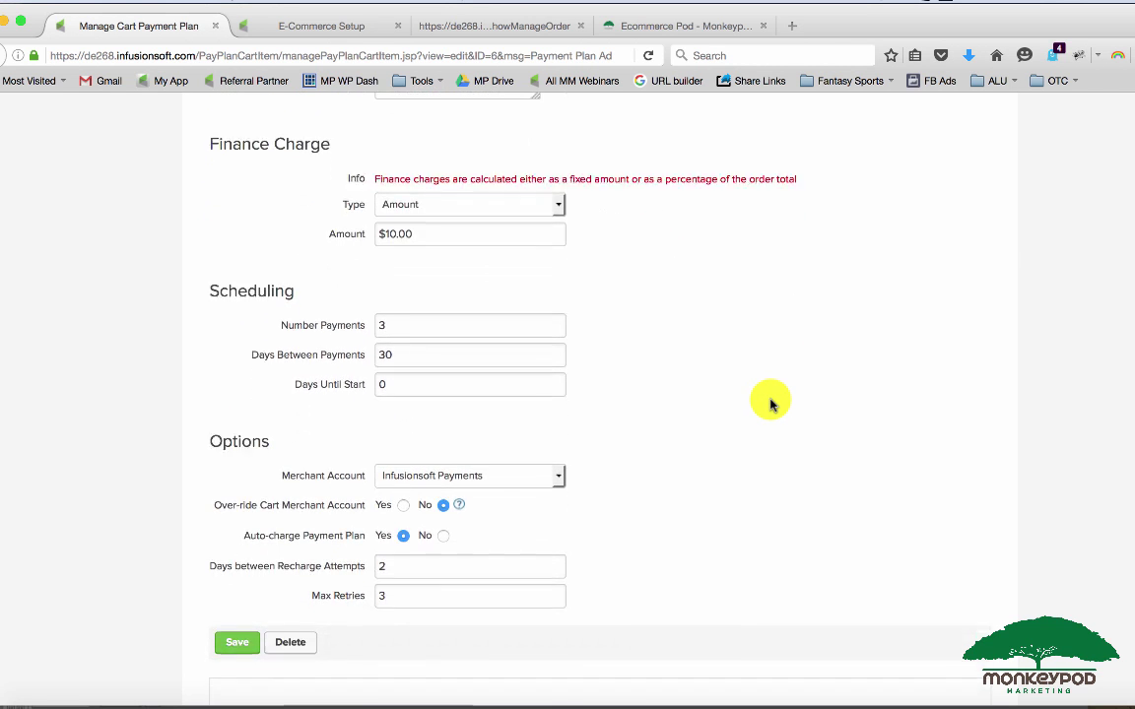
{"action": "scroll", "scroll_direction": "down", "scroll_amount": 3}
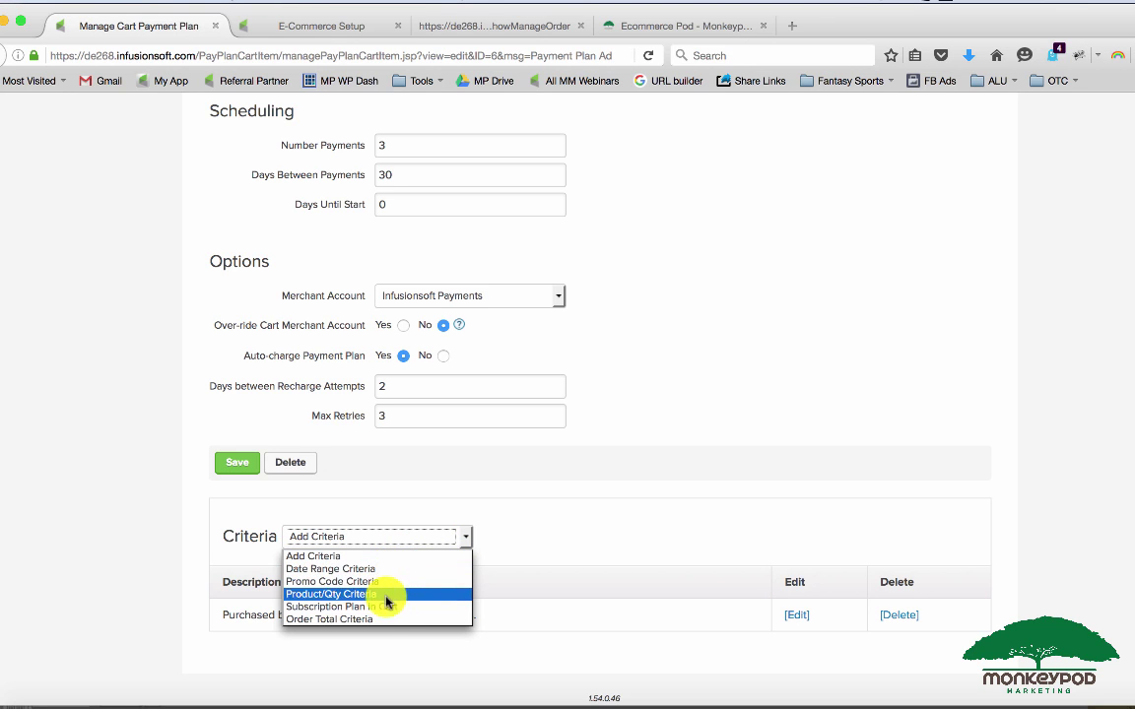
{"action": "mouse_move", "coordinate": [381, 571]}
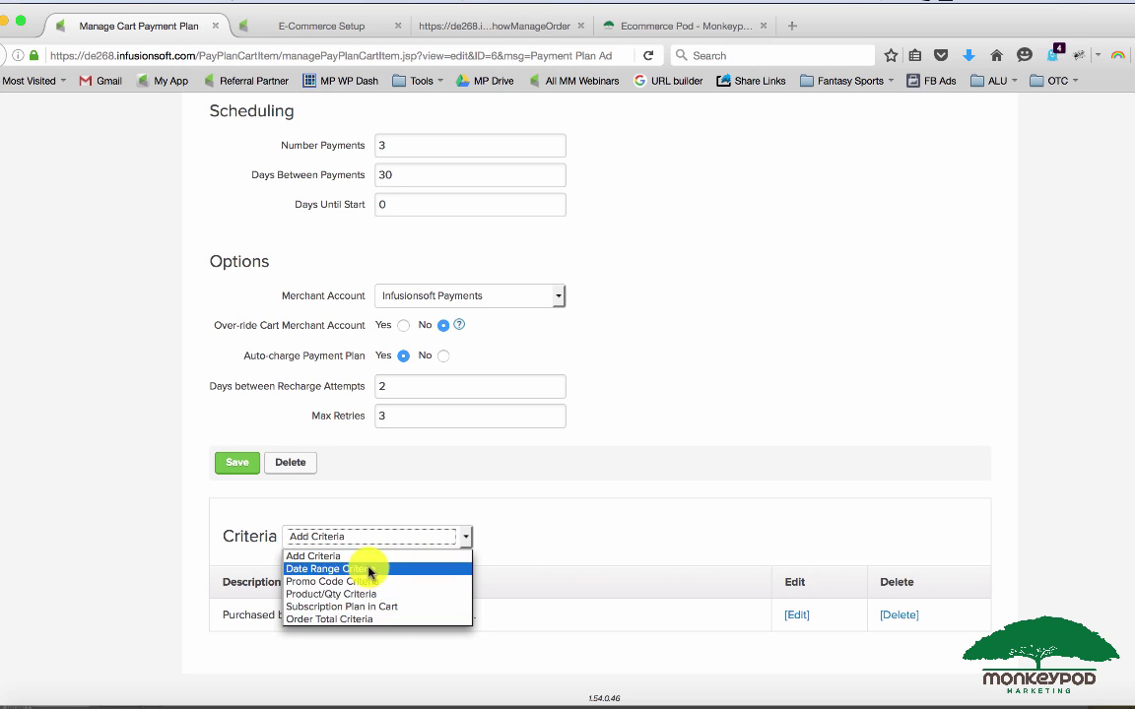
{"action": "mouse_move", "coordinate": [365, 581]}
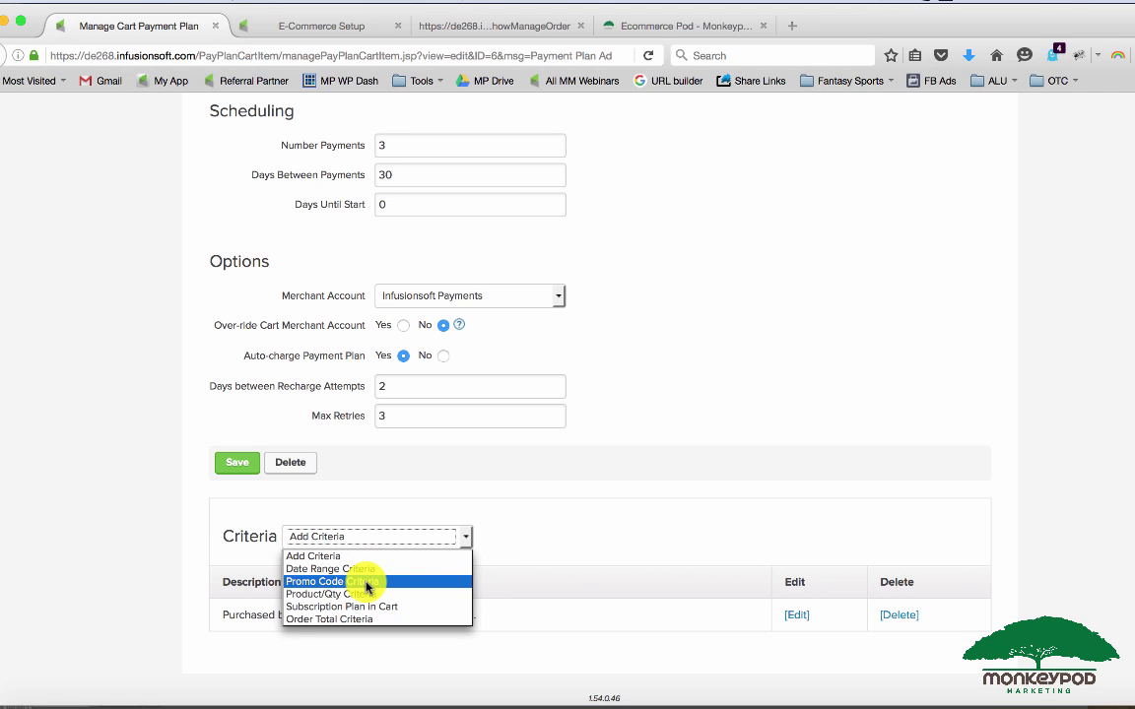
{"action": "mouse_move", "coordinate": [378, 569]}
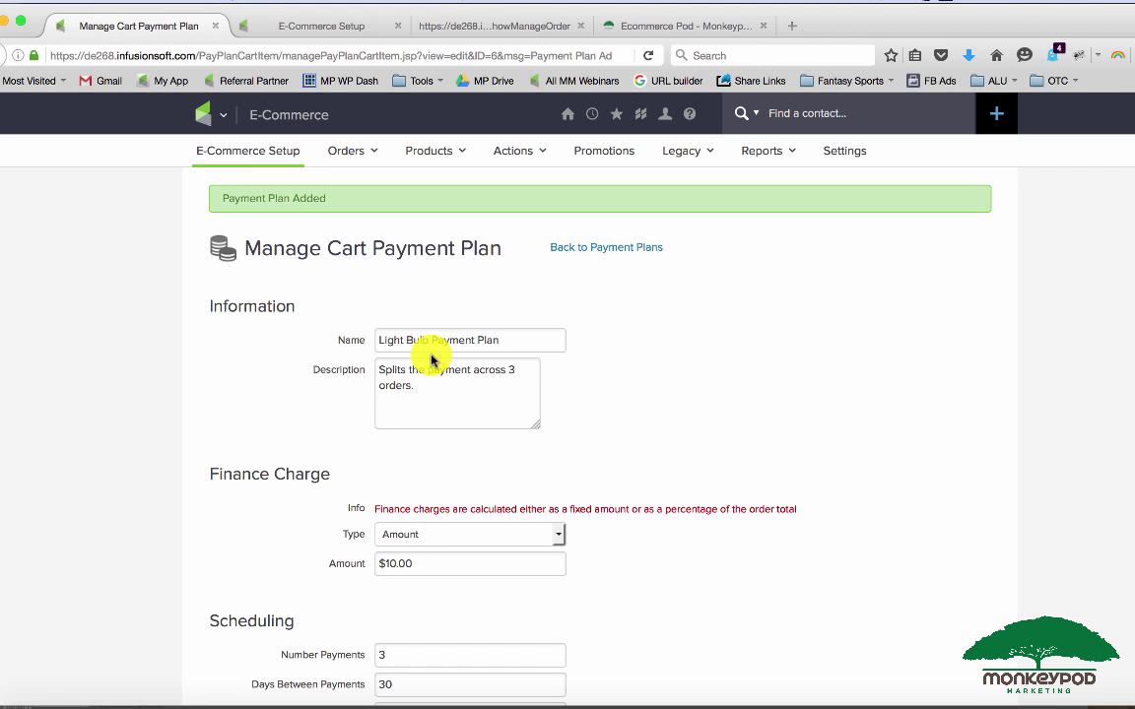
{"action": "scroll", "scroll_direction": "down", "scroll_amount": 3}
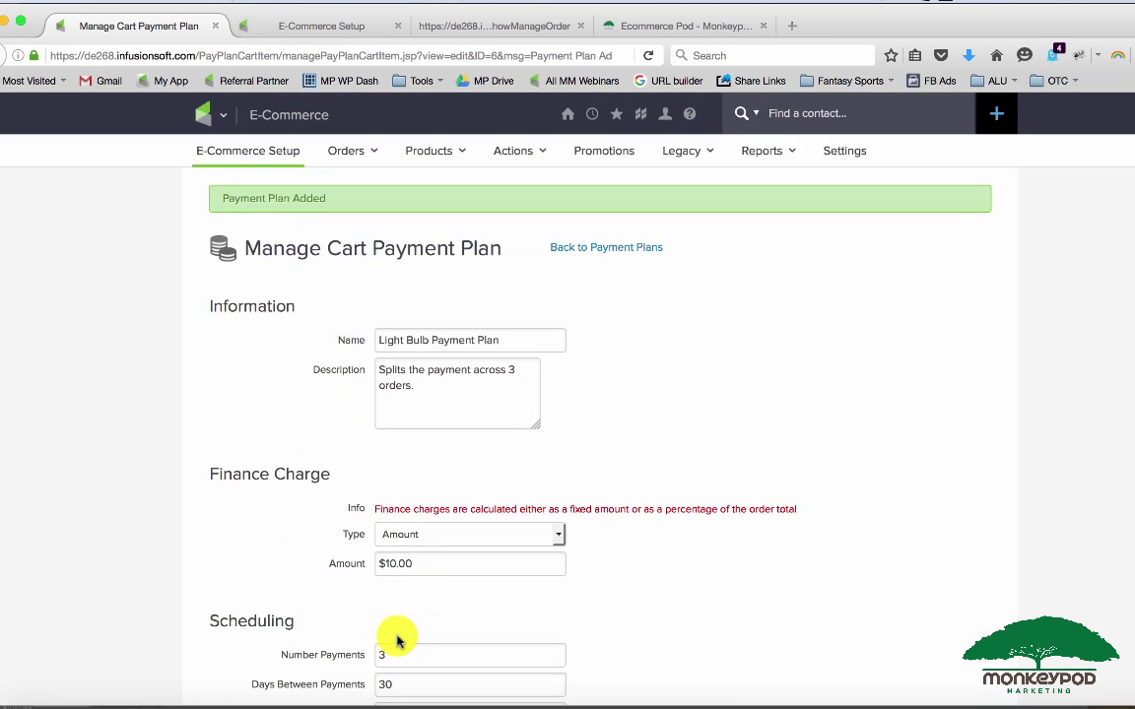
- Confirm Light Bulb Payment Plan in the Payment Plans list, then return to E-Commerce Setup
{"action": "left_click", "coordinate": [605, 248]}
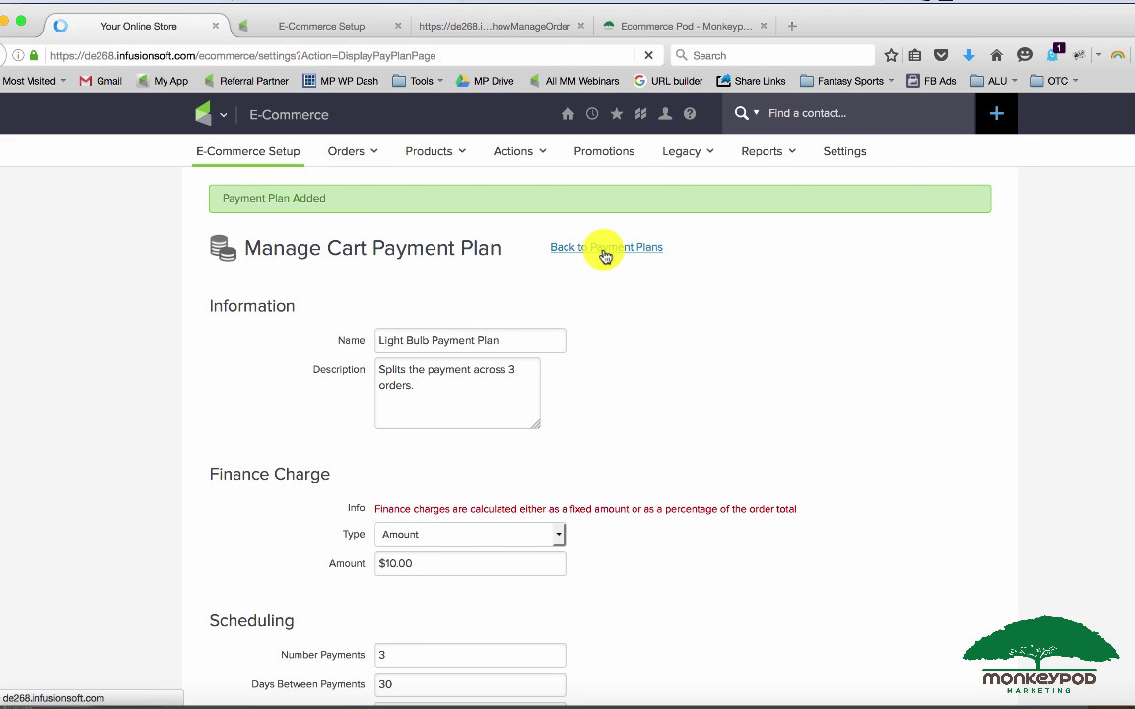
{"action": "left_click", "coordinate": [606, 247]}
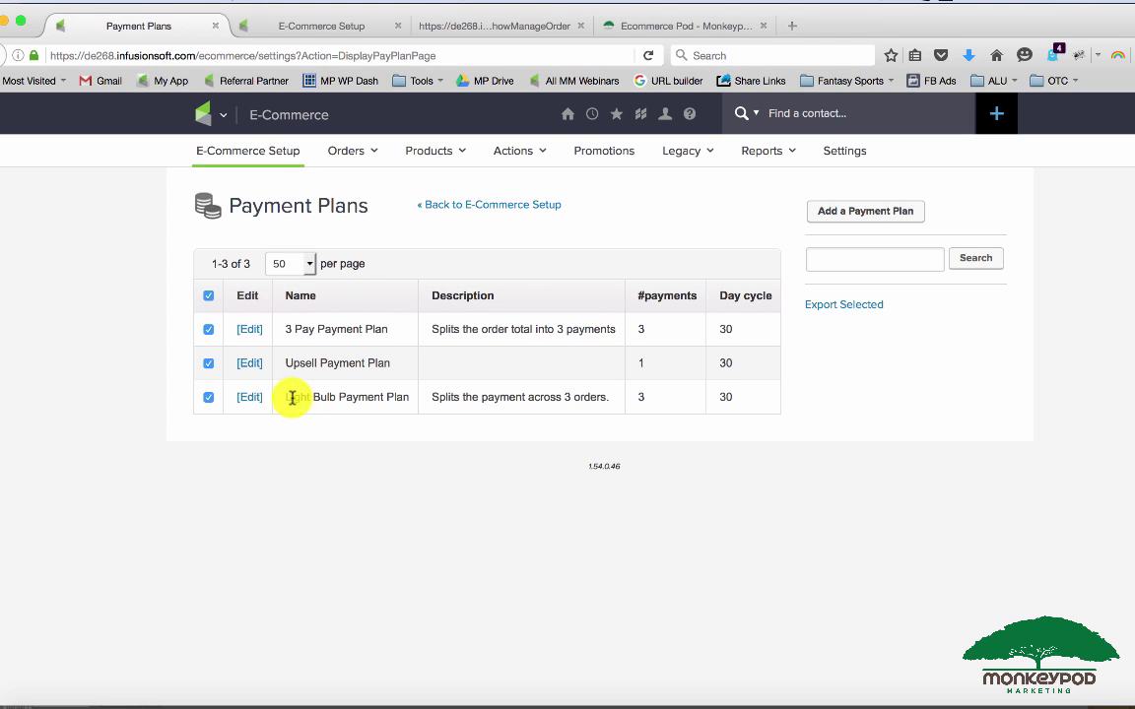
{"action": "mouse_move", "coordinate": [372, 396]}
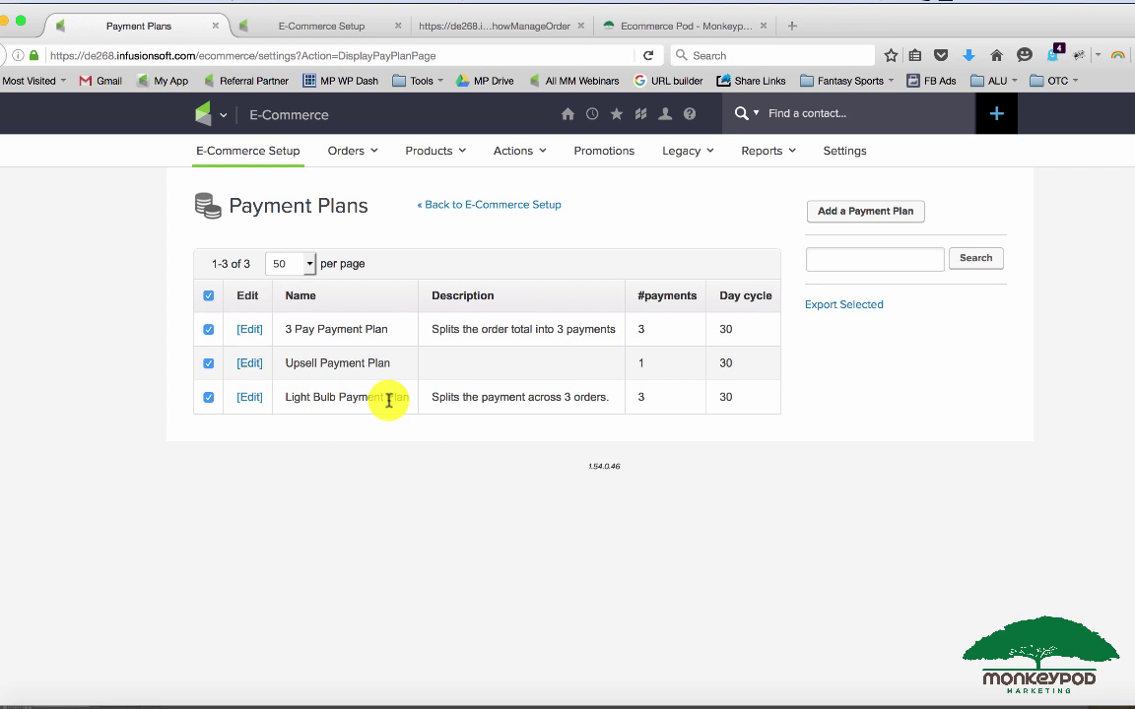
{"action": "mouse_move", "coordinate": [313, 337]}
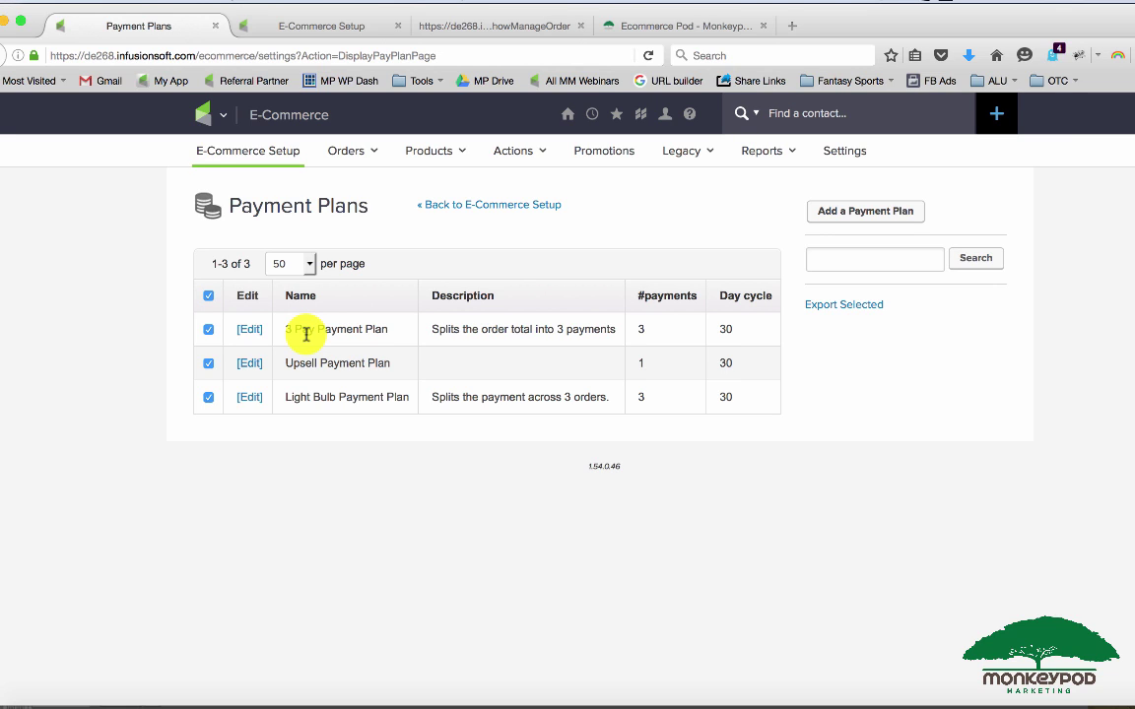
{"action": "mouse_move", "coordinate": [591, 273]}
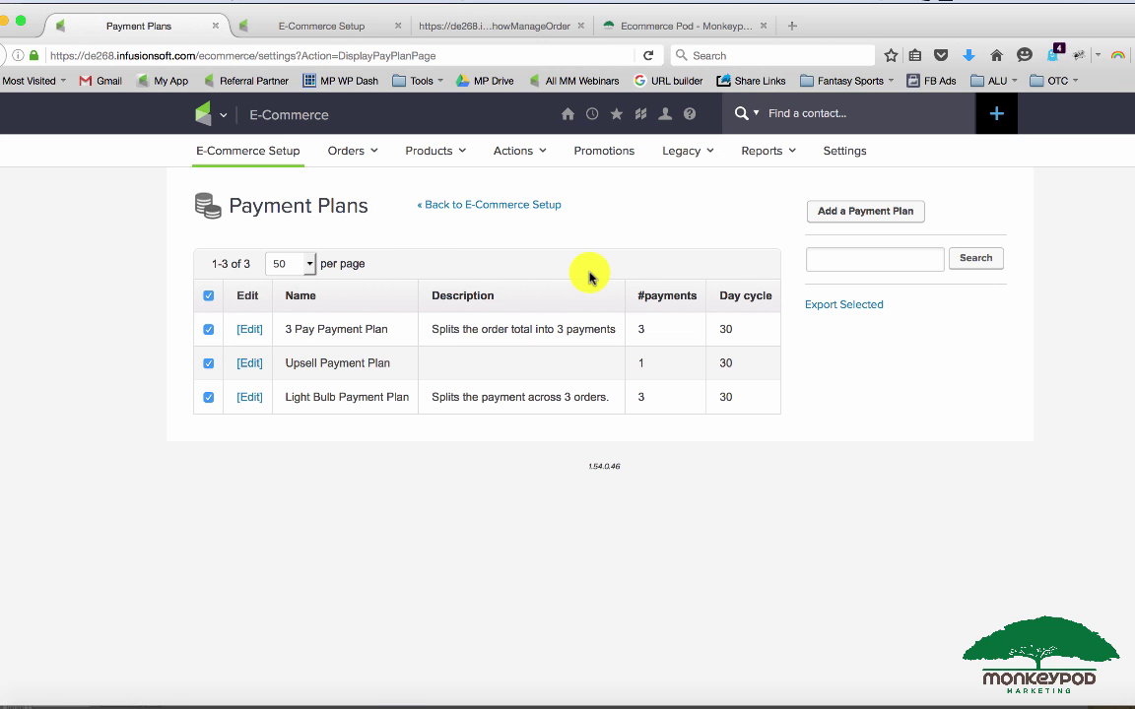
{"action": "left_click", "coordinate": [258, 157]}
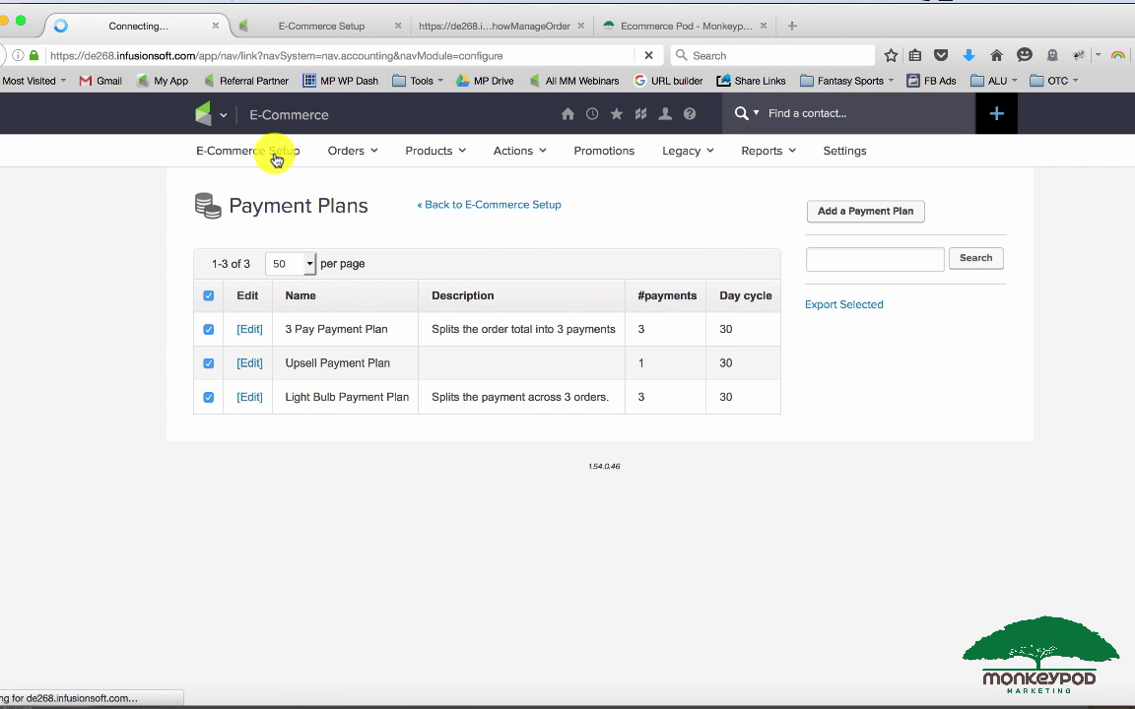
{"action": "left_click", "coordinate": [276, 157]}
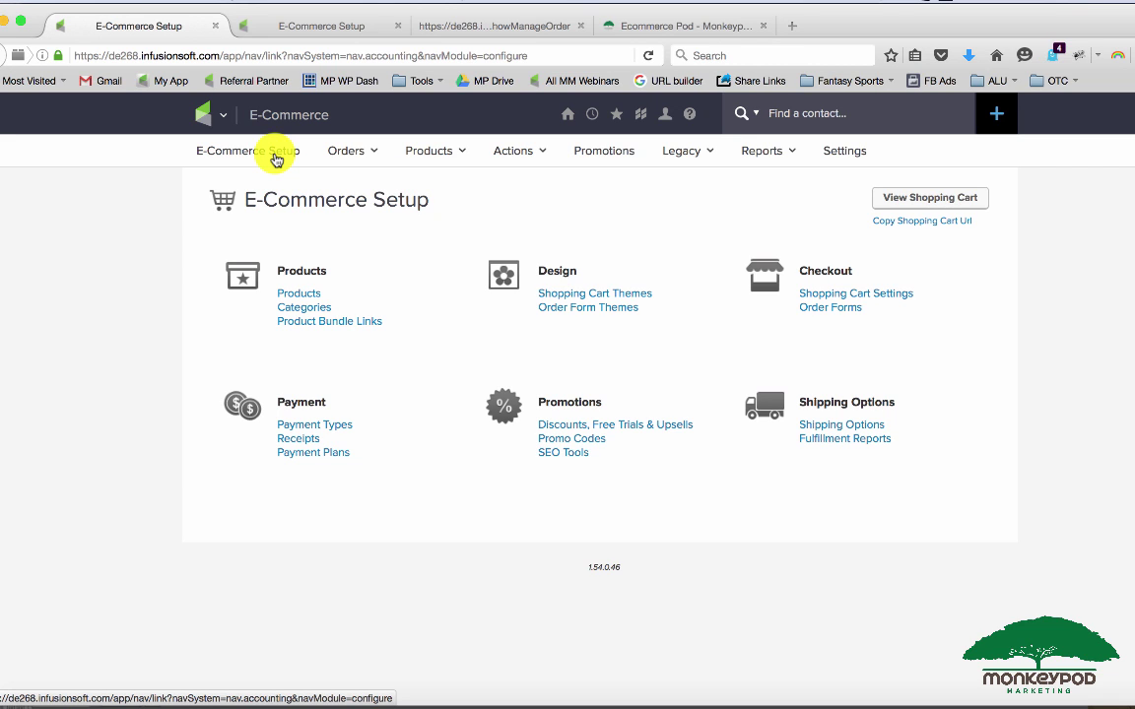
{"action": "mouse_move", "coordinate": [335, 460]}
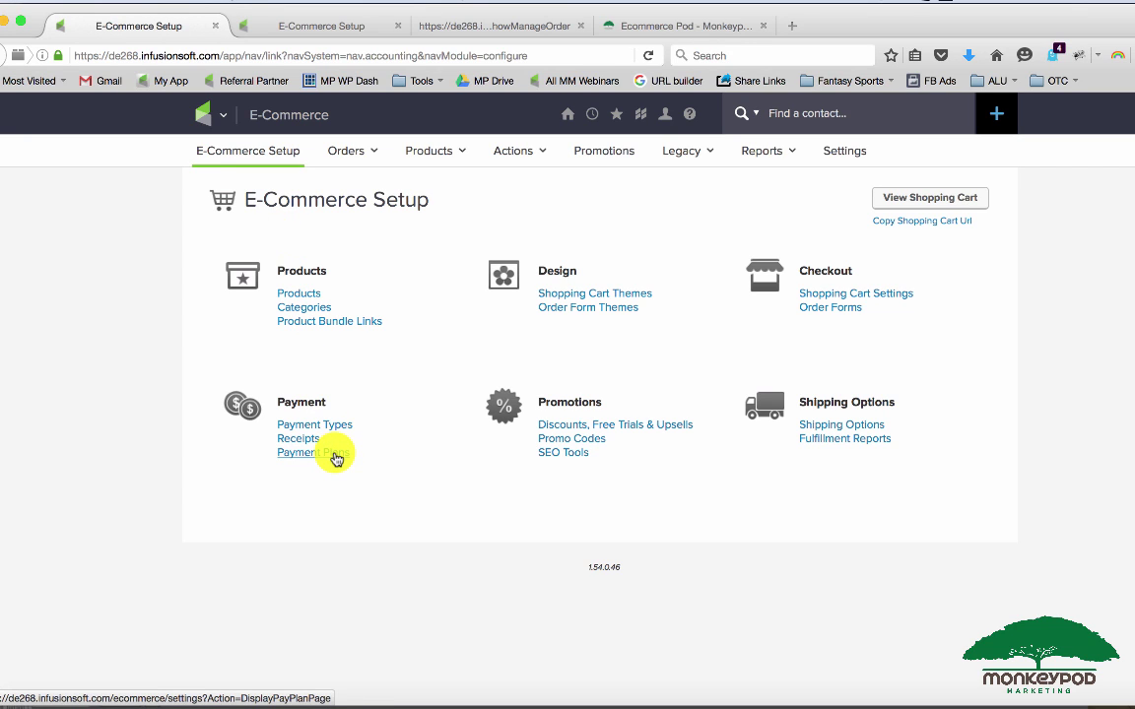
{"action": "mouse_move", "coordinate": [372, 480]}
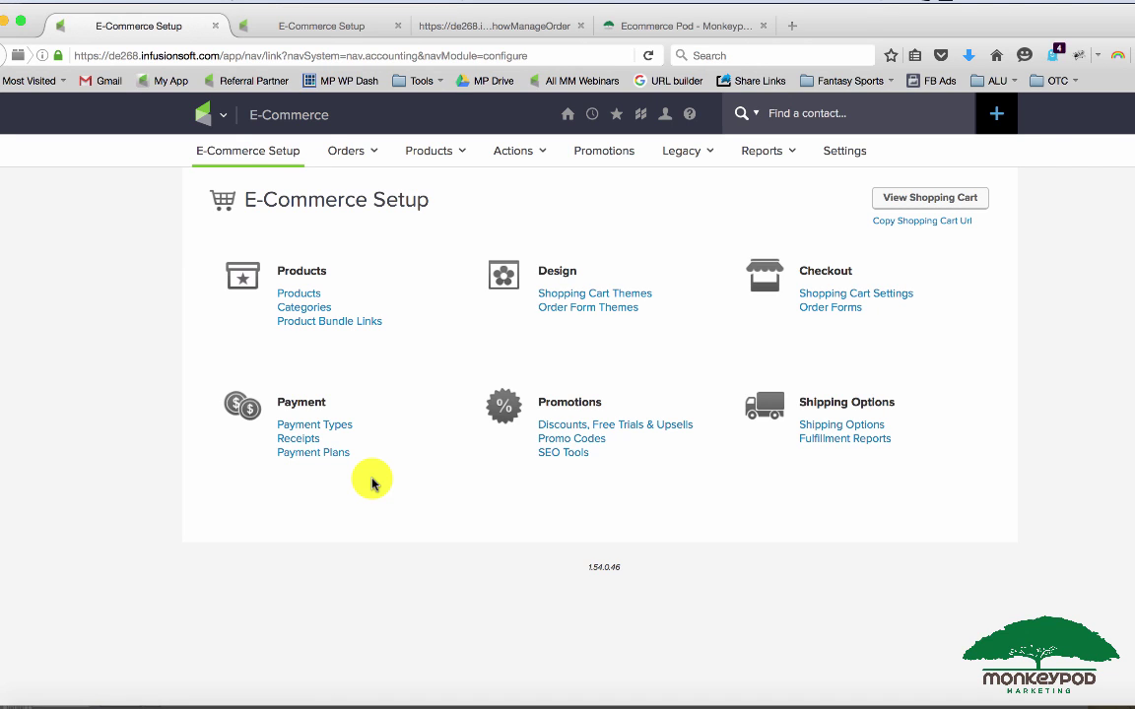
{"action": "mouse_move", "coordinate": [653, 361]}
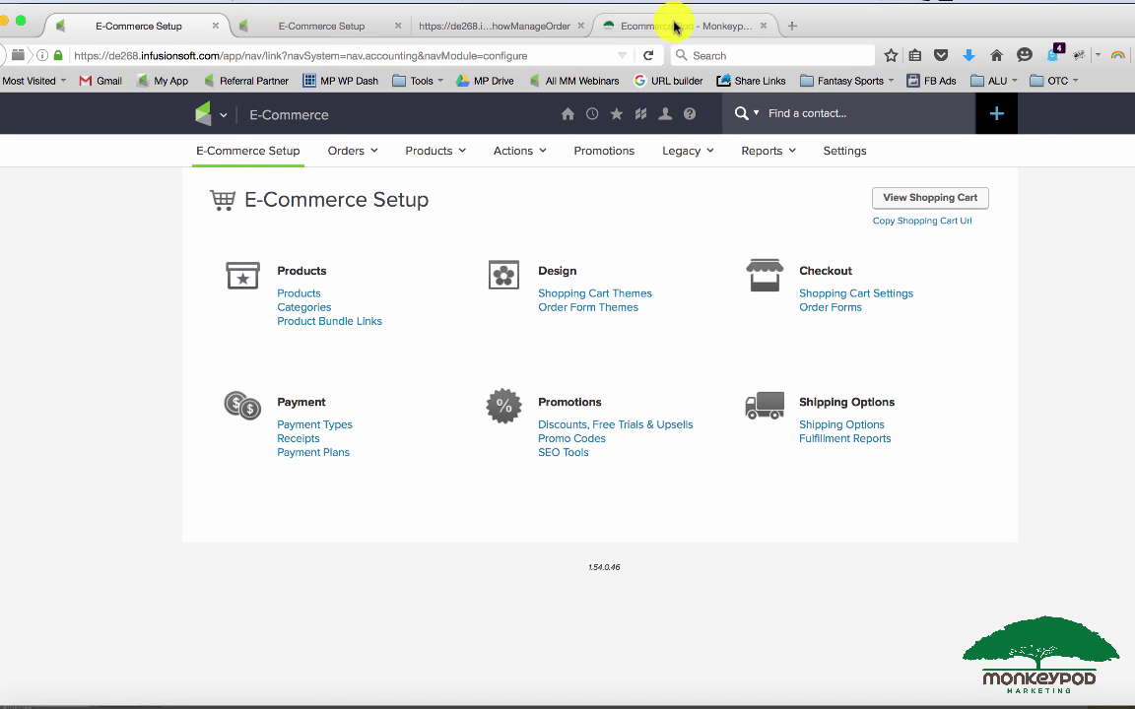
- Browse the Ecommerce Pod course page, briefly checking the Infusionsoft tab in between
{"action": "left_click", "coordinate": [709, 22]}
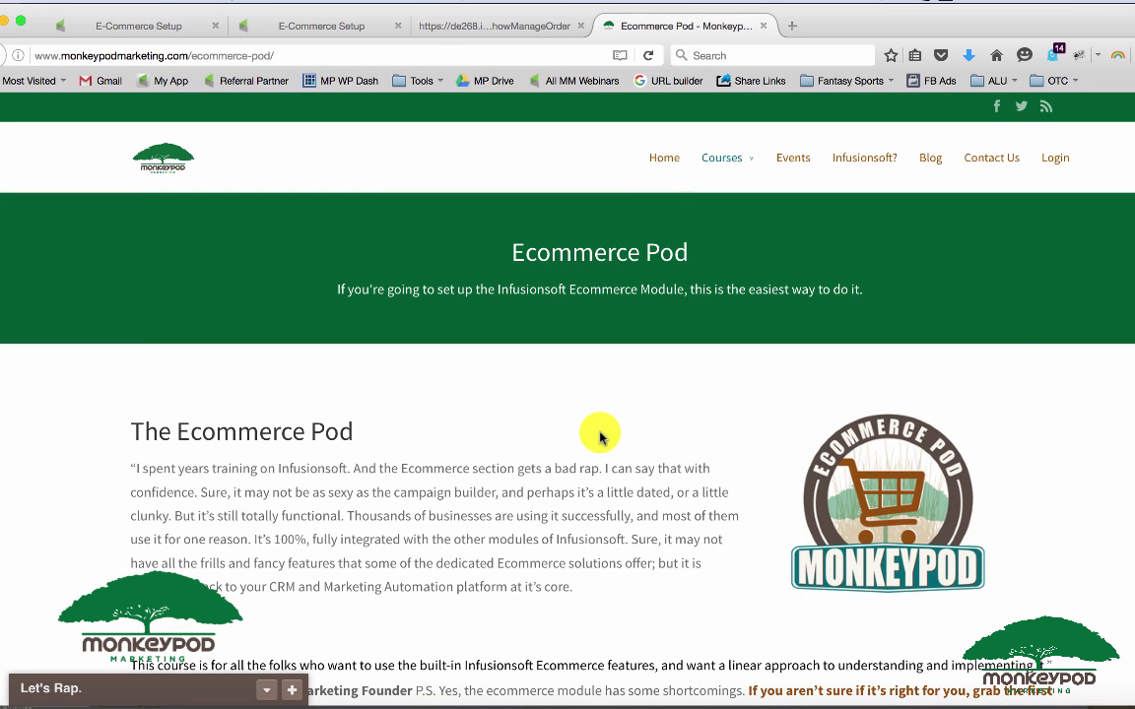
{"action": "mouse_move", "coordinate": [146, 43]}
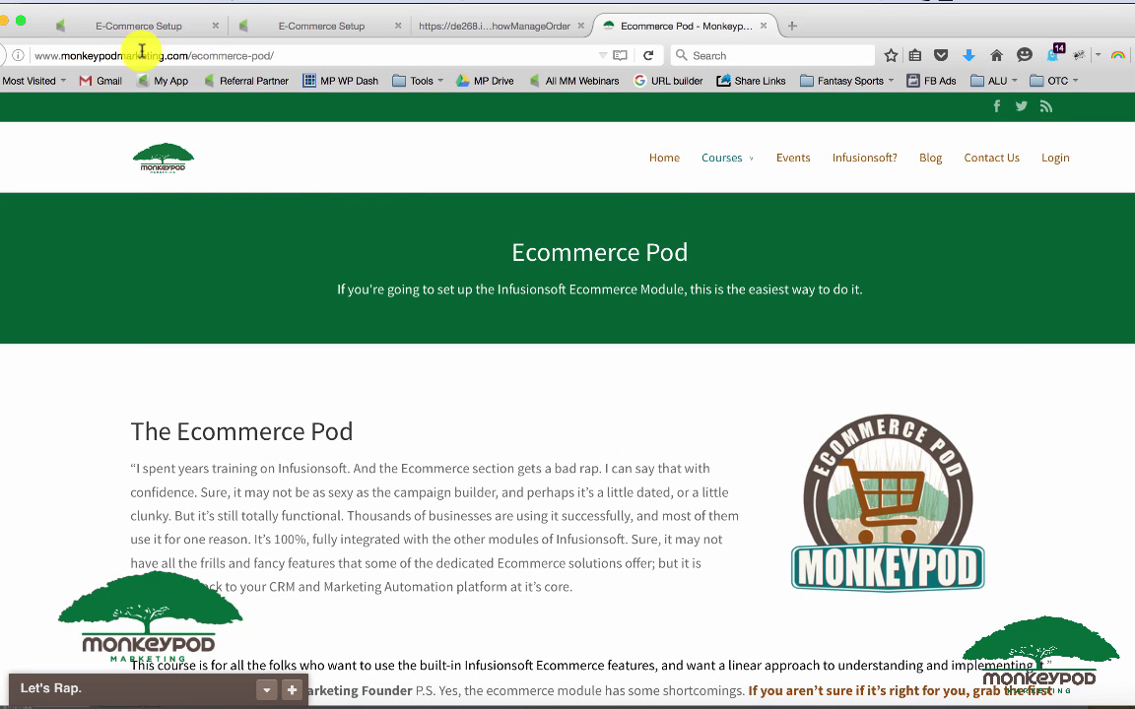
{"action": "mouse_move", "coordinate": [466, 328]}
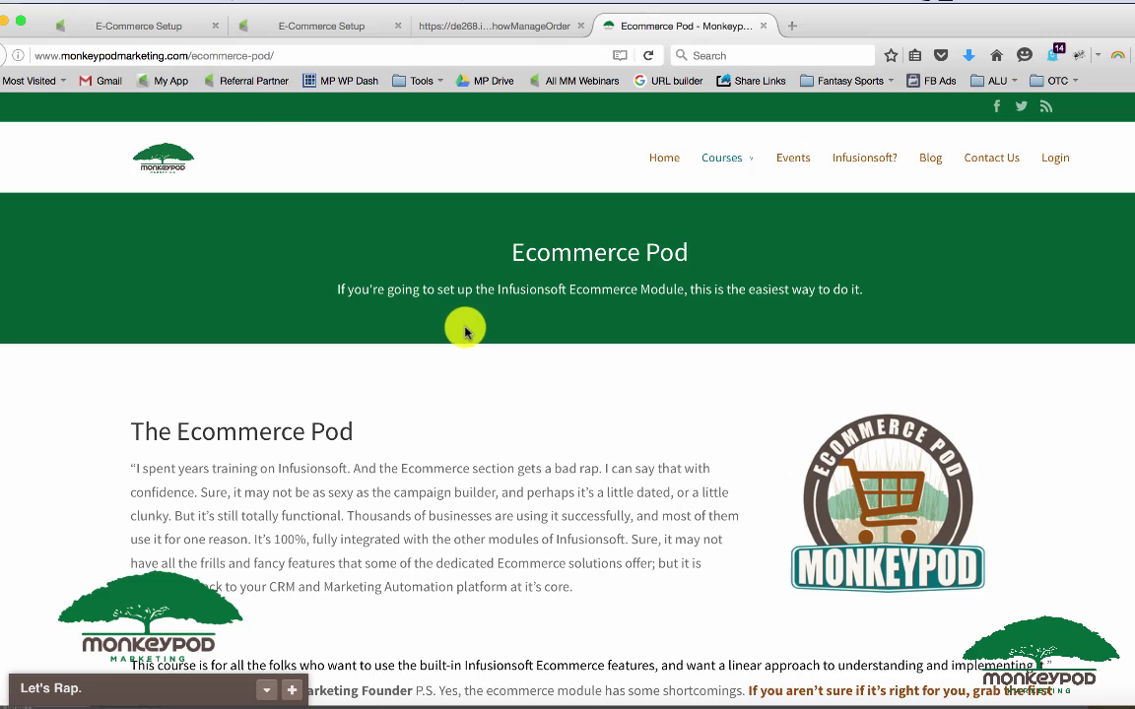
{"action": "scroll", "scroll_direction": "down", "scroll_amount": 3}
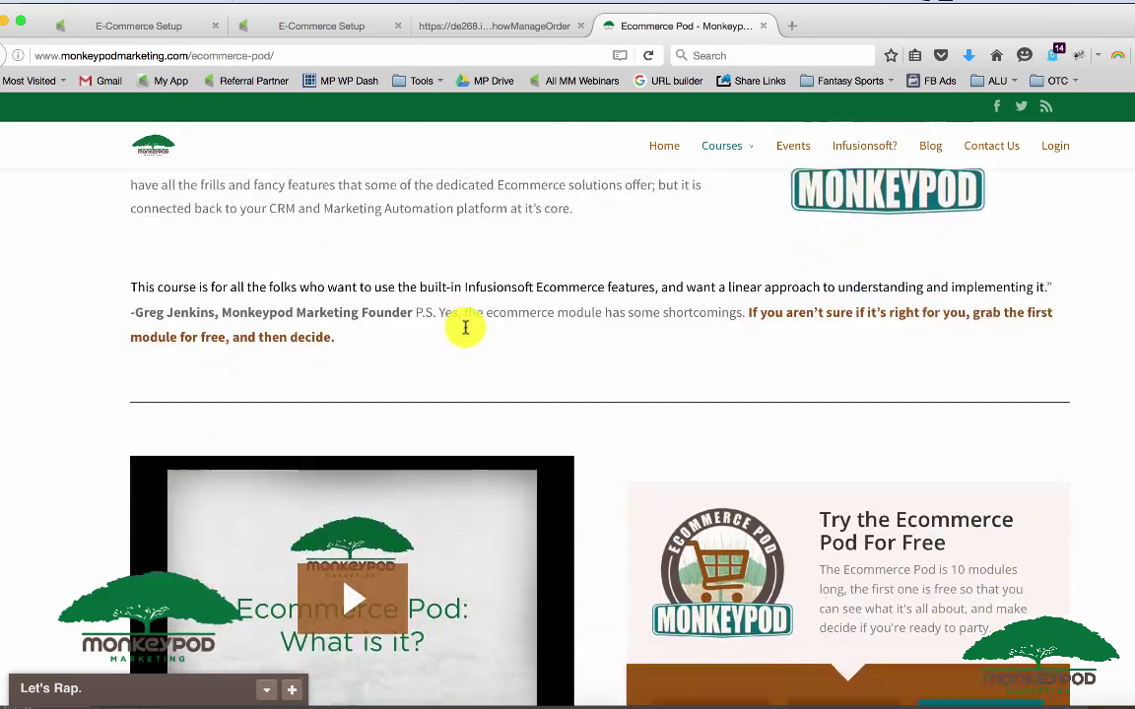
{"action": "scroll", "scroll_direction": "down", "scroll_amount": 3}
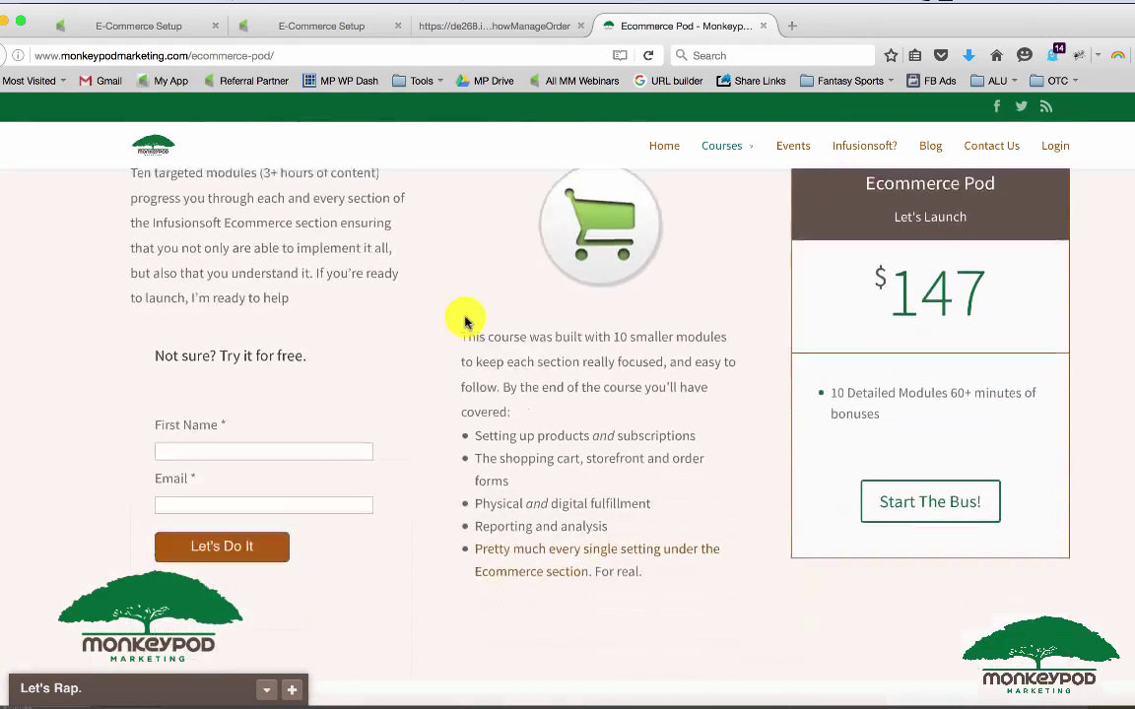
{"action": "scroll", "scroll_direction": "down", "scroll_amount": 3}
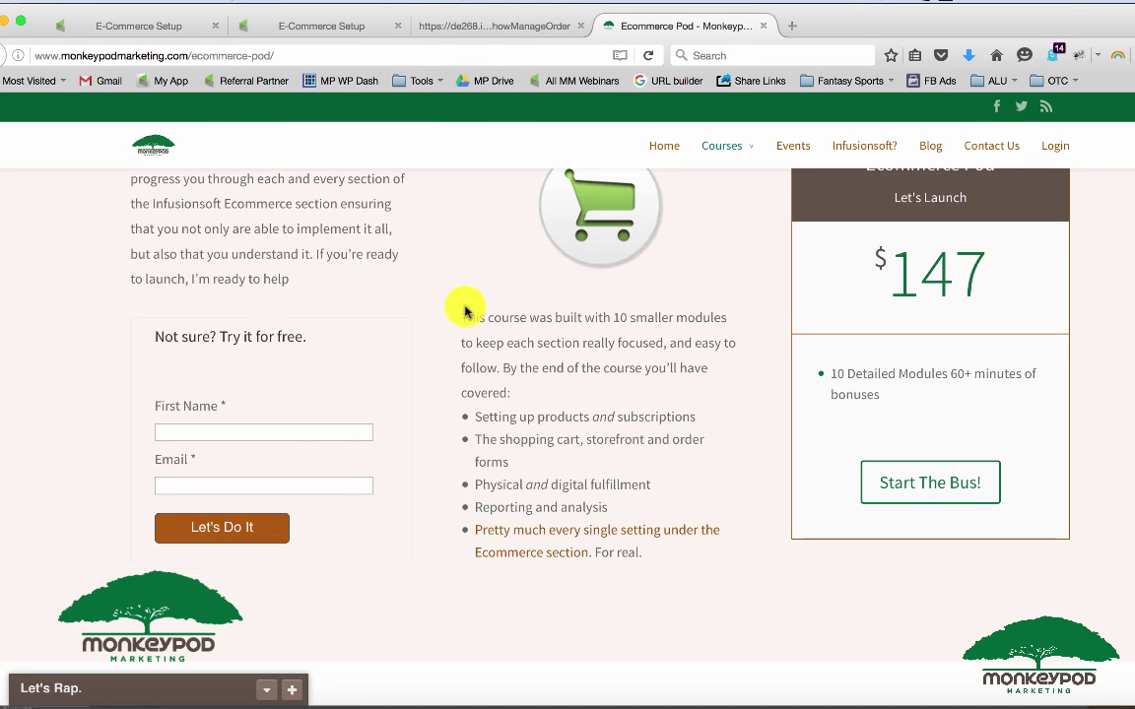
{"action": "left_click", "coordinate": [321, 25]}
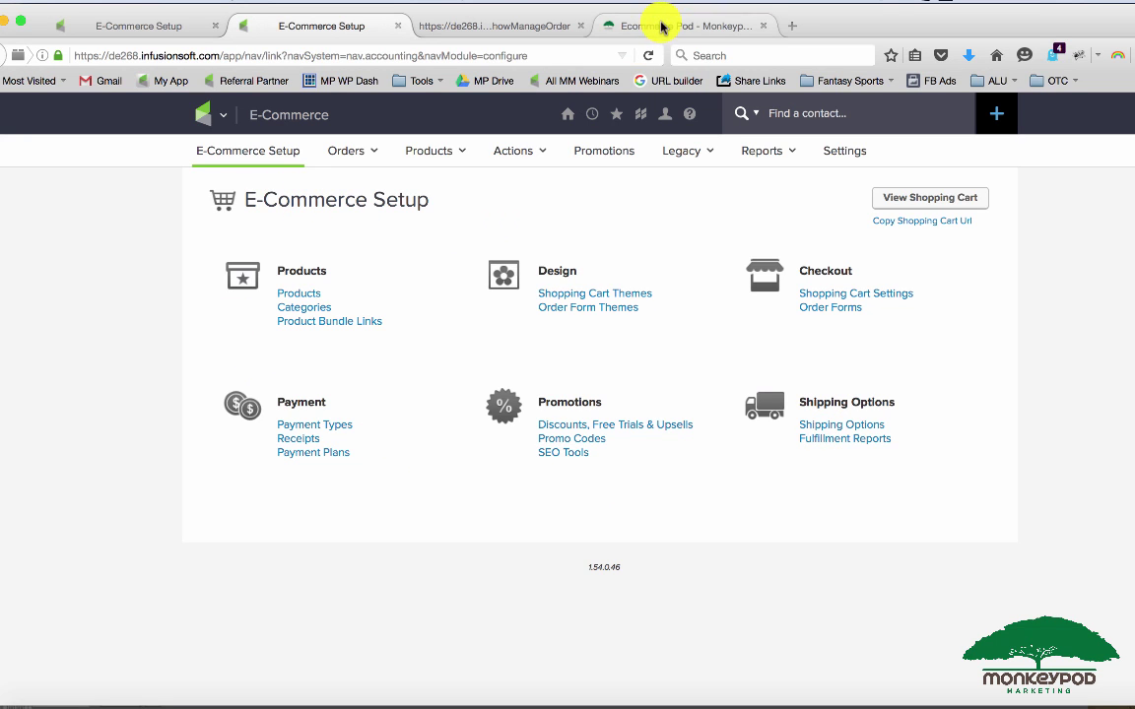
{"action": "left_click", "coordinate": [685, 26]}
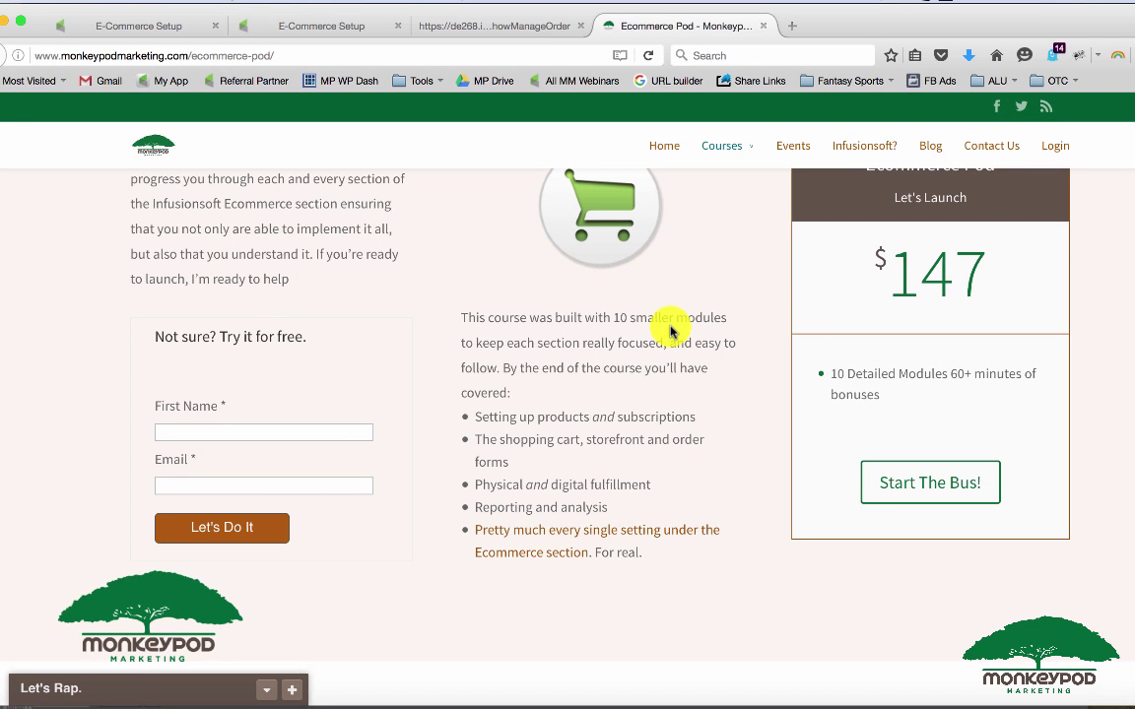
{"action": "scroll", "scroll_direction": "down", "scroll_amount": 3}
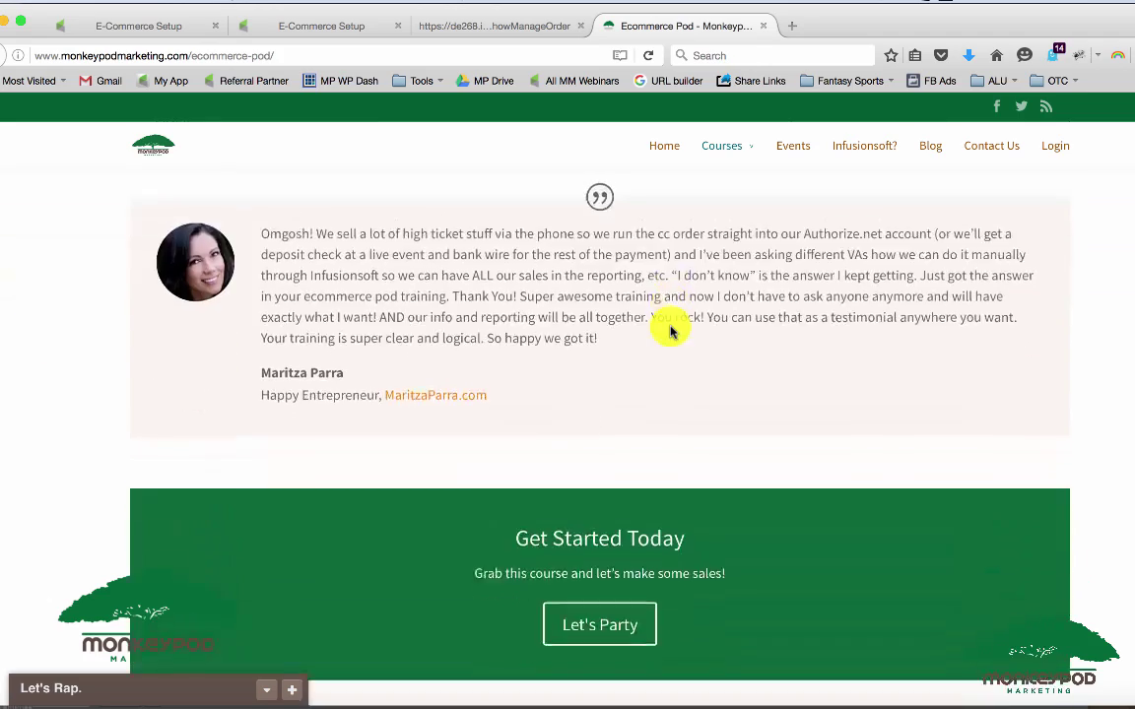
{"action": "scroll", "scroll_direction": "up", "scroll_amount": 3}
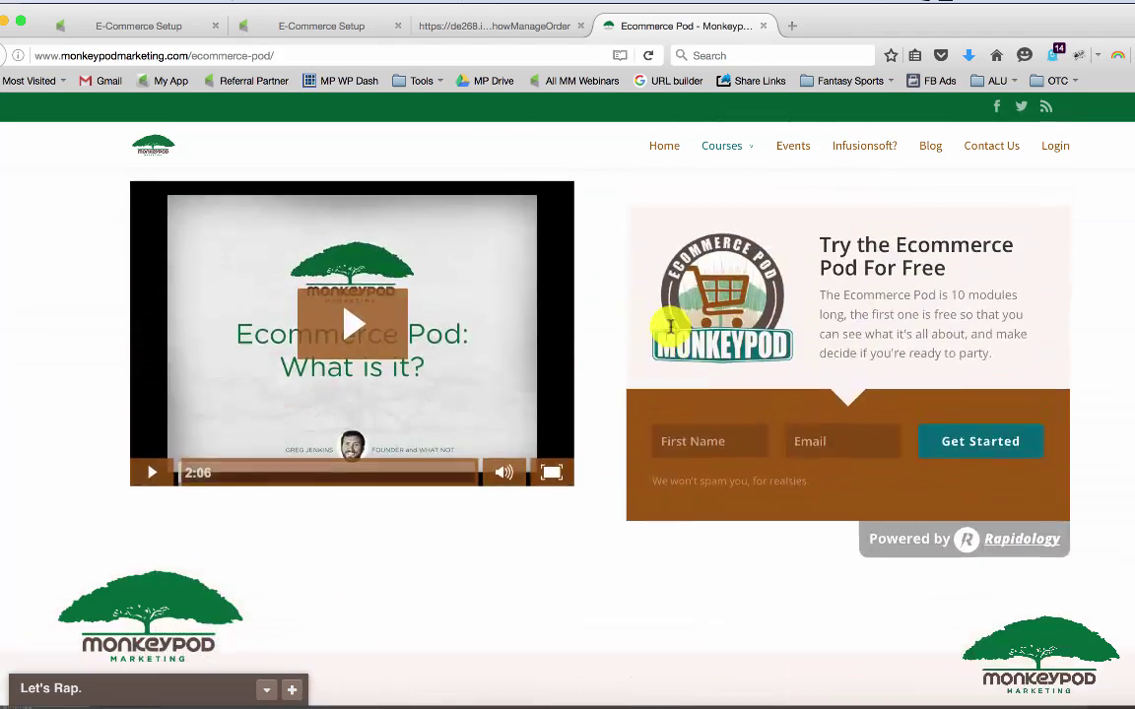
{"action": "scroll", "scroll_direction": "down", "scroll_amount": 3}
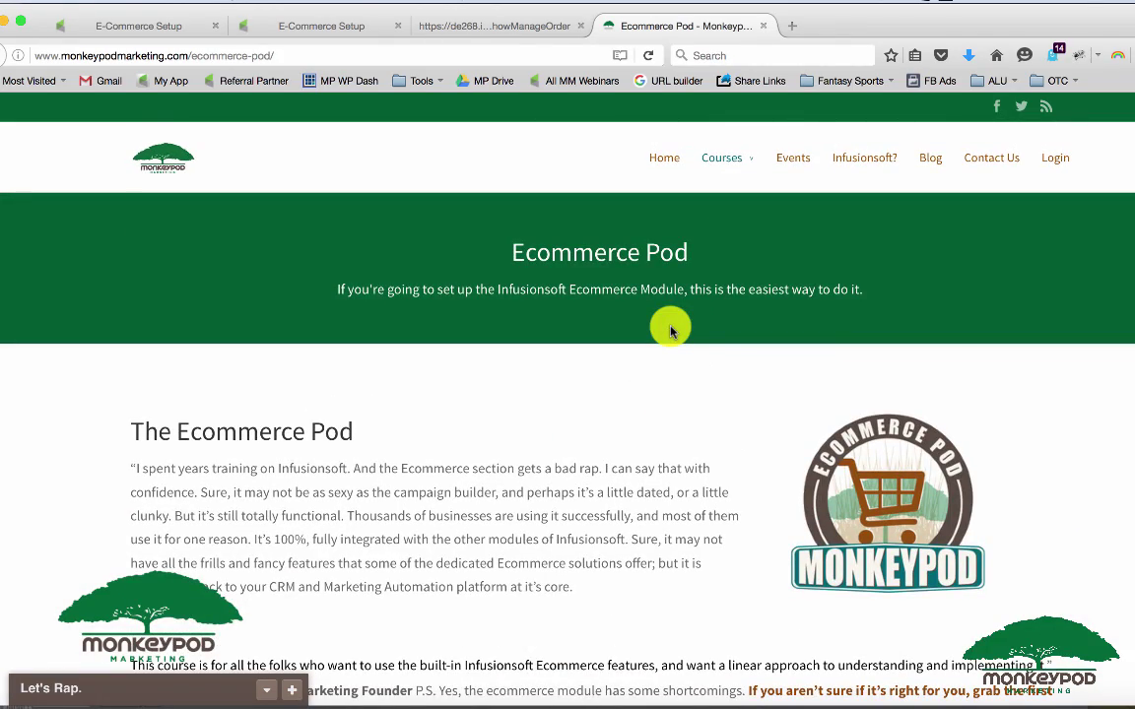